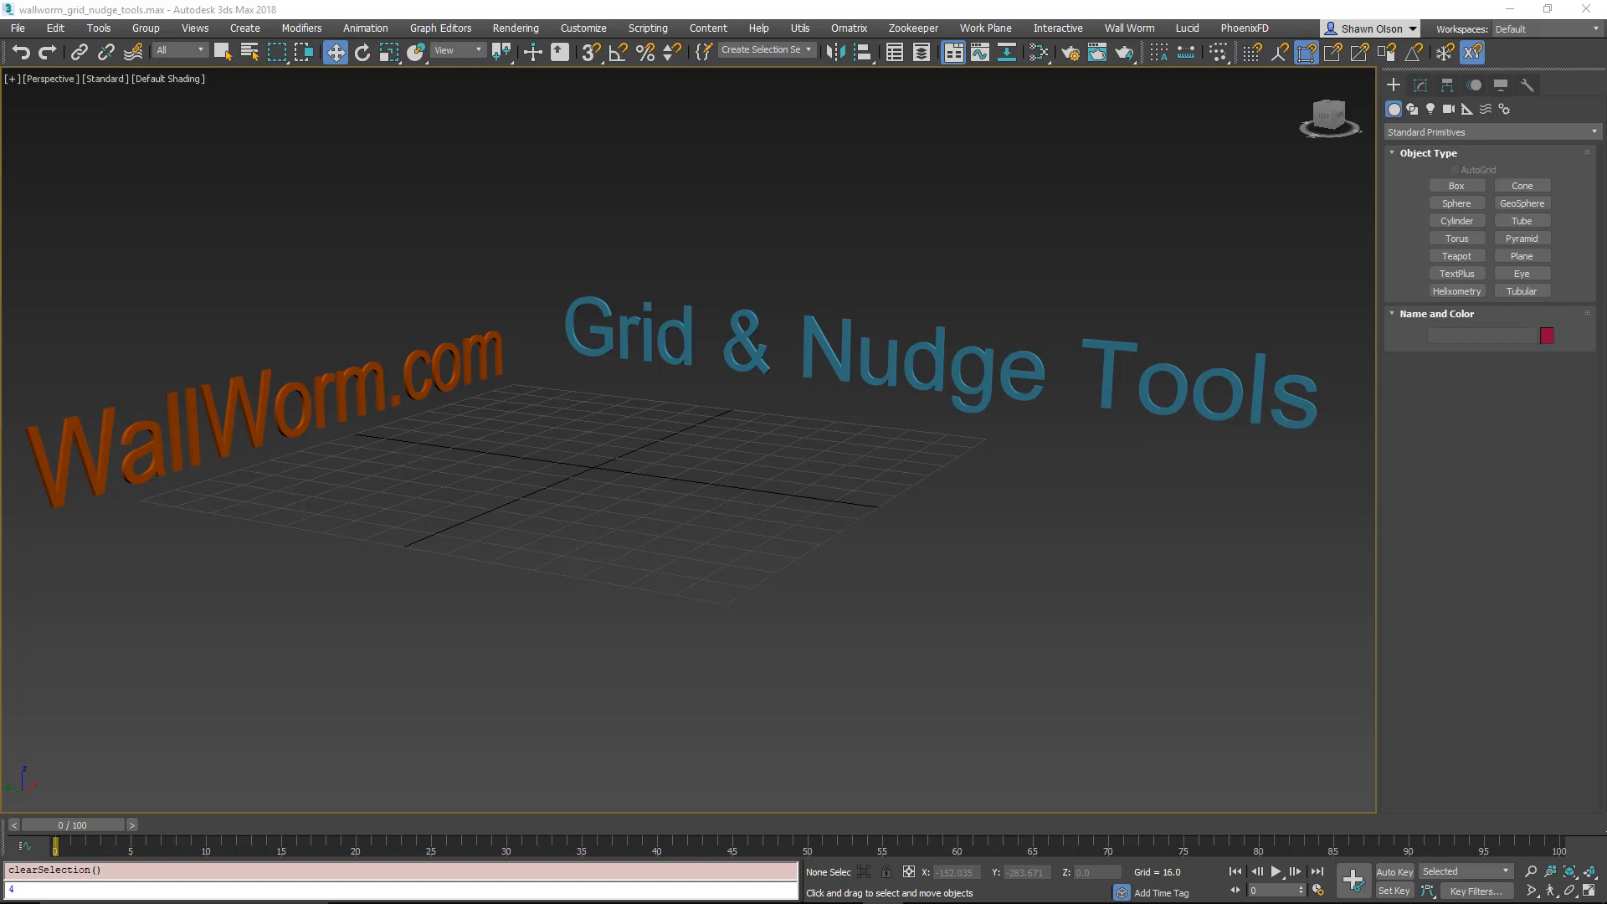
mouse_move(1374, 550)
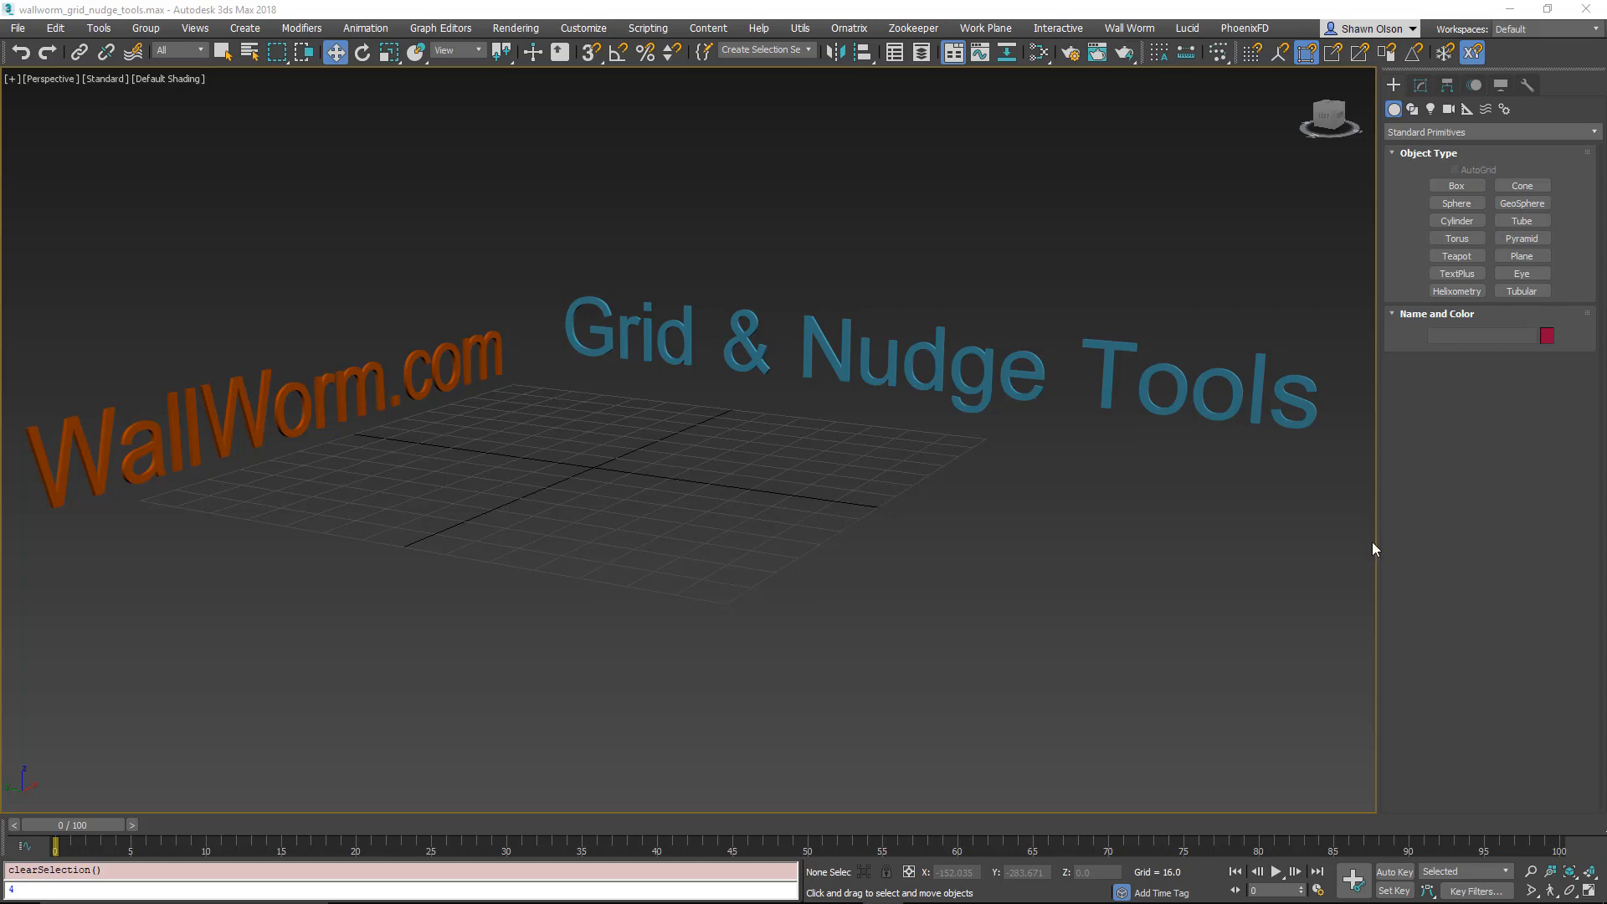
Step: Open Wall Worm Extras > Nudge UI to show the Nudge Settings rollout
left_click(1127, 28)
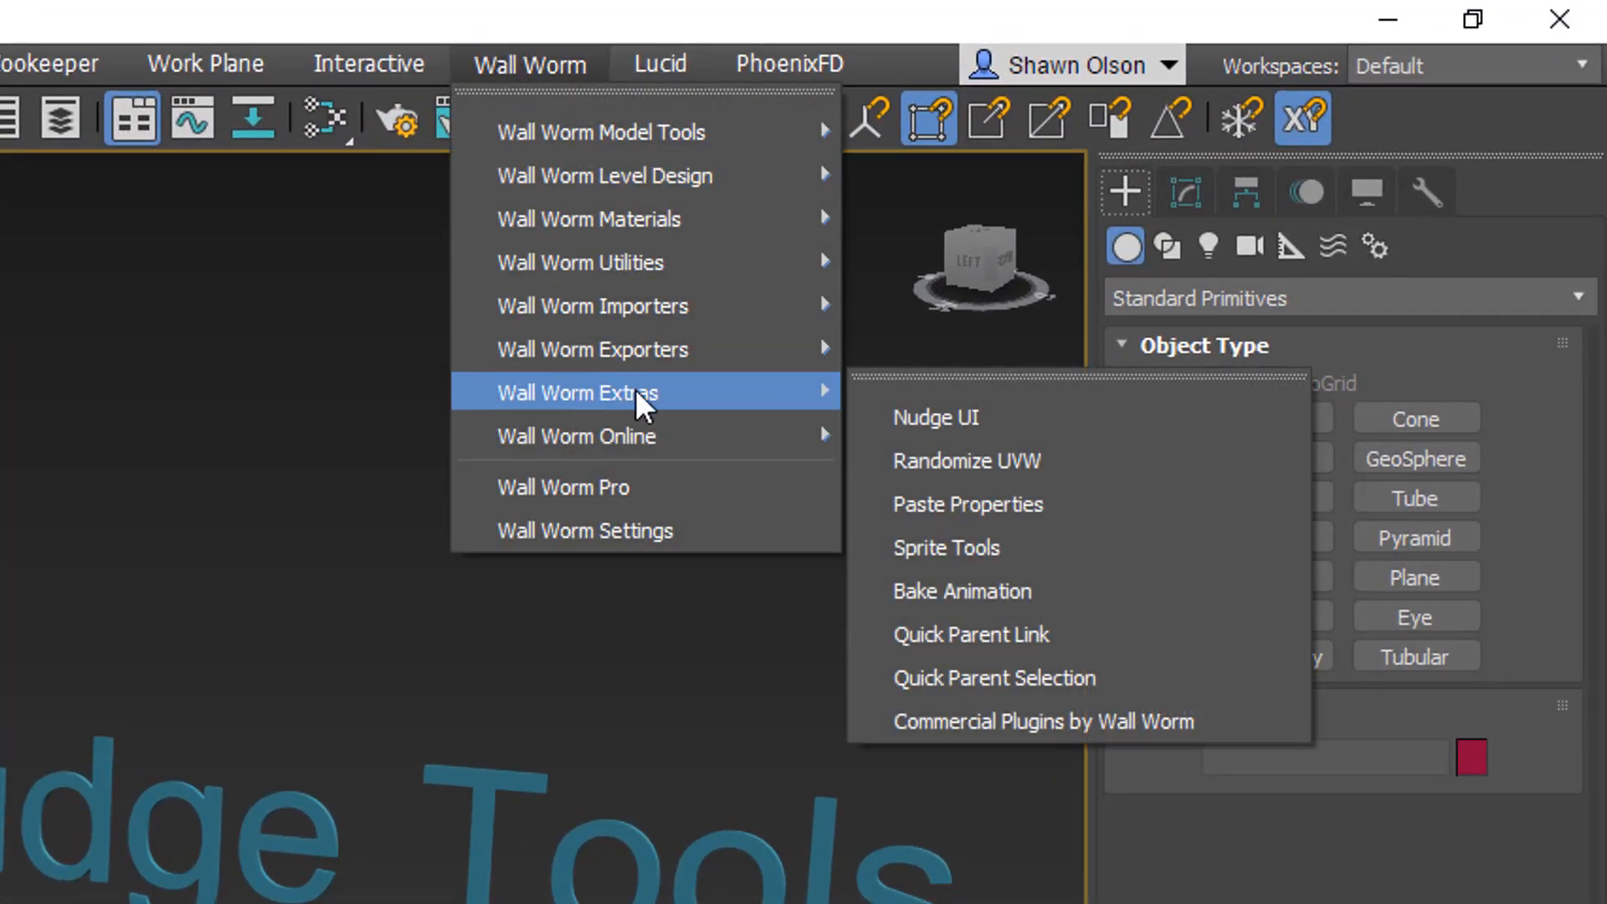
left_click(934, 417)
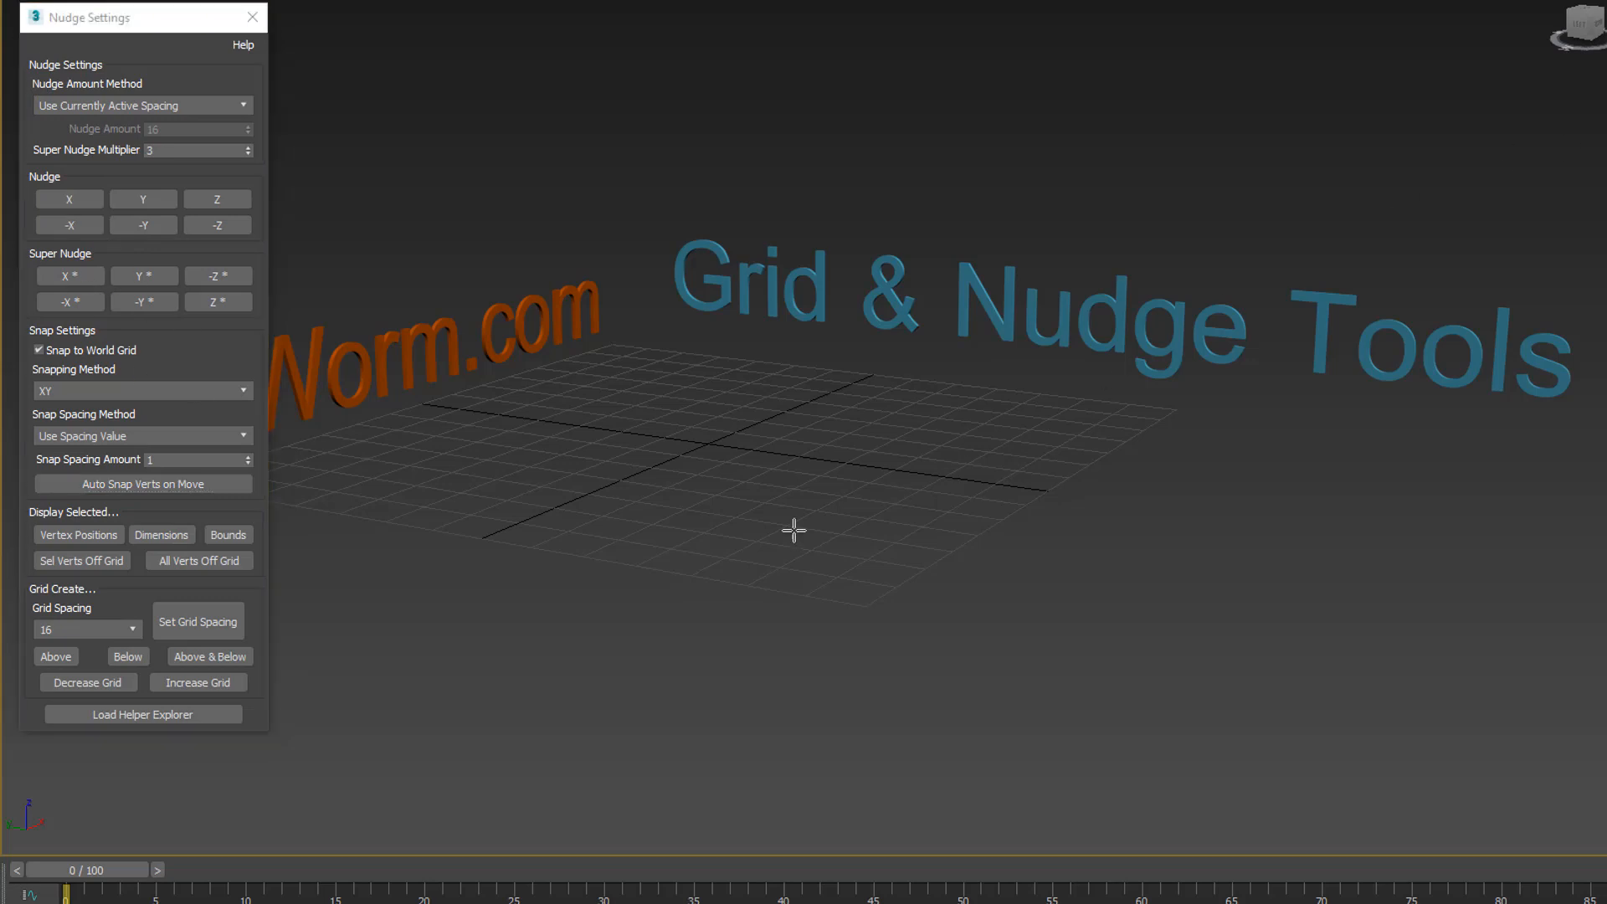
mouse_move(699, 443)
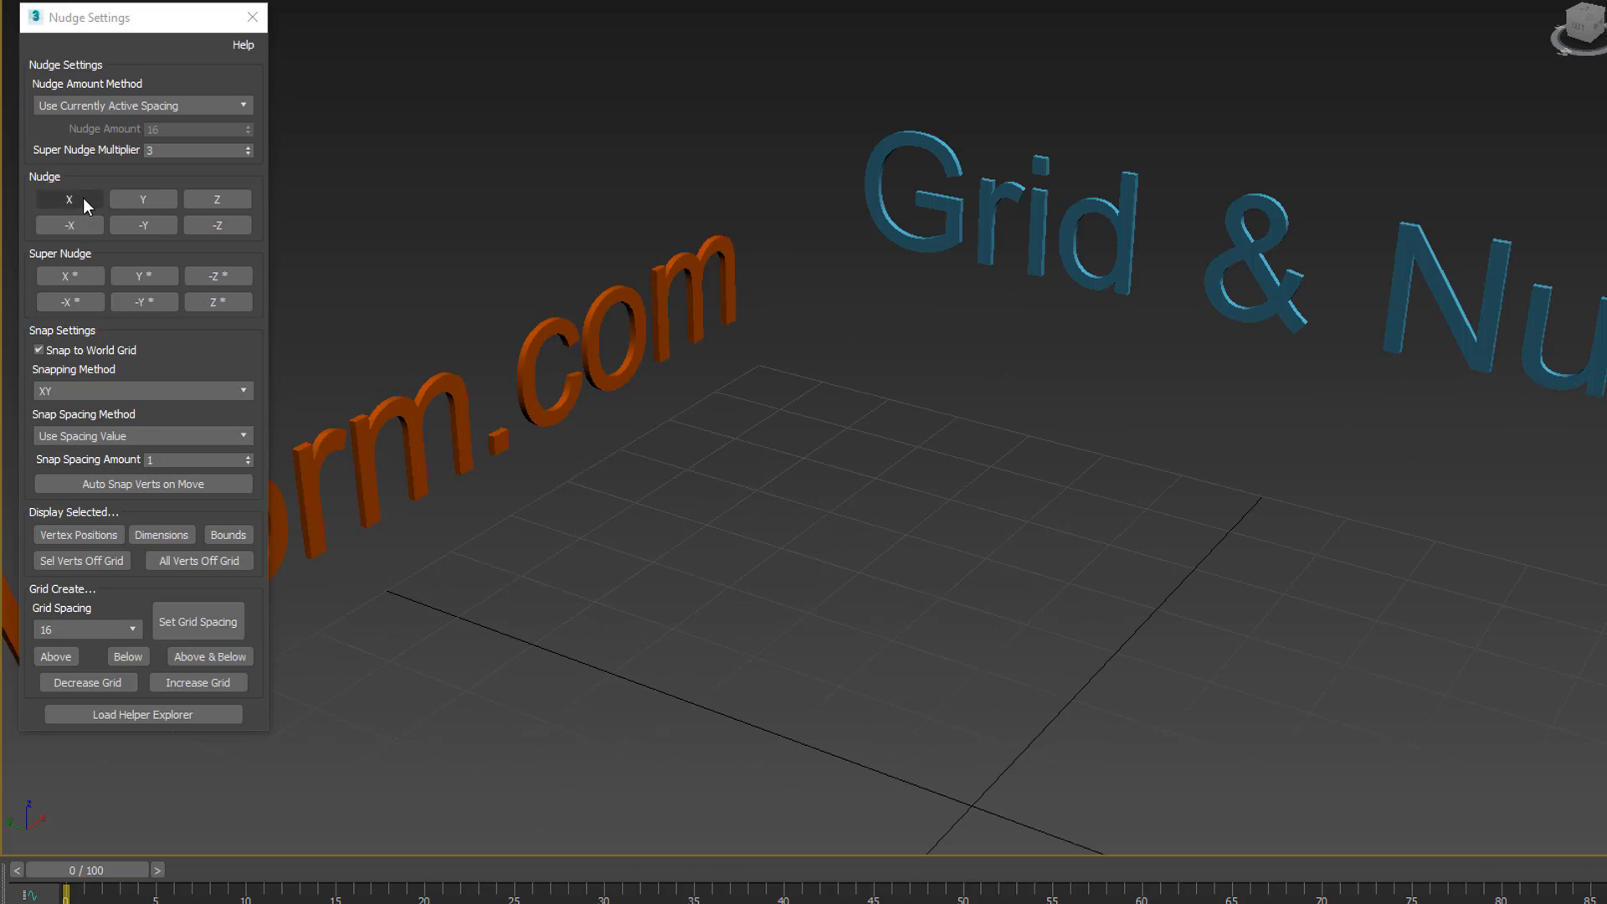
mouse_move(886, 615)
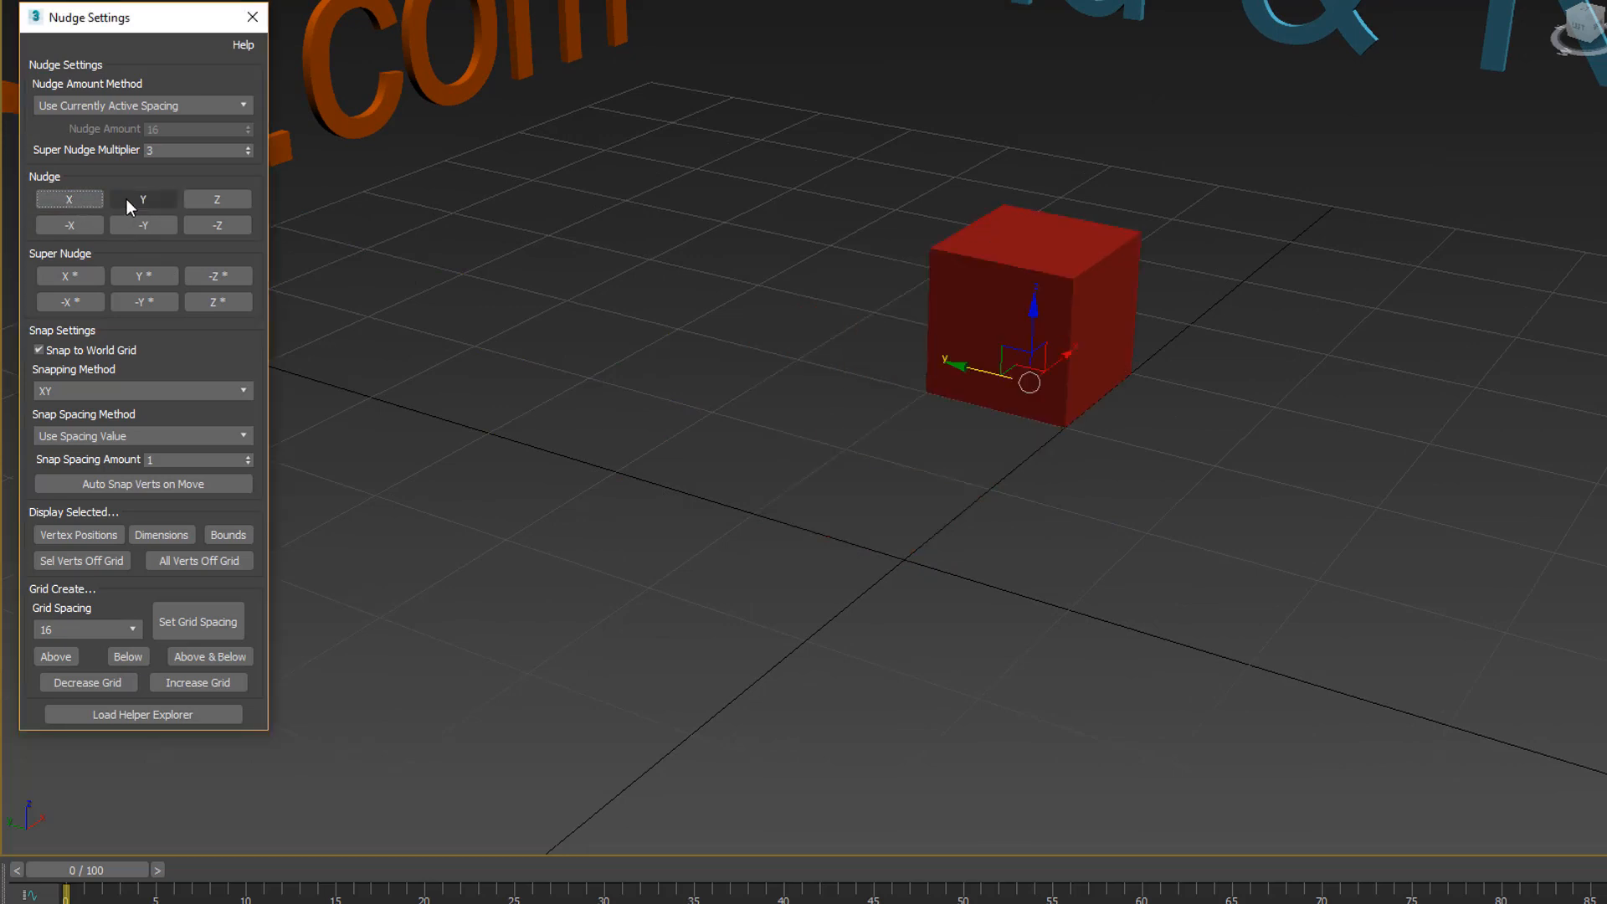
Step: Nudge the red box one grid step along Y
left_click(142, 199)
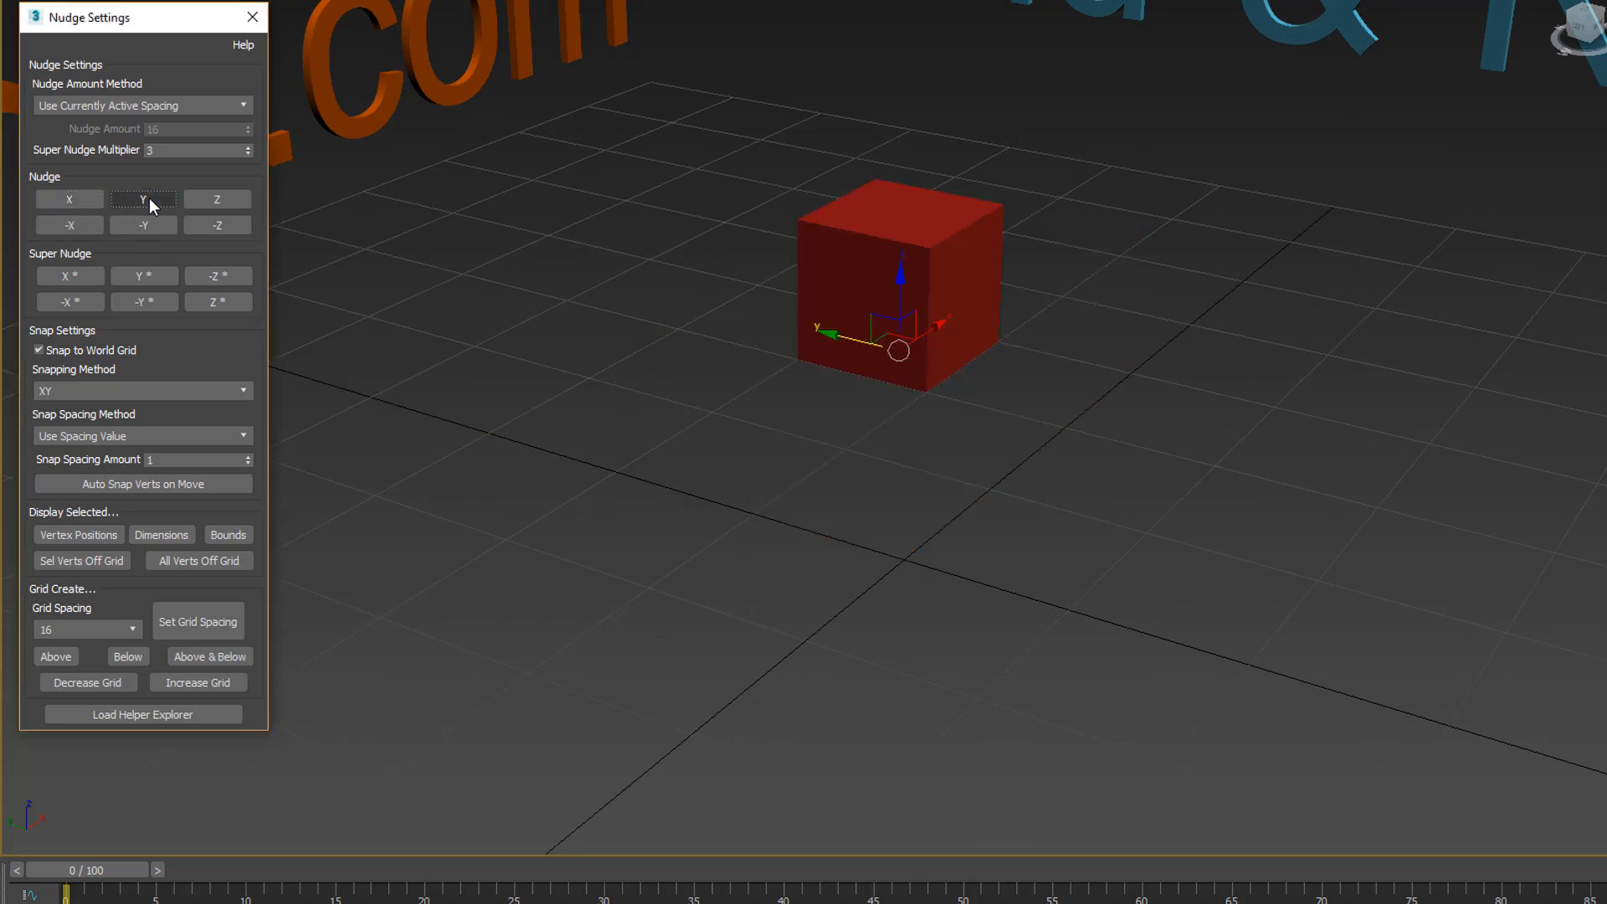
mouse_move(184, 225)
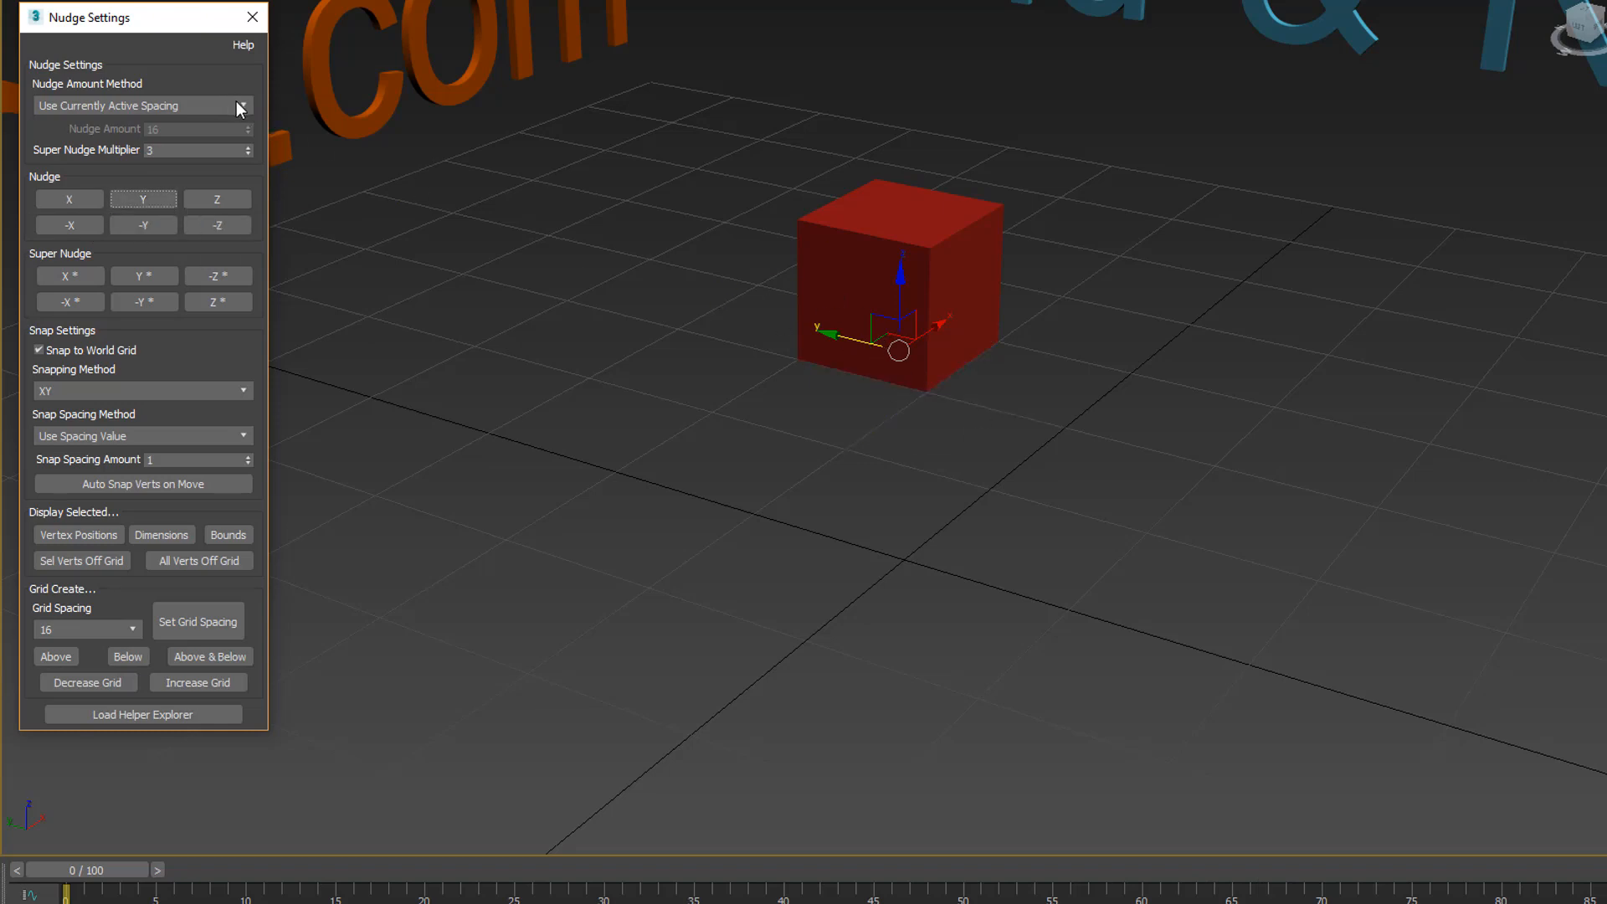
Step: Switch nudging to a designated spacing of 32 and nudge the box along X
left_click(238, 105)
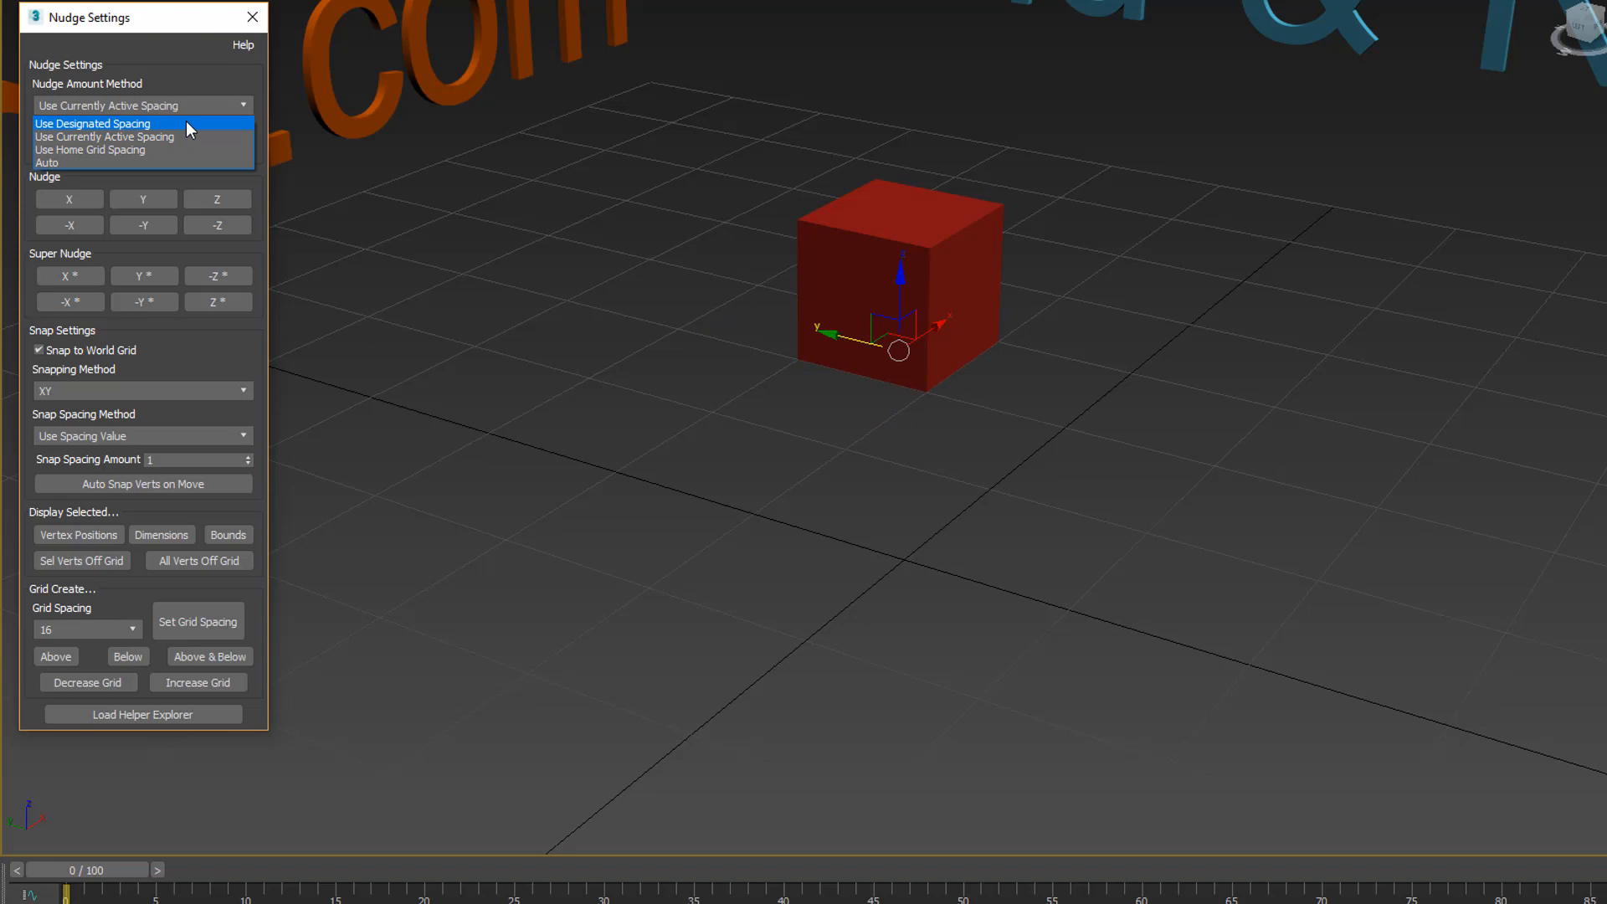
left_click(93, 123)
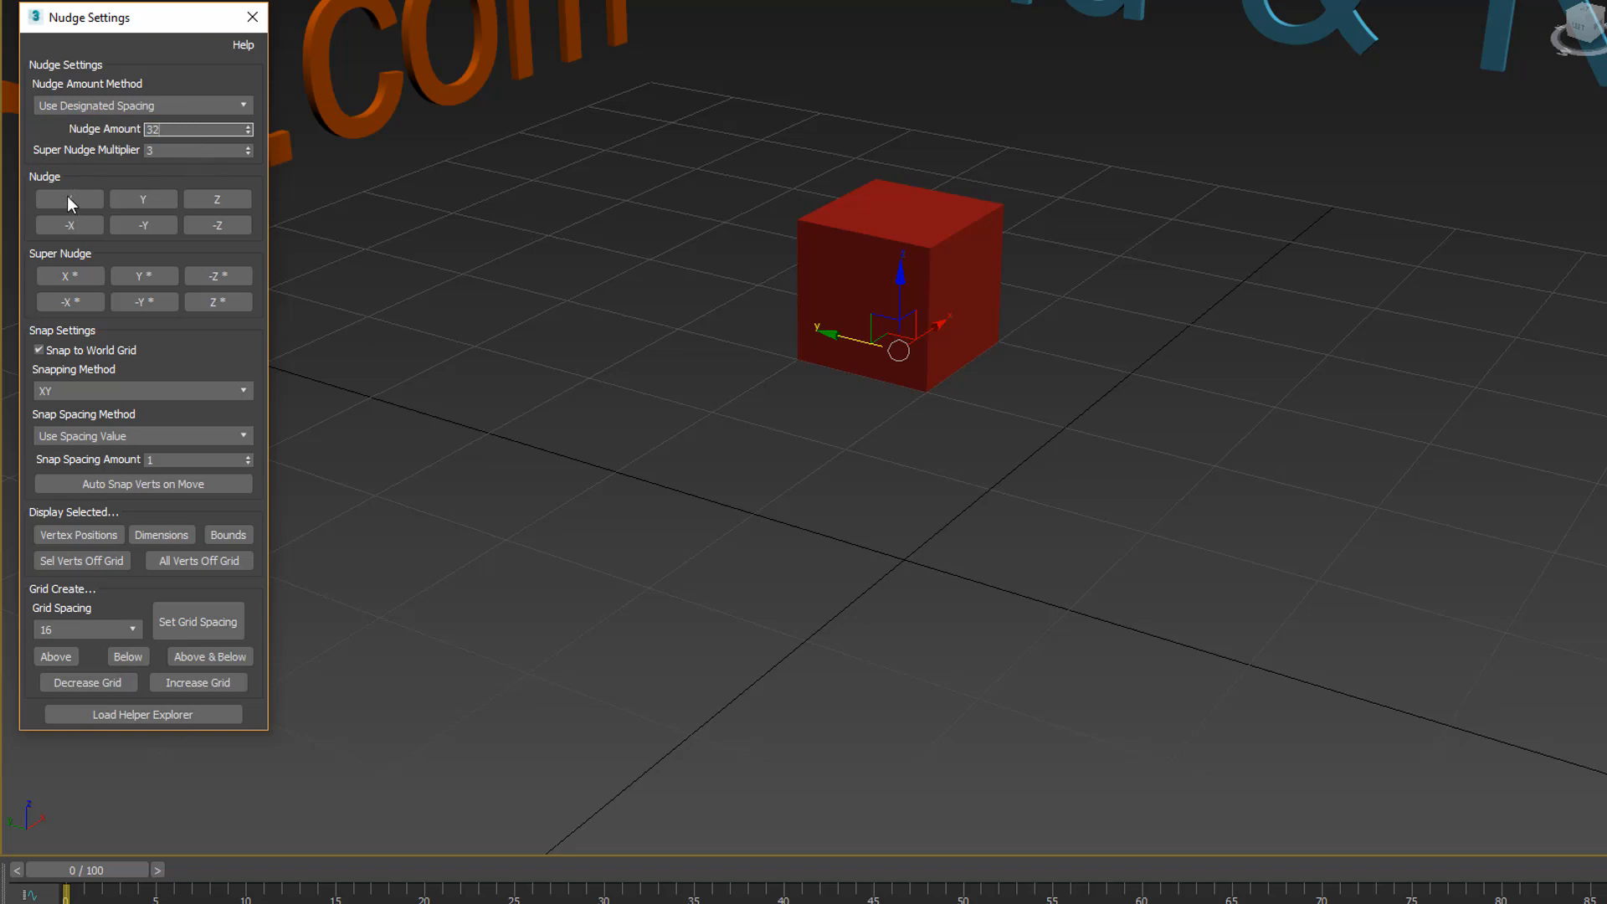
left_click(69, 197)
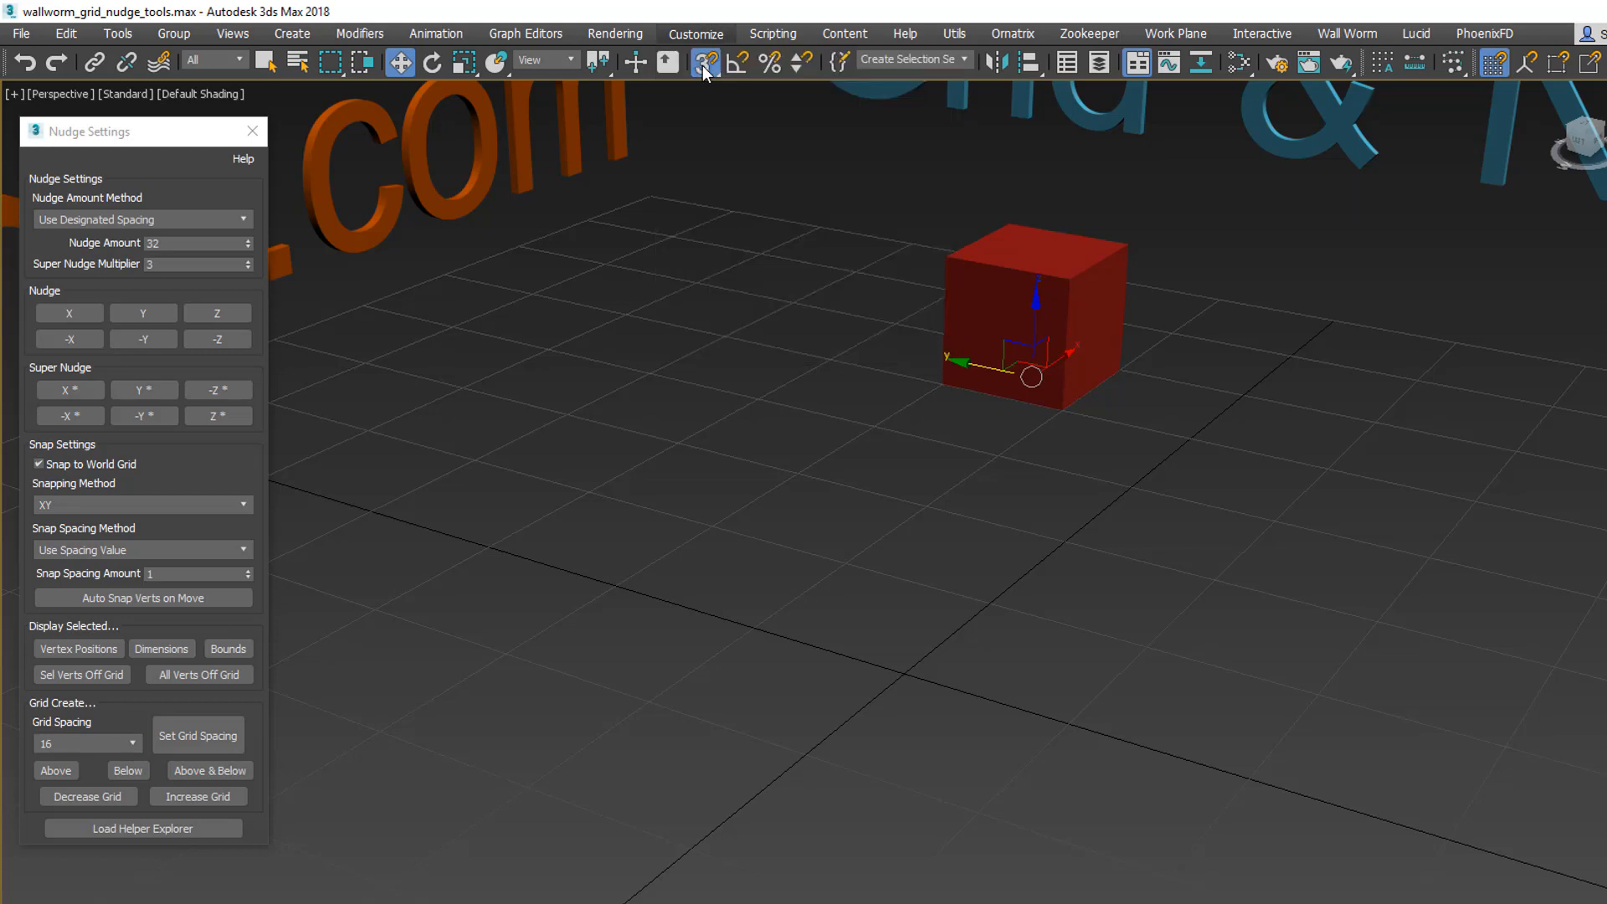
Step: Browse the wallworm.com Nudge keyboard shortcuts, then nudge the box left
left_click(694, 34)
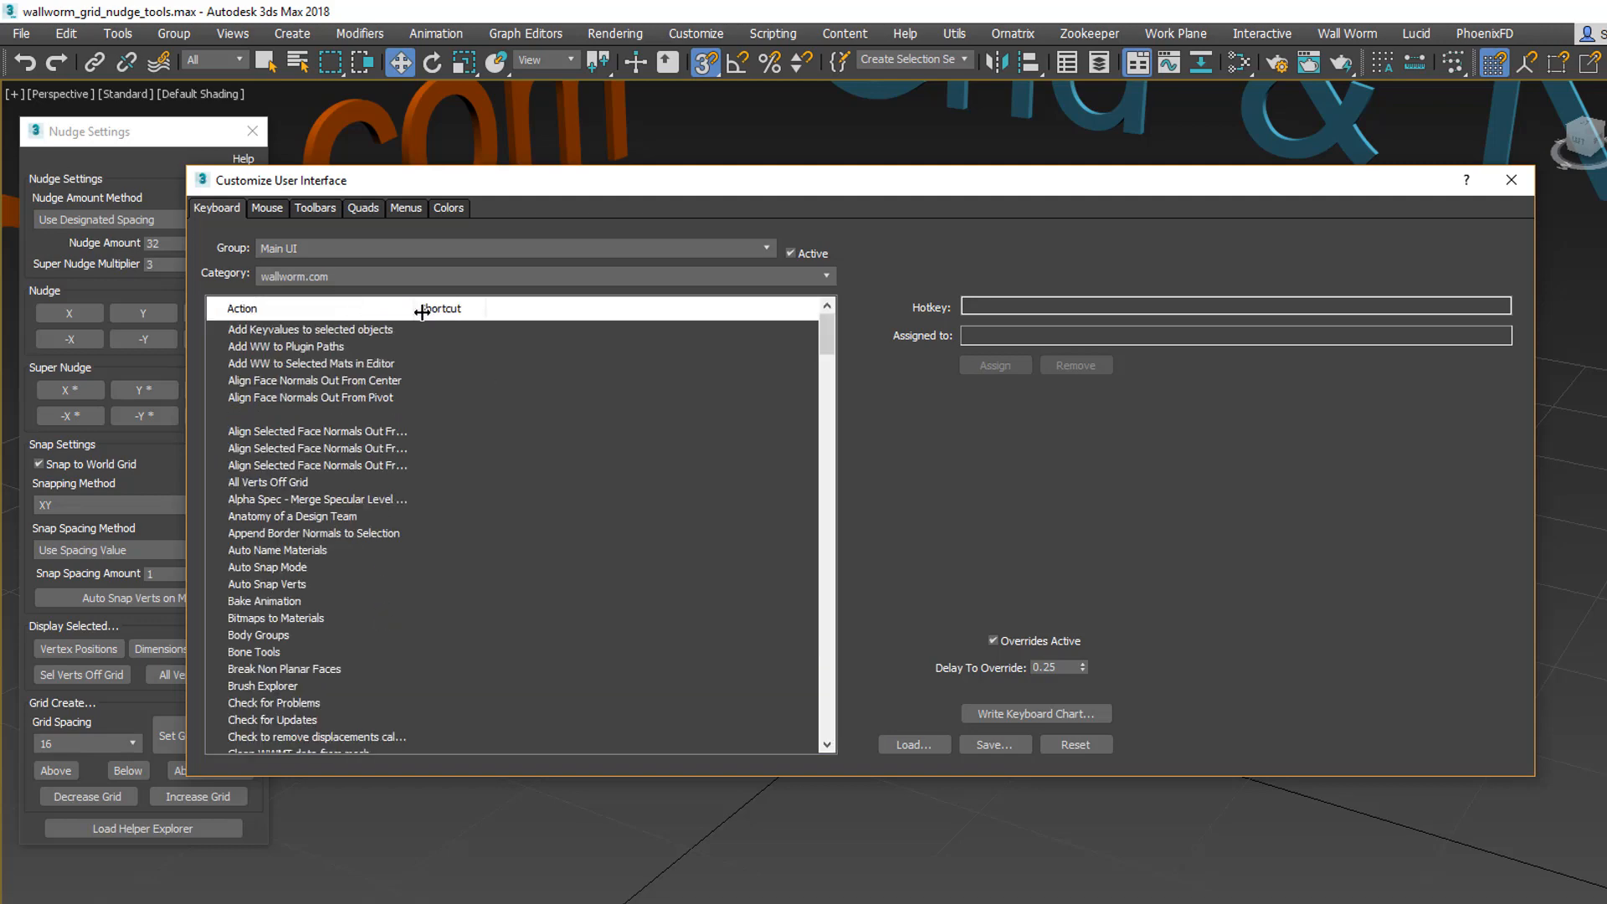
scroll("down", 3)
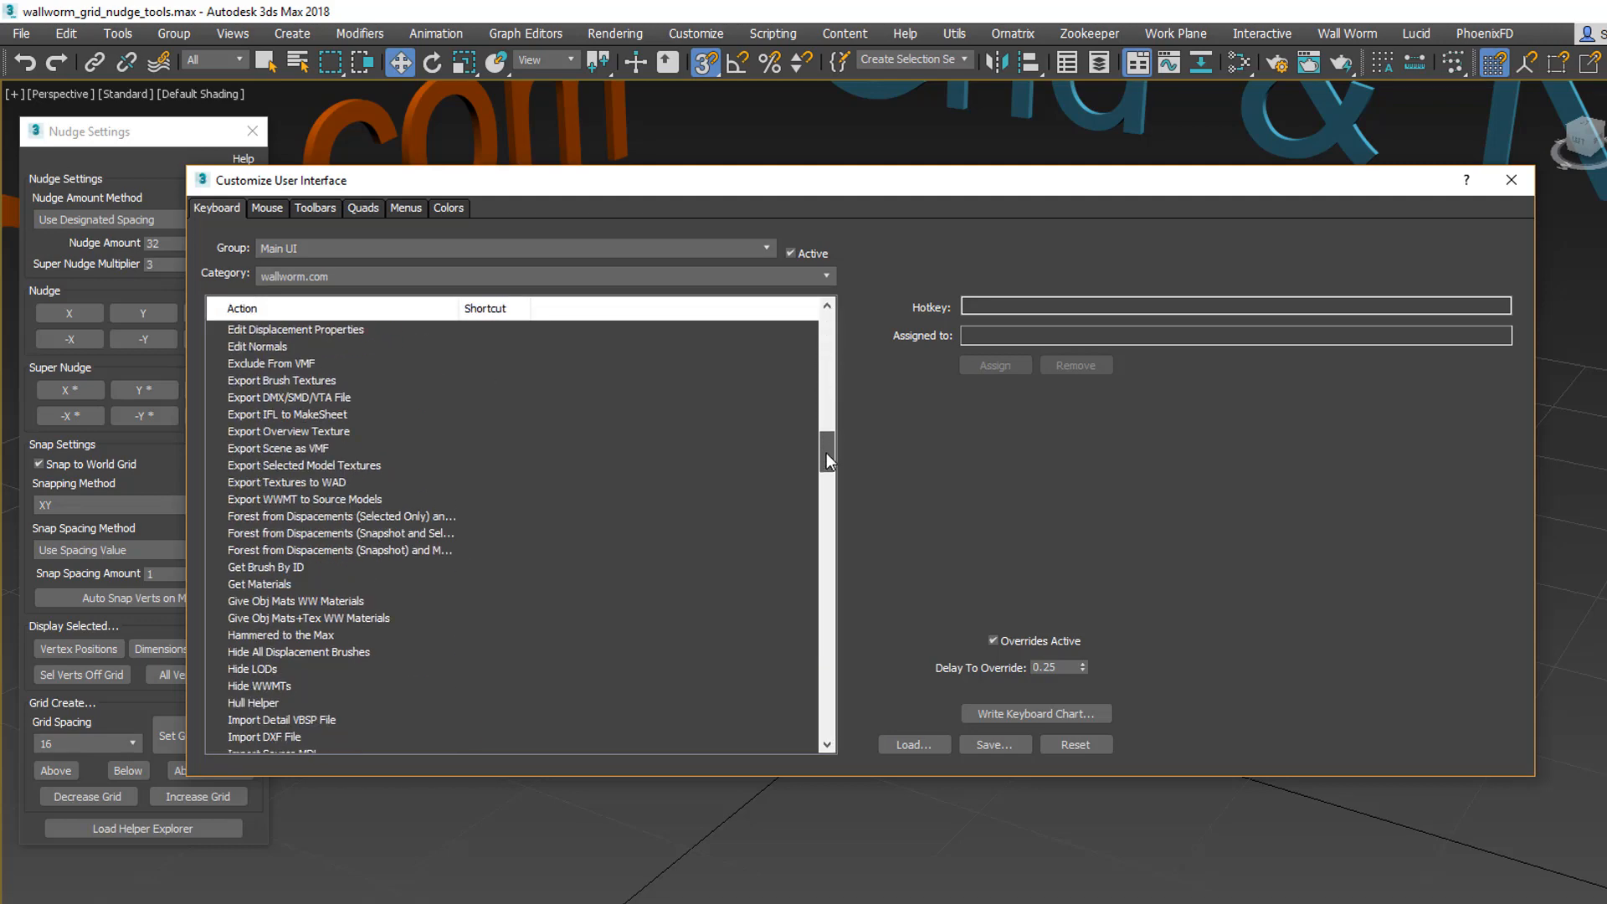
scroll("down", 3)
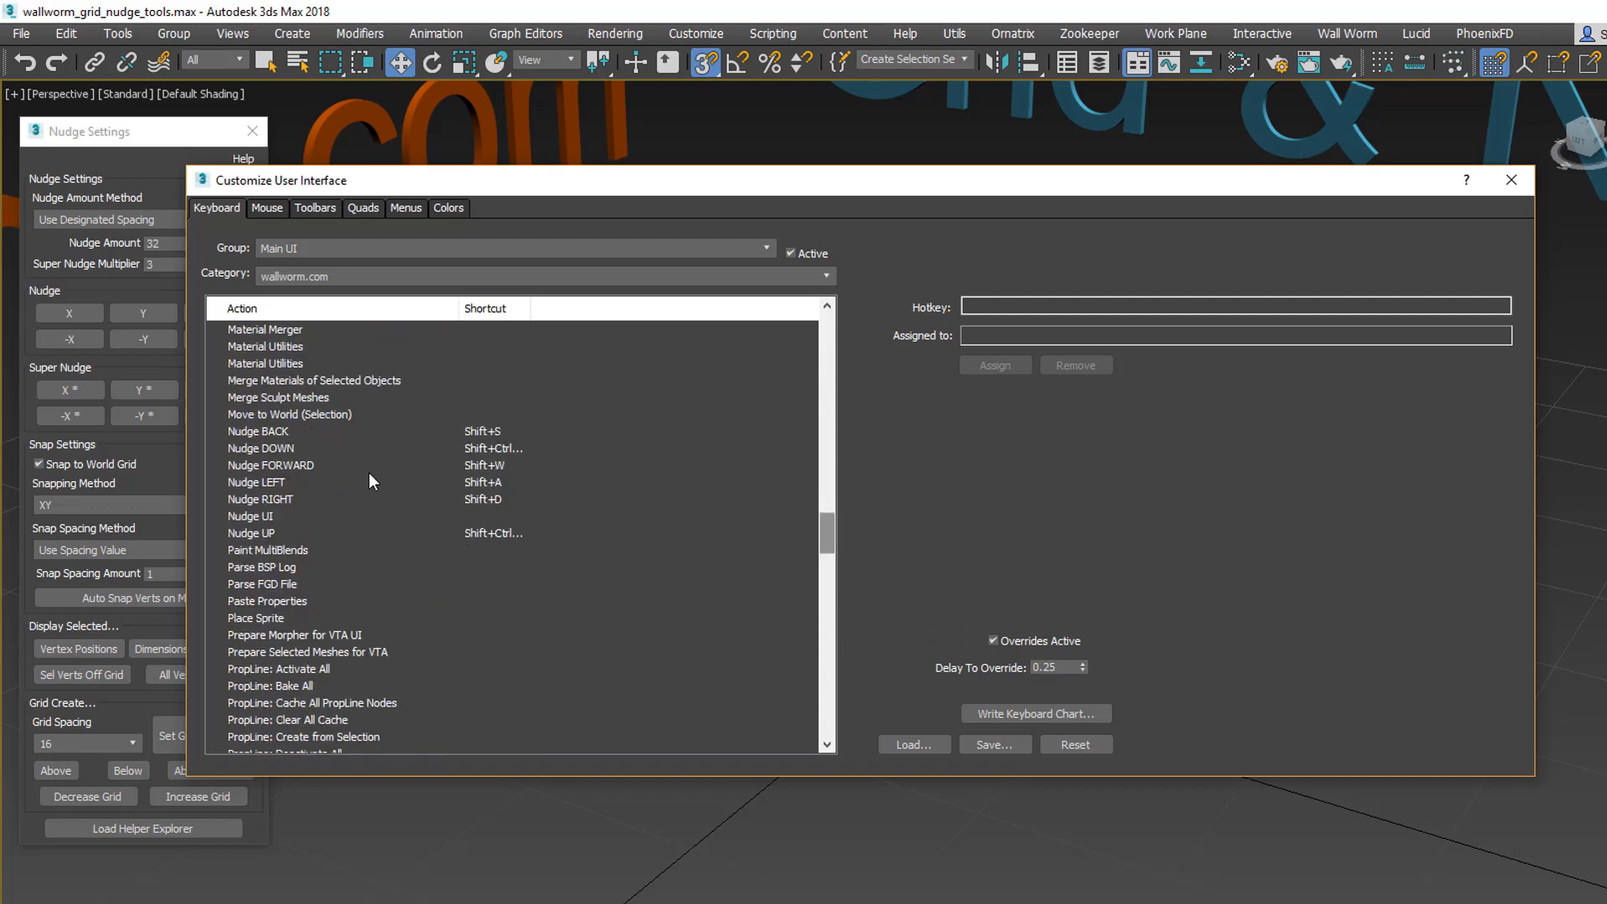
mouse_move(268, 512)
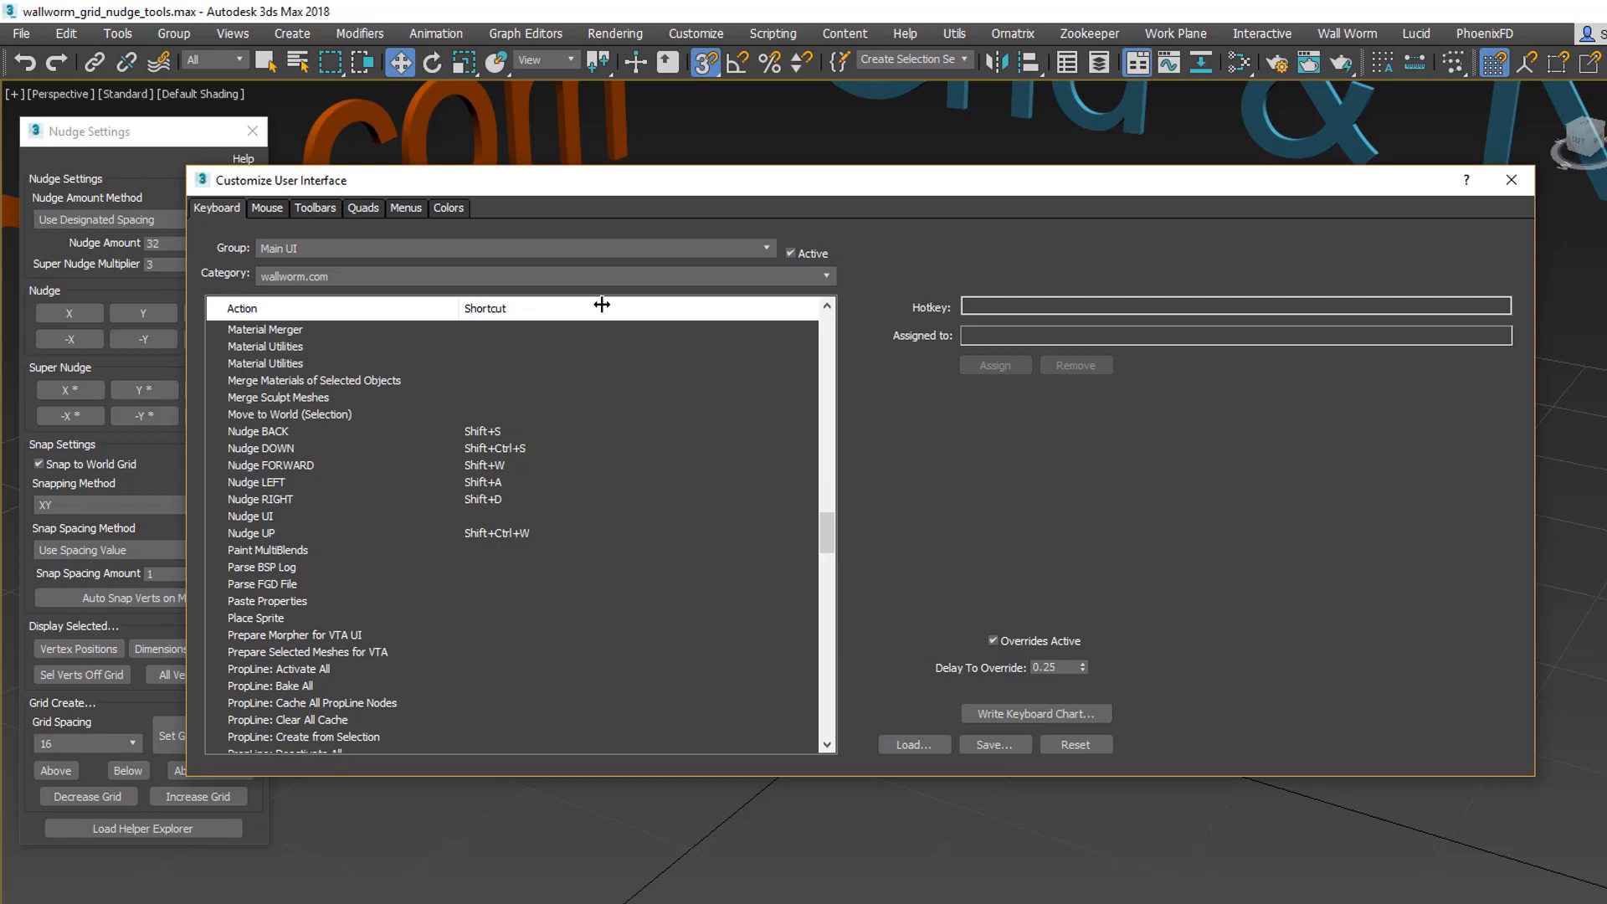
mouse_move(487, 510)
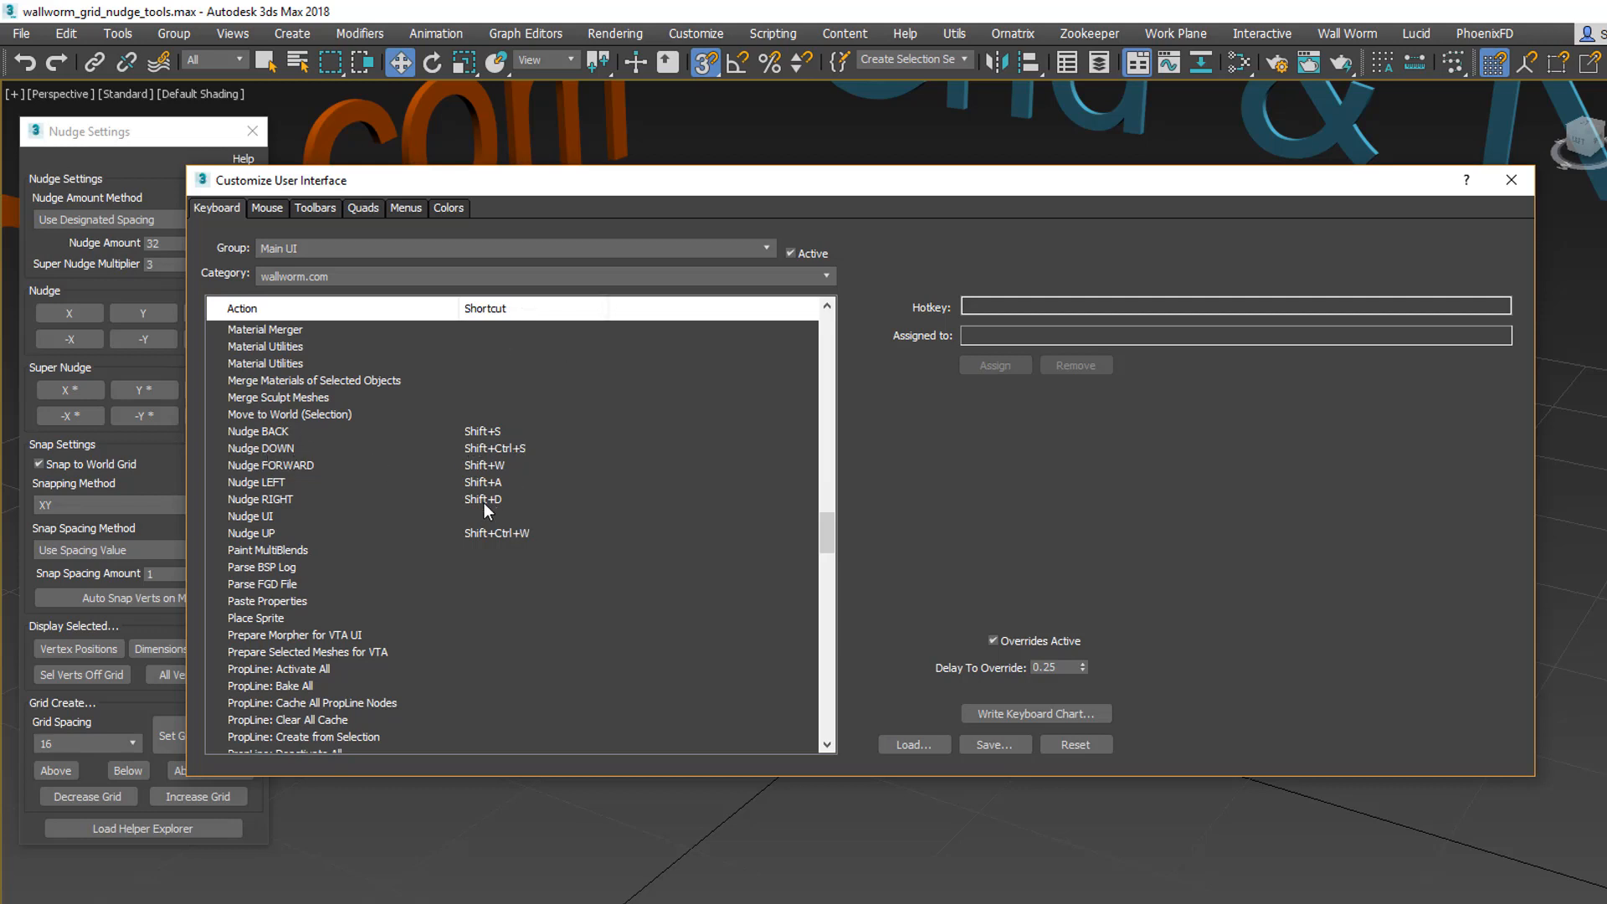
mouse_move(717, 198)
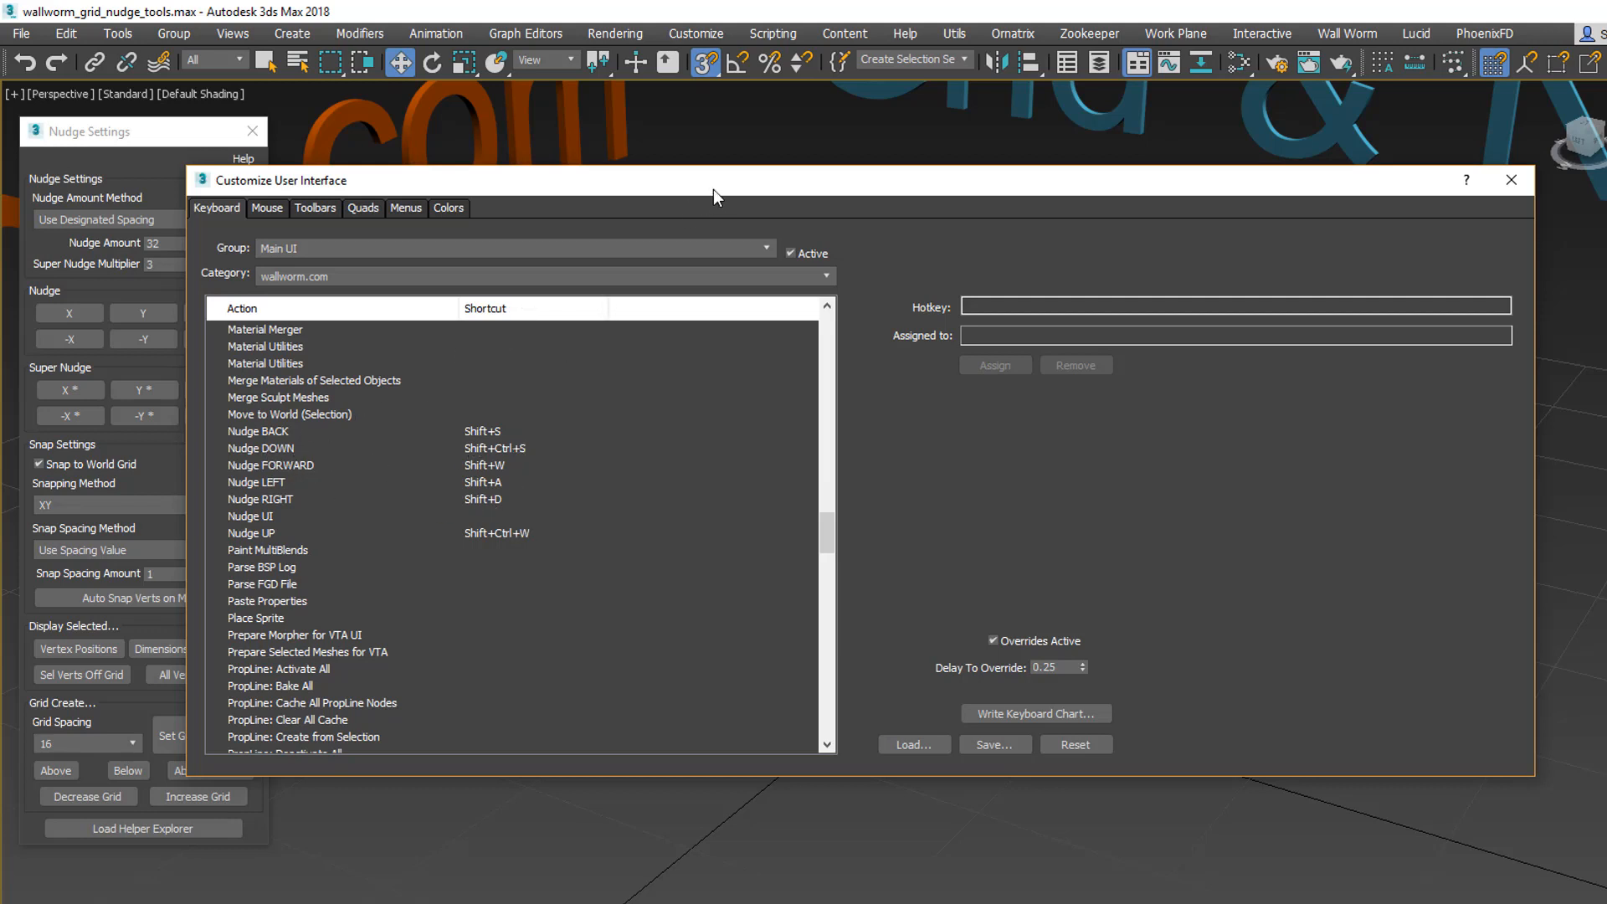
left_click(1511, 181)
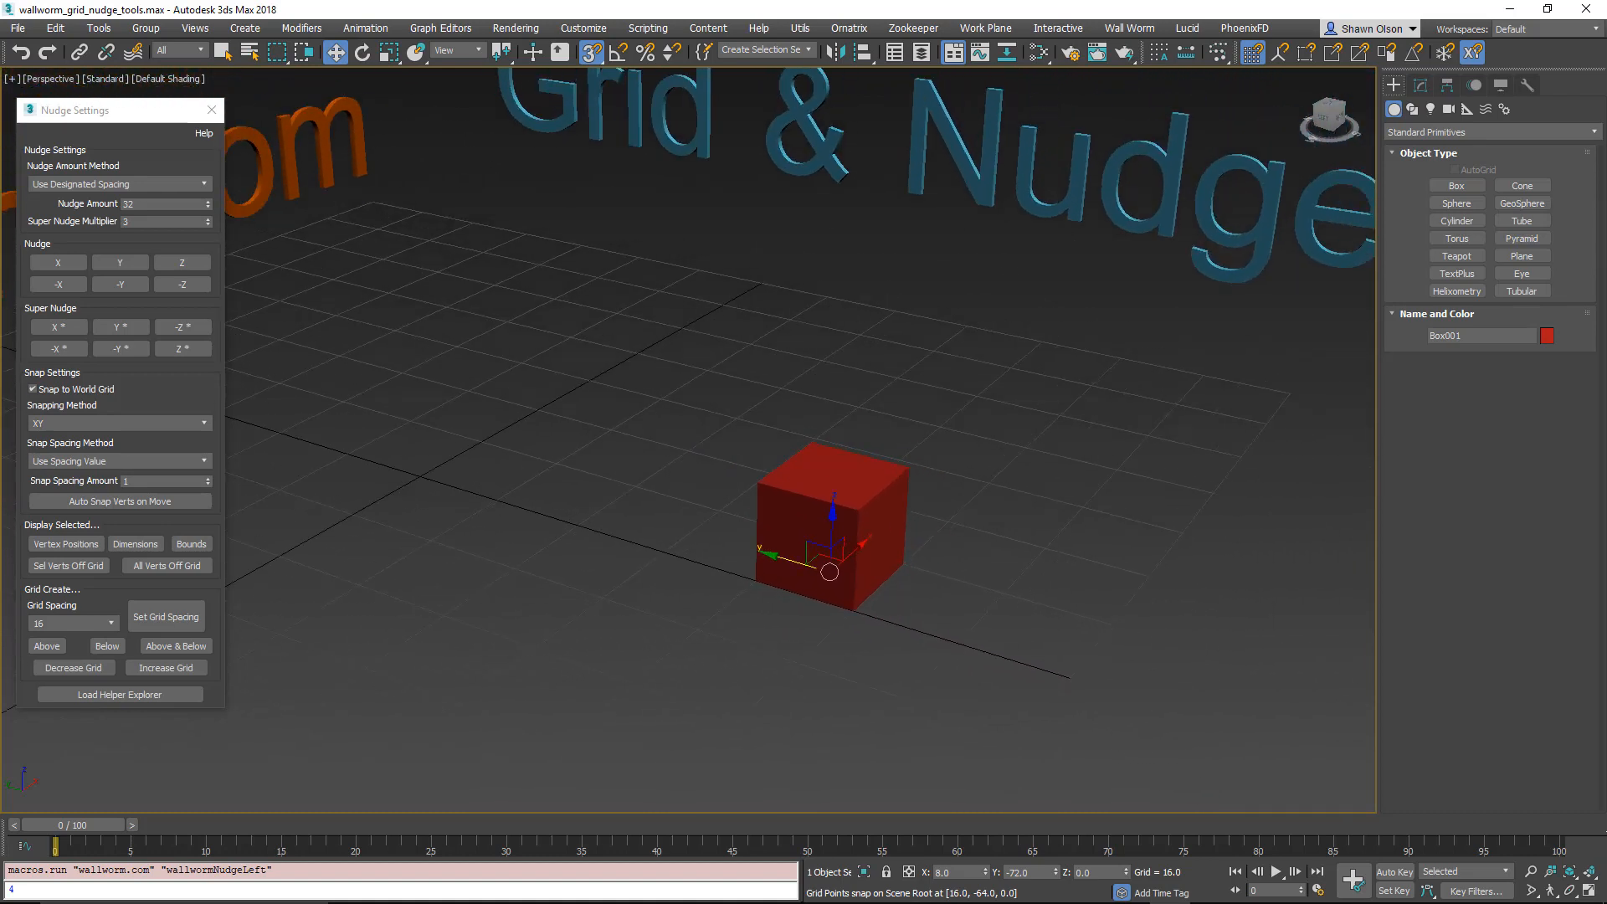
Step: Convert the box to Editable Poly, select a corner vertex, and use active grid spacing
right_click(835, 522)
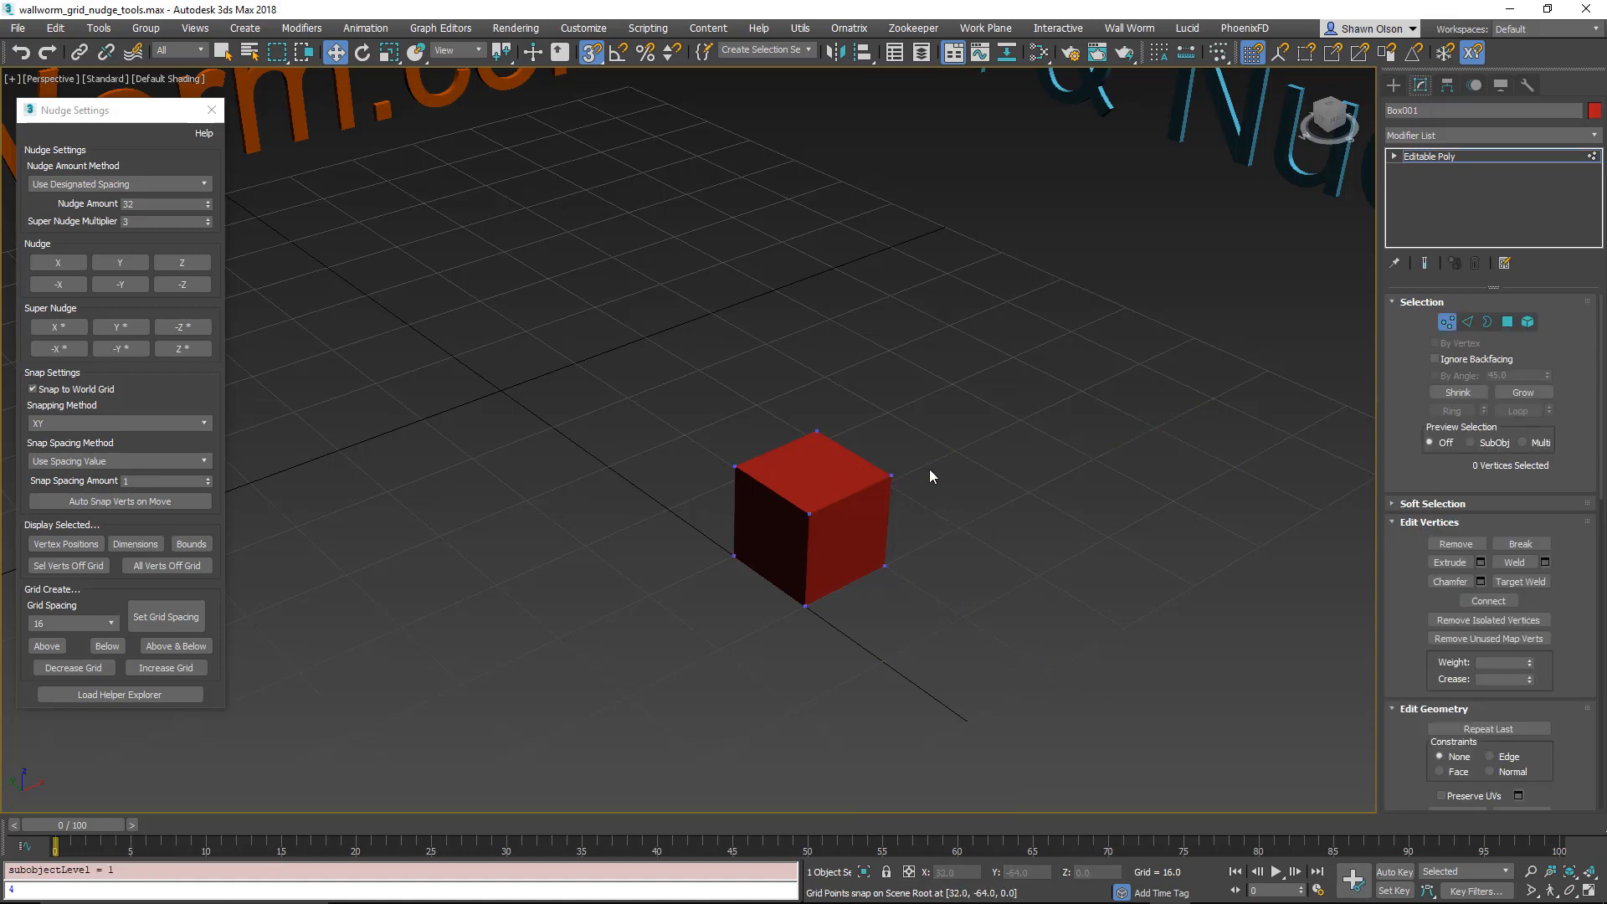
left_click(880, 456)
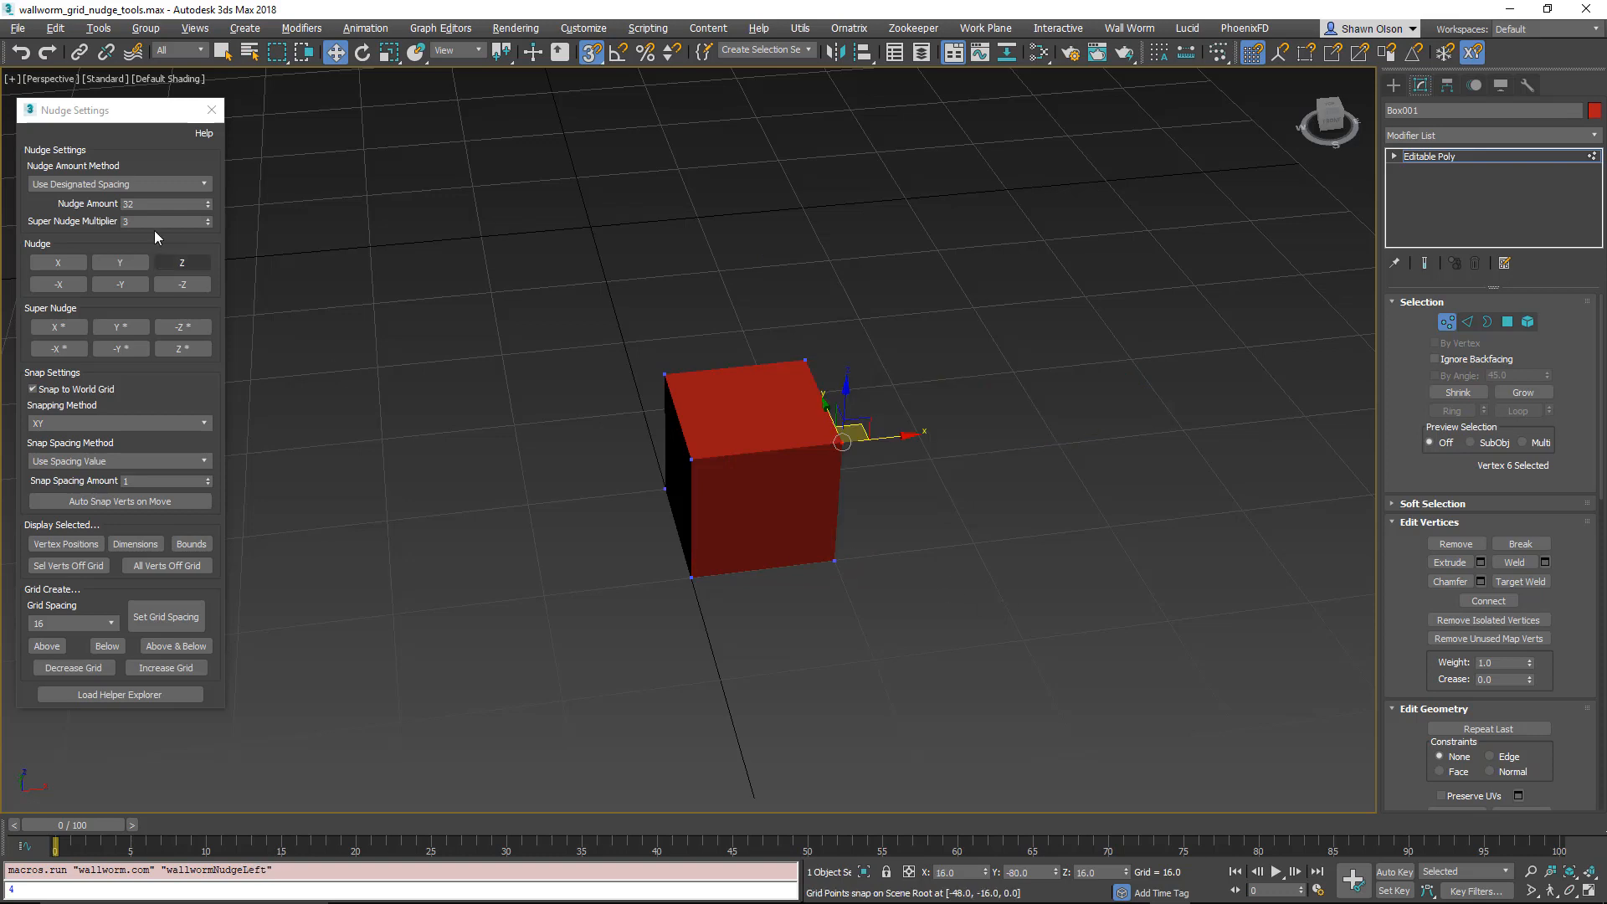
left_click(118, 184)
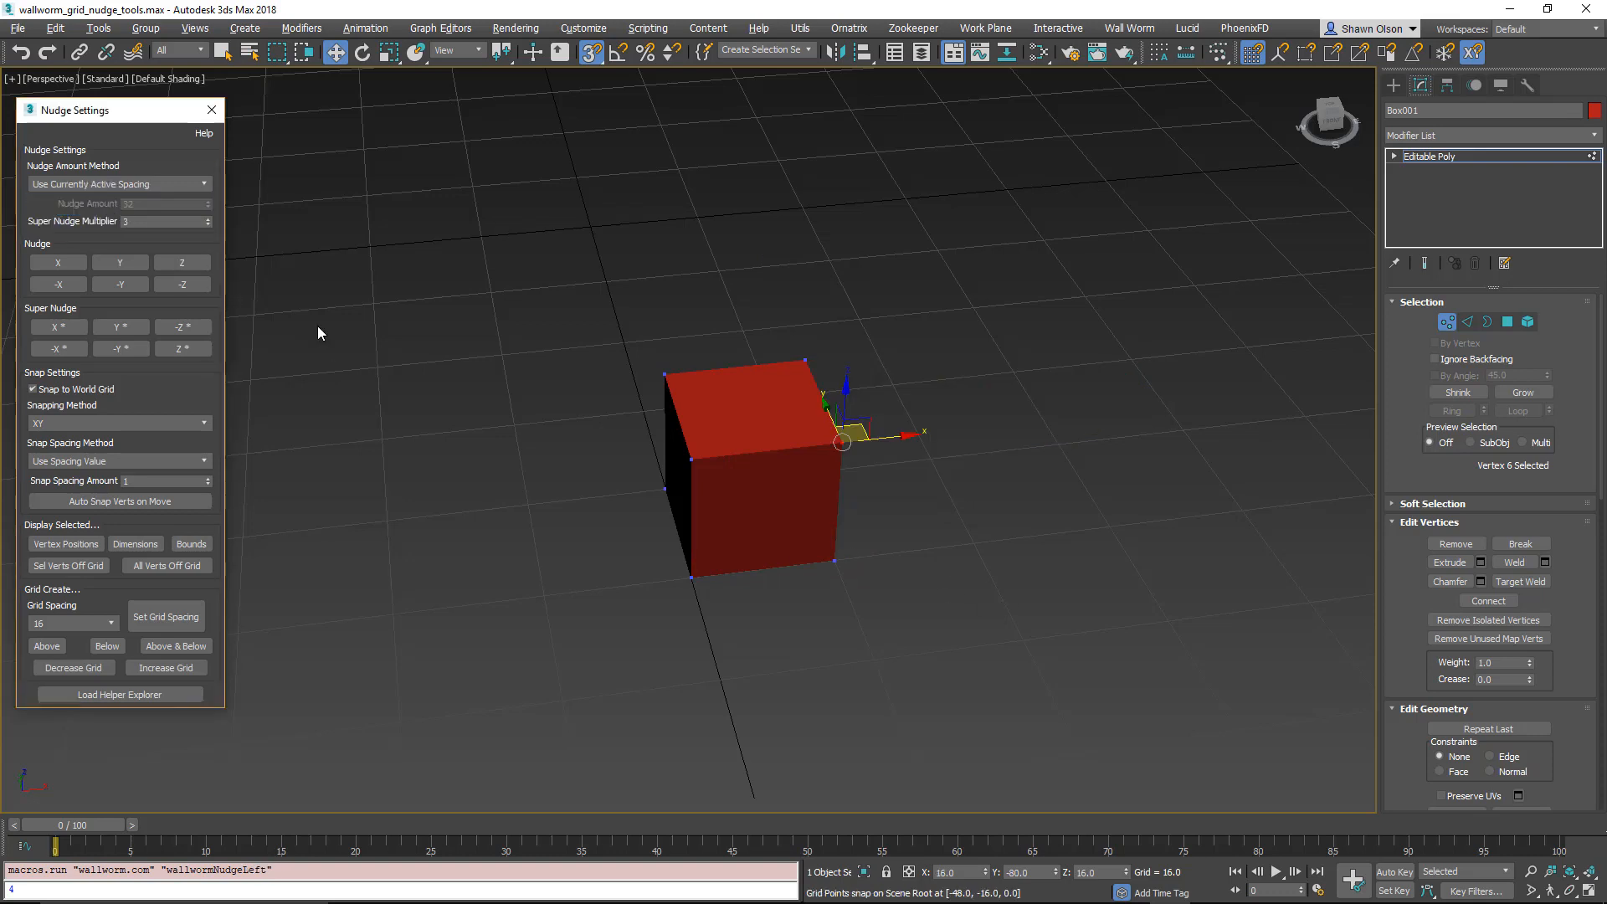
mouse_move(899, 601)
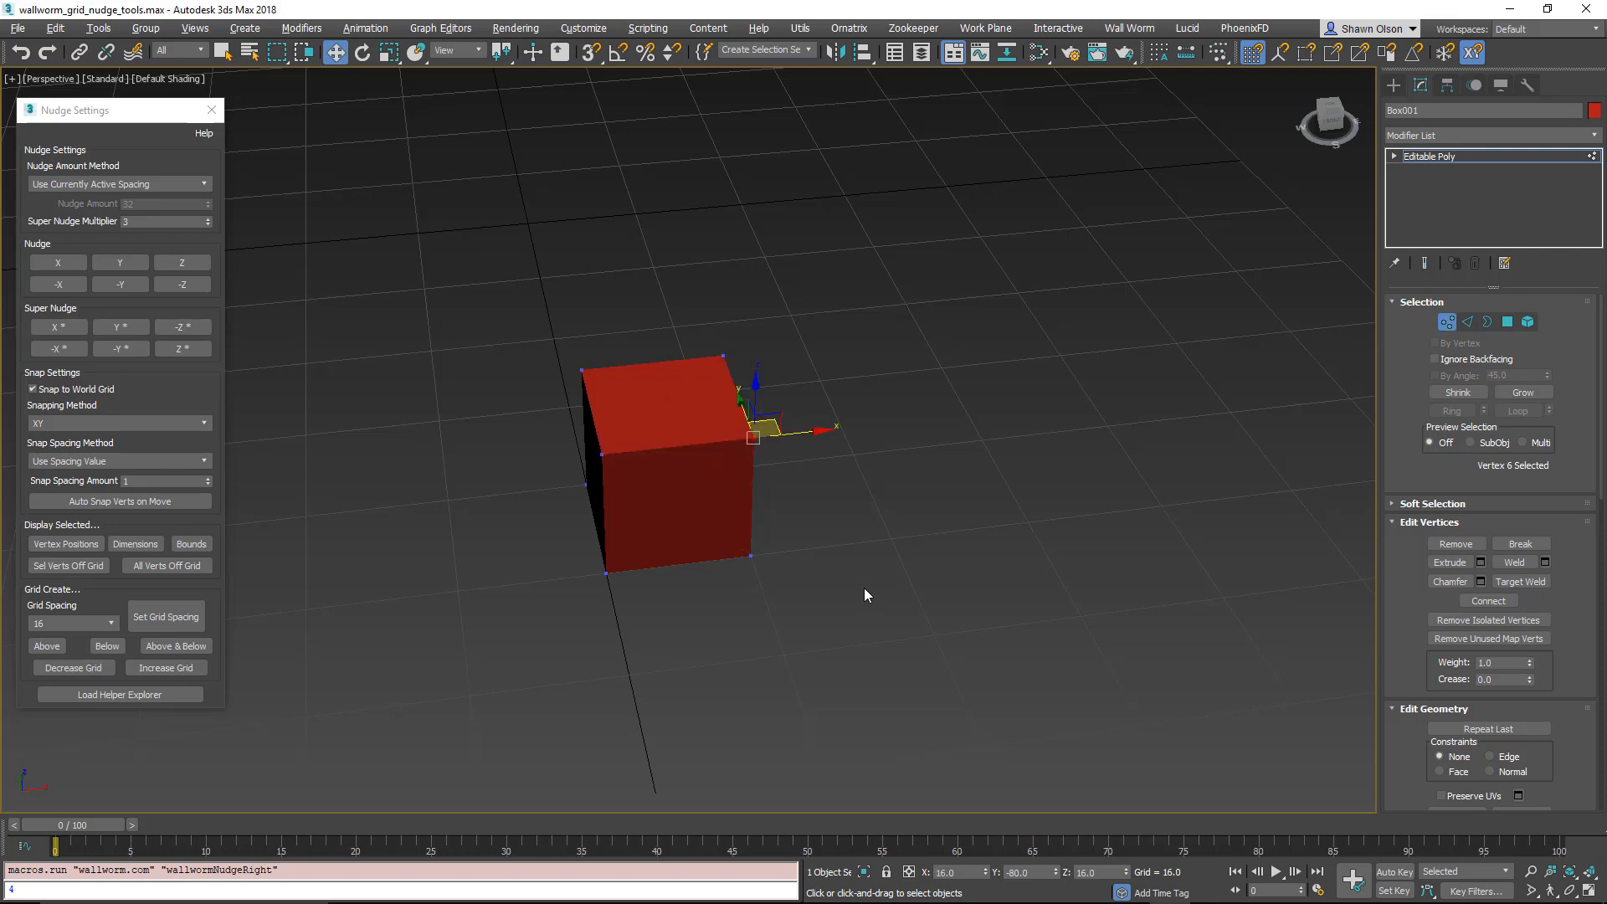
Step: Nudge the vertex out and back, then switch to Polygon level
left_click(57, 262)
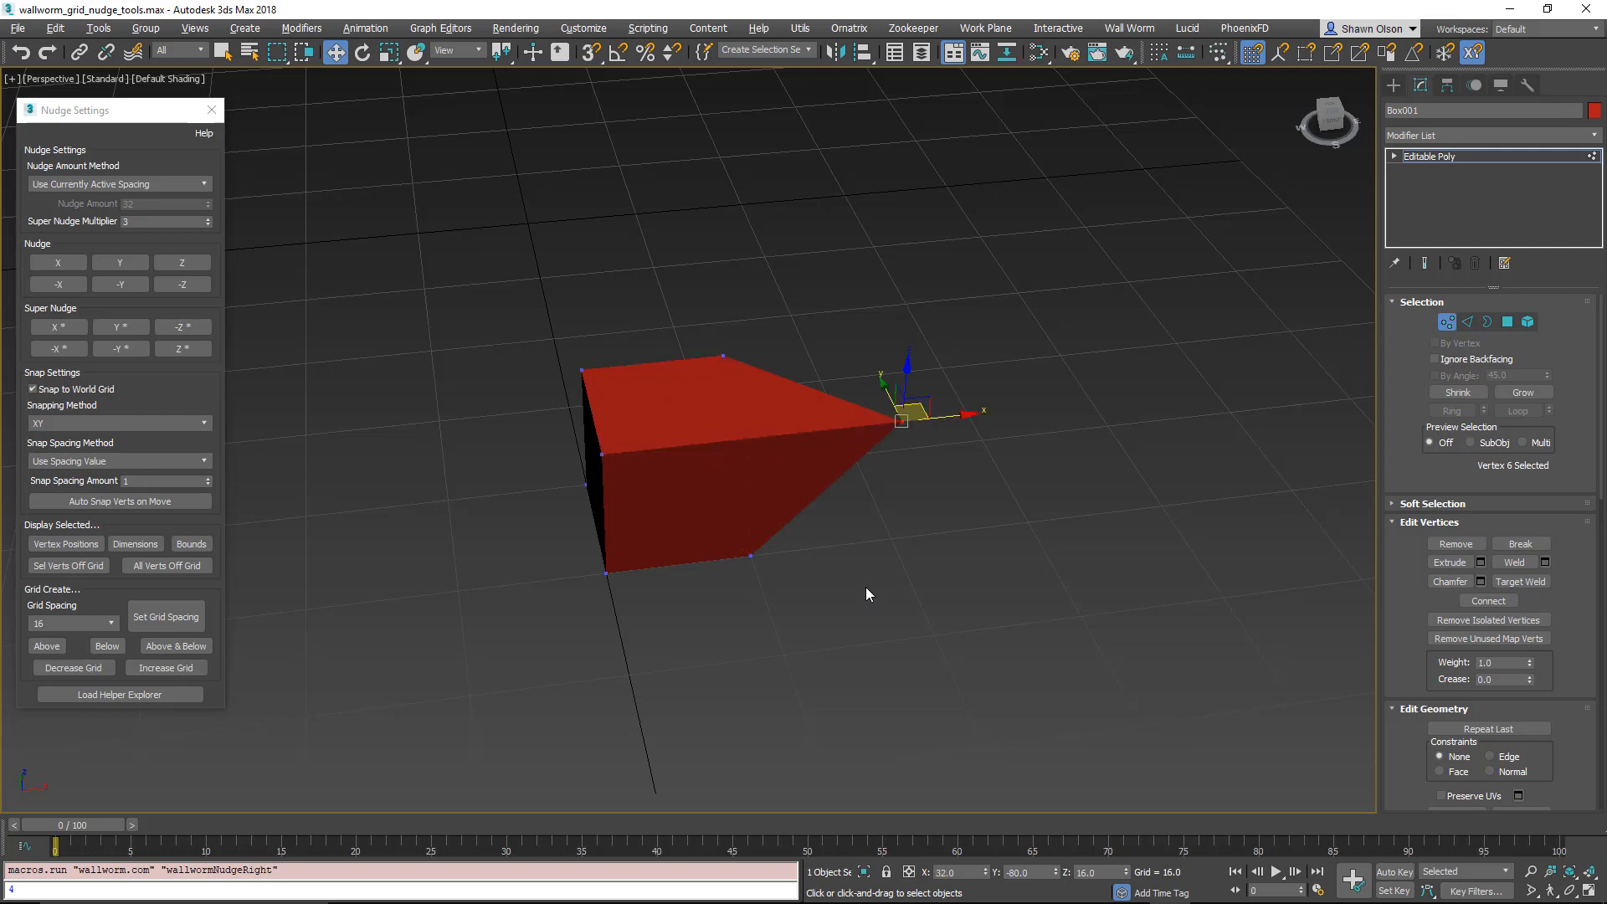
left_click(57, 284)
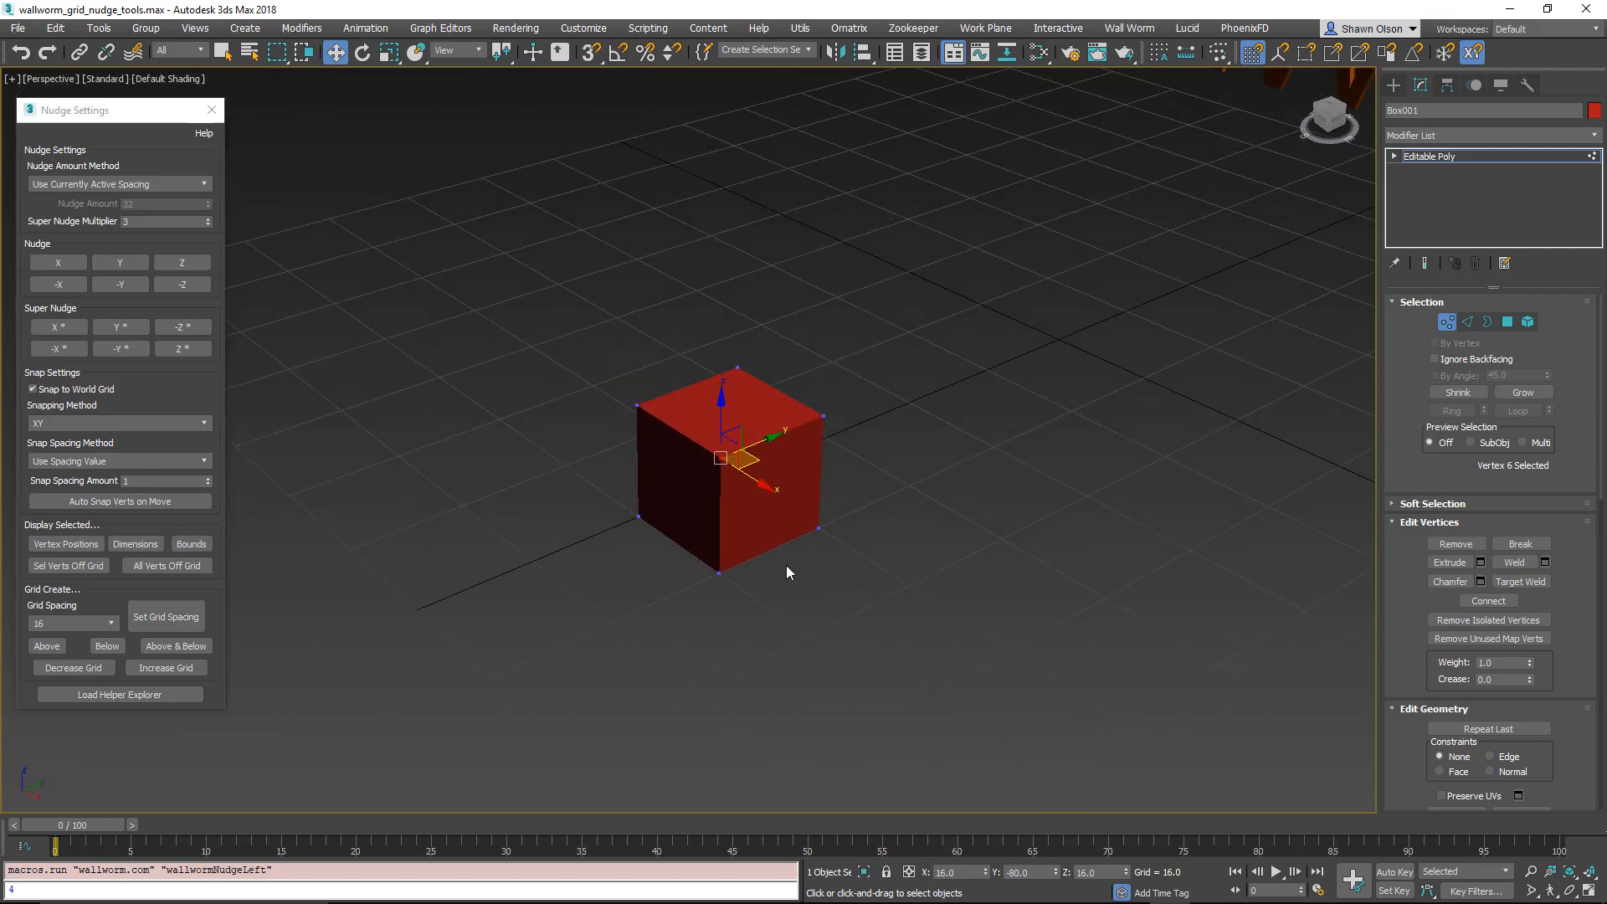
left_click(1506, 321)
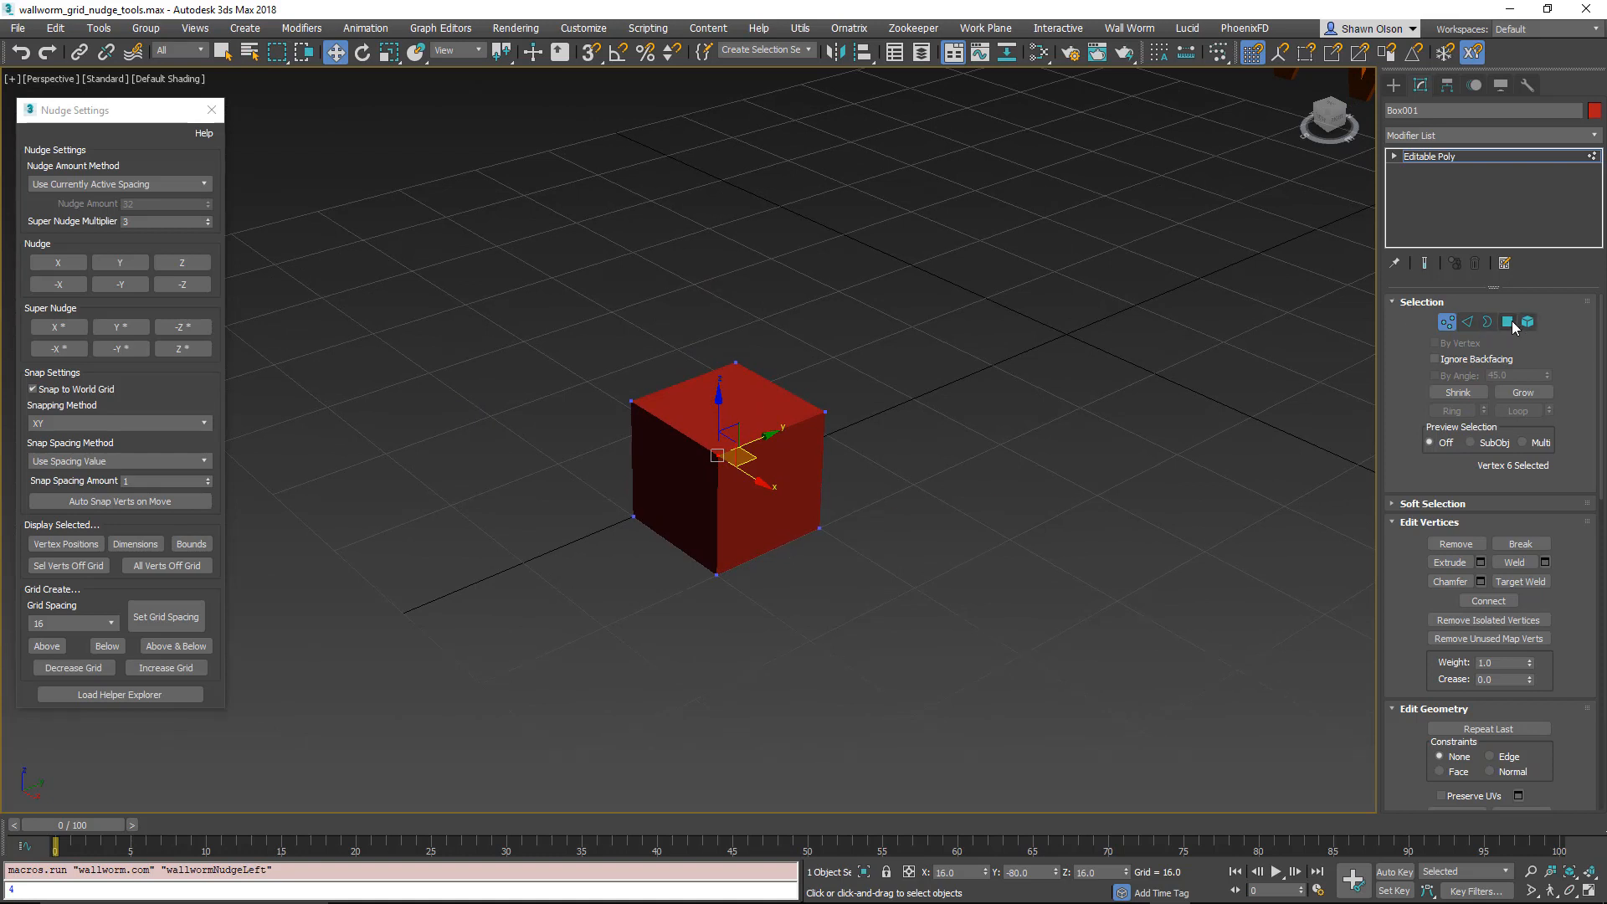
left_click(1527, 321)
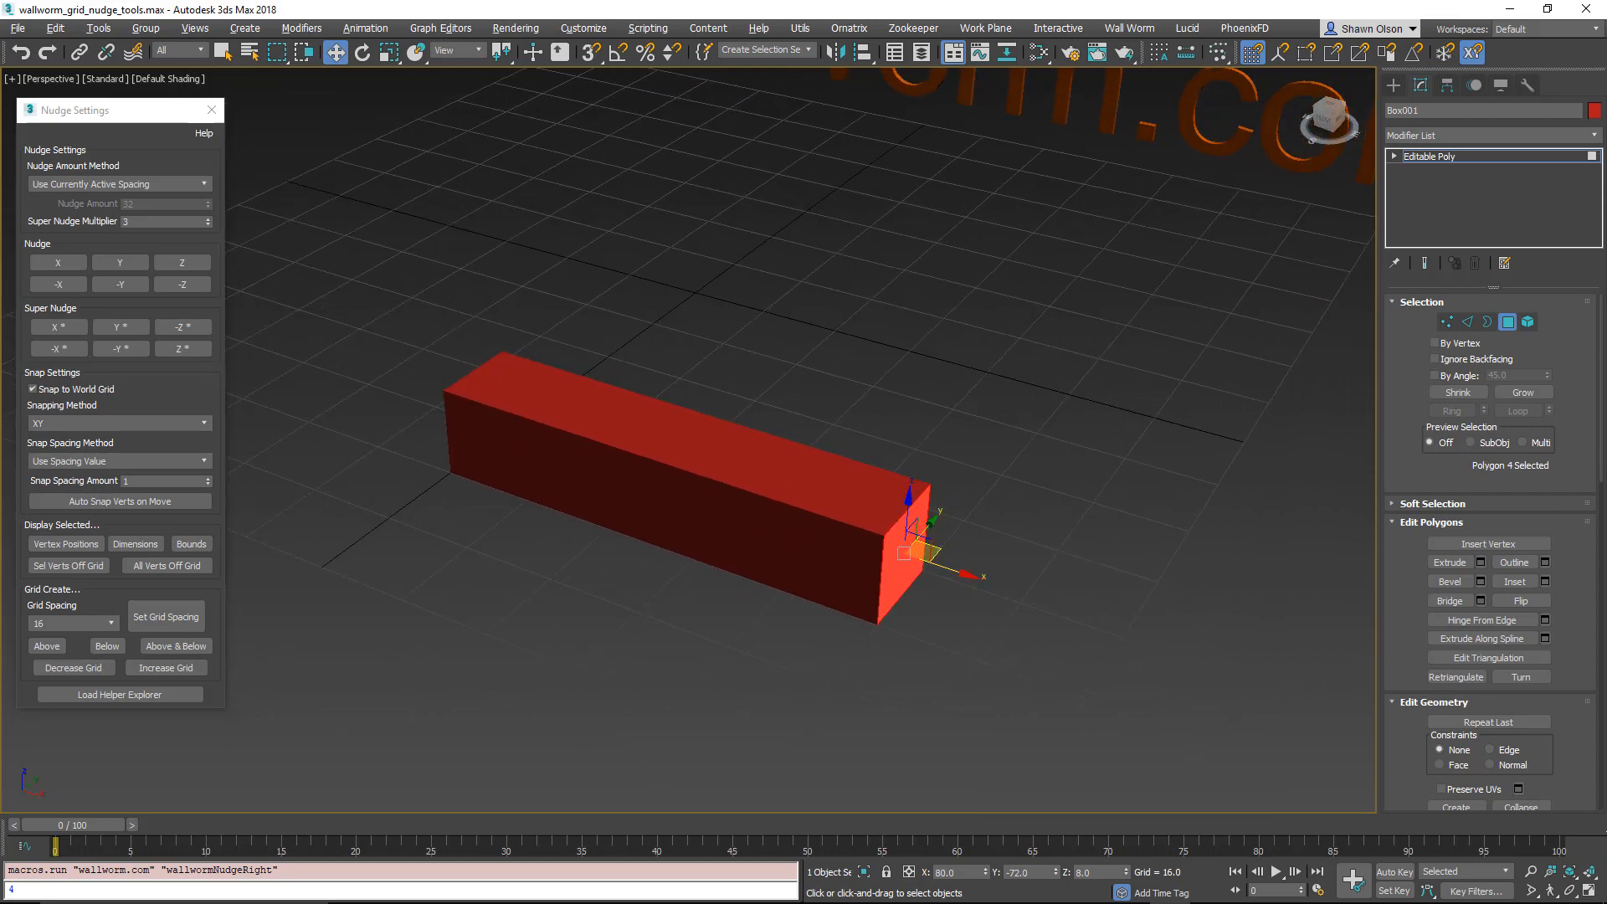
Step: Nudge the selected end face further along X
left_click(57, 261)
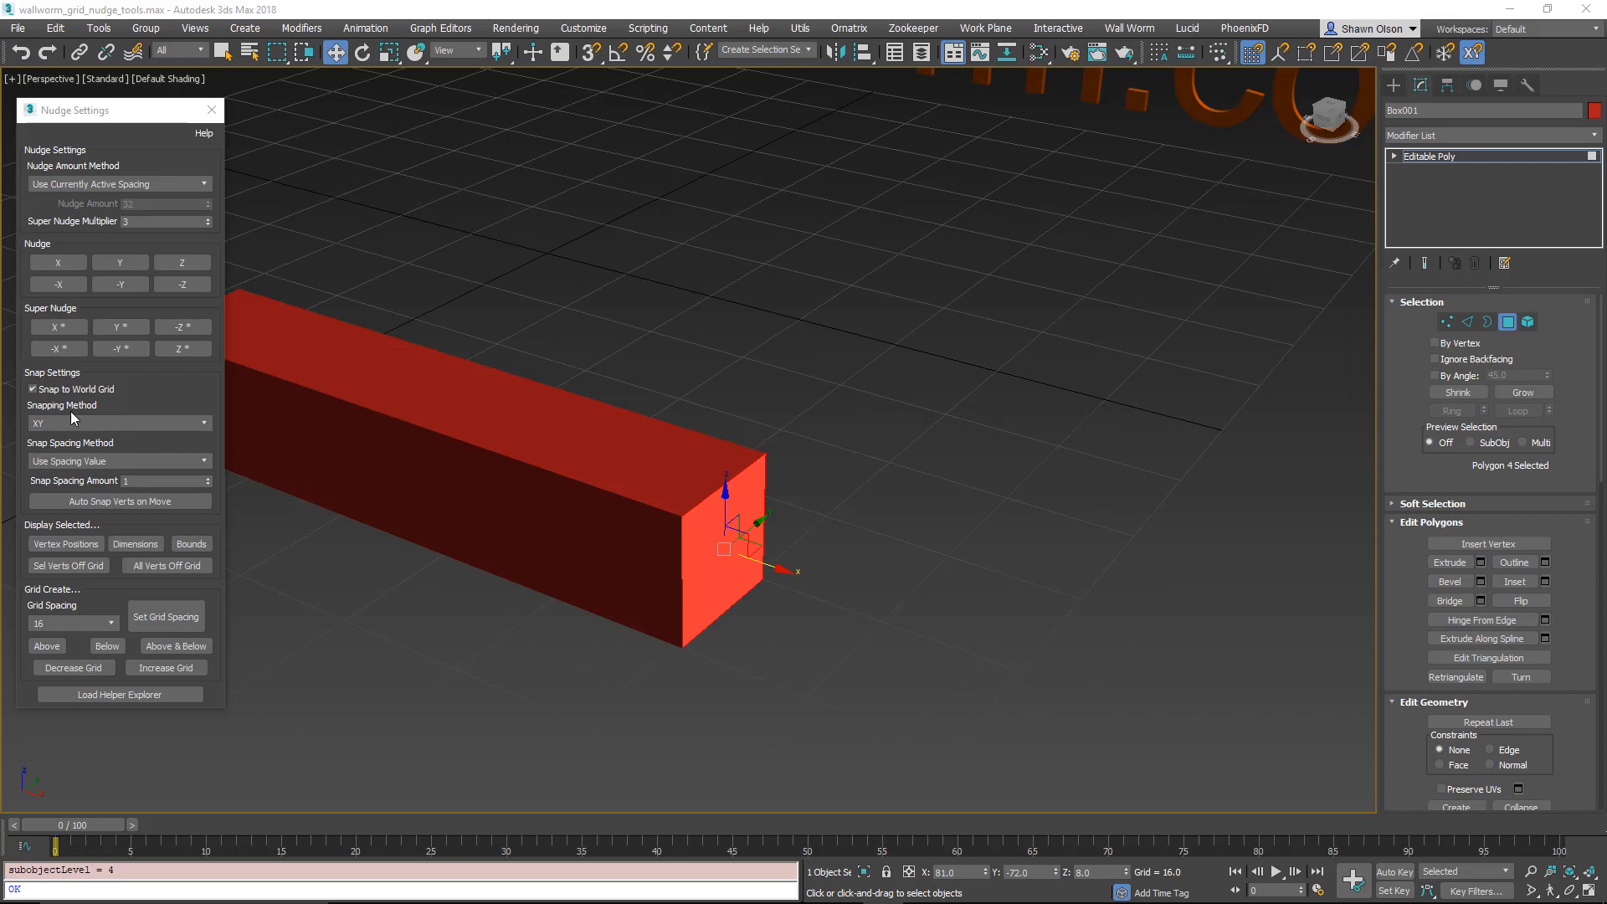
mouse_move(77, 389)
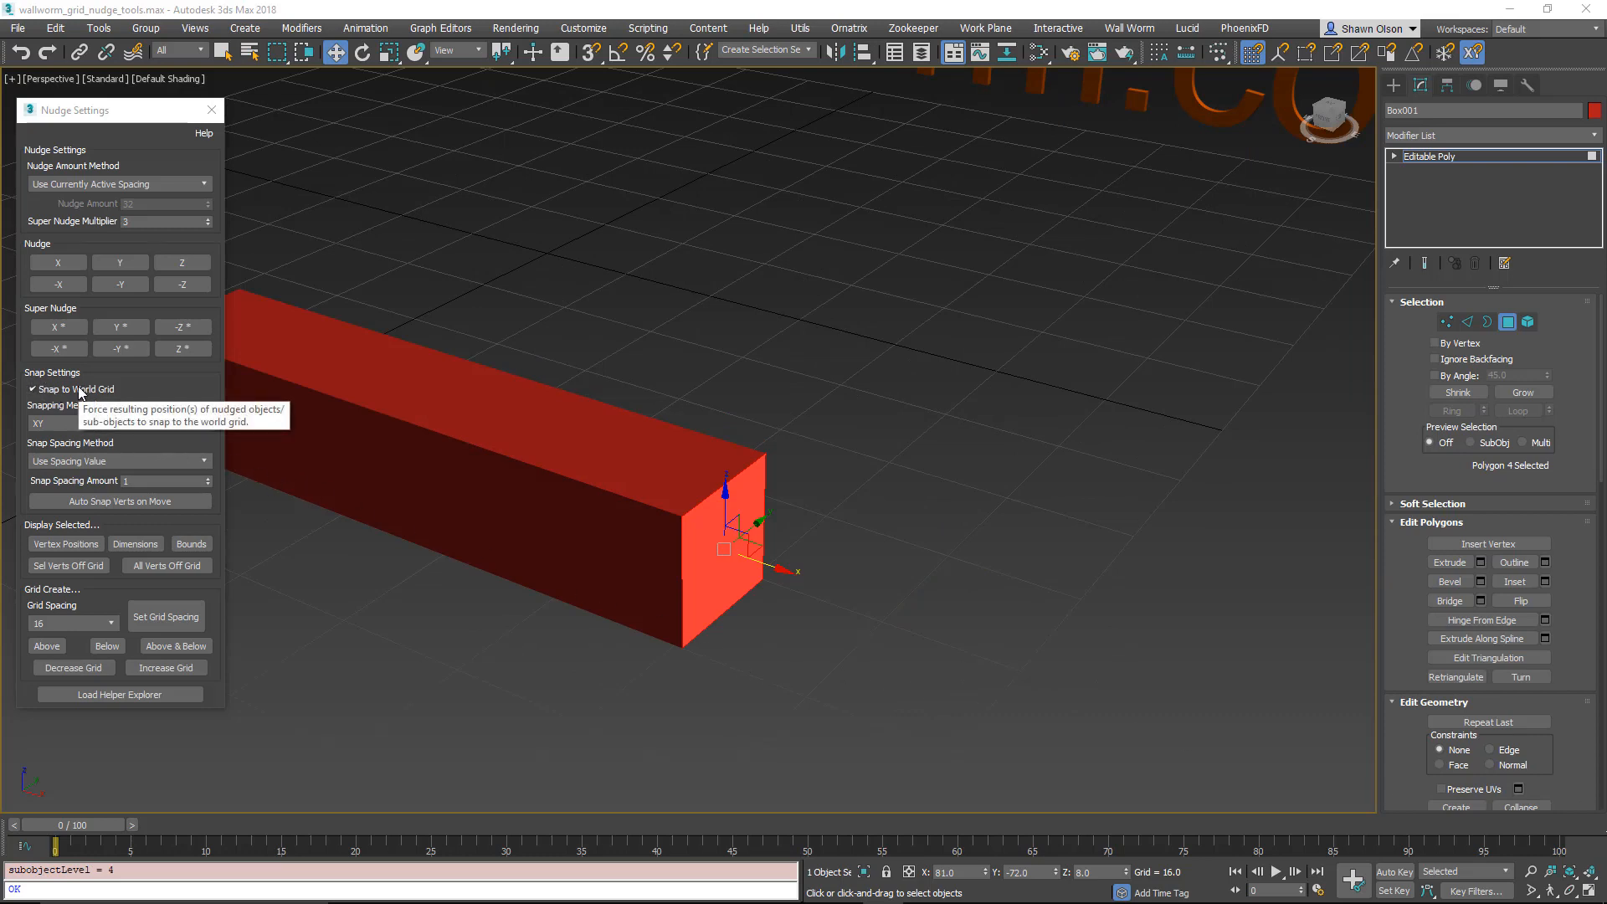
mouse_move(56, 405)
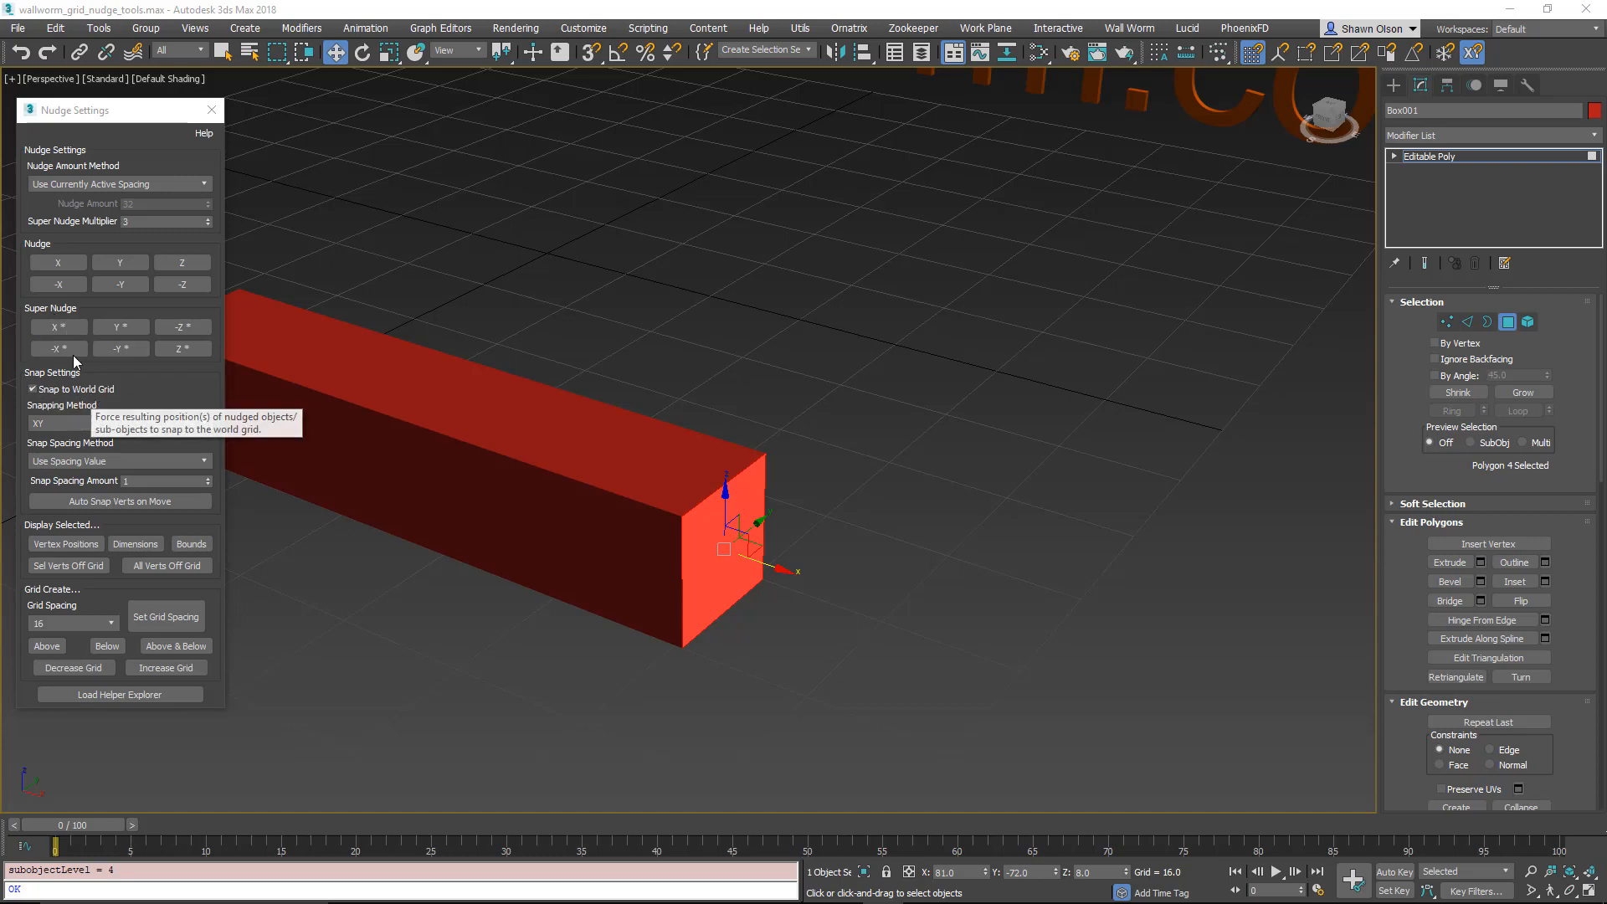
mouse_move(57, 262)
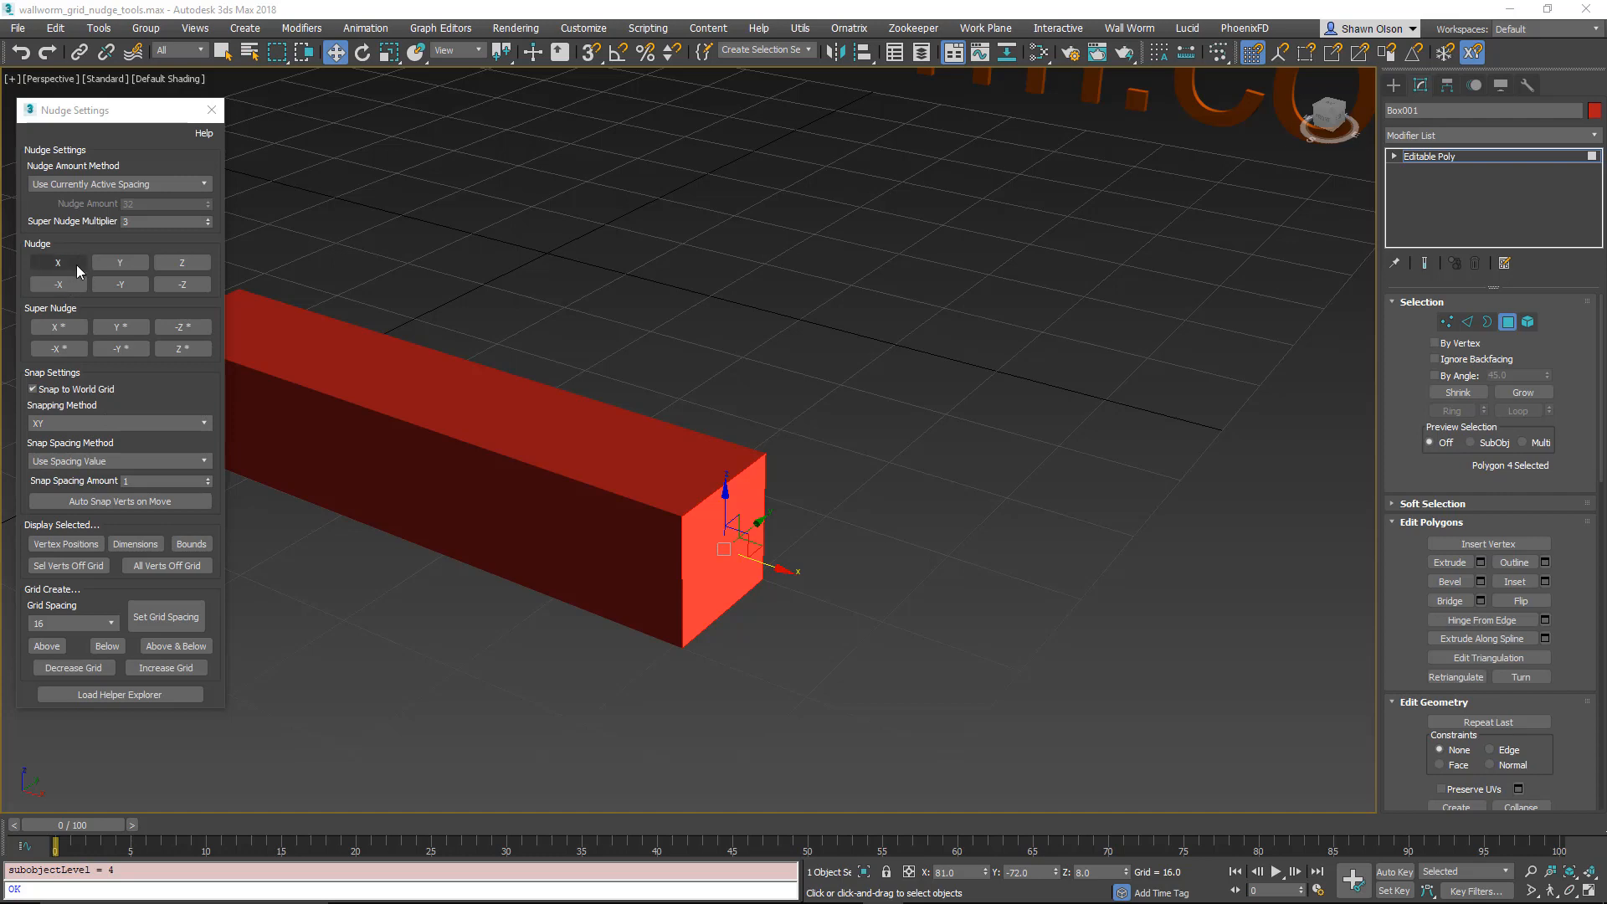
mouse_move(154, 460)
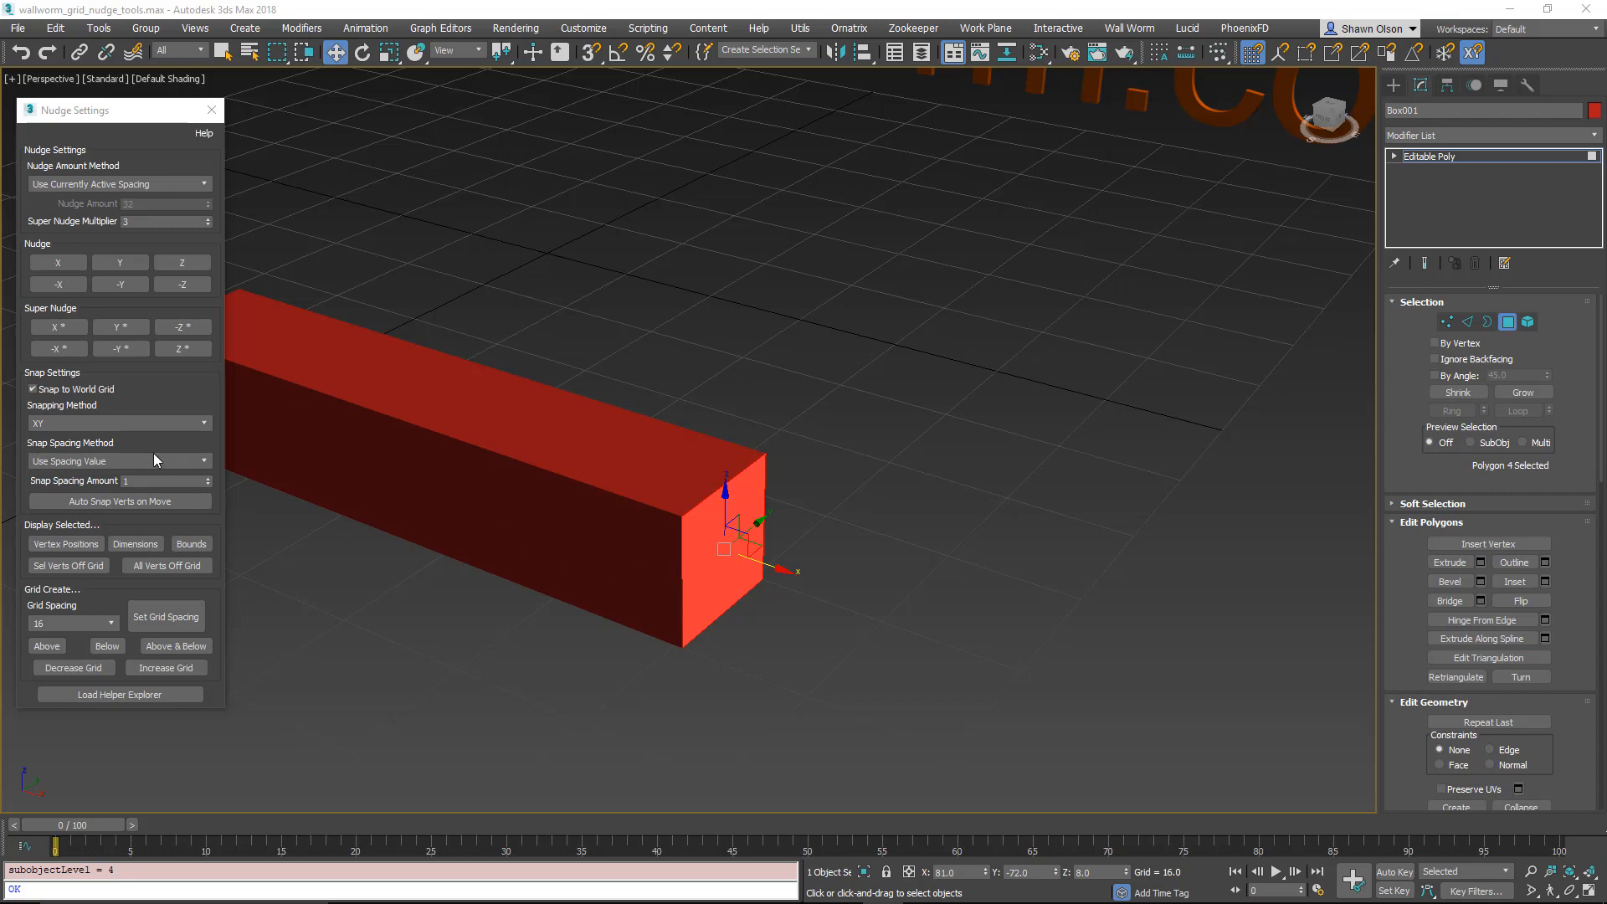
mouse_move(771, 567)
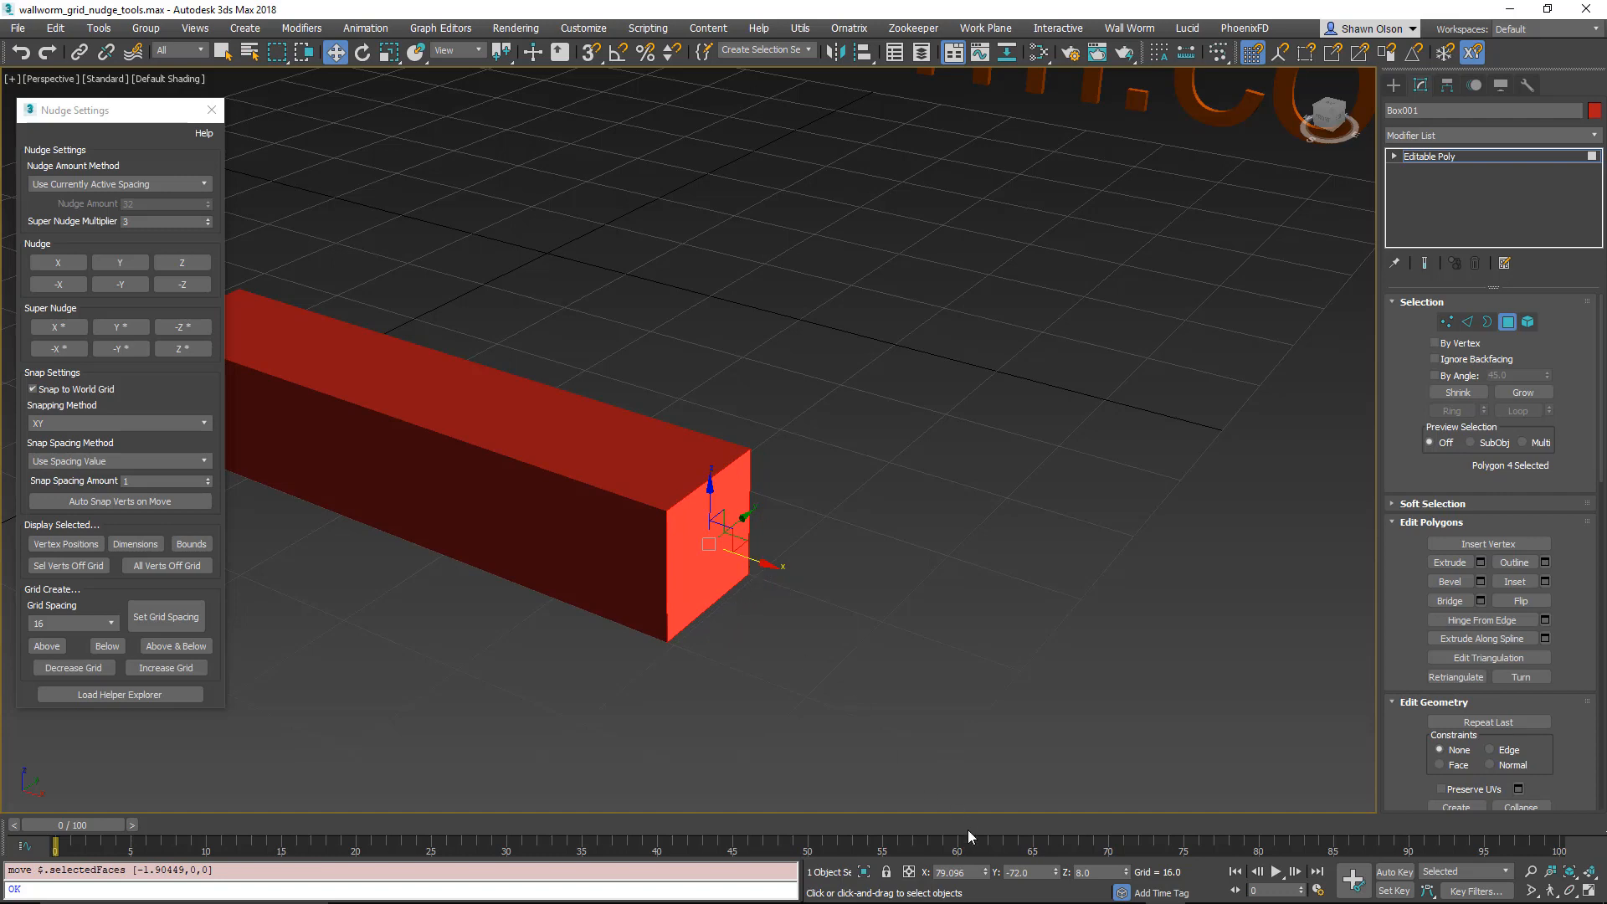
mouse_move(935, 884)
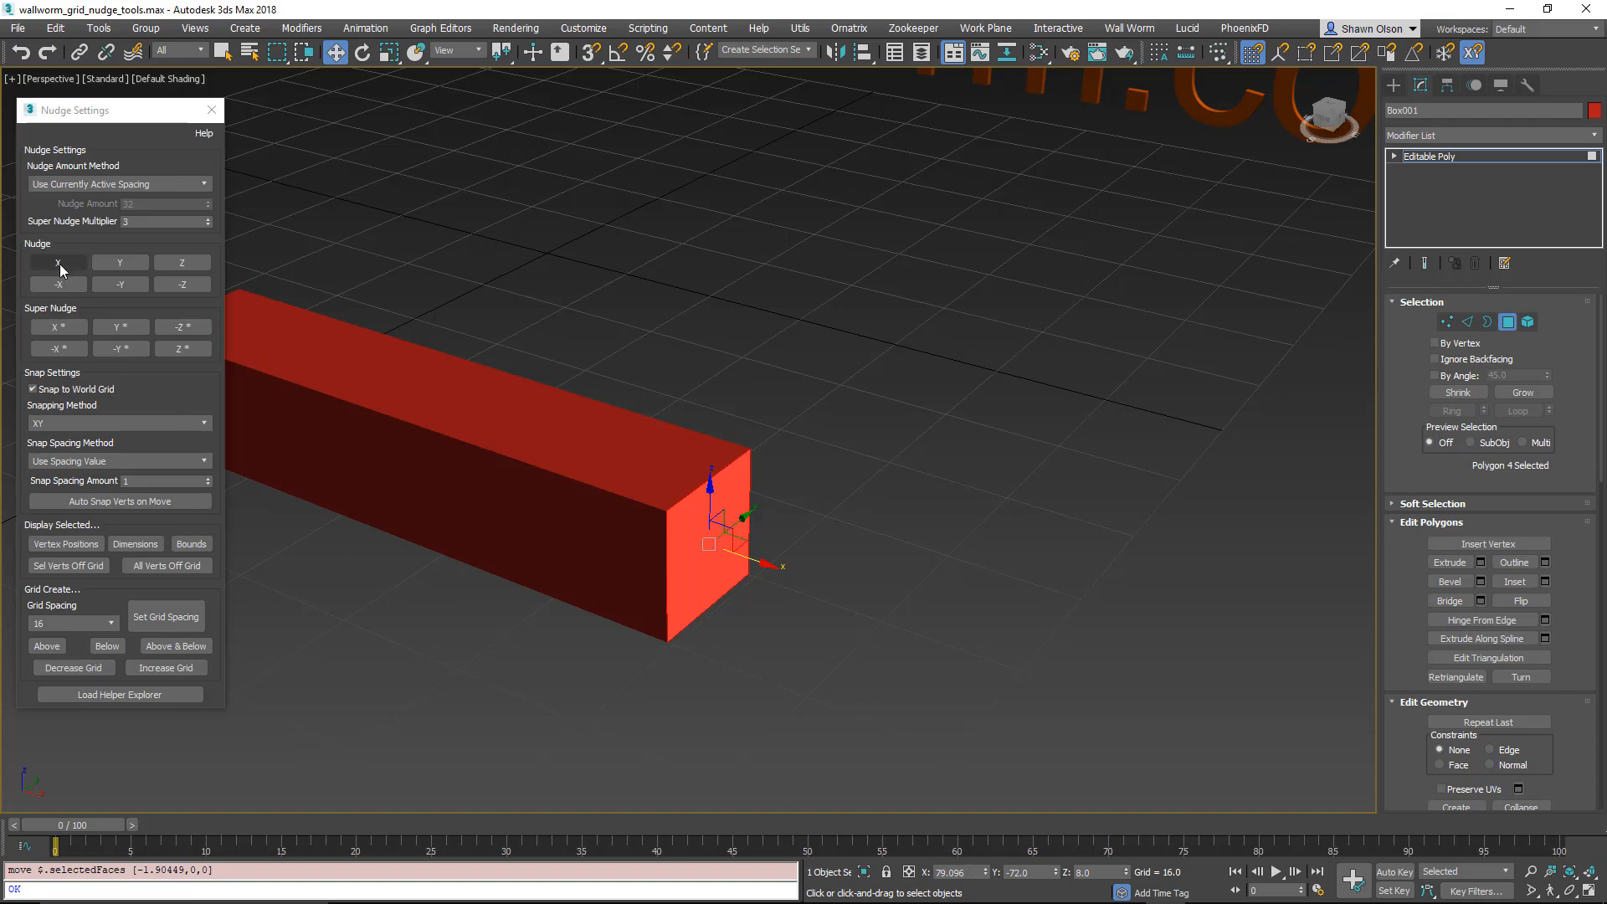
Step: Nudge the end face along X, check its X value of 95, and return to Vertex level
left_click(56, 262)
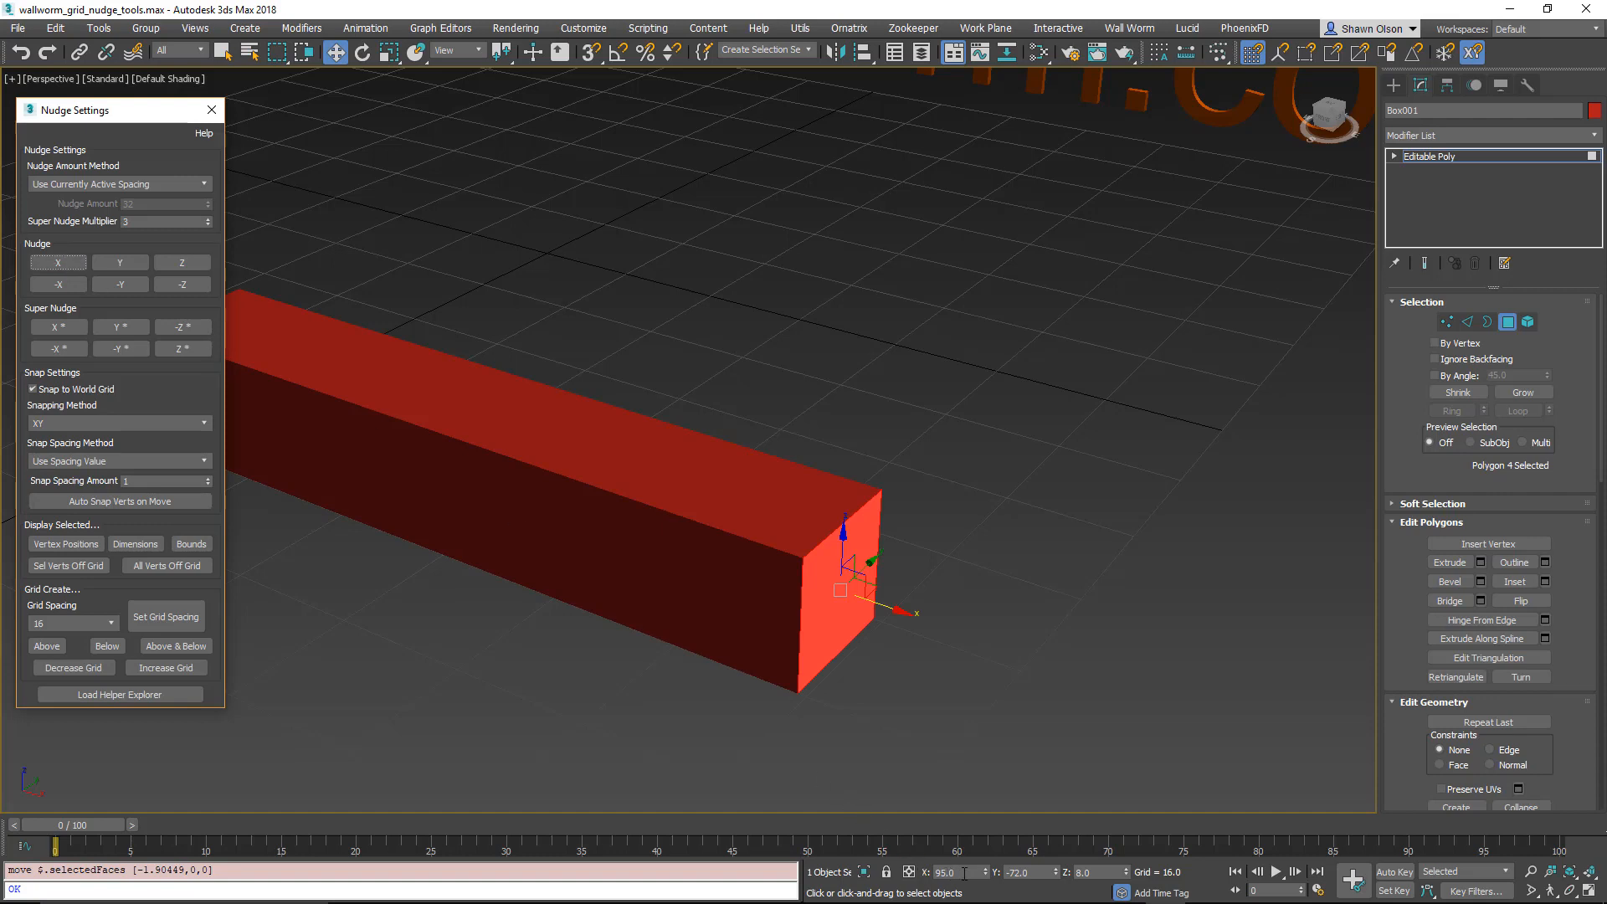
triple_click(946, 872)
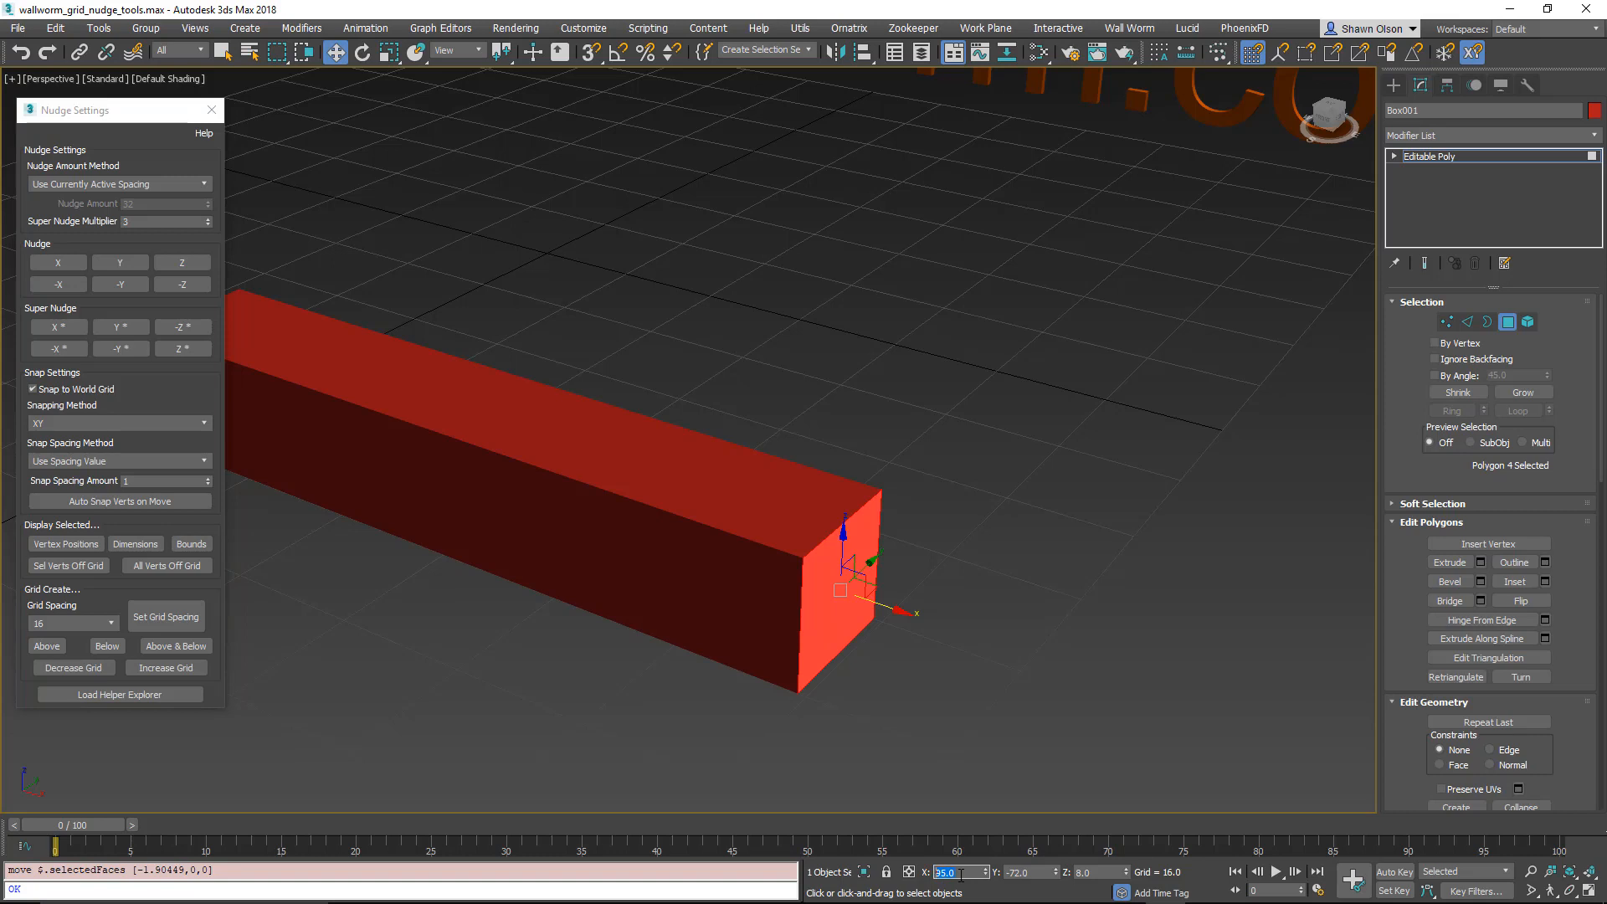
mouse_move(610, 725)
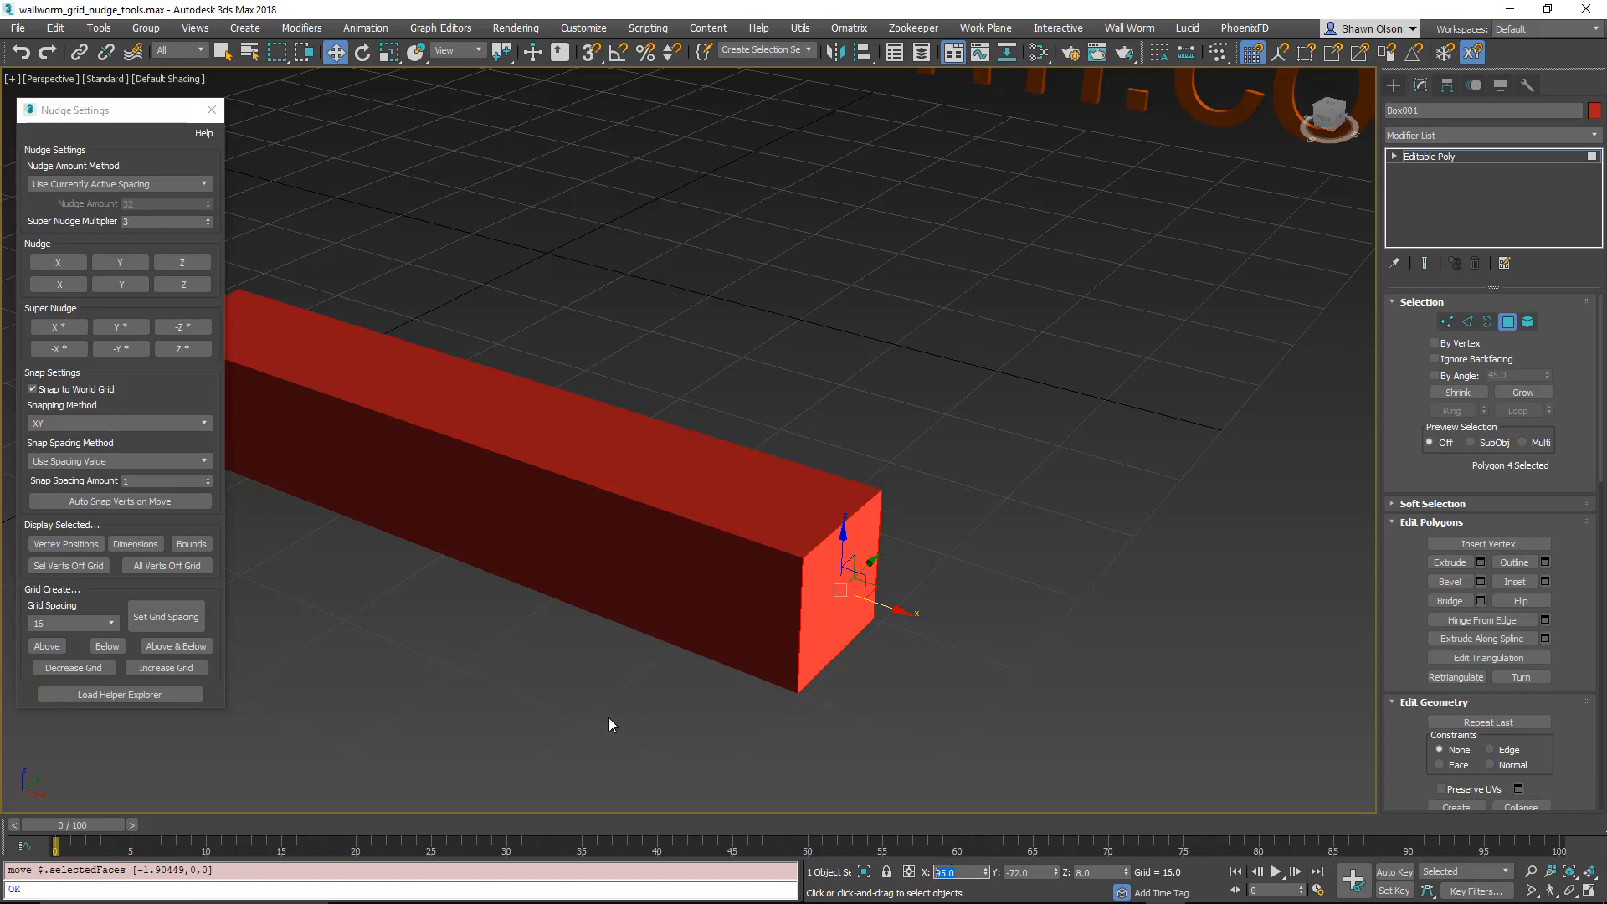
left_click(1447, 321)
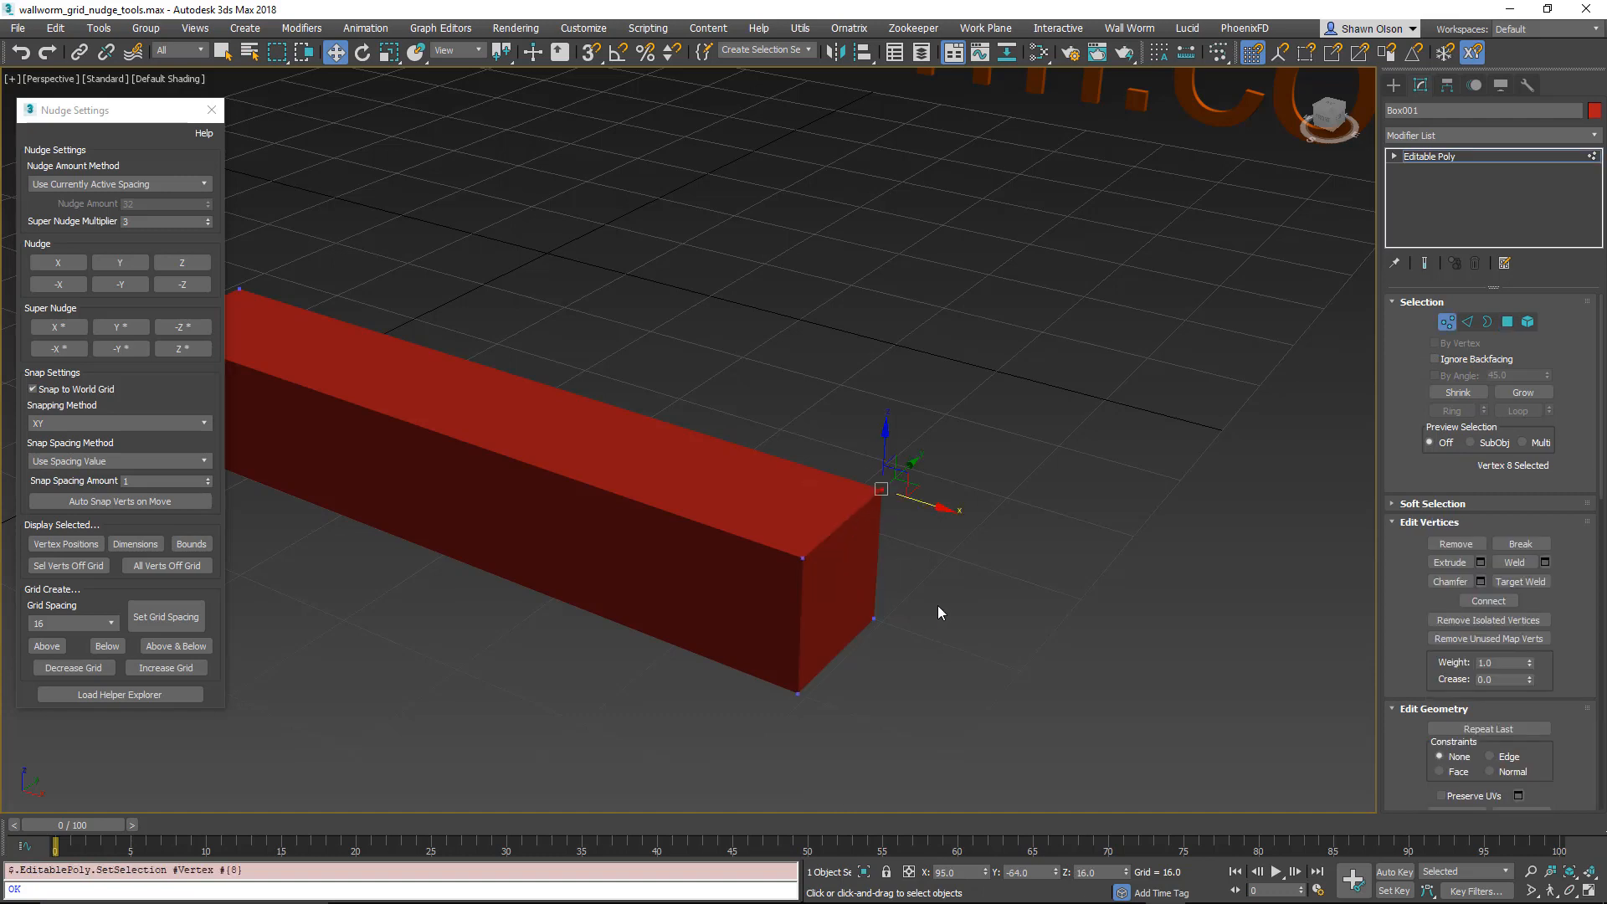
Step: Exit sub-object mode, nudge along X with world-grid snapping off, then re-enable it
left_click(1446, 322)
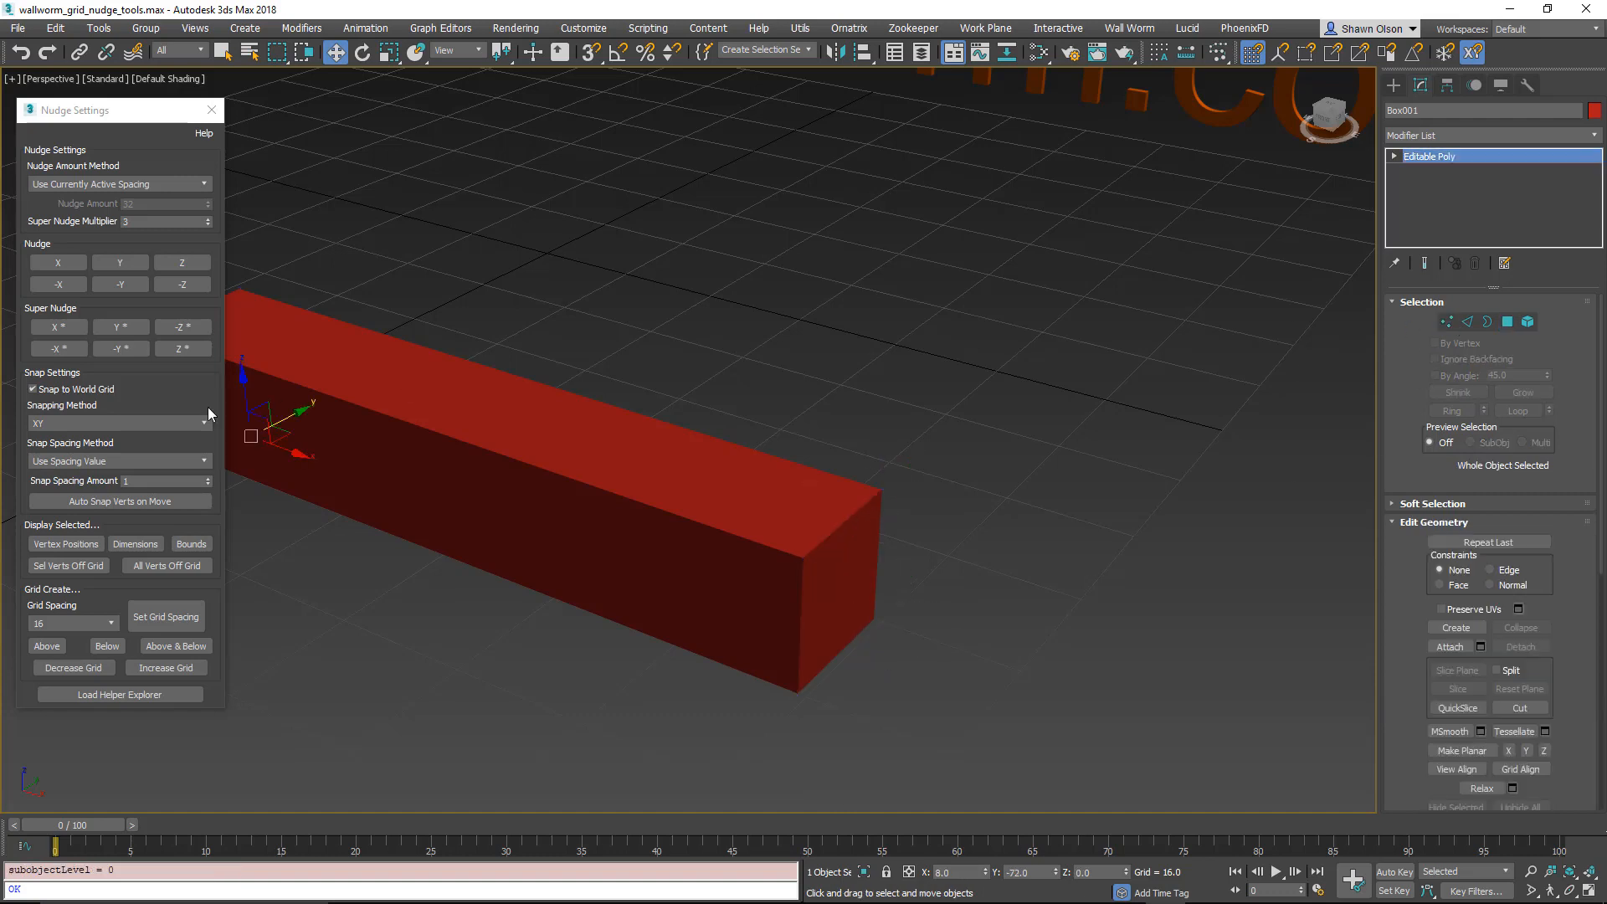
left_click(31, 388)
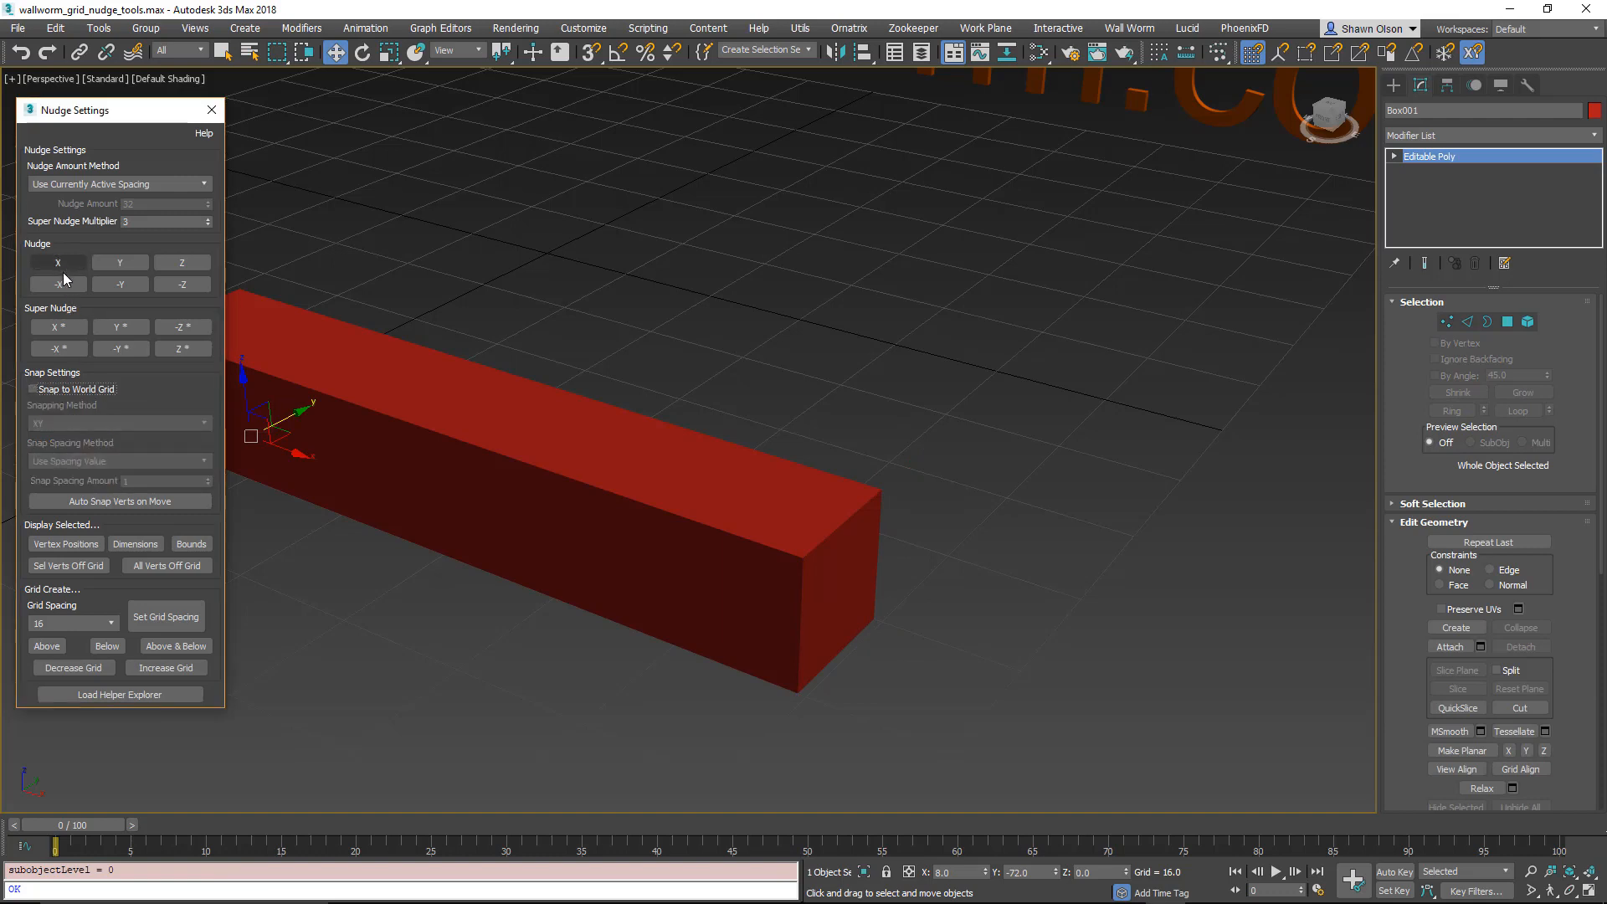
left_click(850, 574)
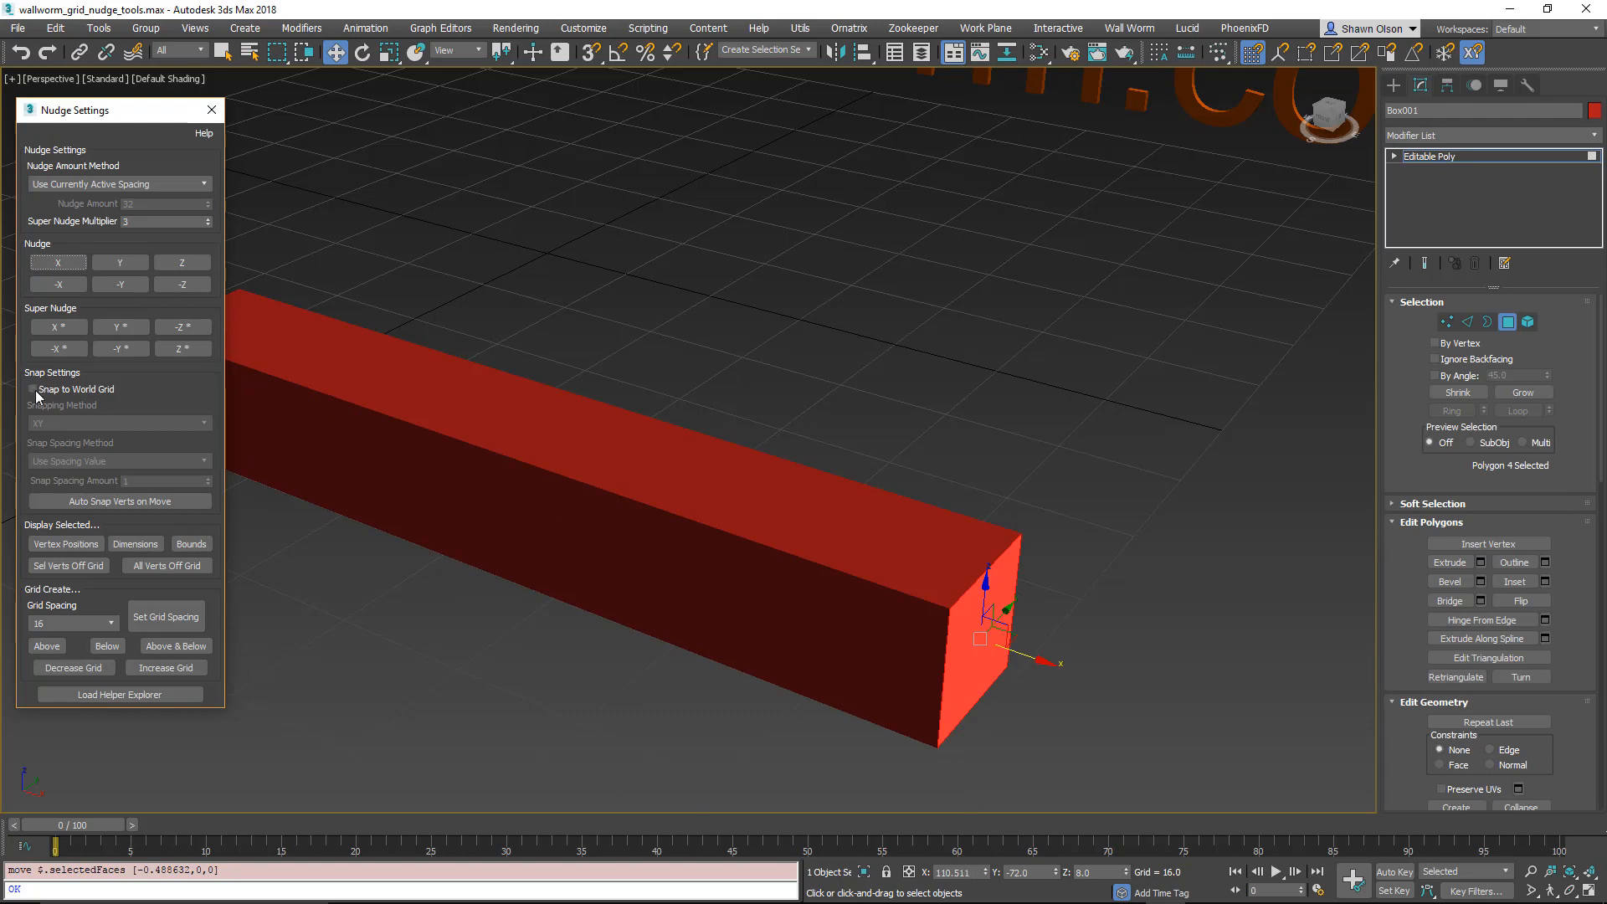
left_click(34, 389)
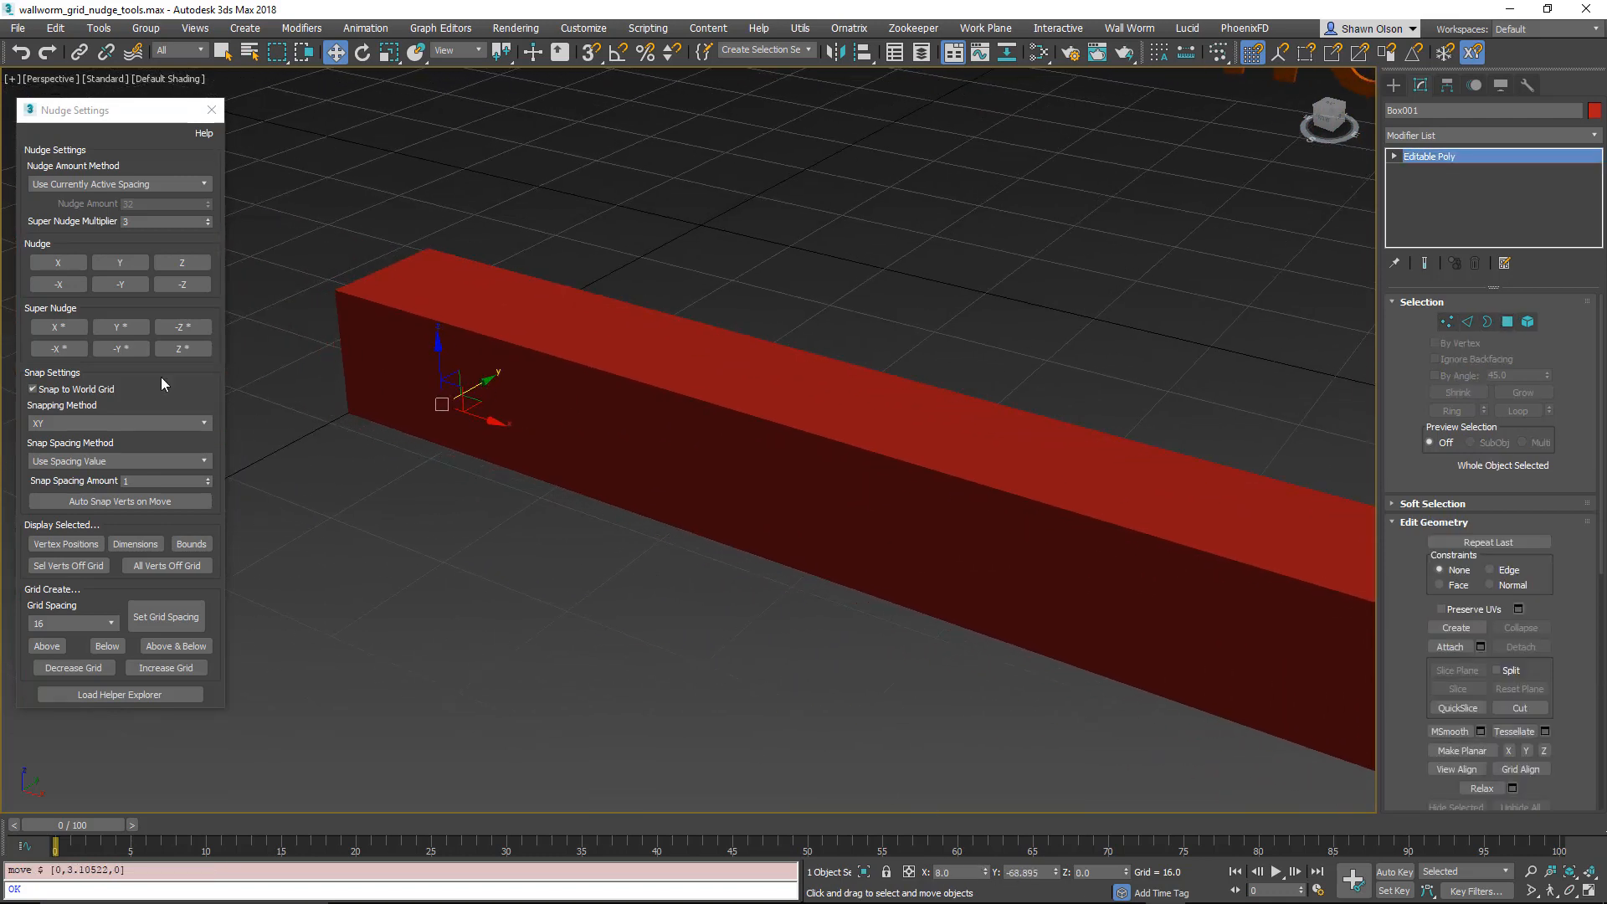
mouse_move(119, 262)
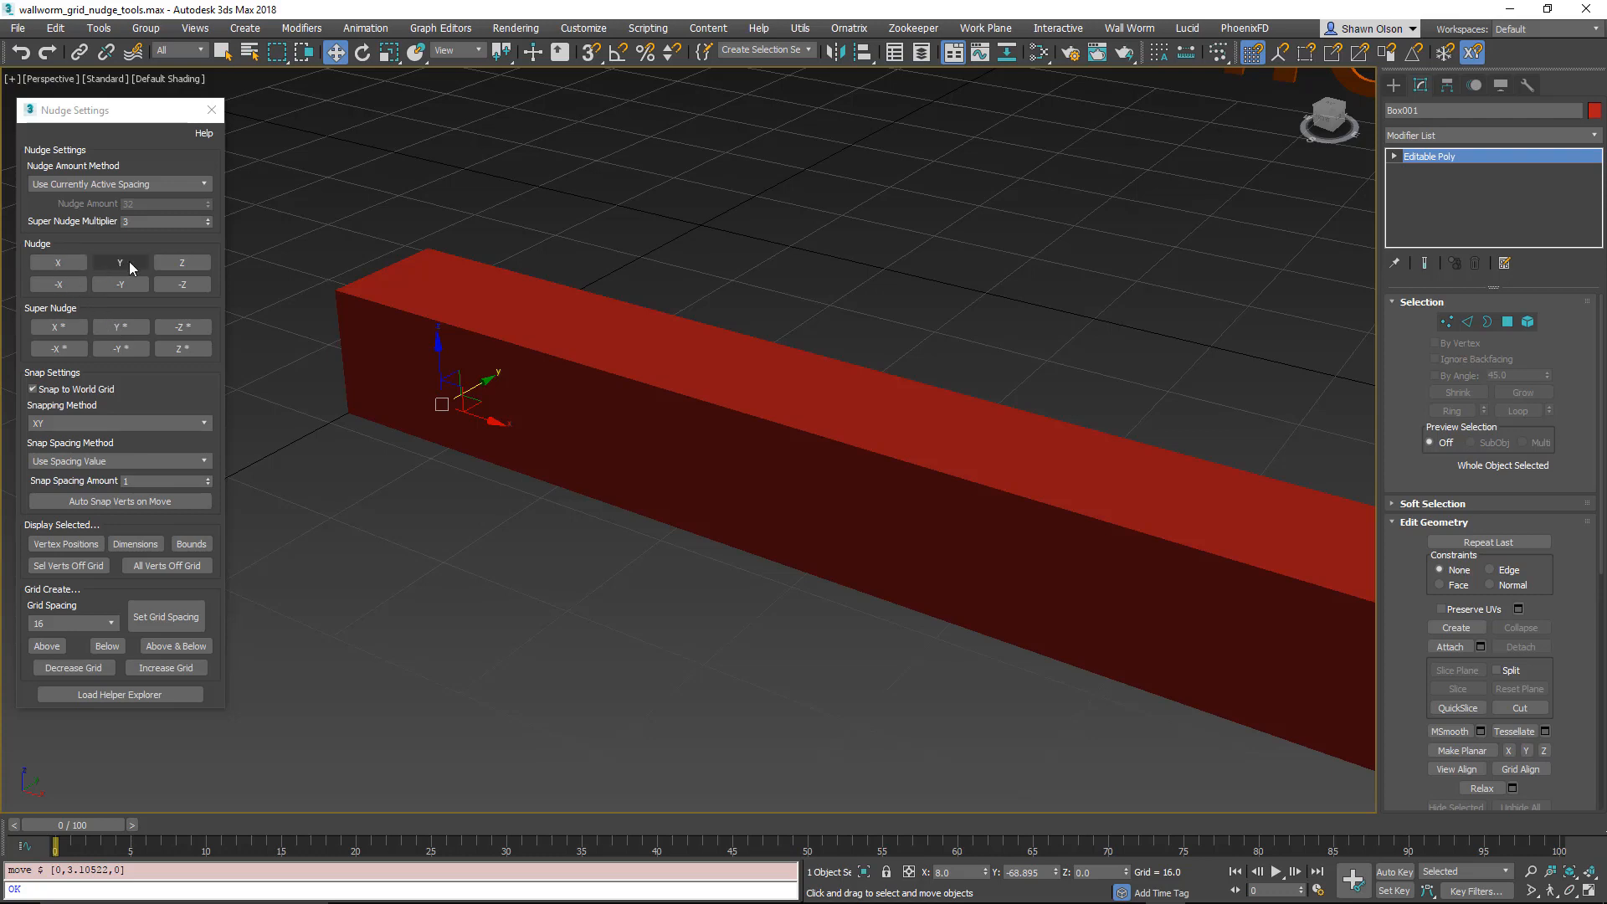
mouse_move(80, 377)
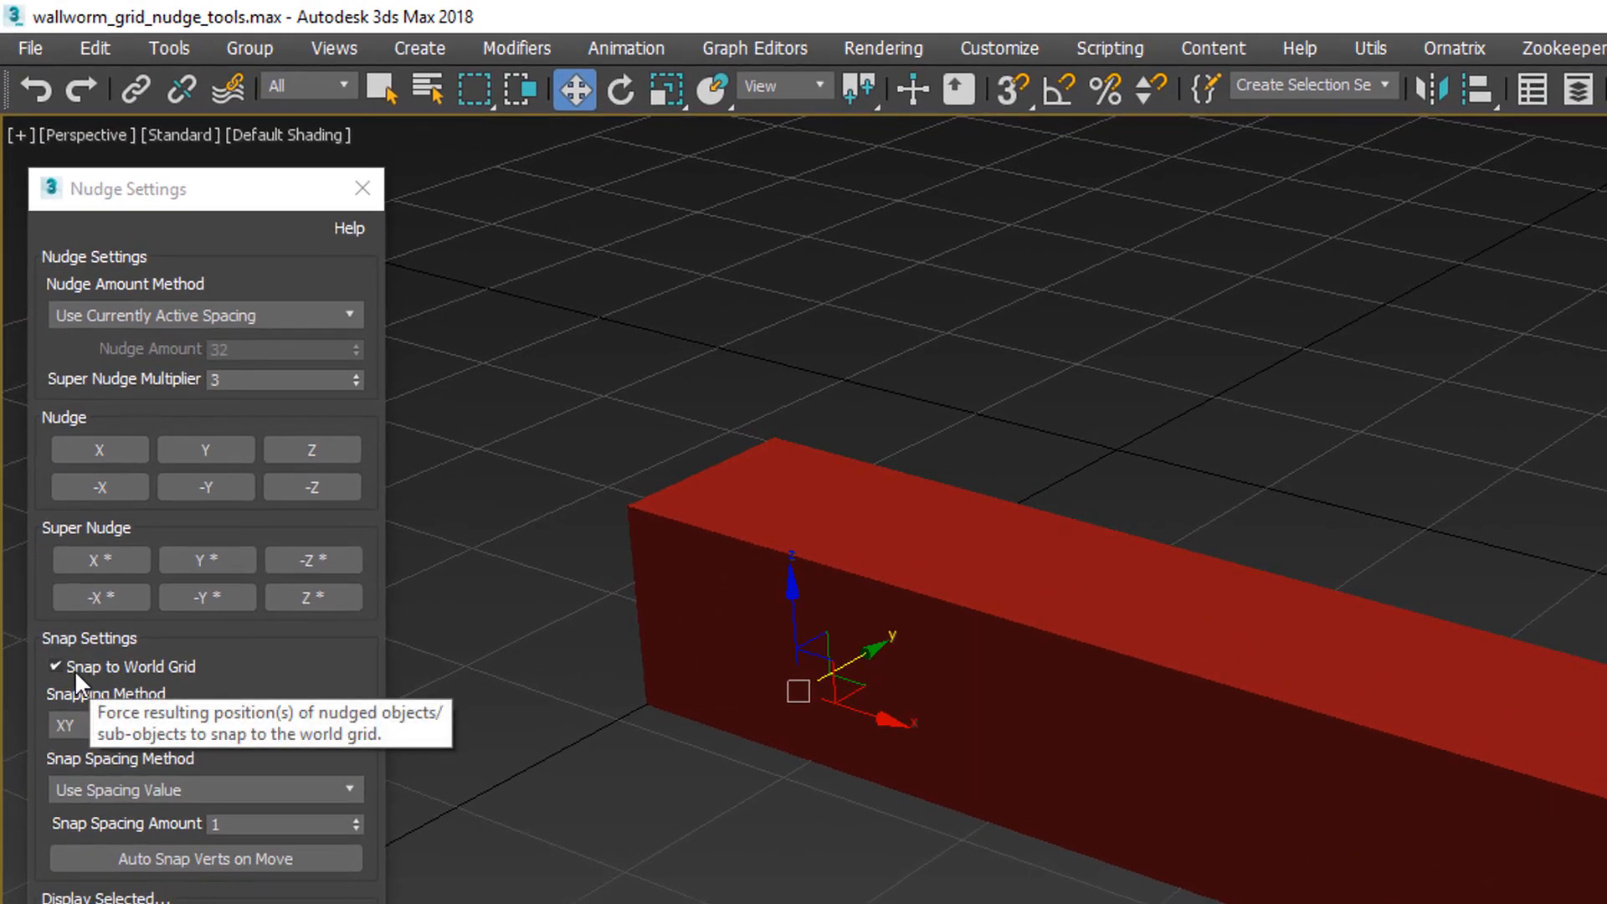
Step: Open the Snapping Method list showing single-axis, axis-pair and XYZ options
left_click(205, 724)
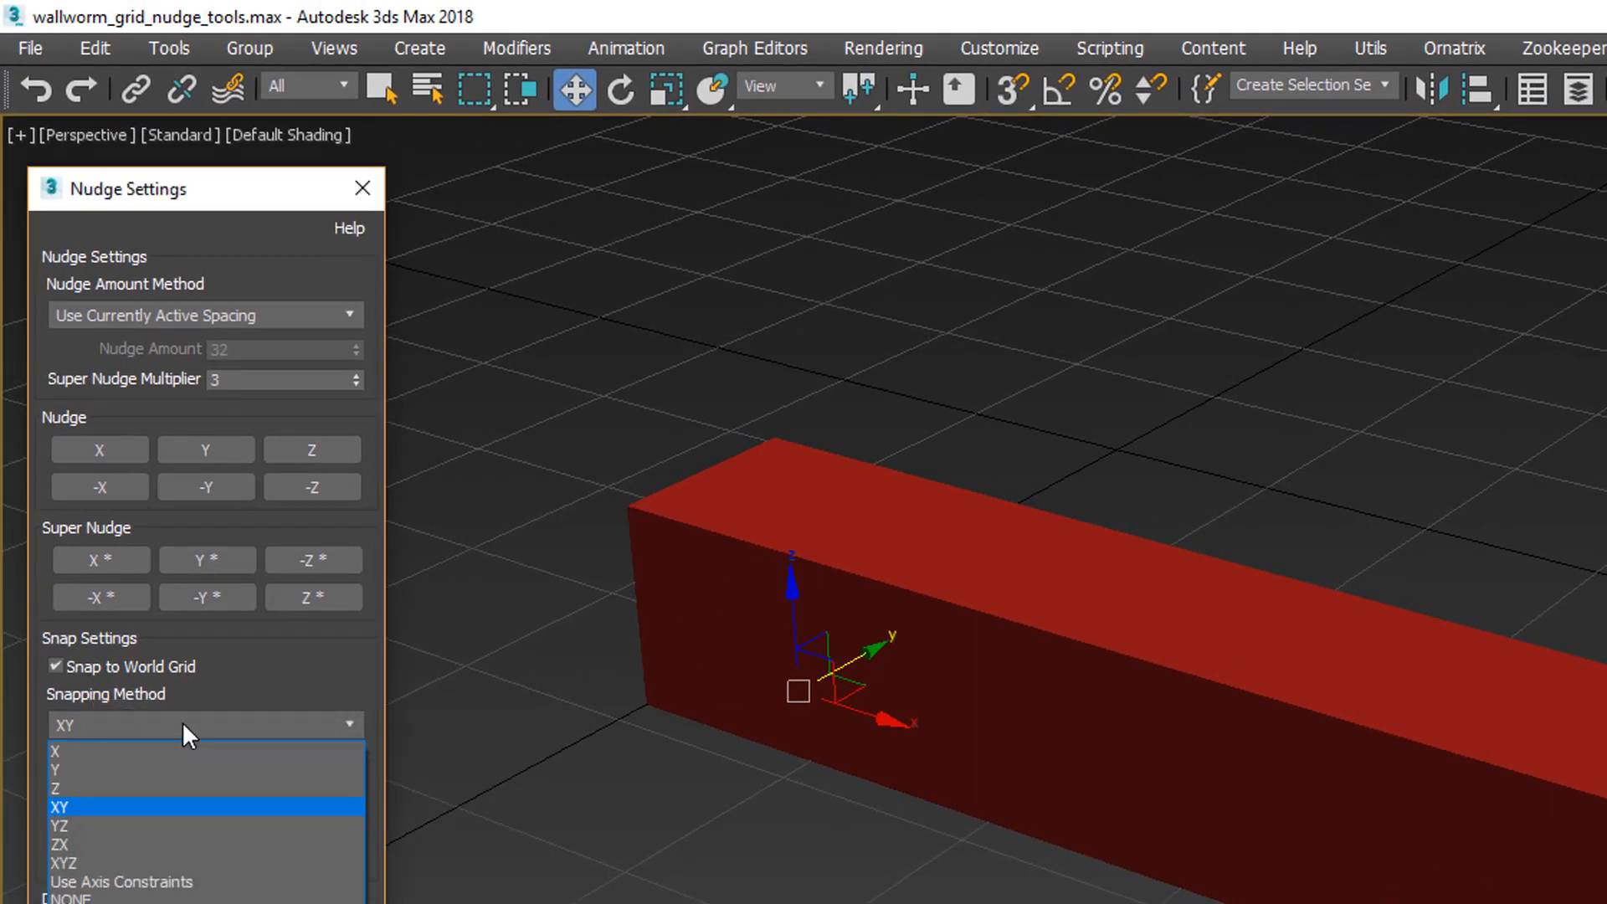
mouse_move(209, 720)
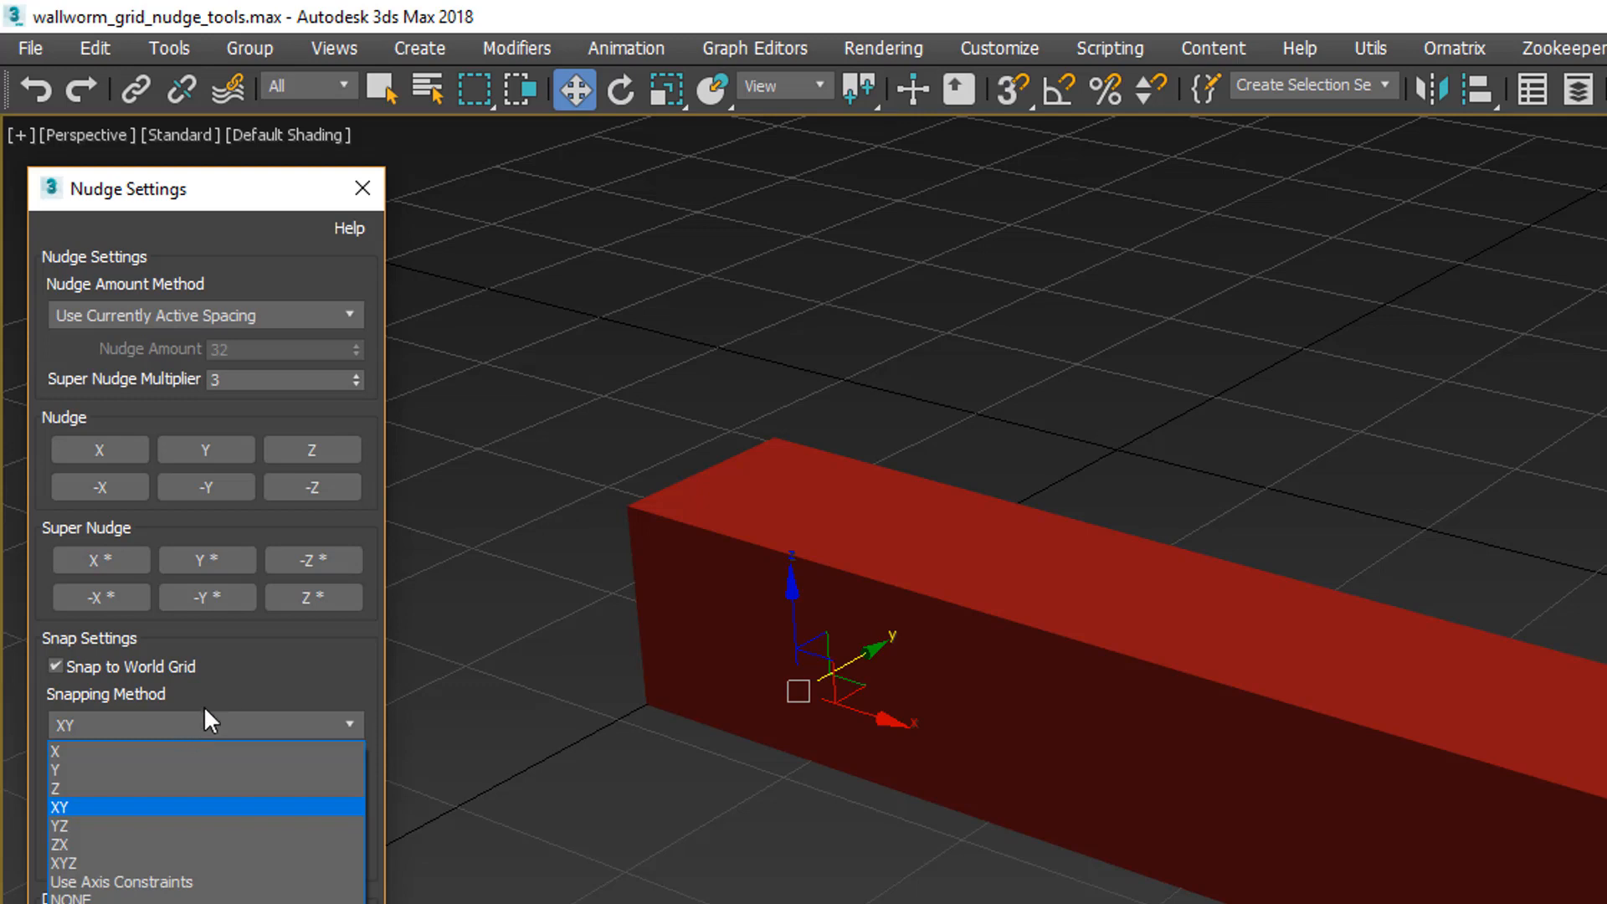
mouse_move(143, 753)
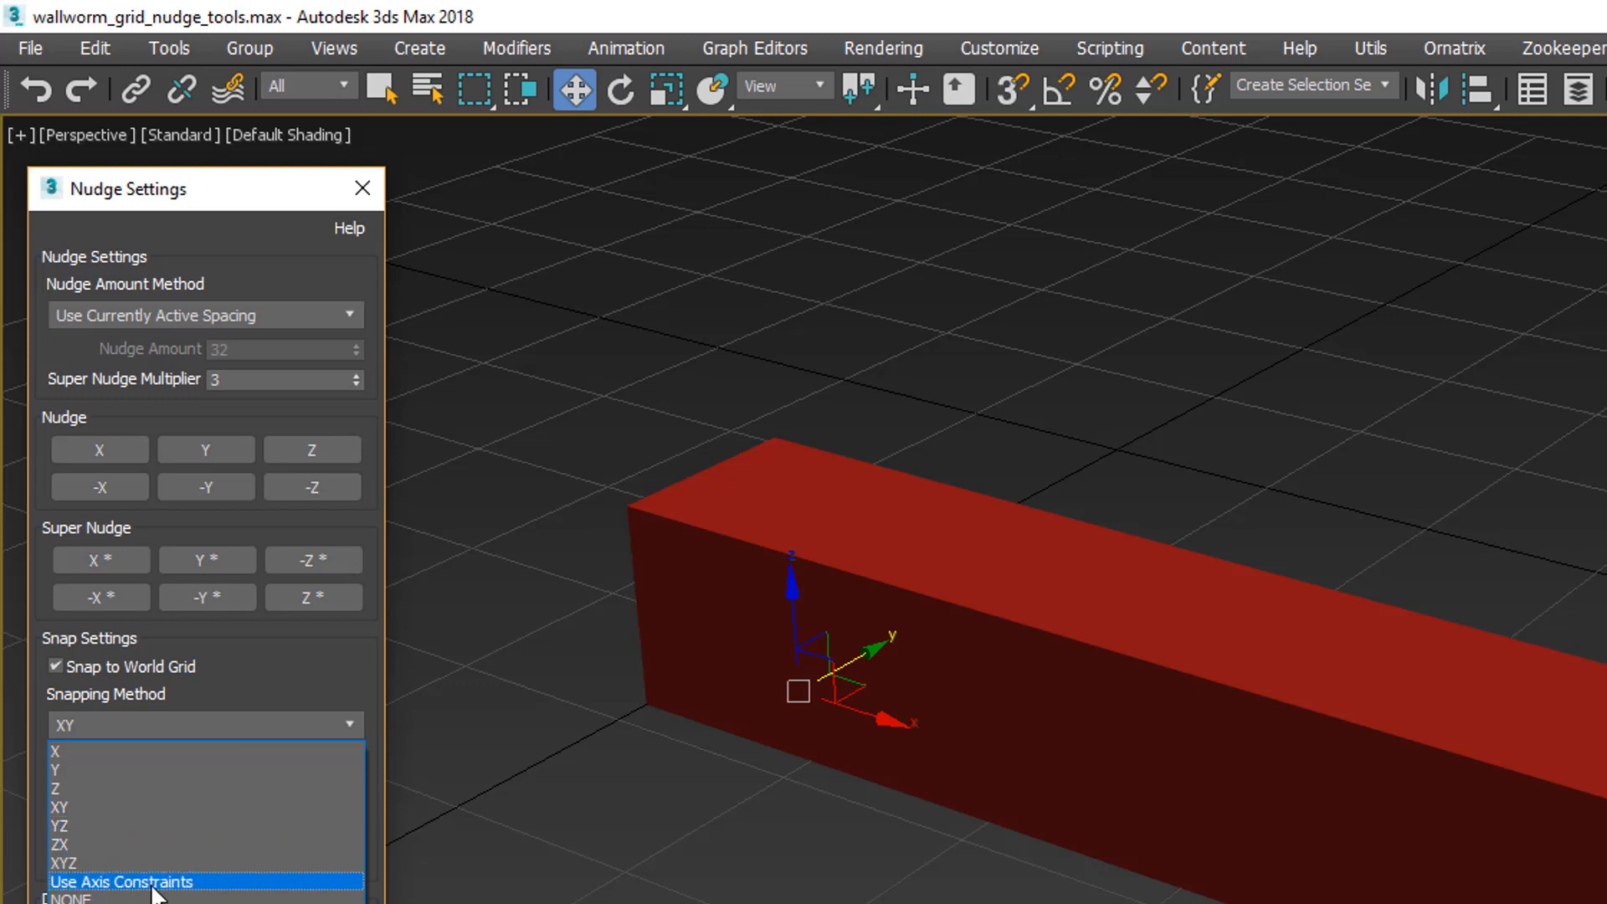
mouse_move(103, 863)
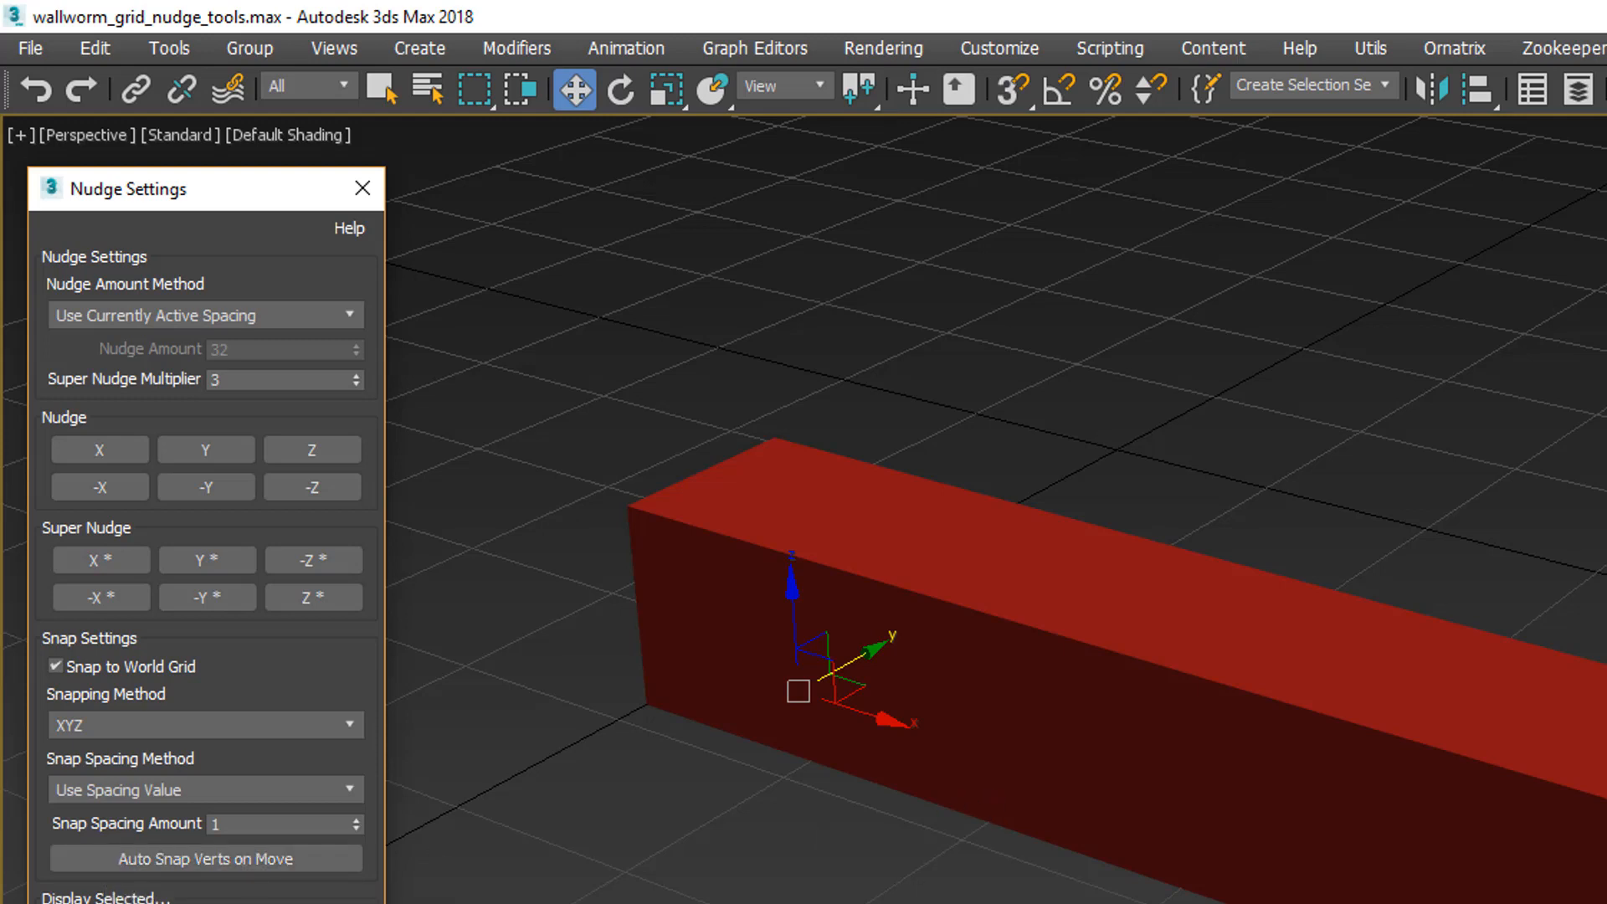
mouse_move(118, 809)
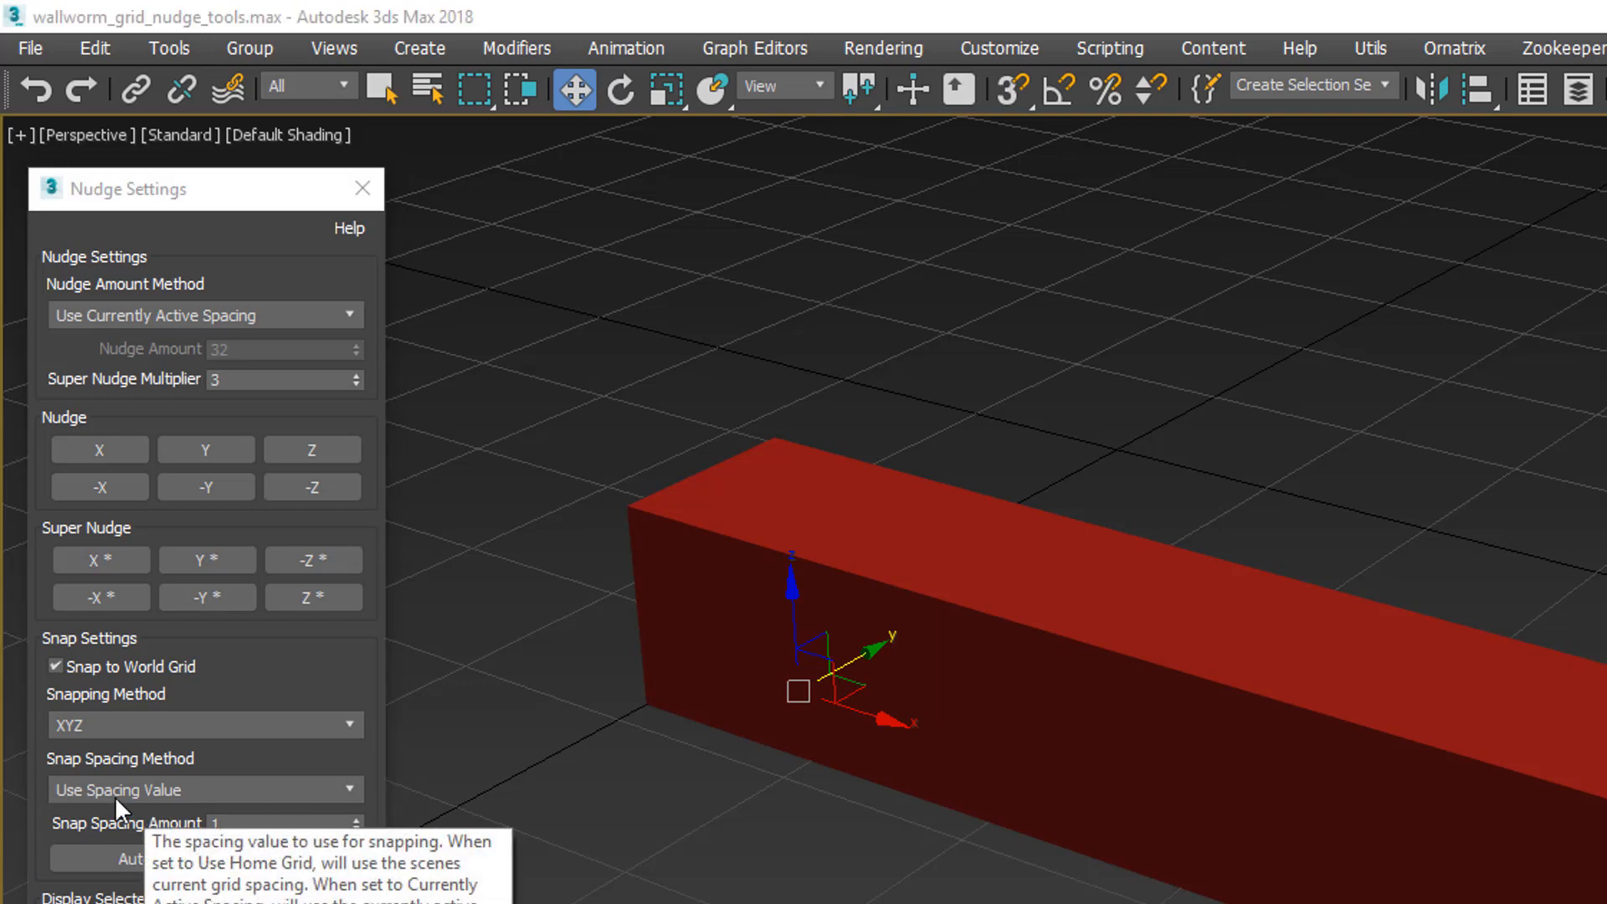
mouse_move(810, 722)
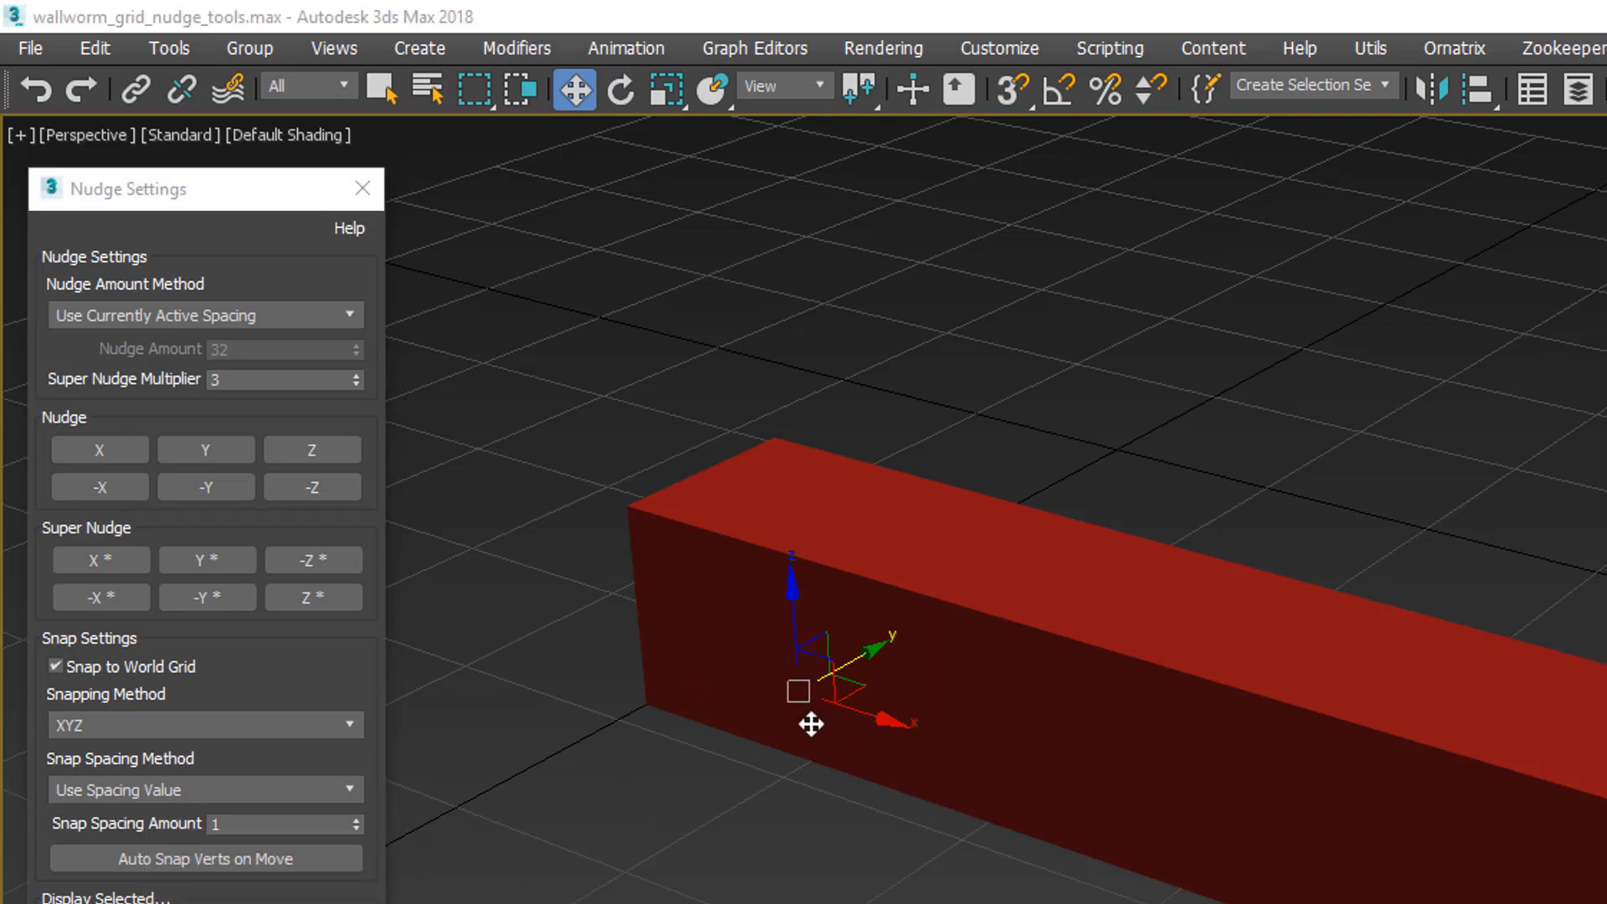
mouse_move(118, 789)
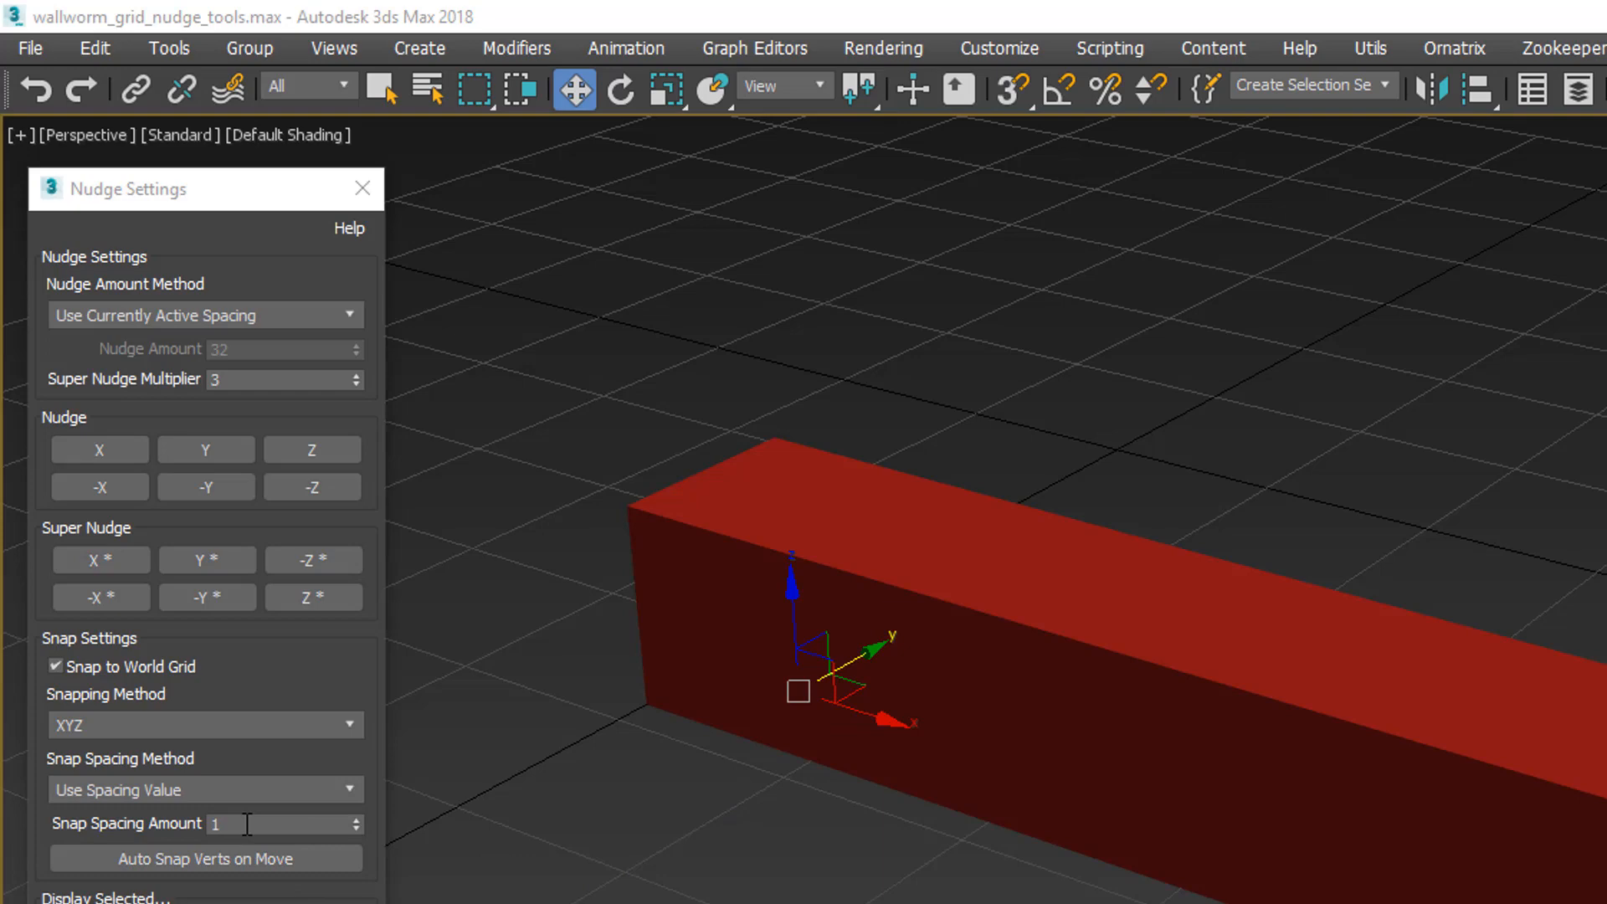
mouse_move(221, 795)
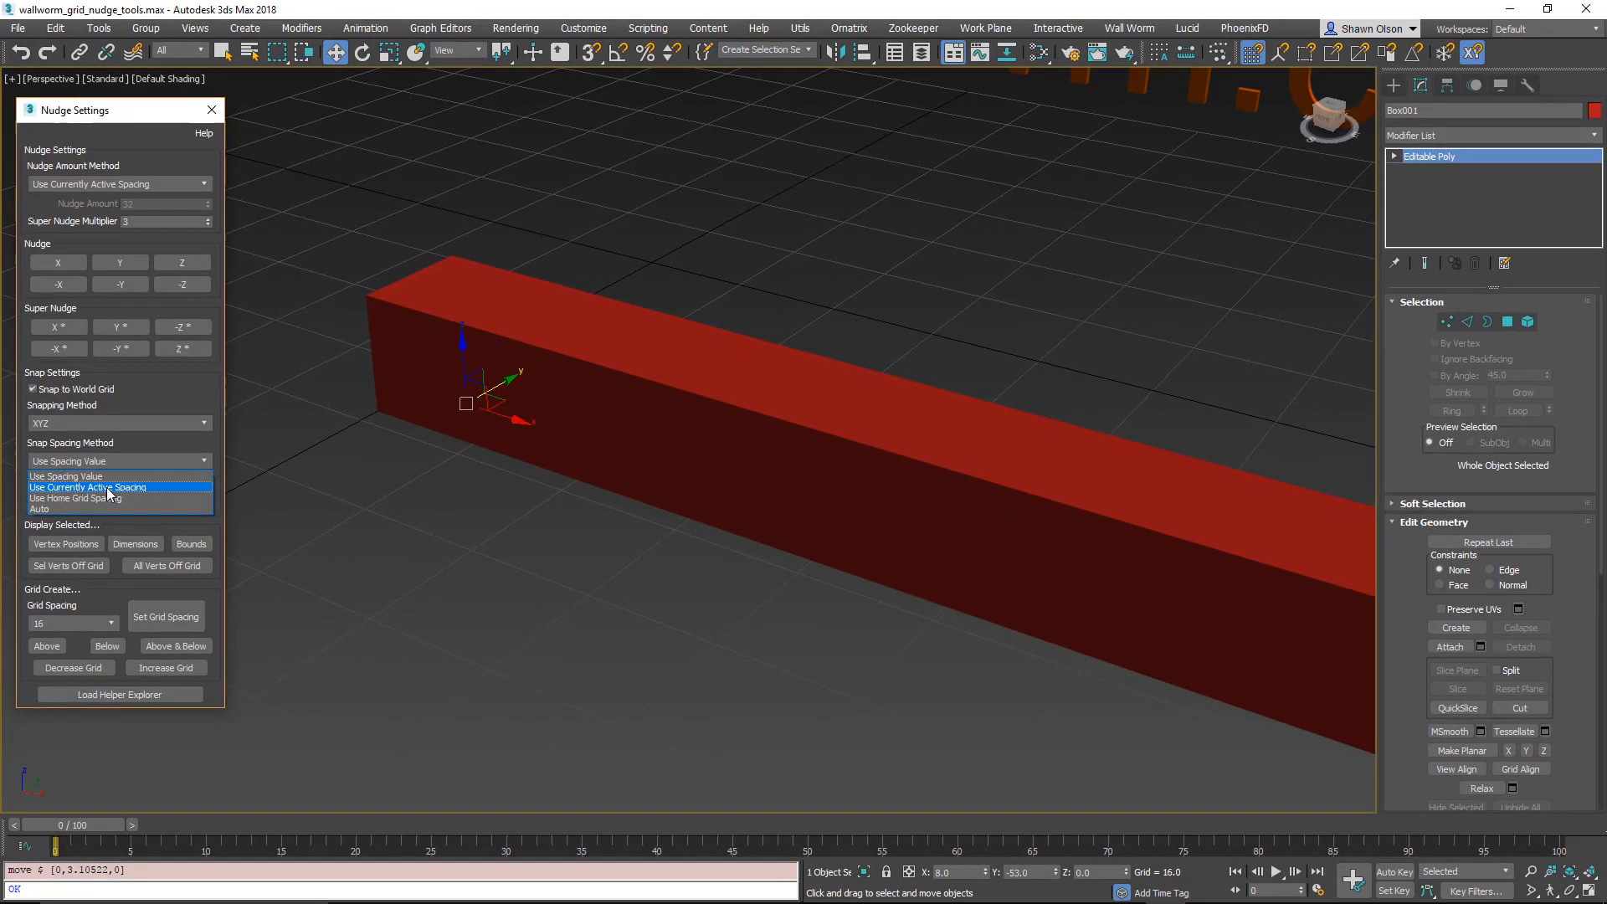
Step: Snap with the active 16-unit grid spacing and nudge the bar along Y to 0
left_click(87, 487)
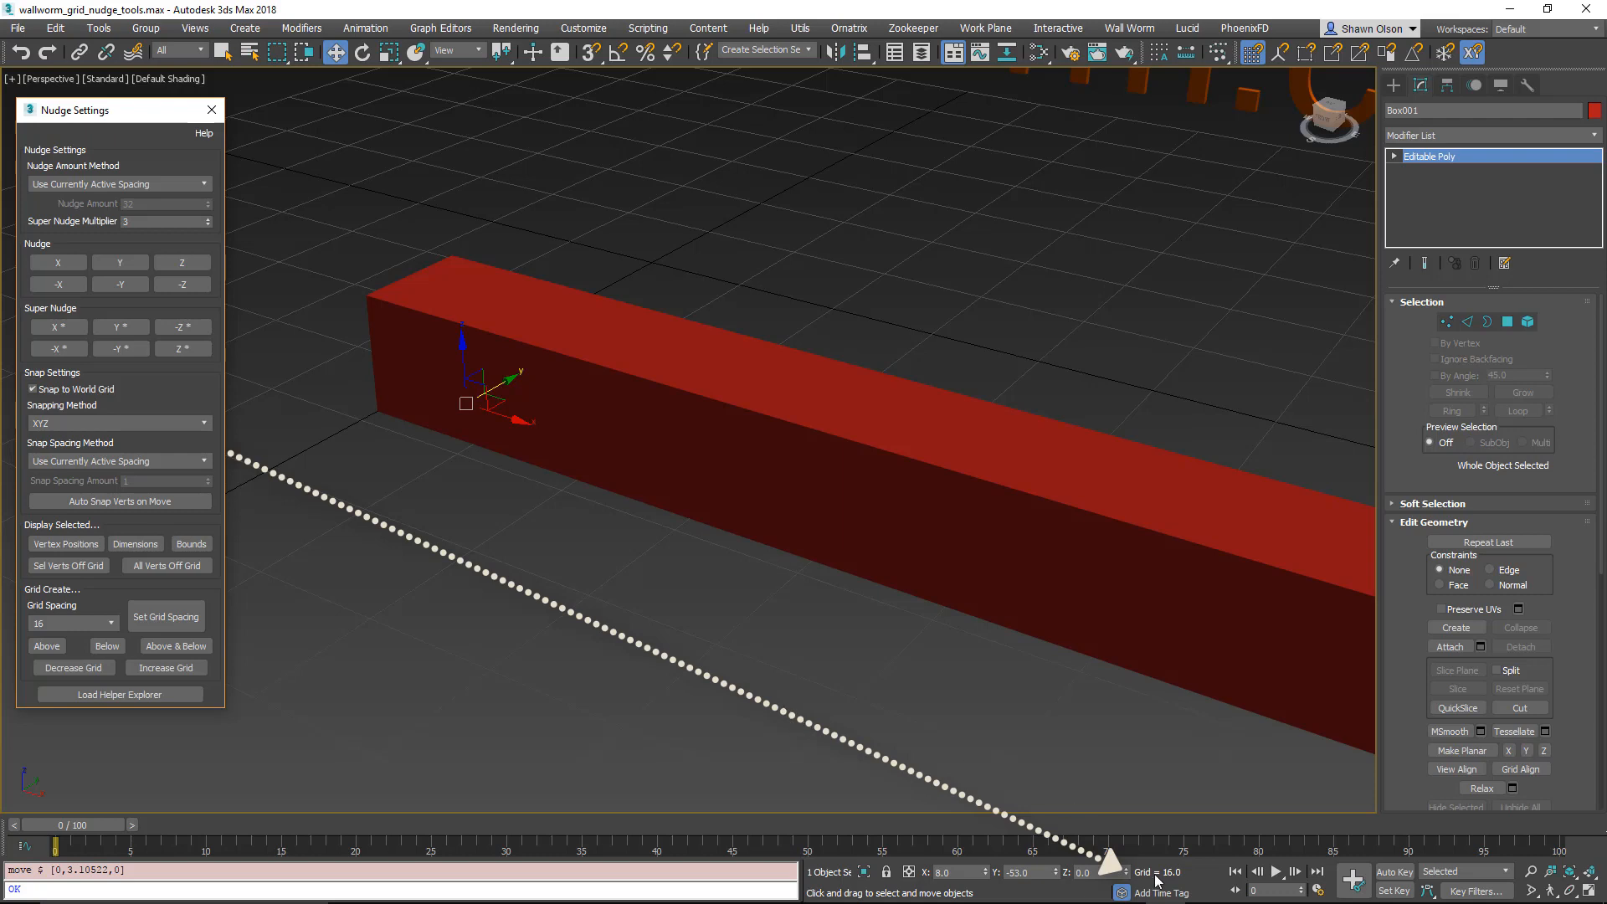
mouse_move(443, 421)
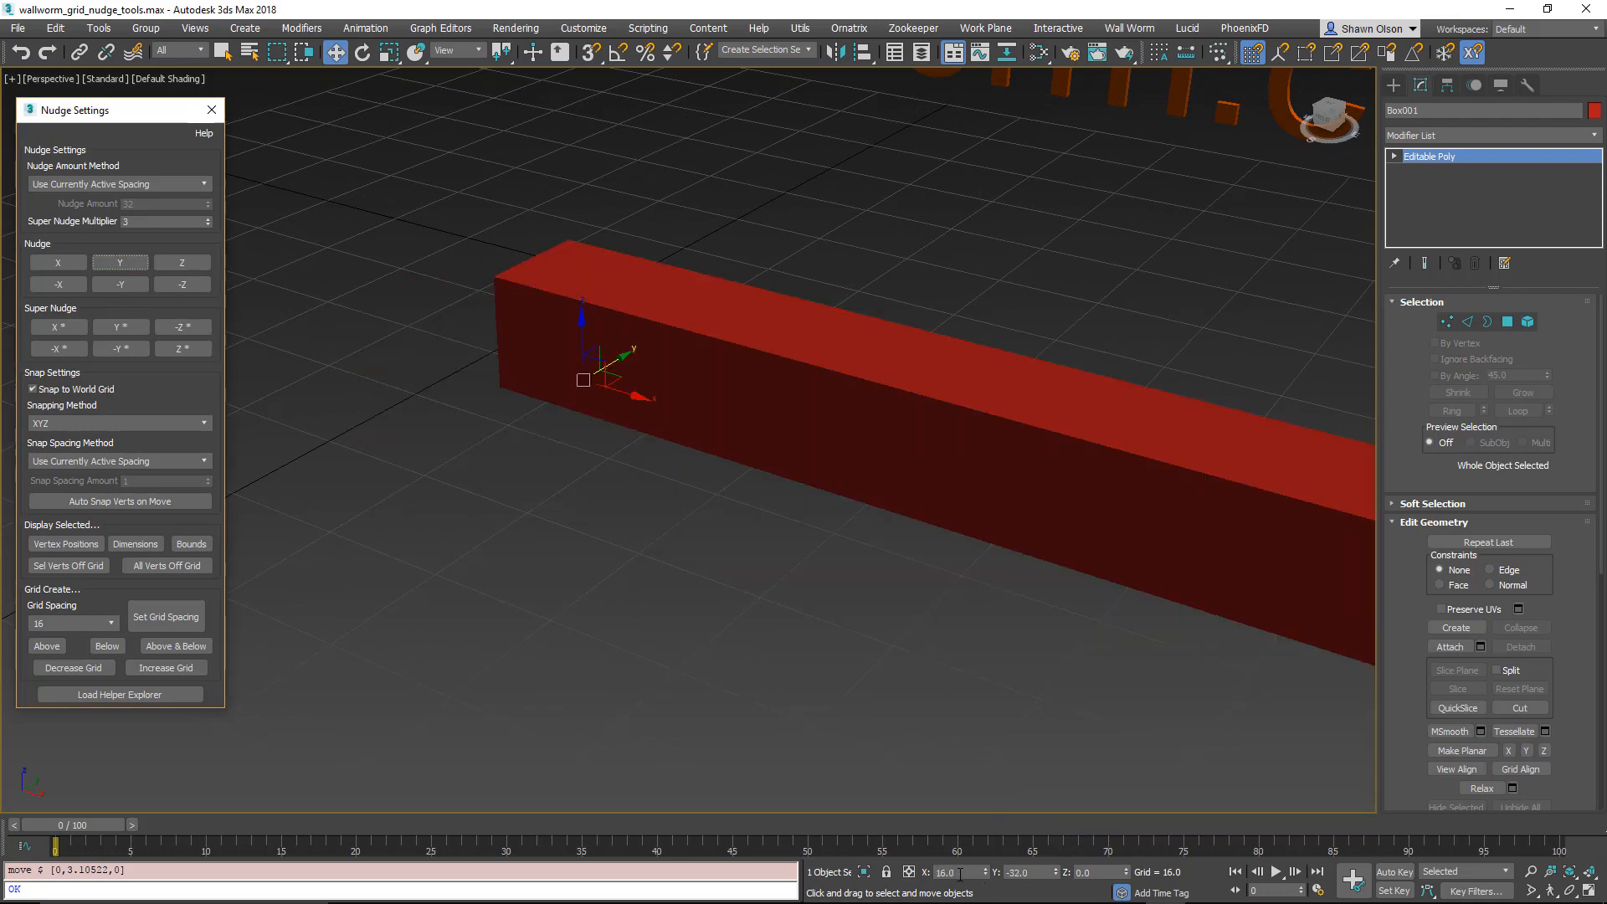
mouse_move(767, 549)
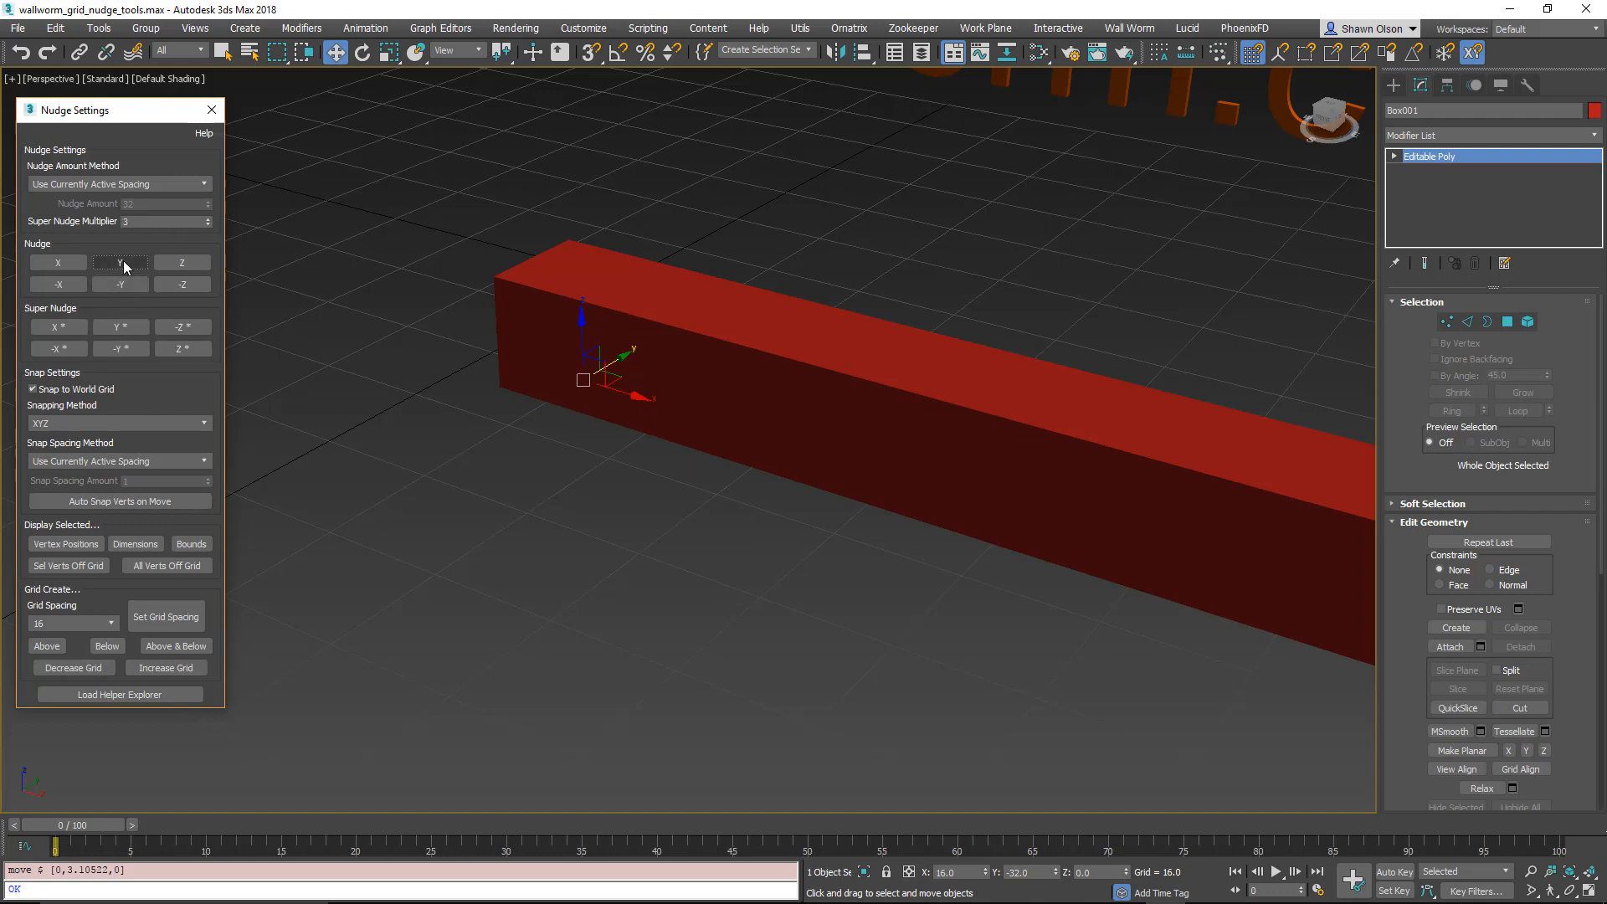
left_click(120, 262)
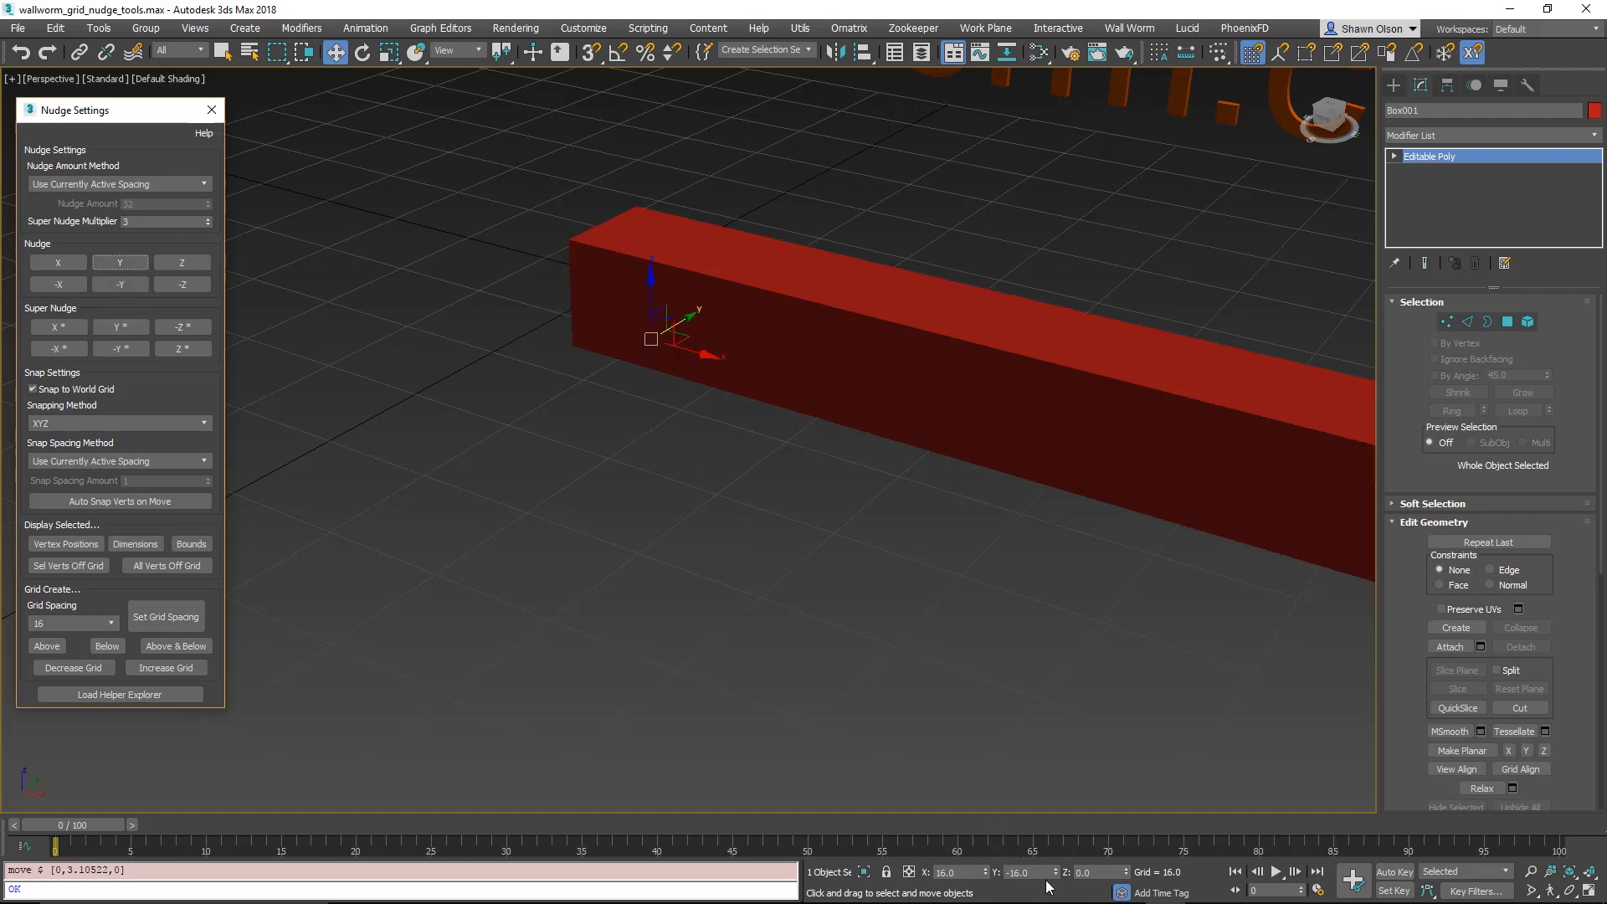
left_click(119, 284)
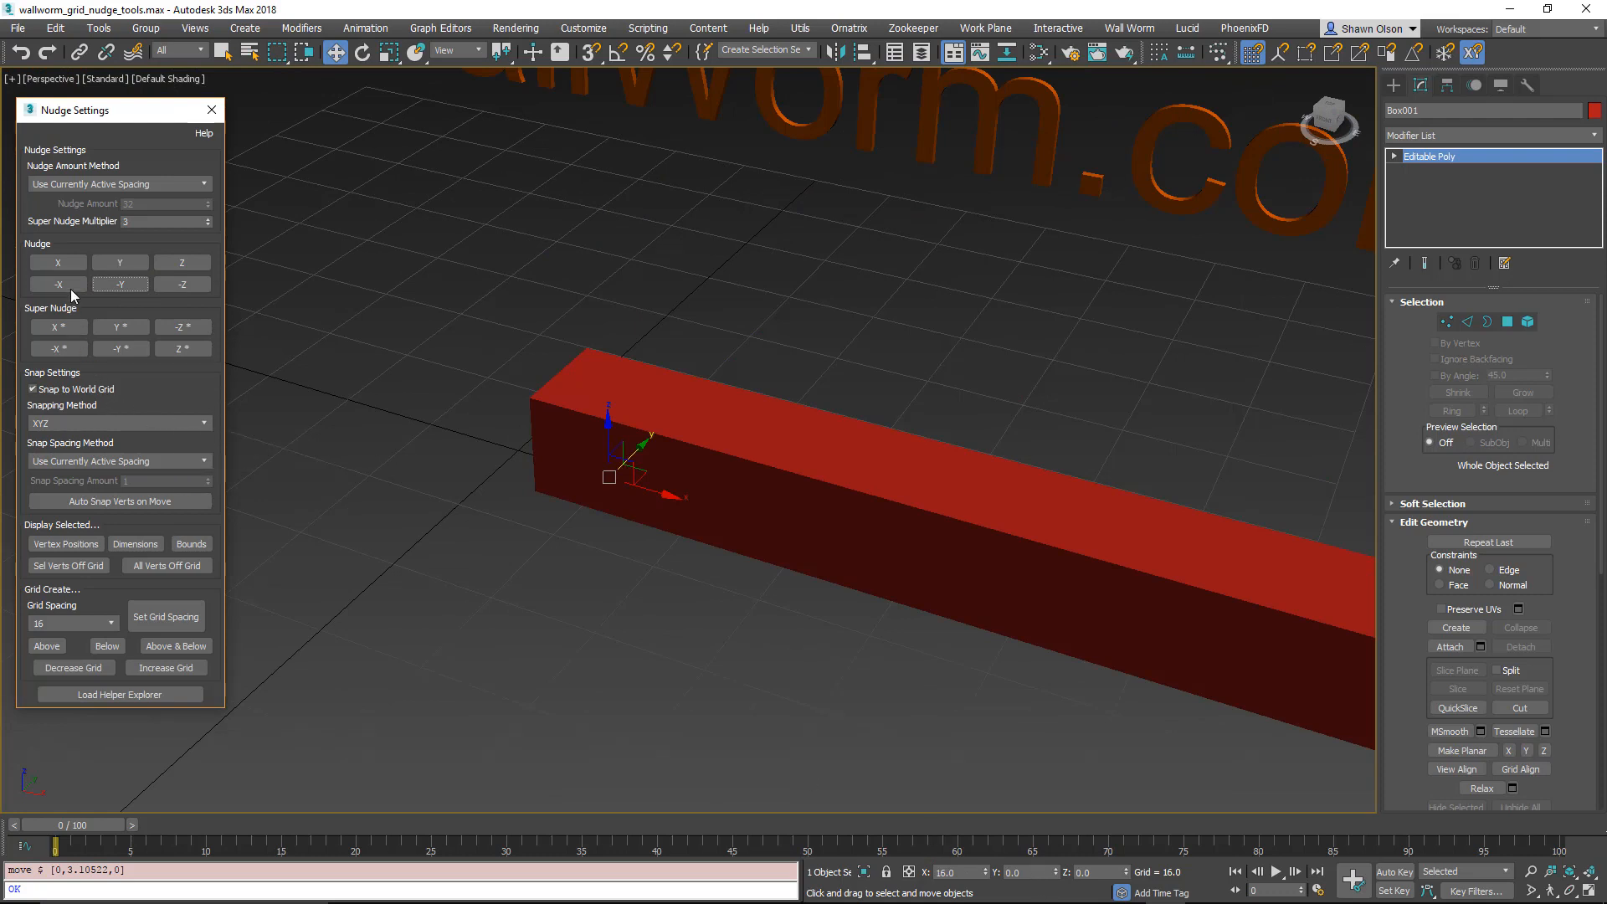
mouse_move(72, 389)
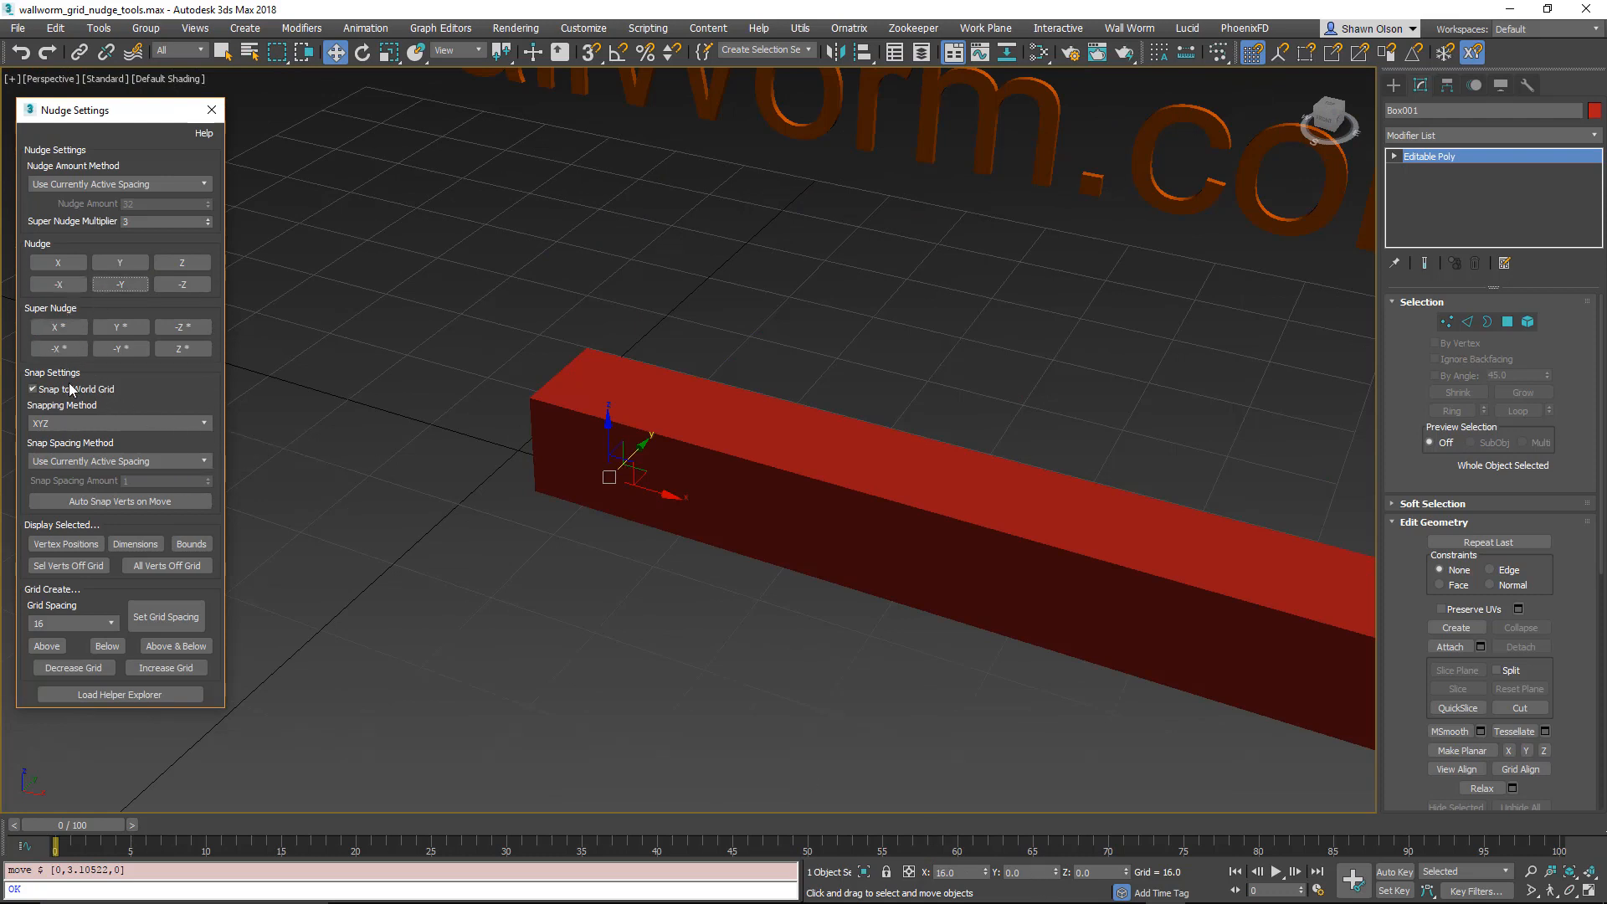
Step: Limit nudge snapping to the Z and X axes
left_click(117, 422)
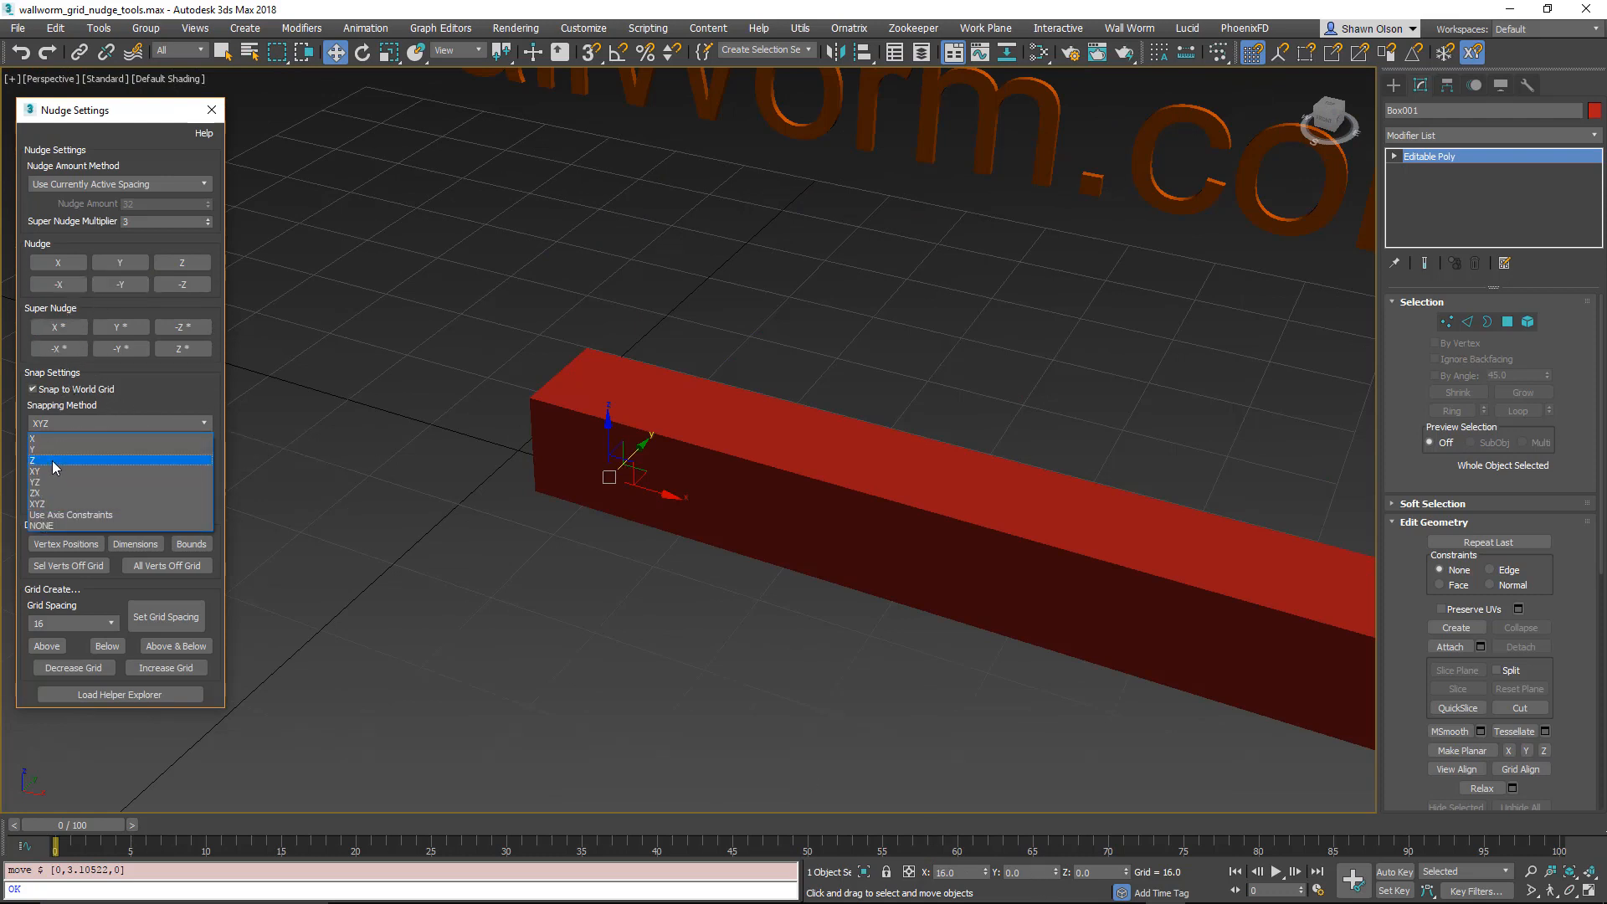
left_click(37, 493)
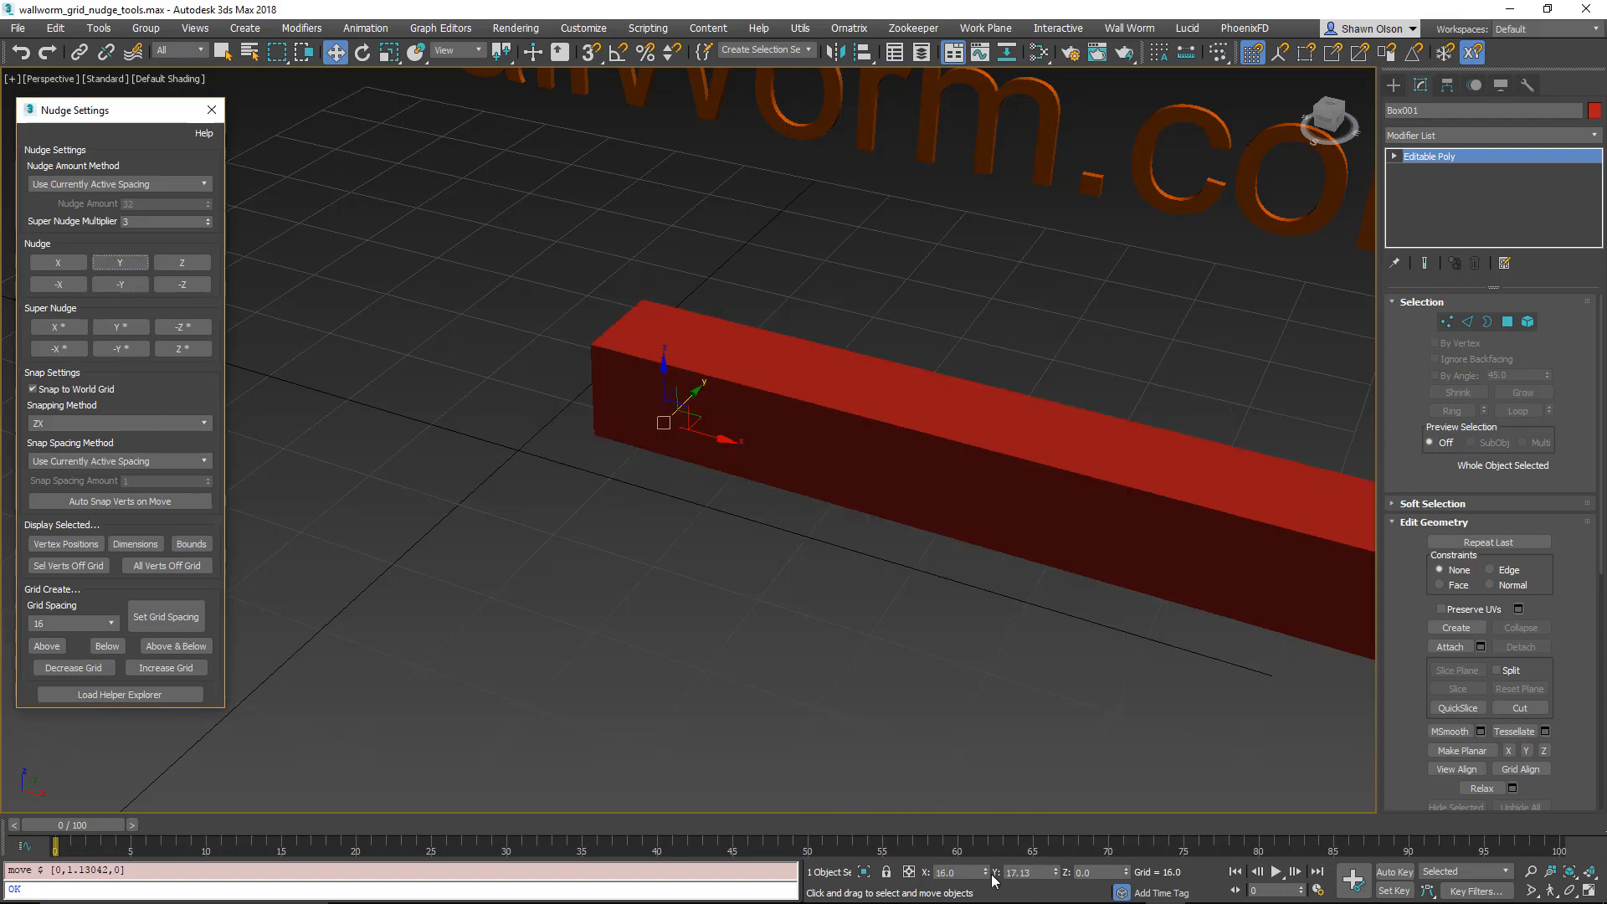
mouse_move(913, 716)
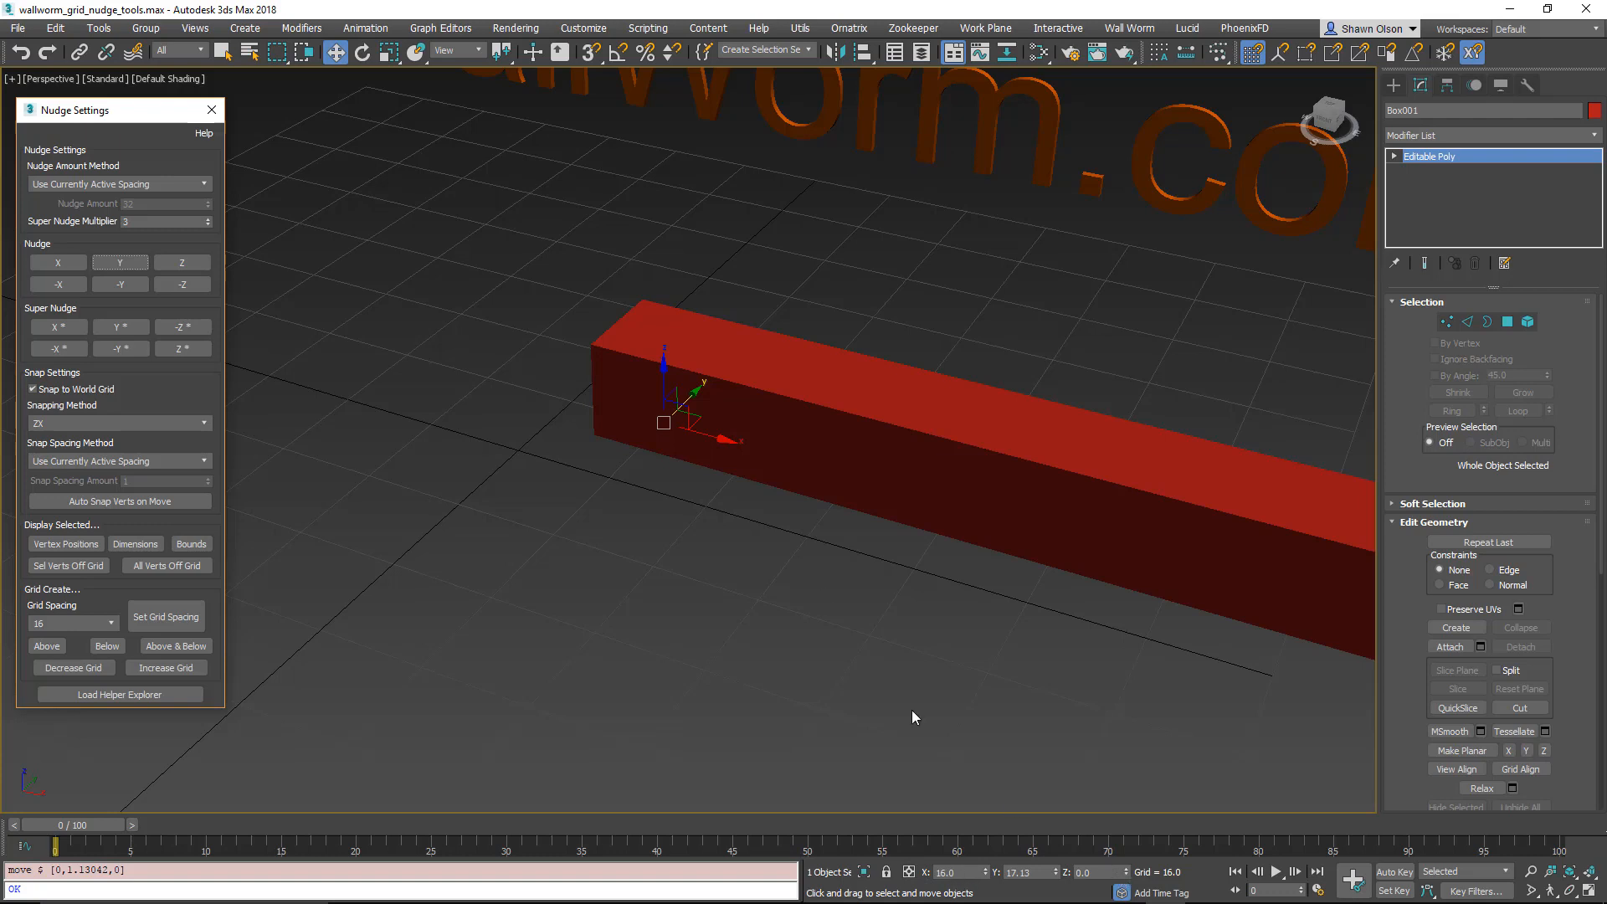
mouse_move(616, 400)
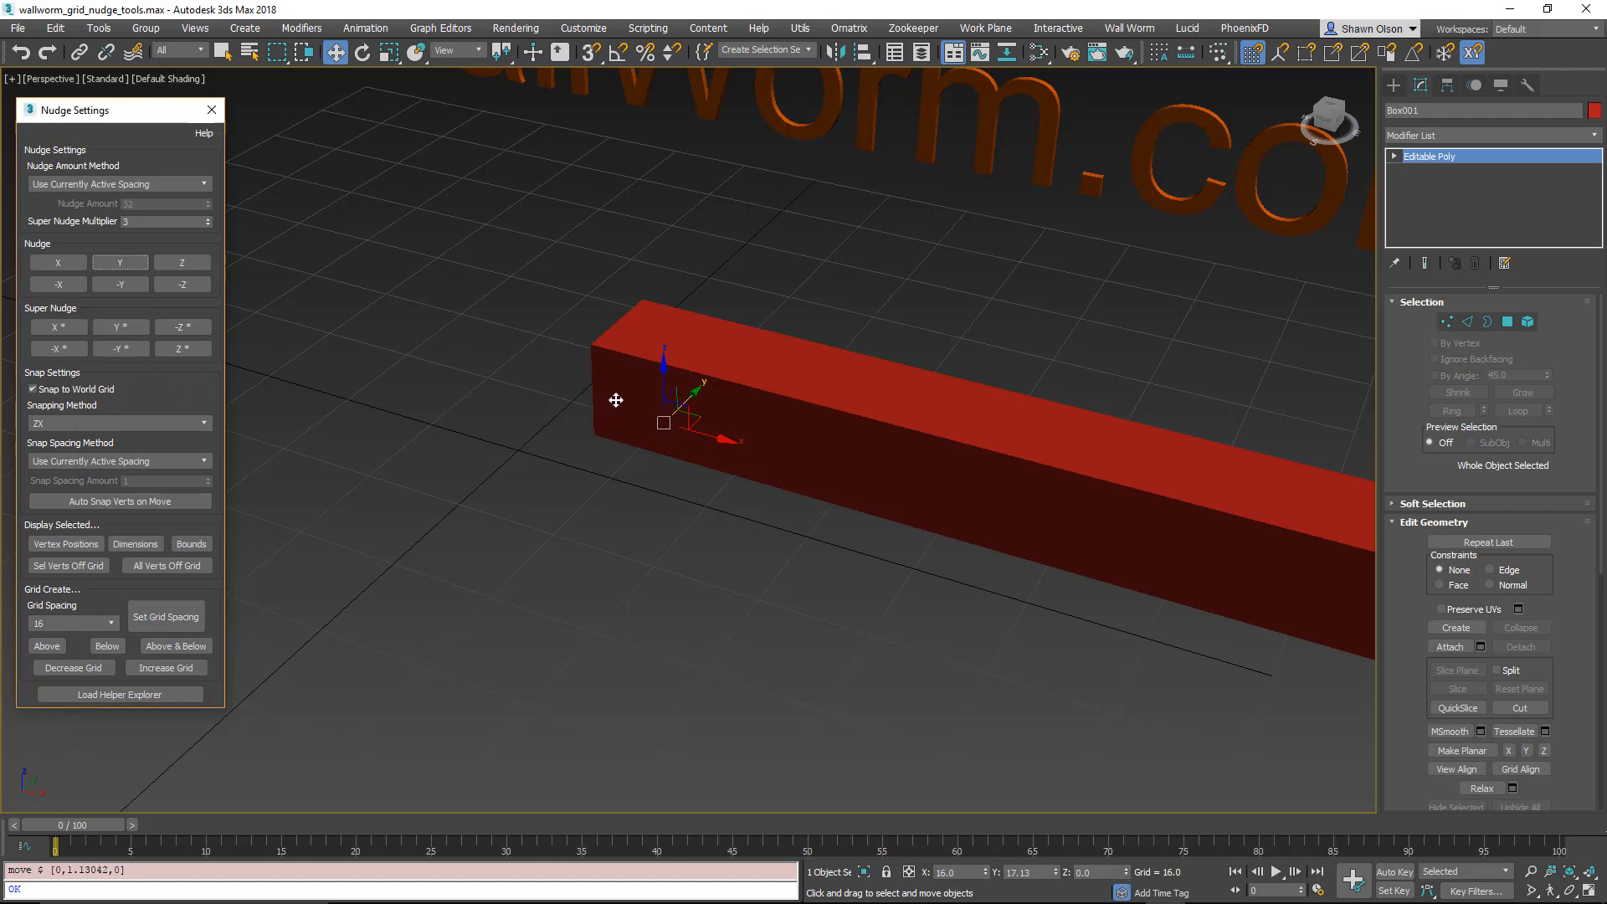
mouse_move(570, 449)
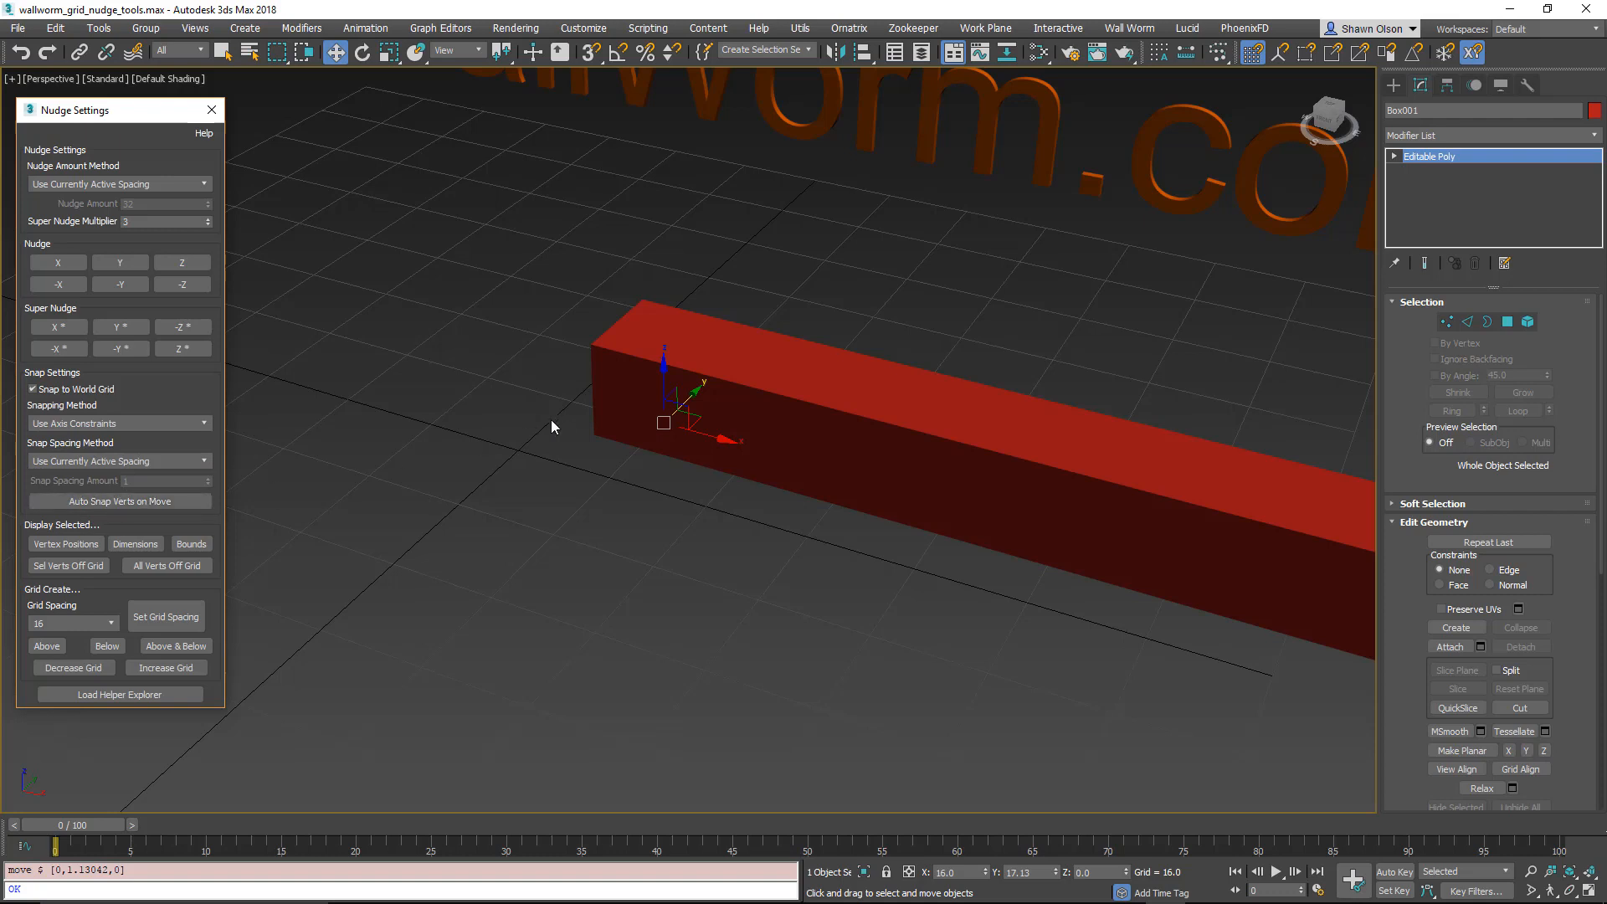
mouse_move(672, 420)
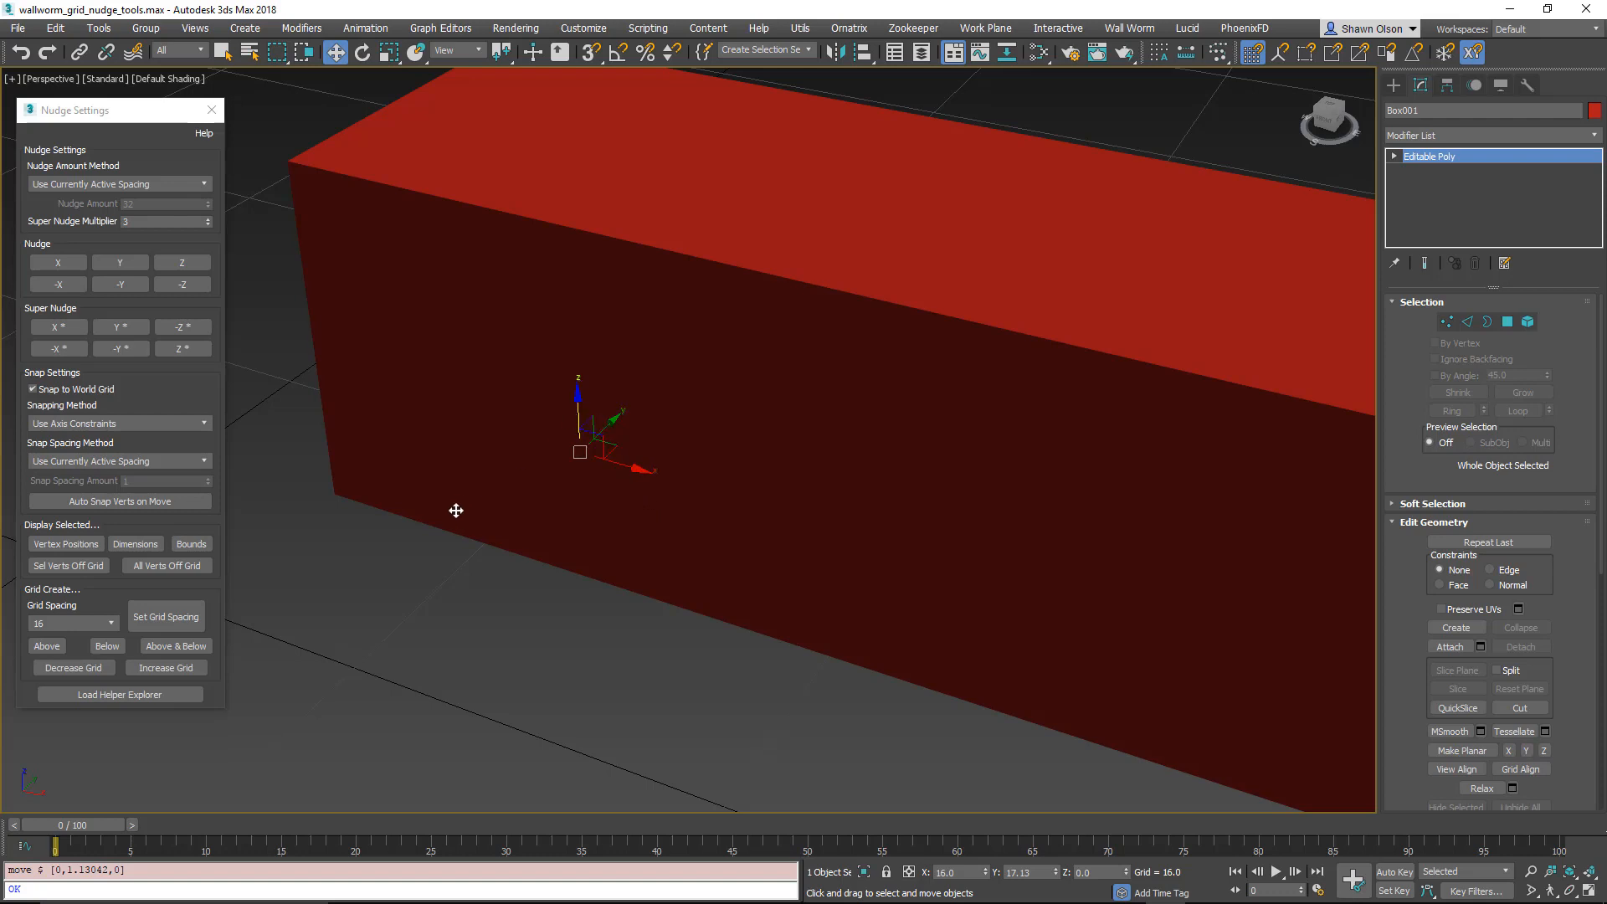
mouse_move(639, 549)
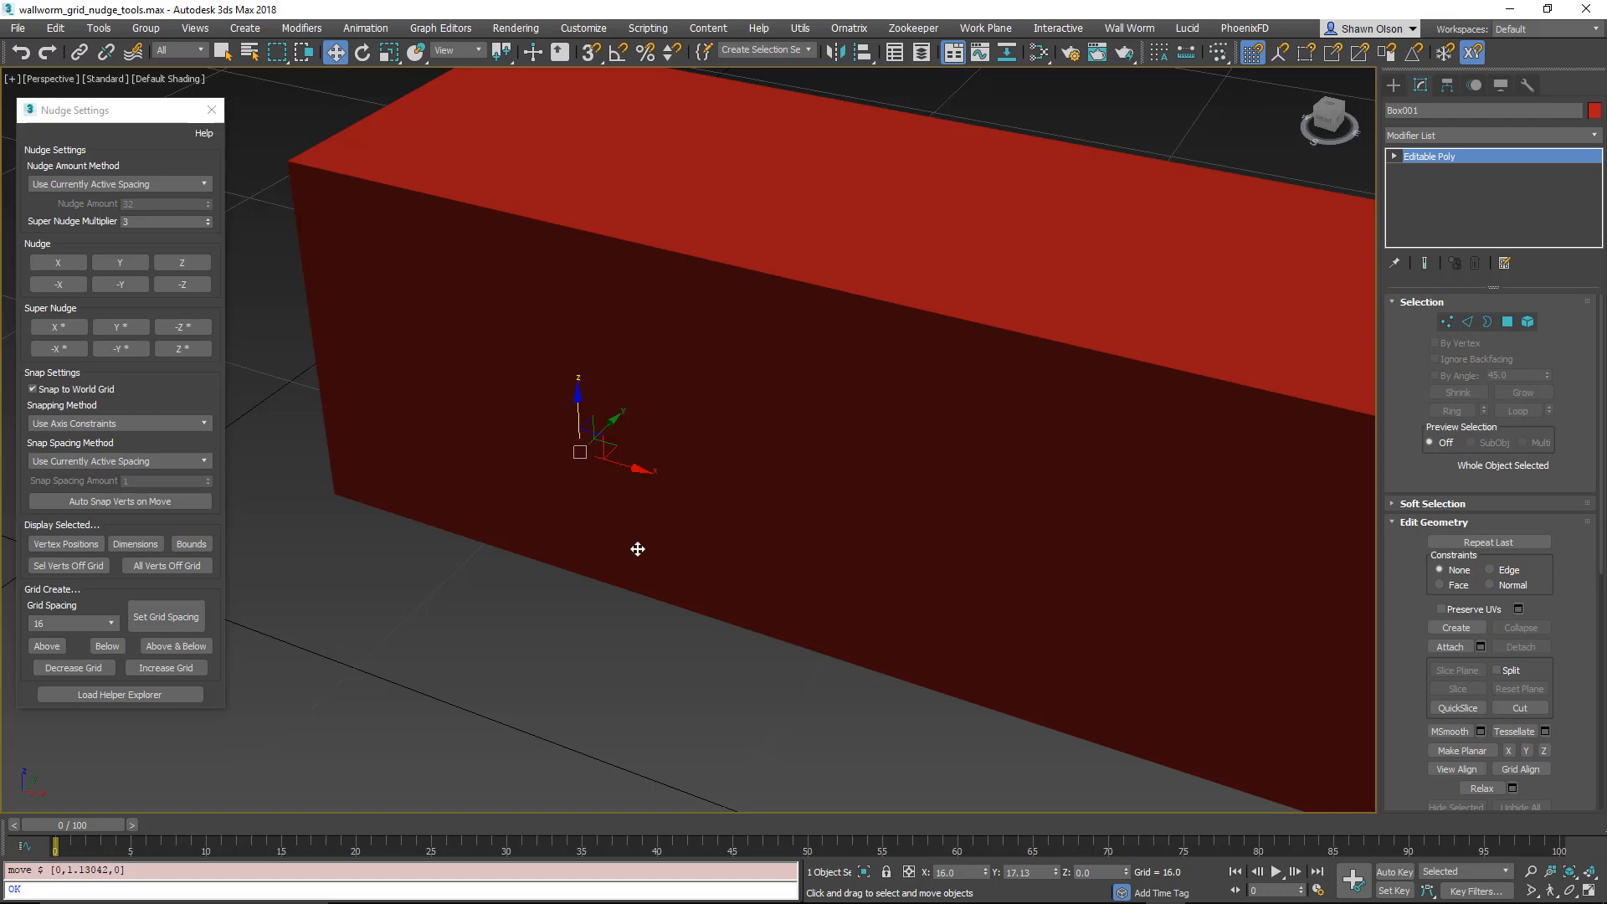
mouse_move(652, 494)
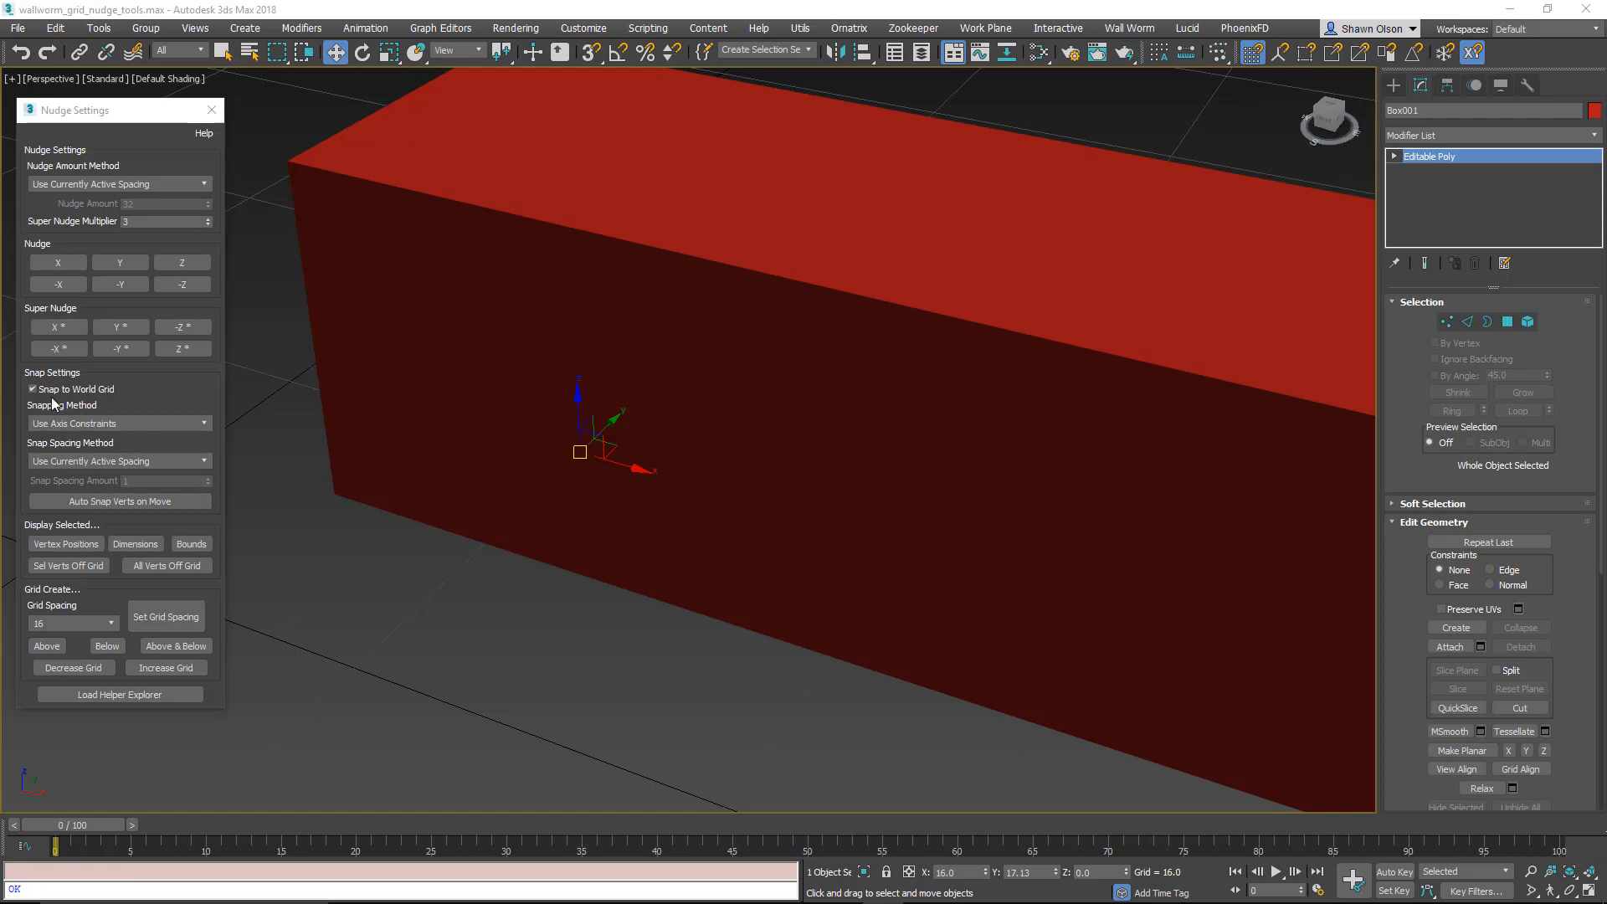
Step: Set the nudge Snapping Method to XYZ so snapping applies on all three axes
left_click(118, 422)
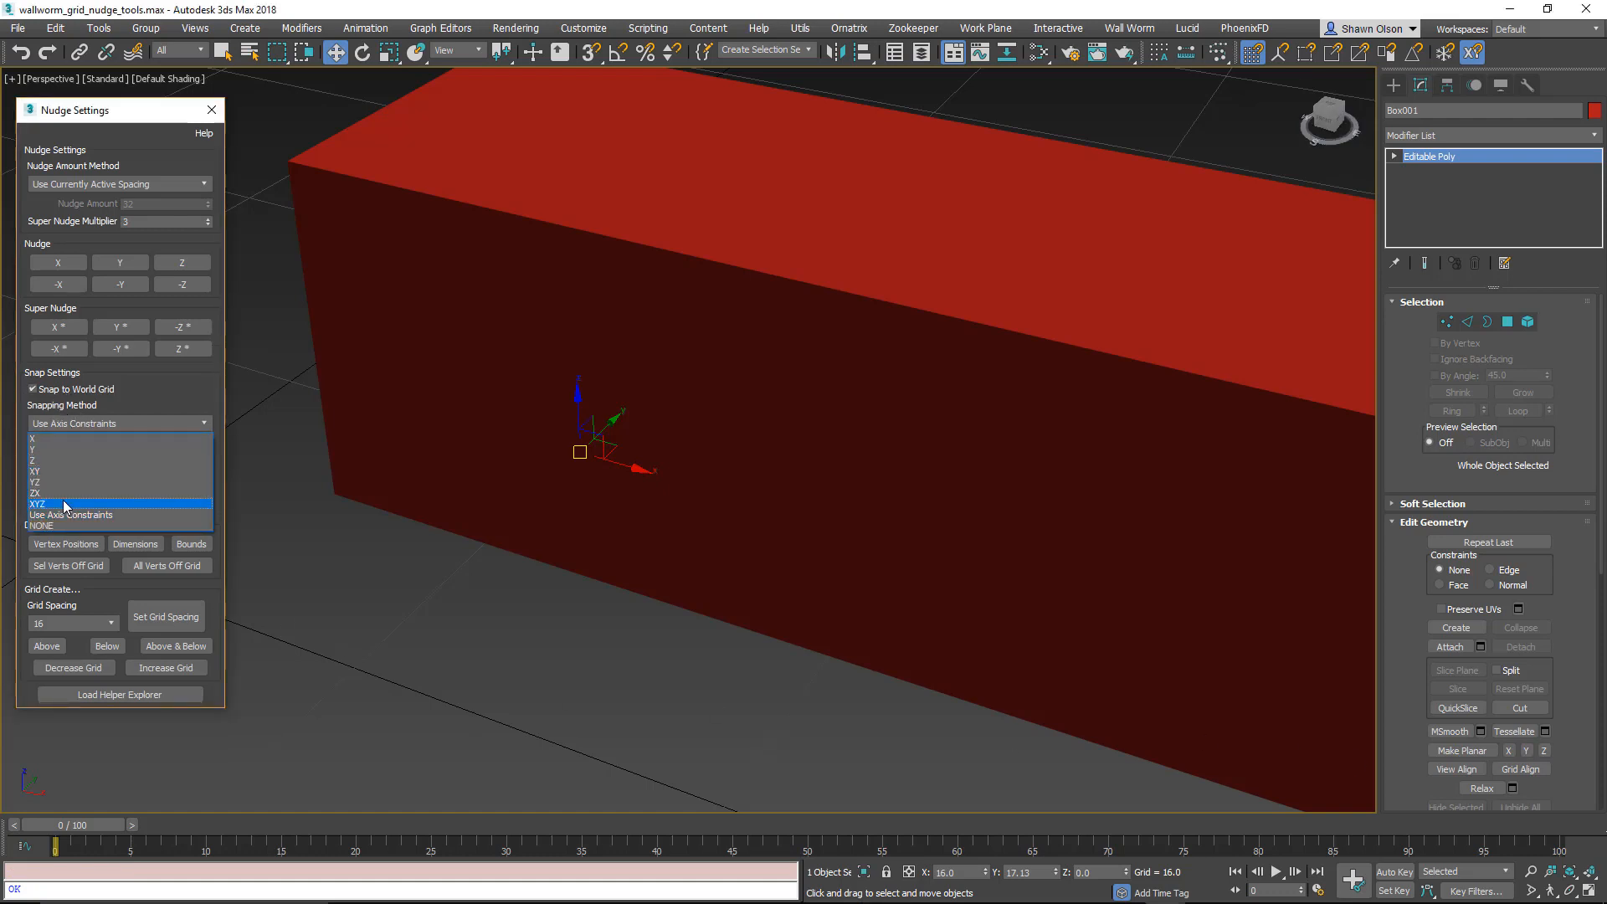
left_click(37, 503)
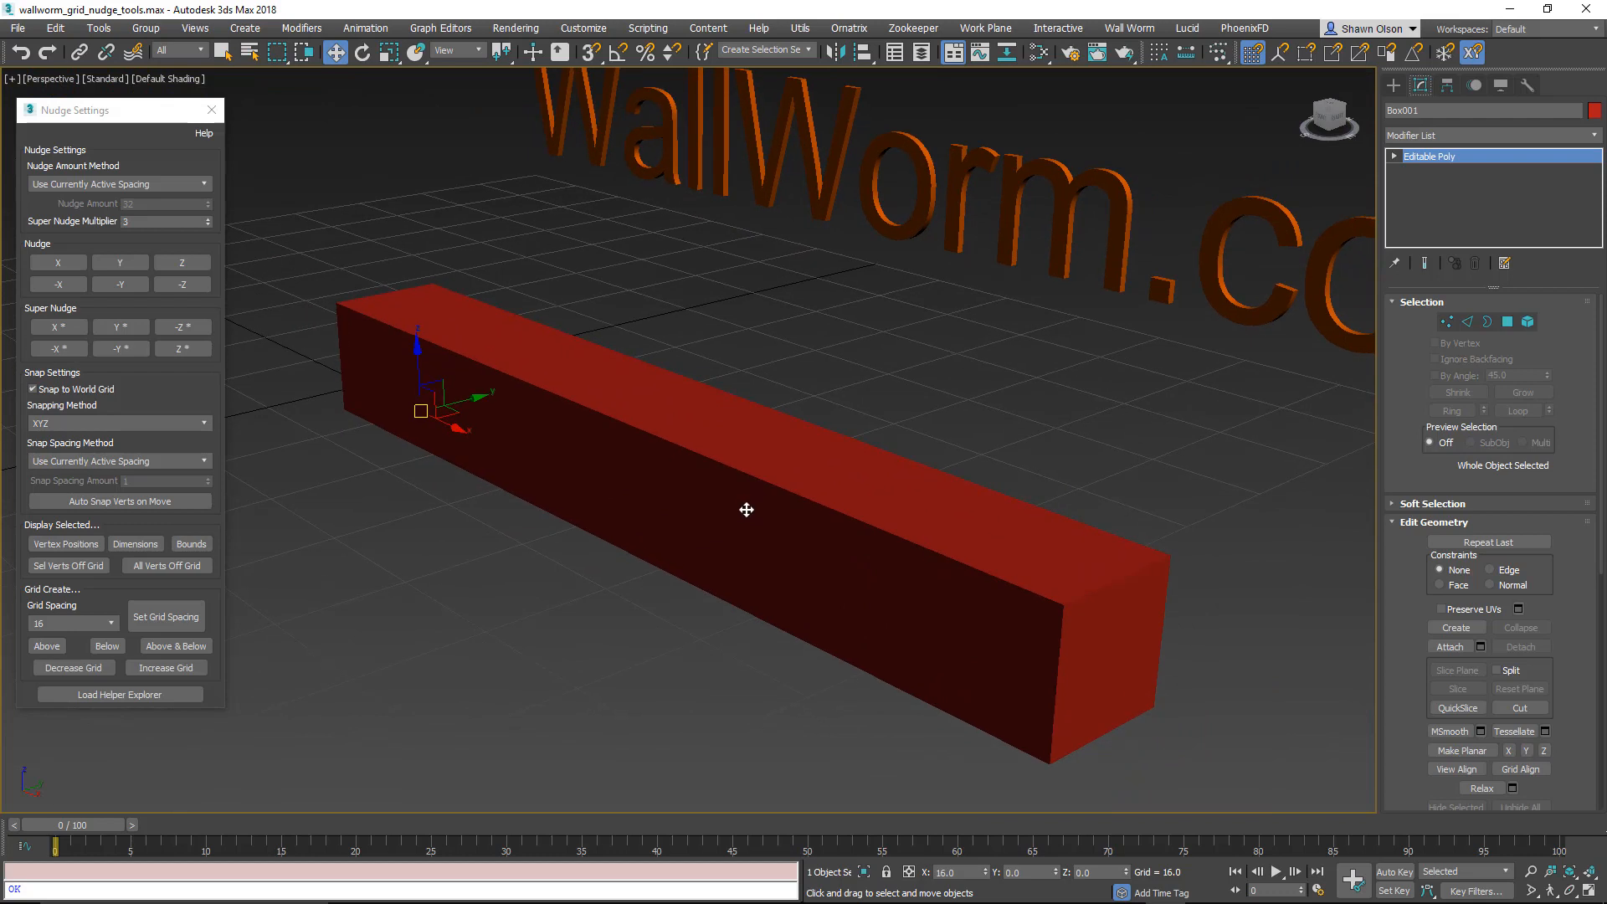
mouse_move(119, 501)
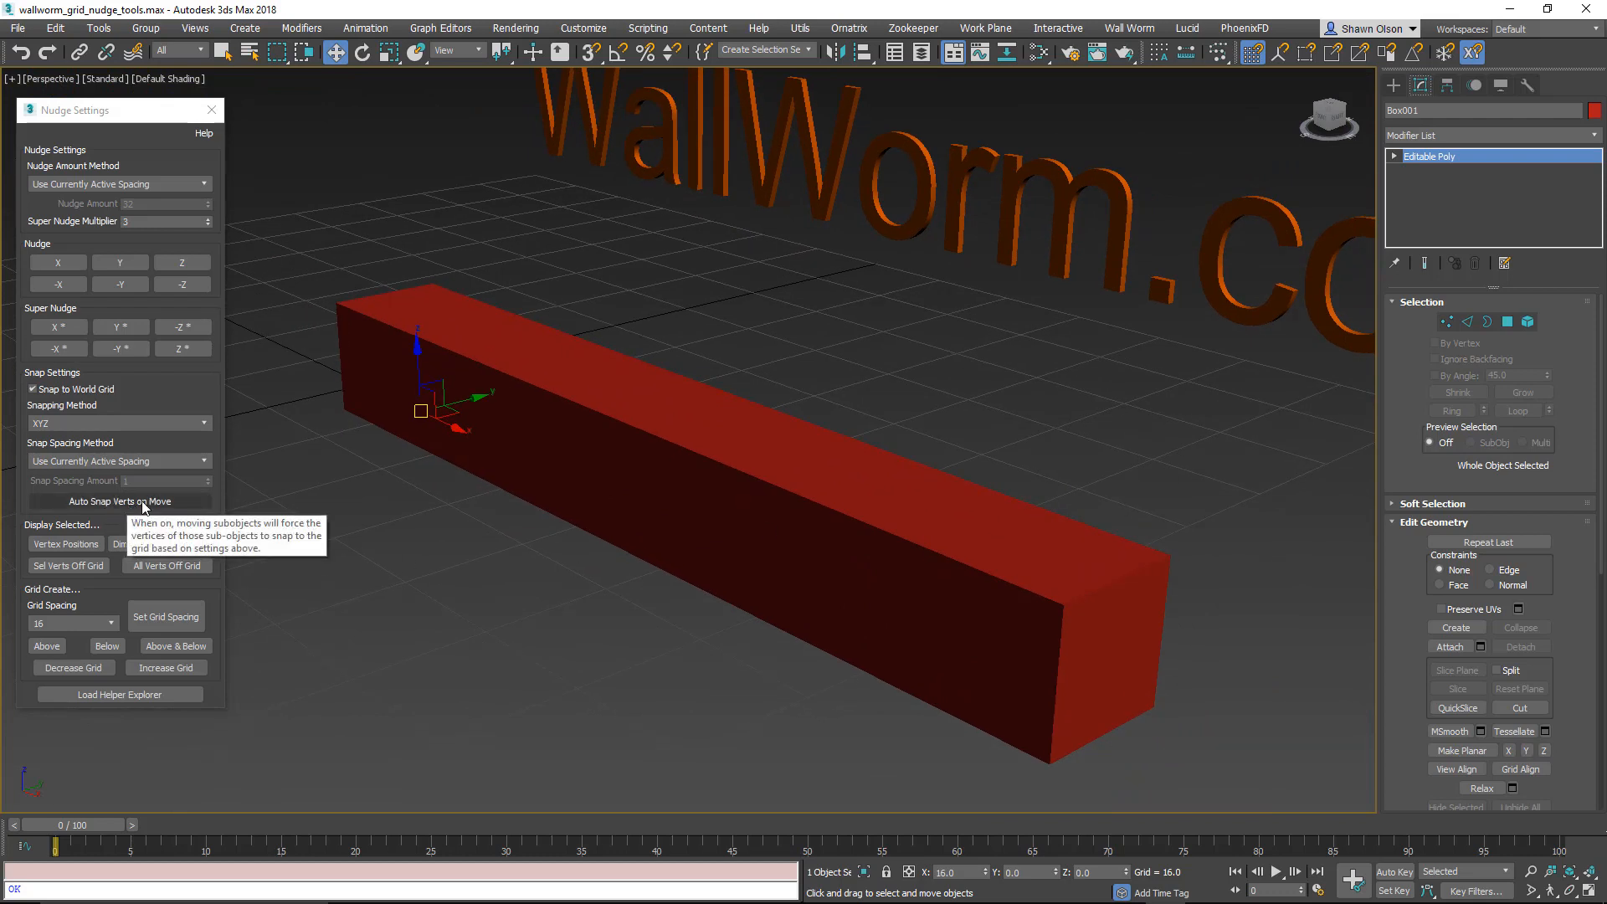
mouse_move(187, 467)
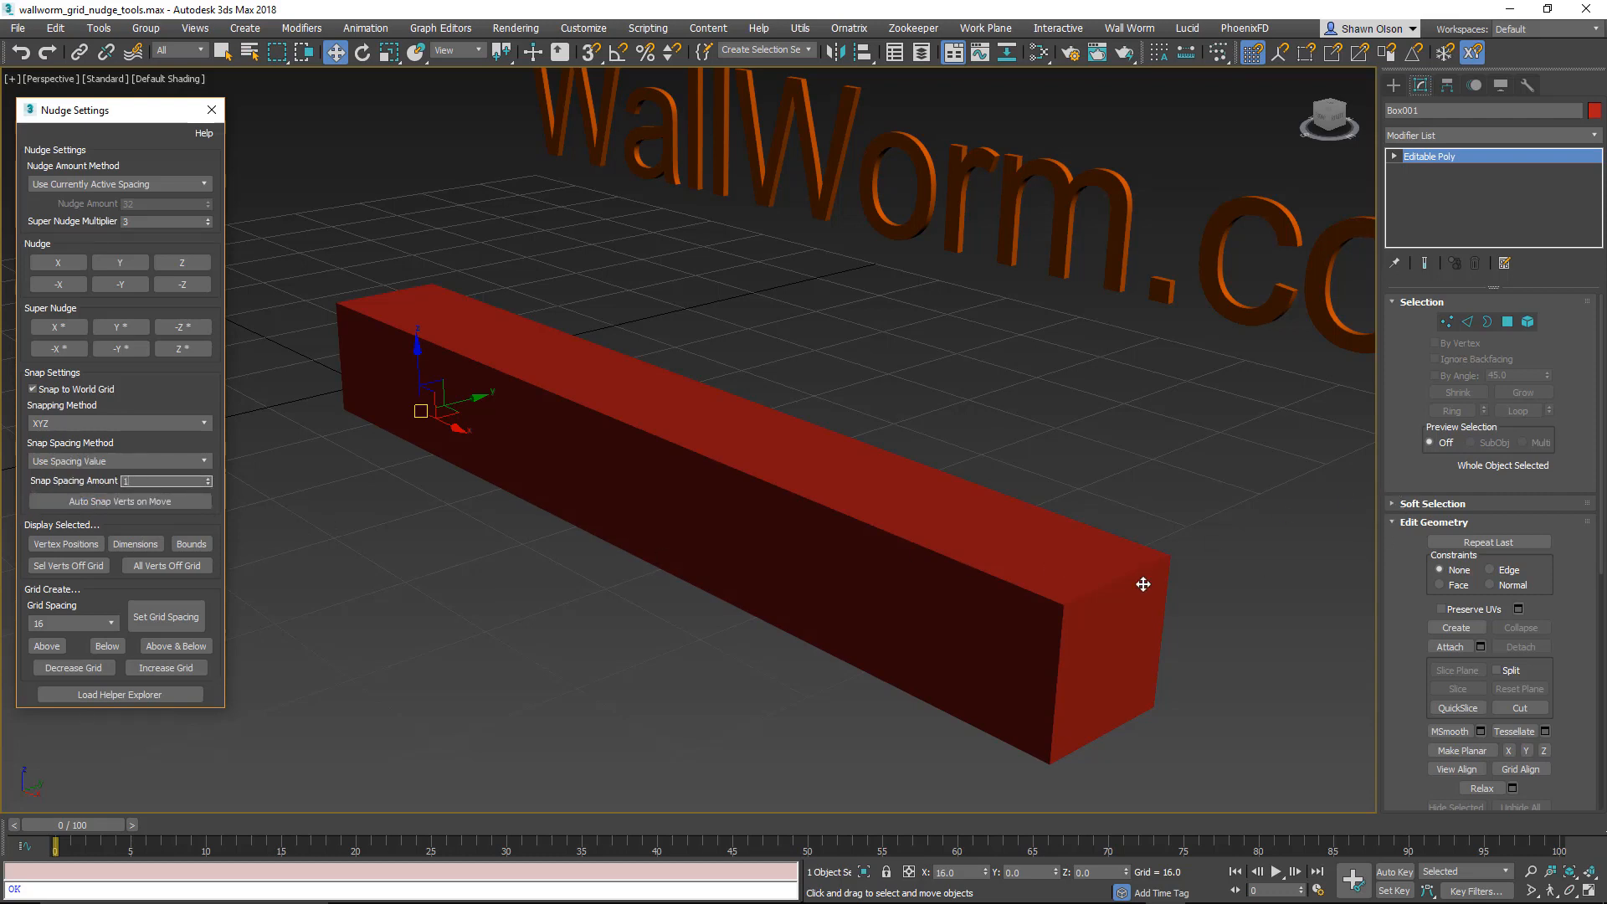
mouse_move(108, 523)
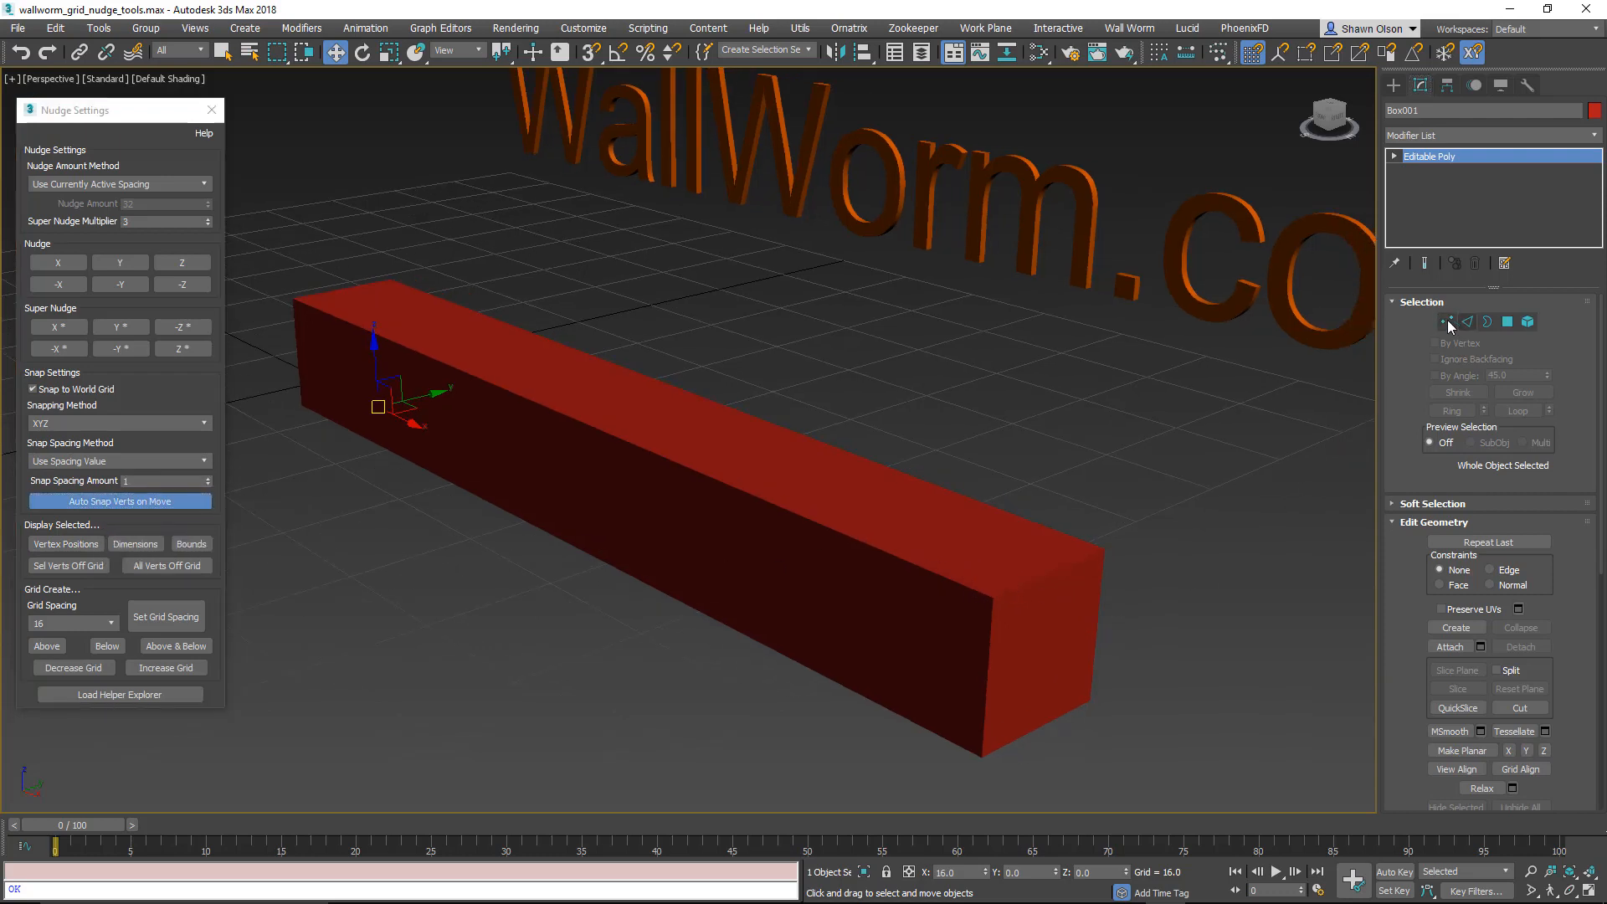
mouse_move(1449, 321)
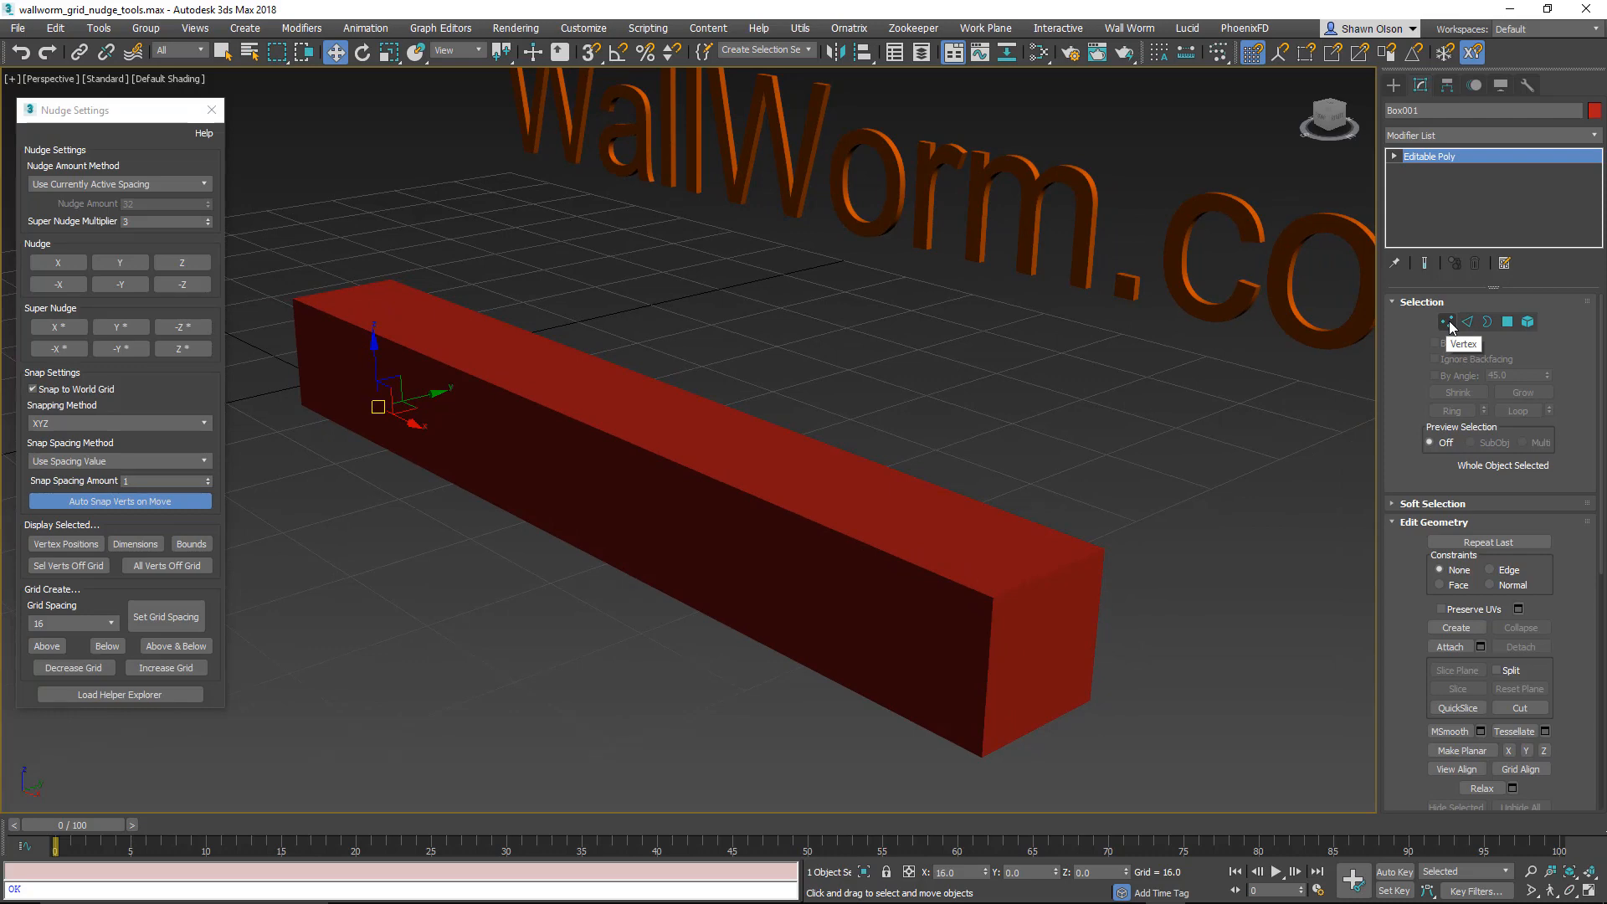
Step: Edit the red box at Vertex level and select a corner vertex at the slanted end
left_click(1448, 322)
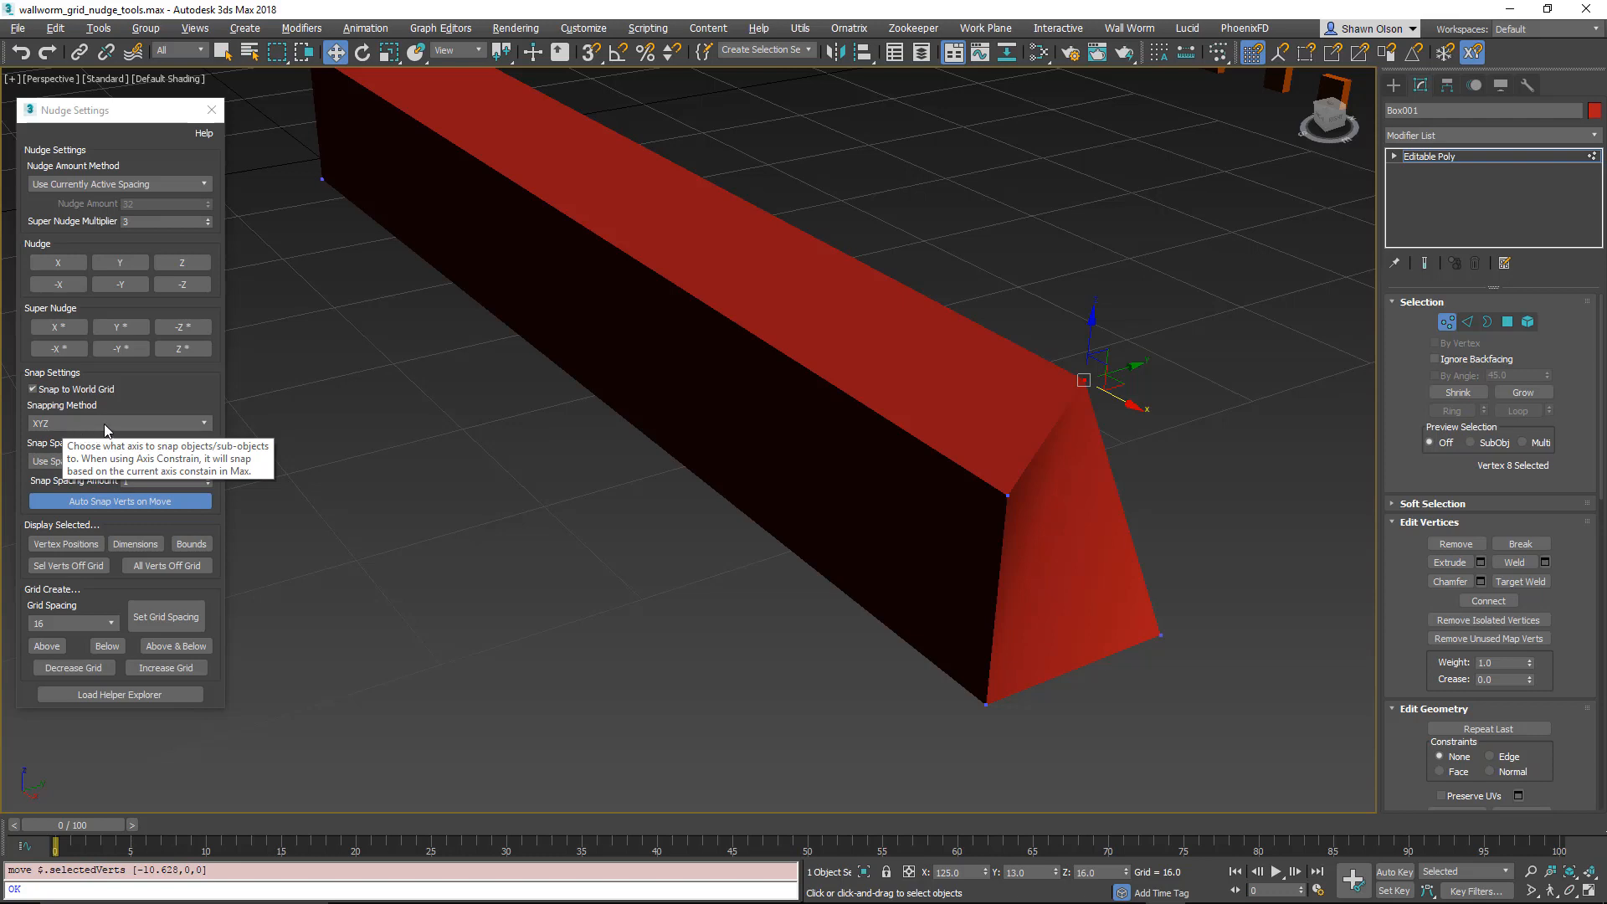
left_click(1006, 494)
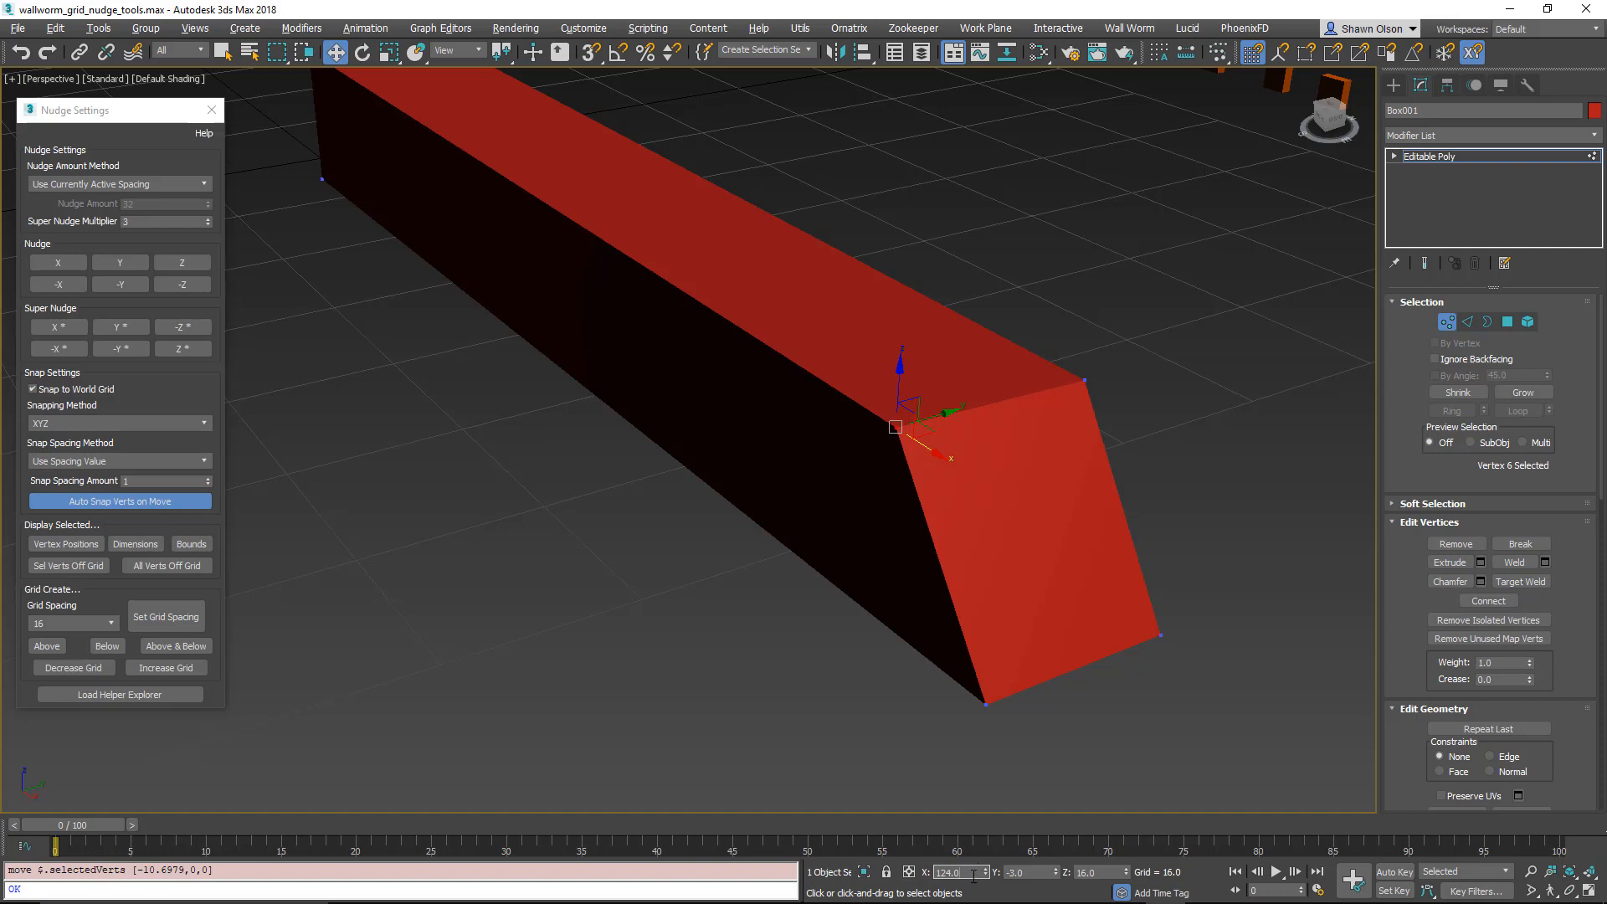
mouse_move(1016, 495)
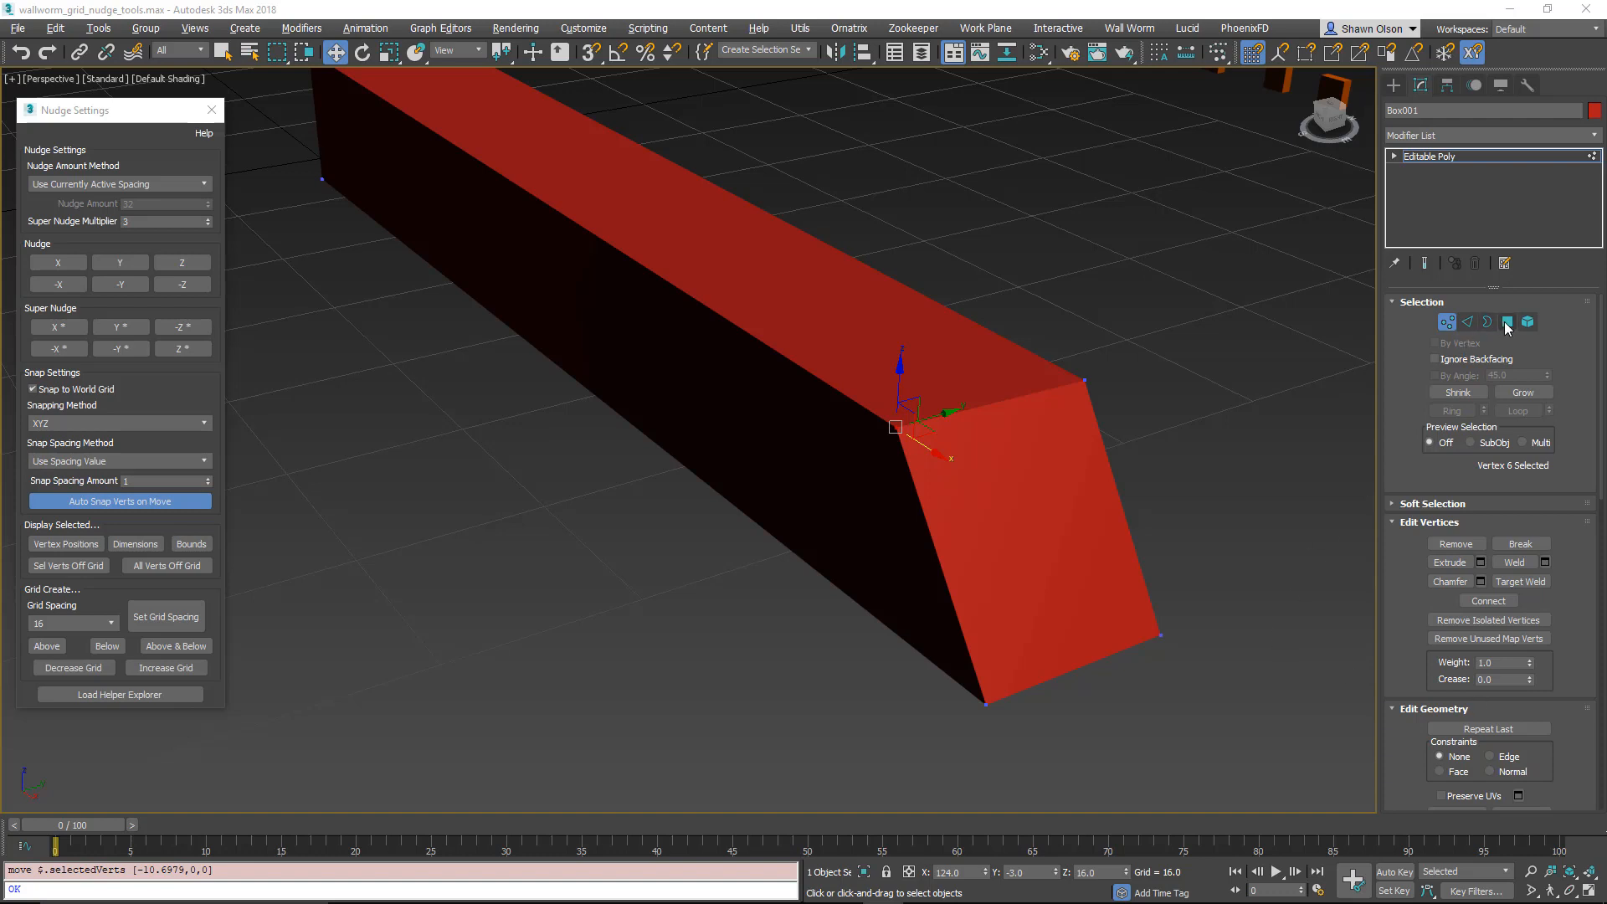
Step: Raise the box's top face to Z 19, check Edge mode, then reselect the slanted-end corner vertex
left_click(1505, 321)
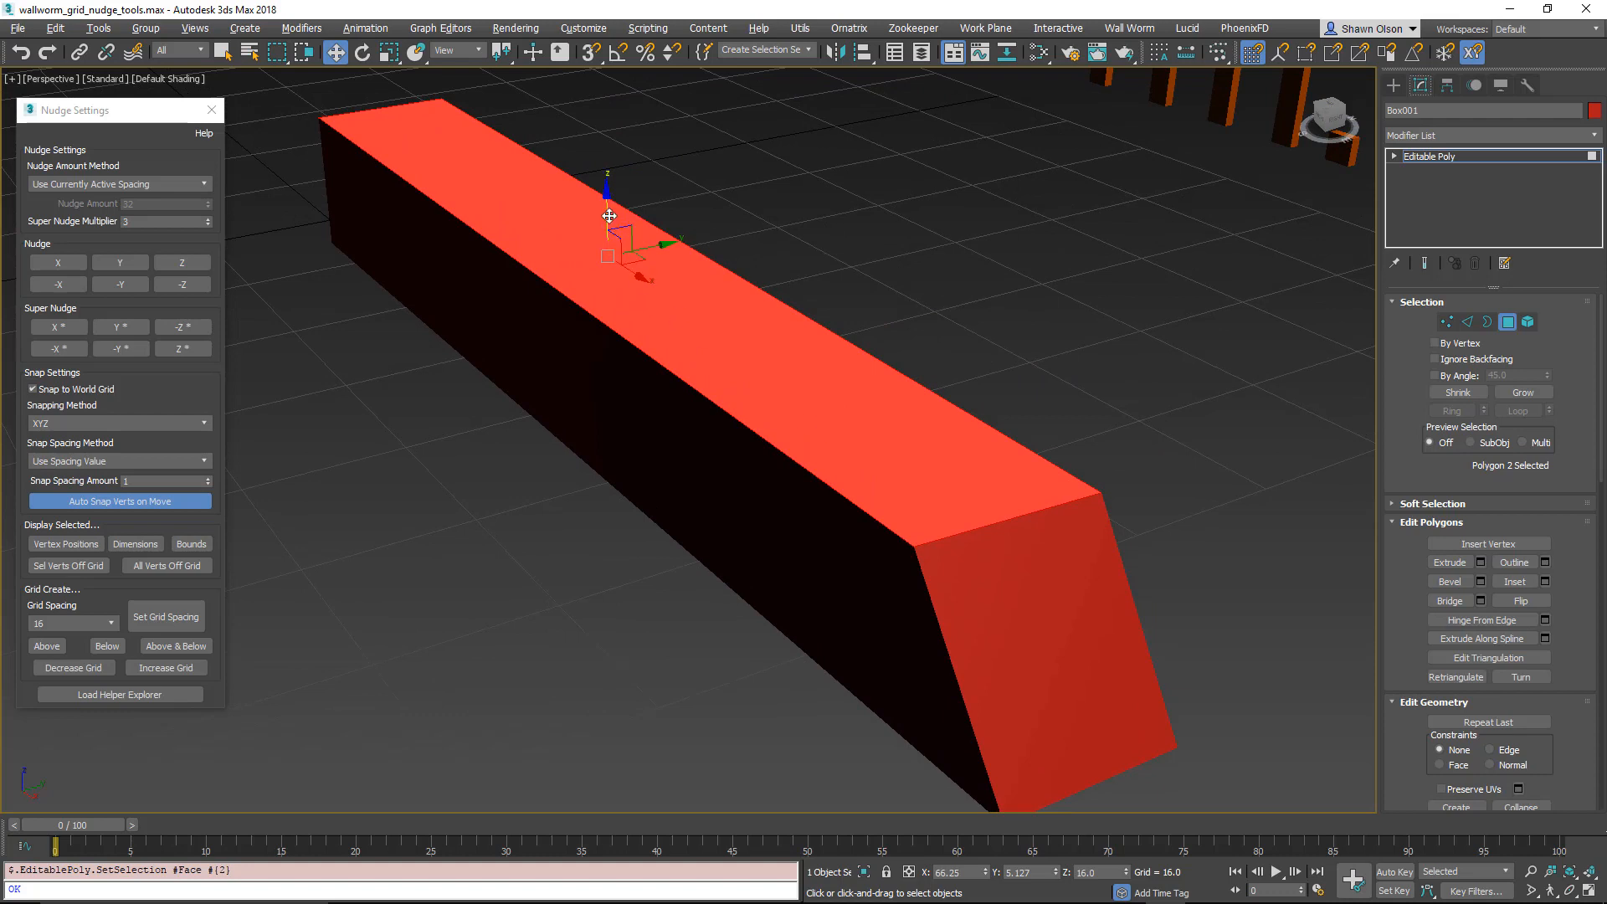
left_click_drag(608, 215, 604, 190)
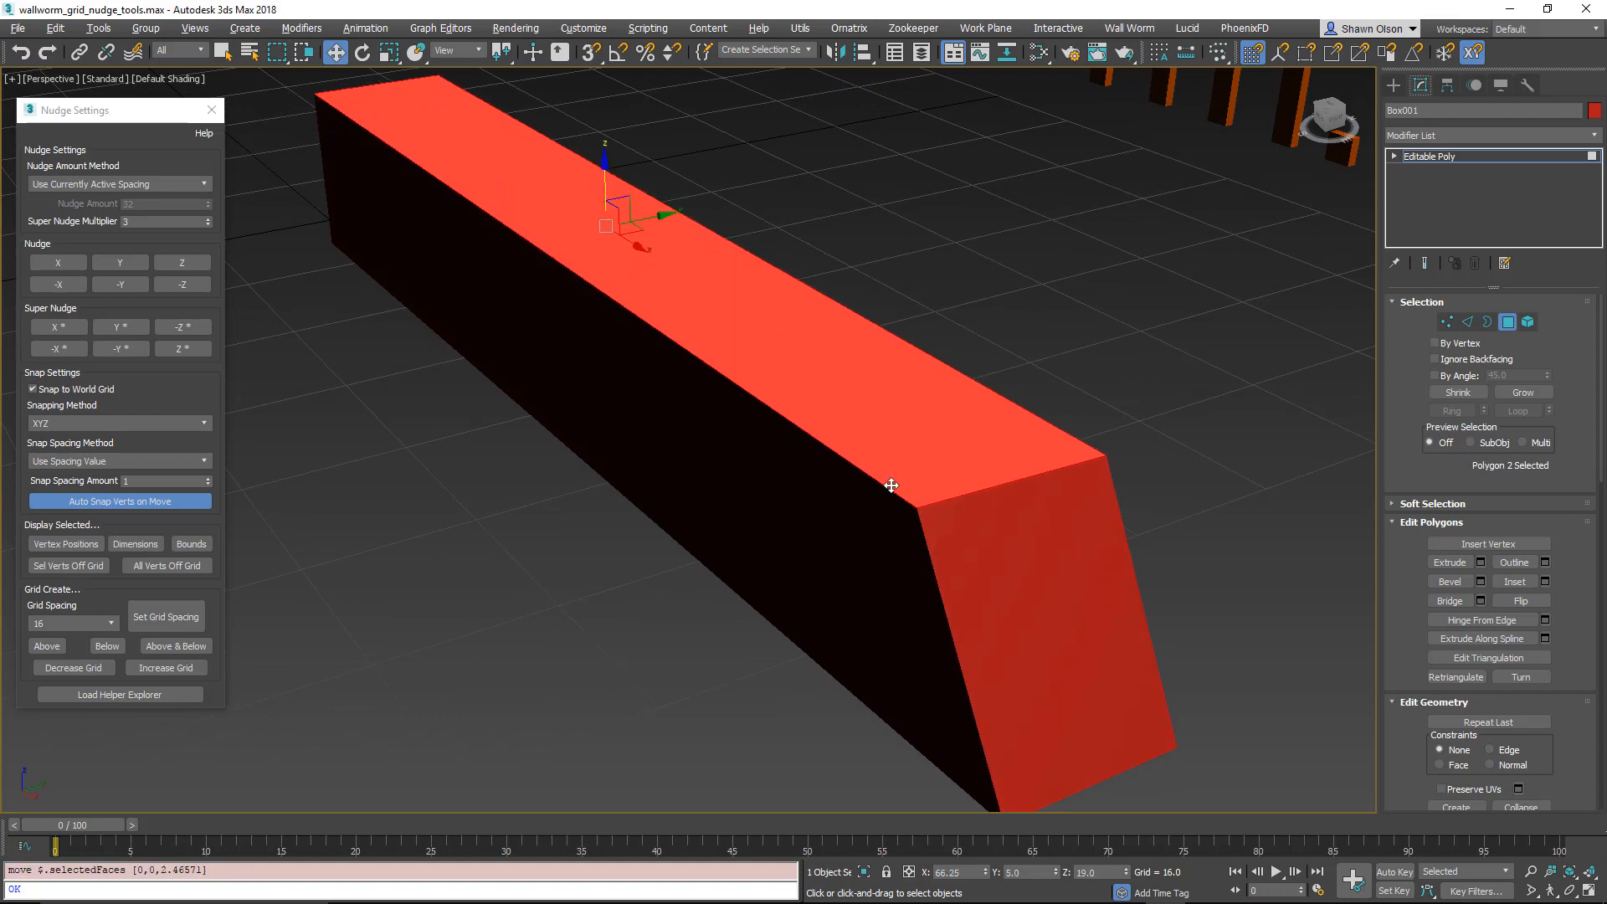
mouse_move(888, 479)
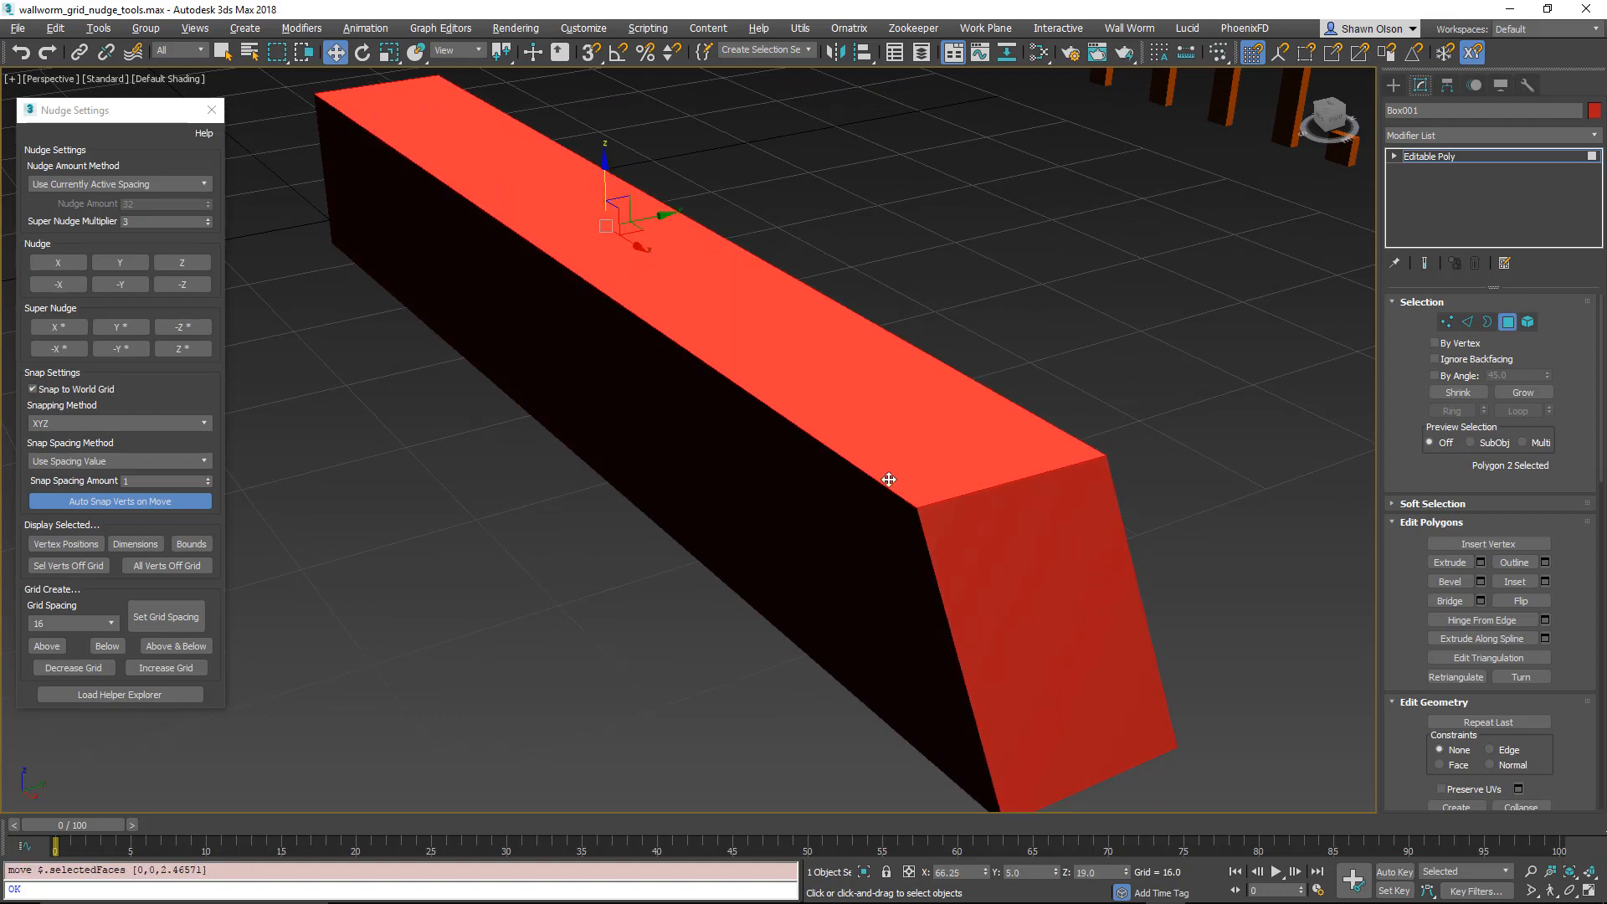
left_click(1465, 321)
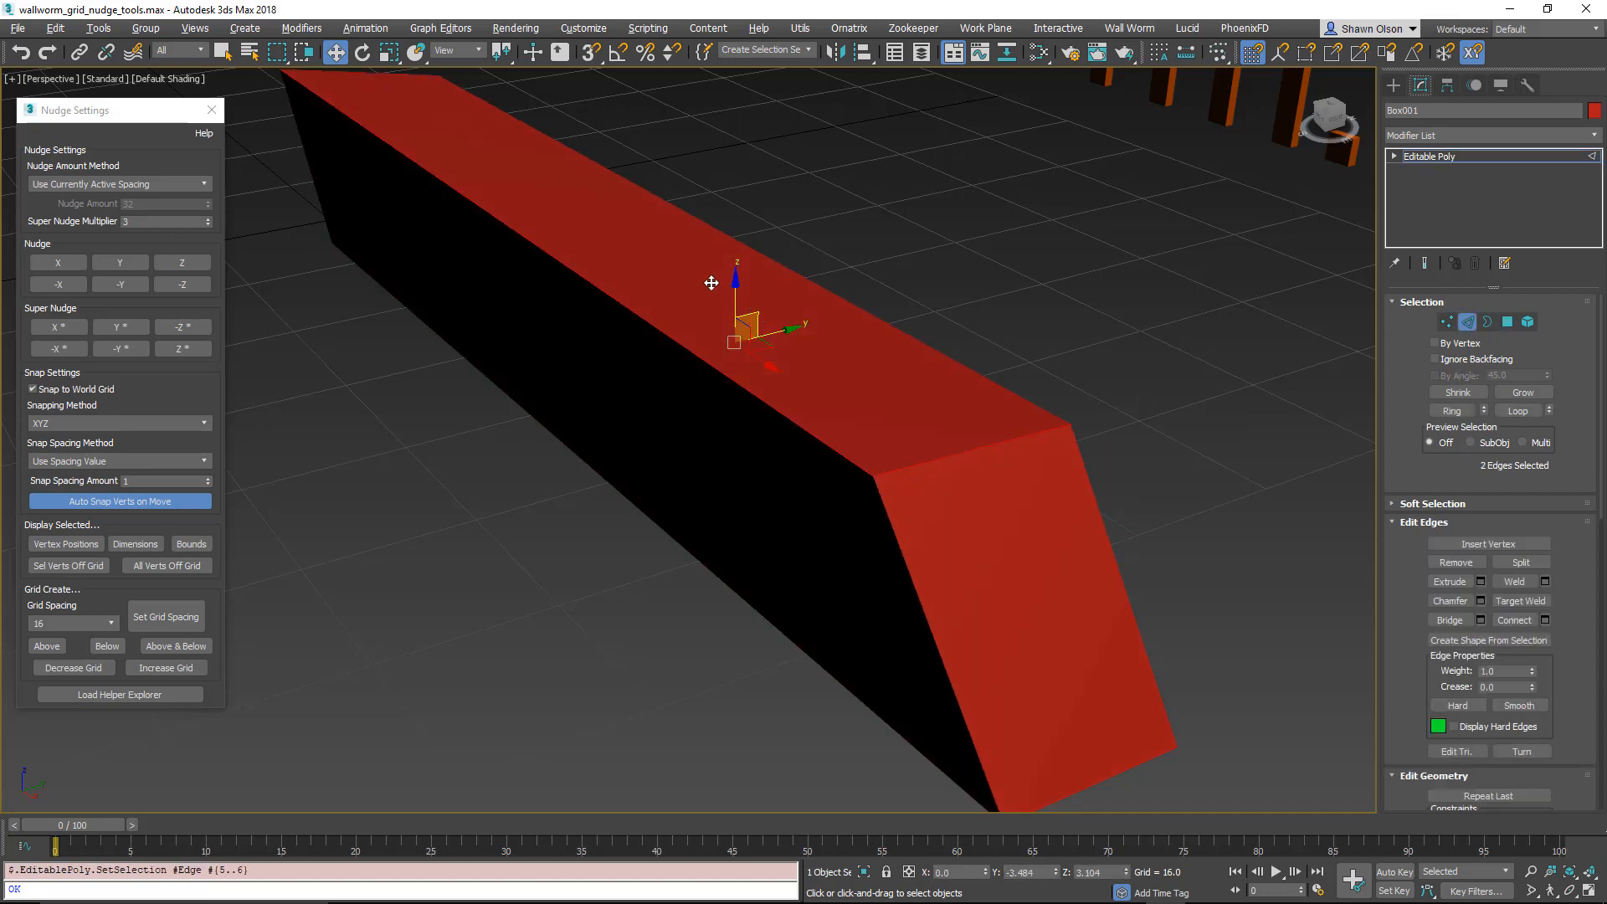
left_click(1448, 322)
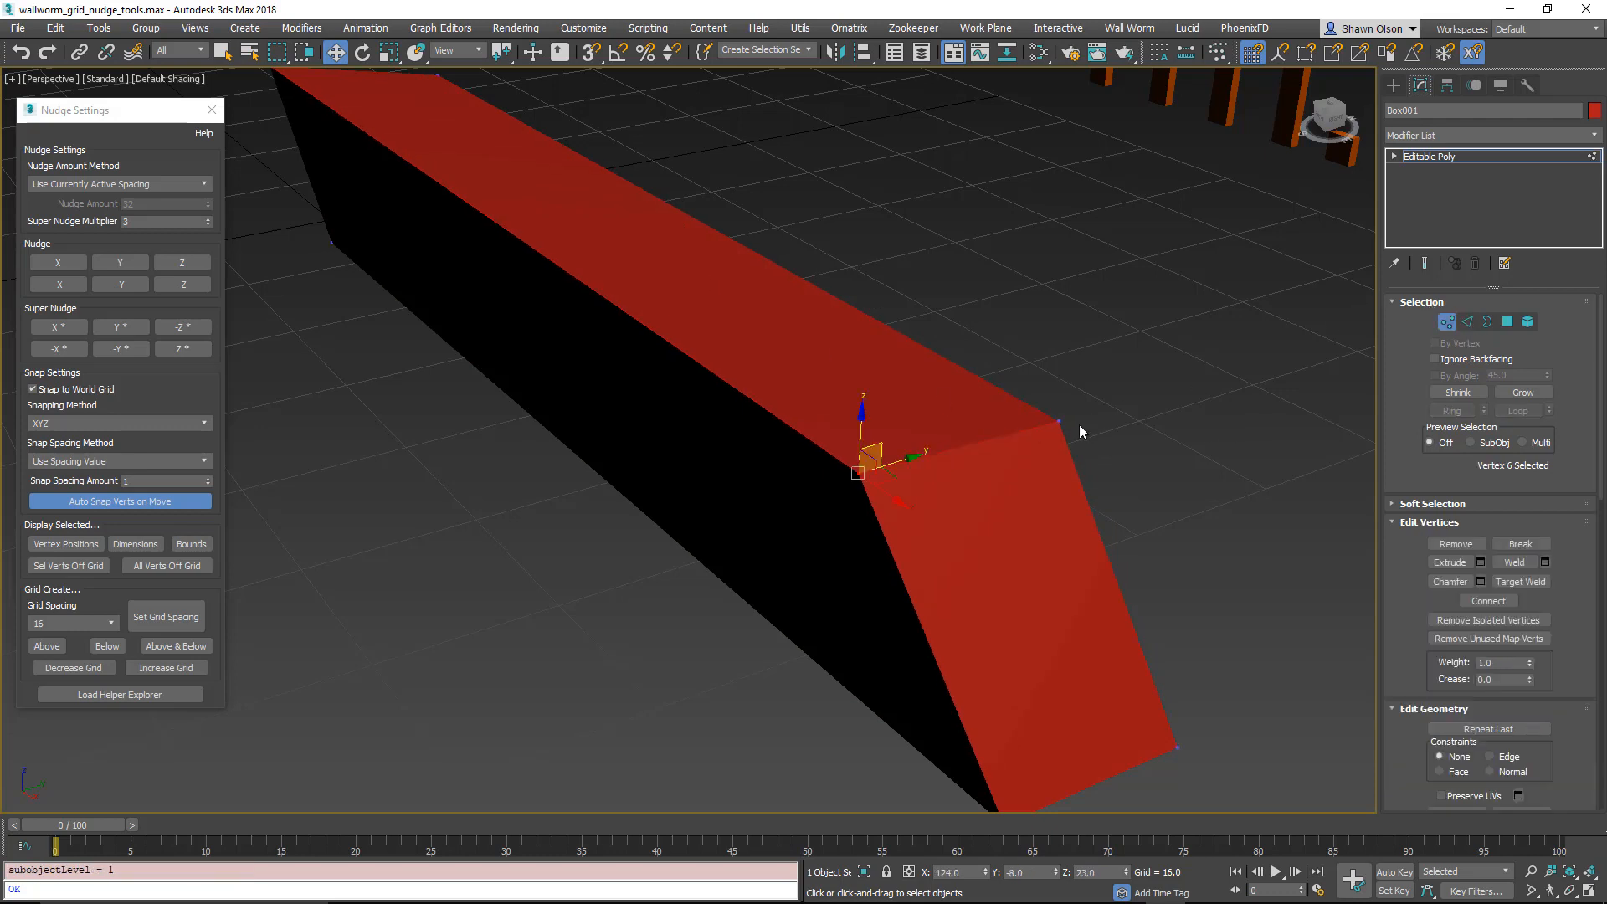
left_click(1059, 421)
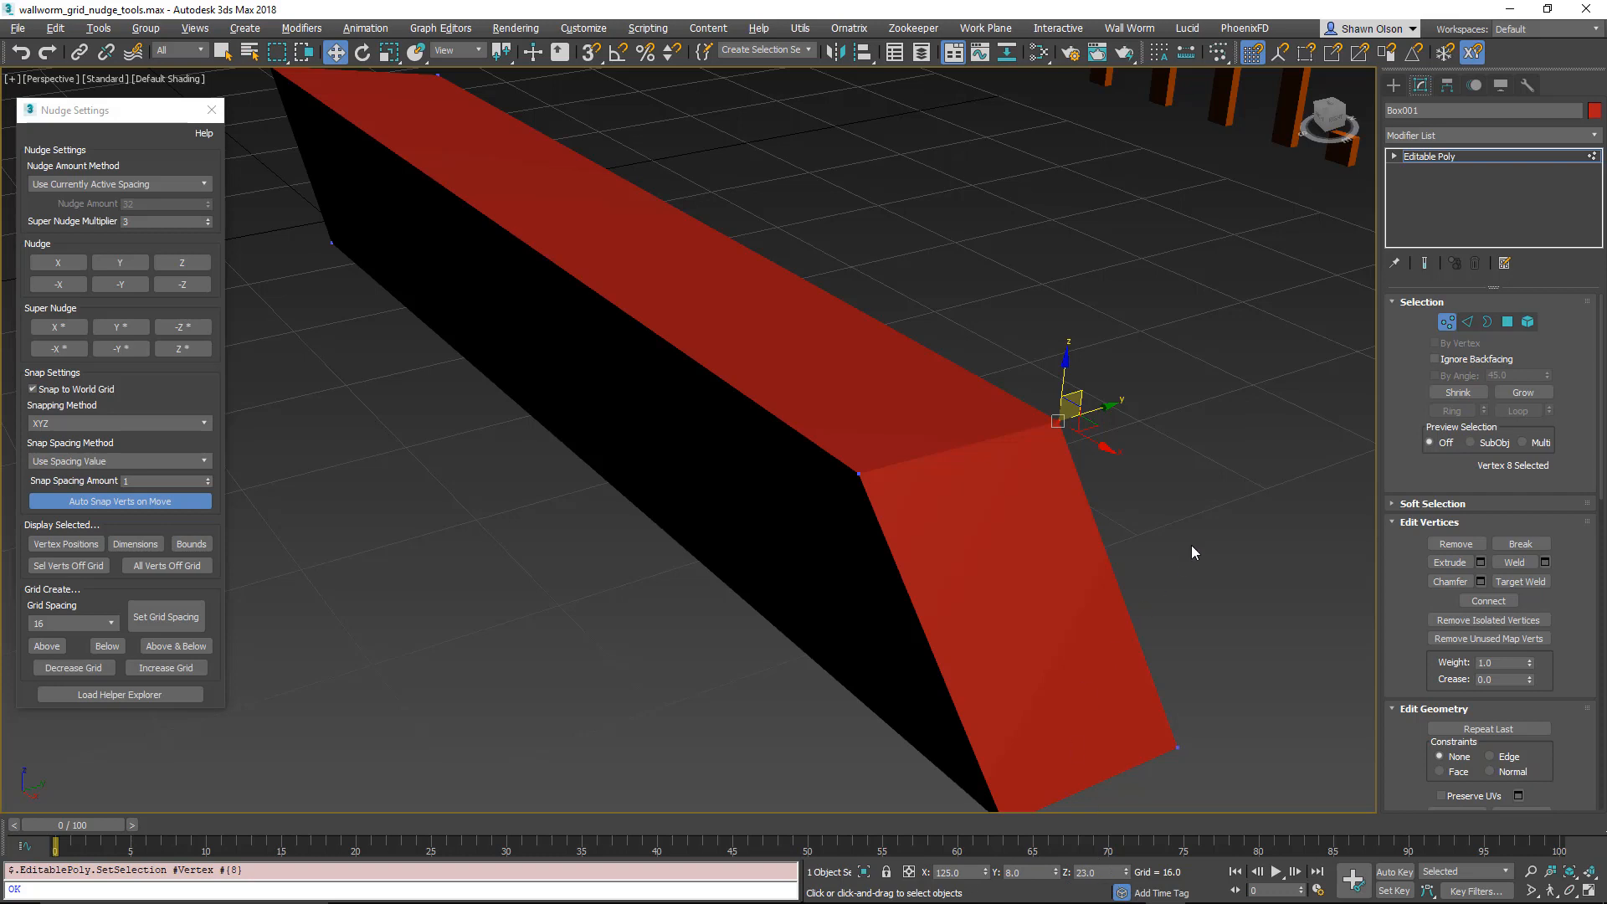
mouse_move(843, 716)
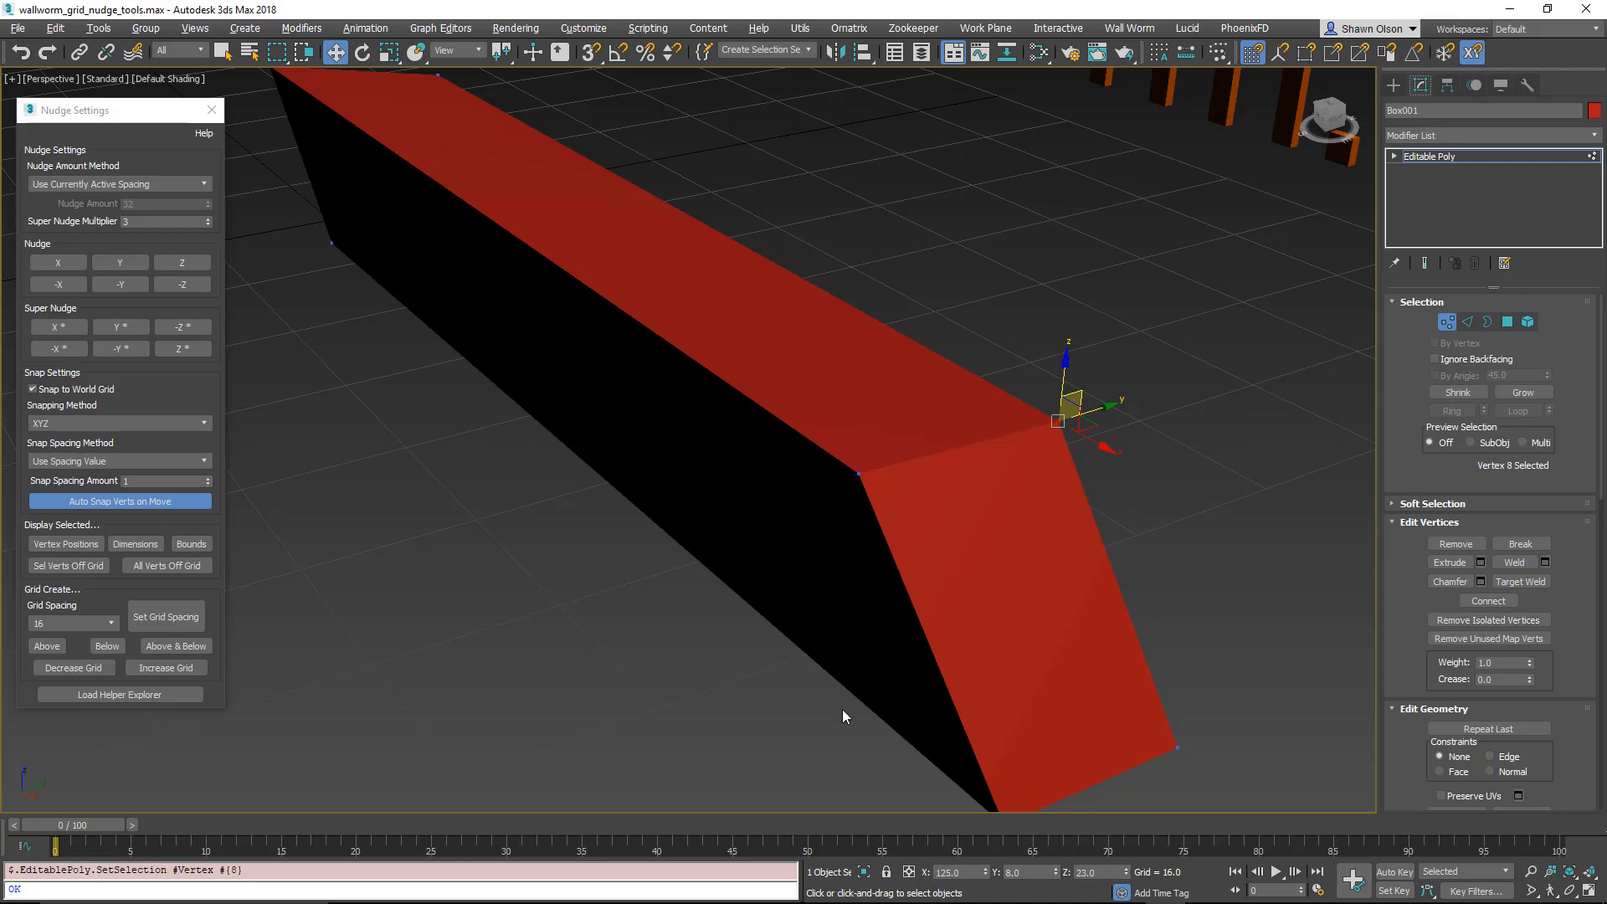
mouse_move(134, 543)
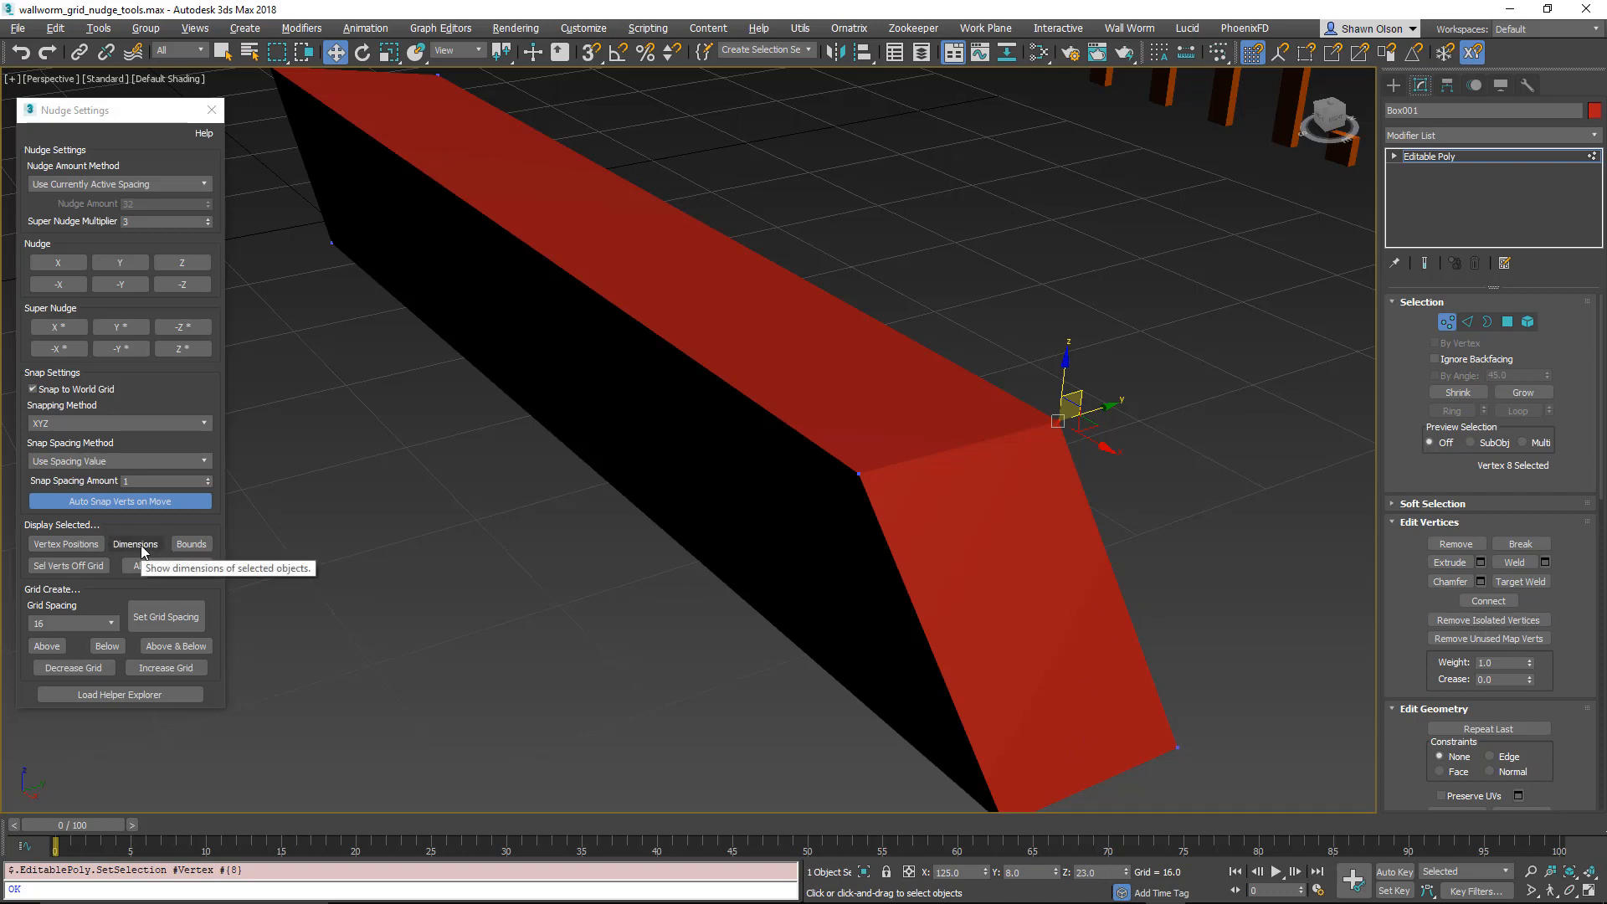
mouse_move(64, 543)
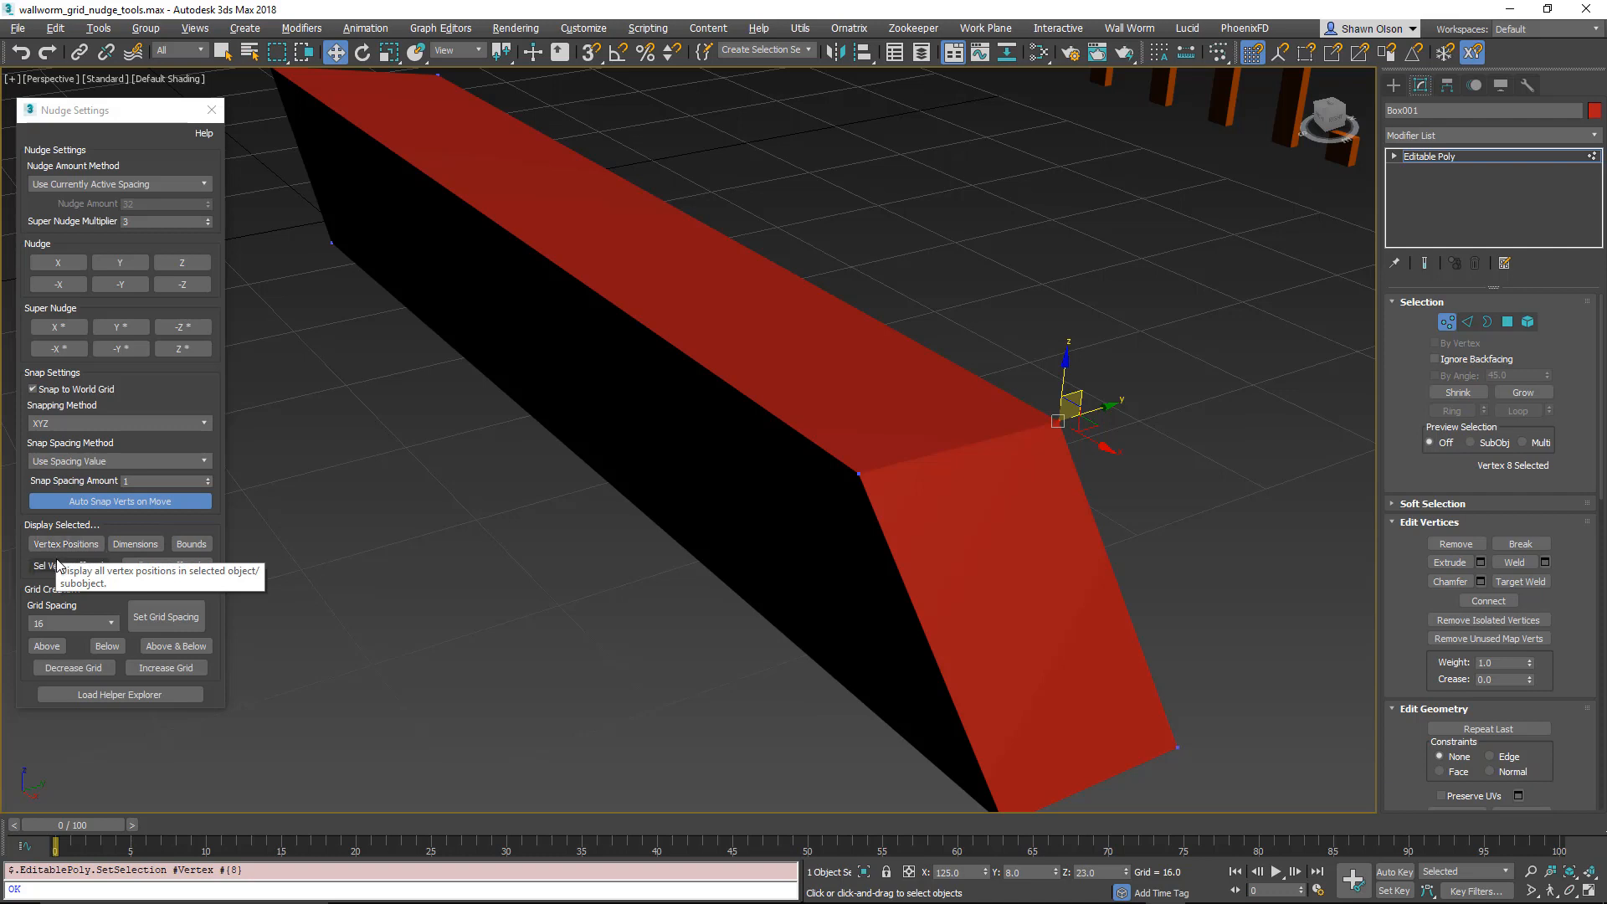
mouse_move(65, 543)
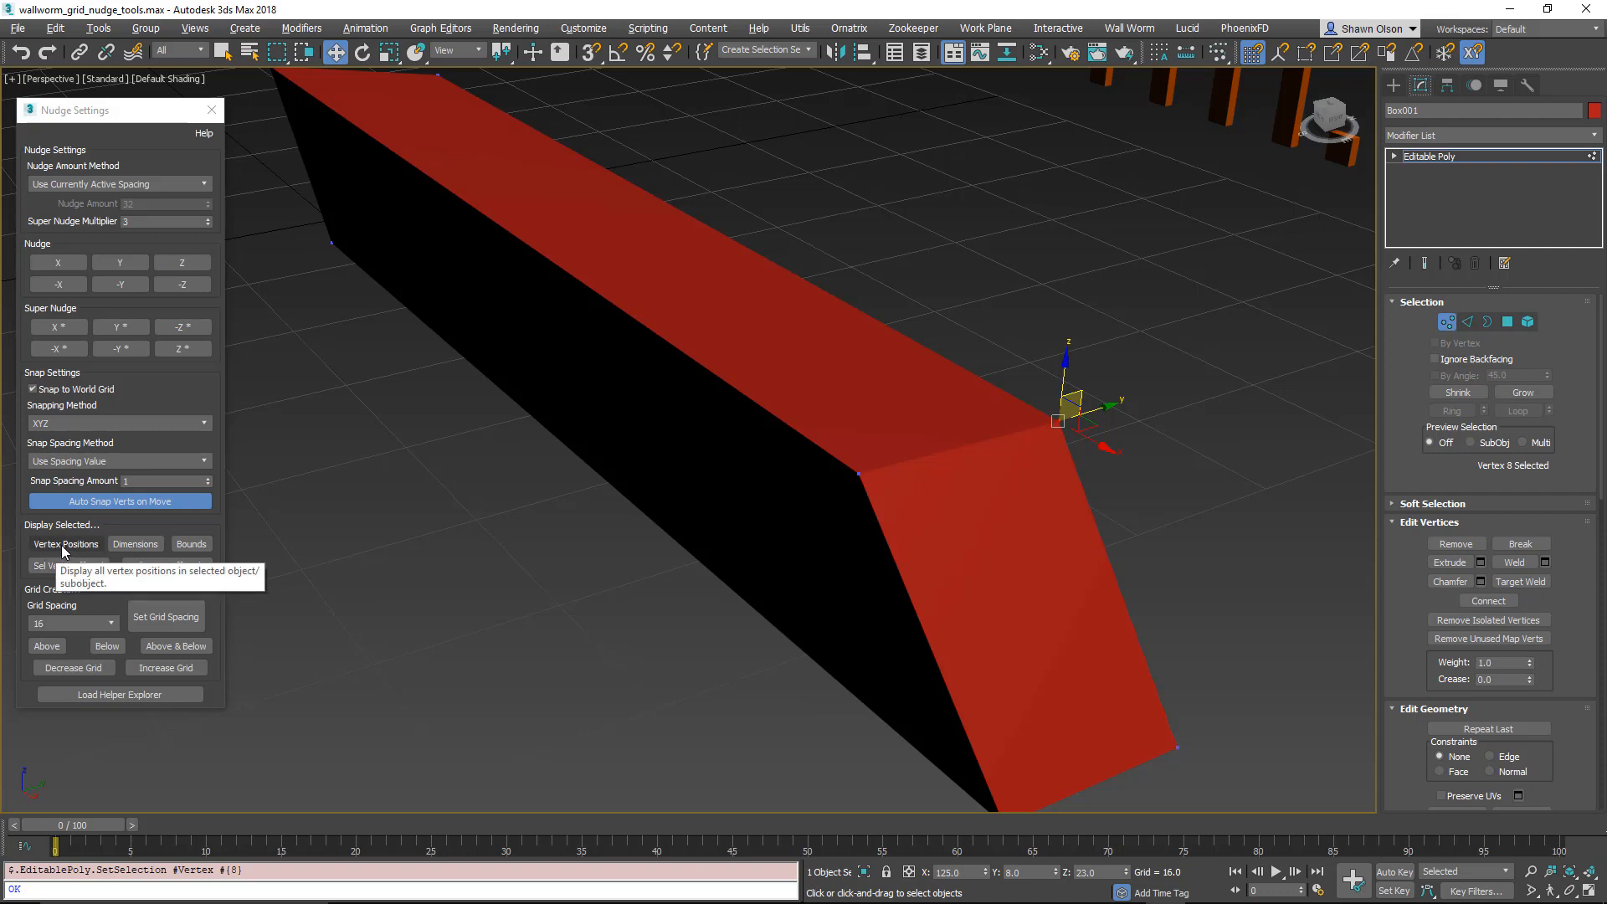
left_click(64, 543)
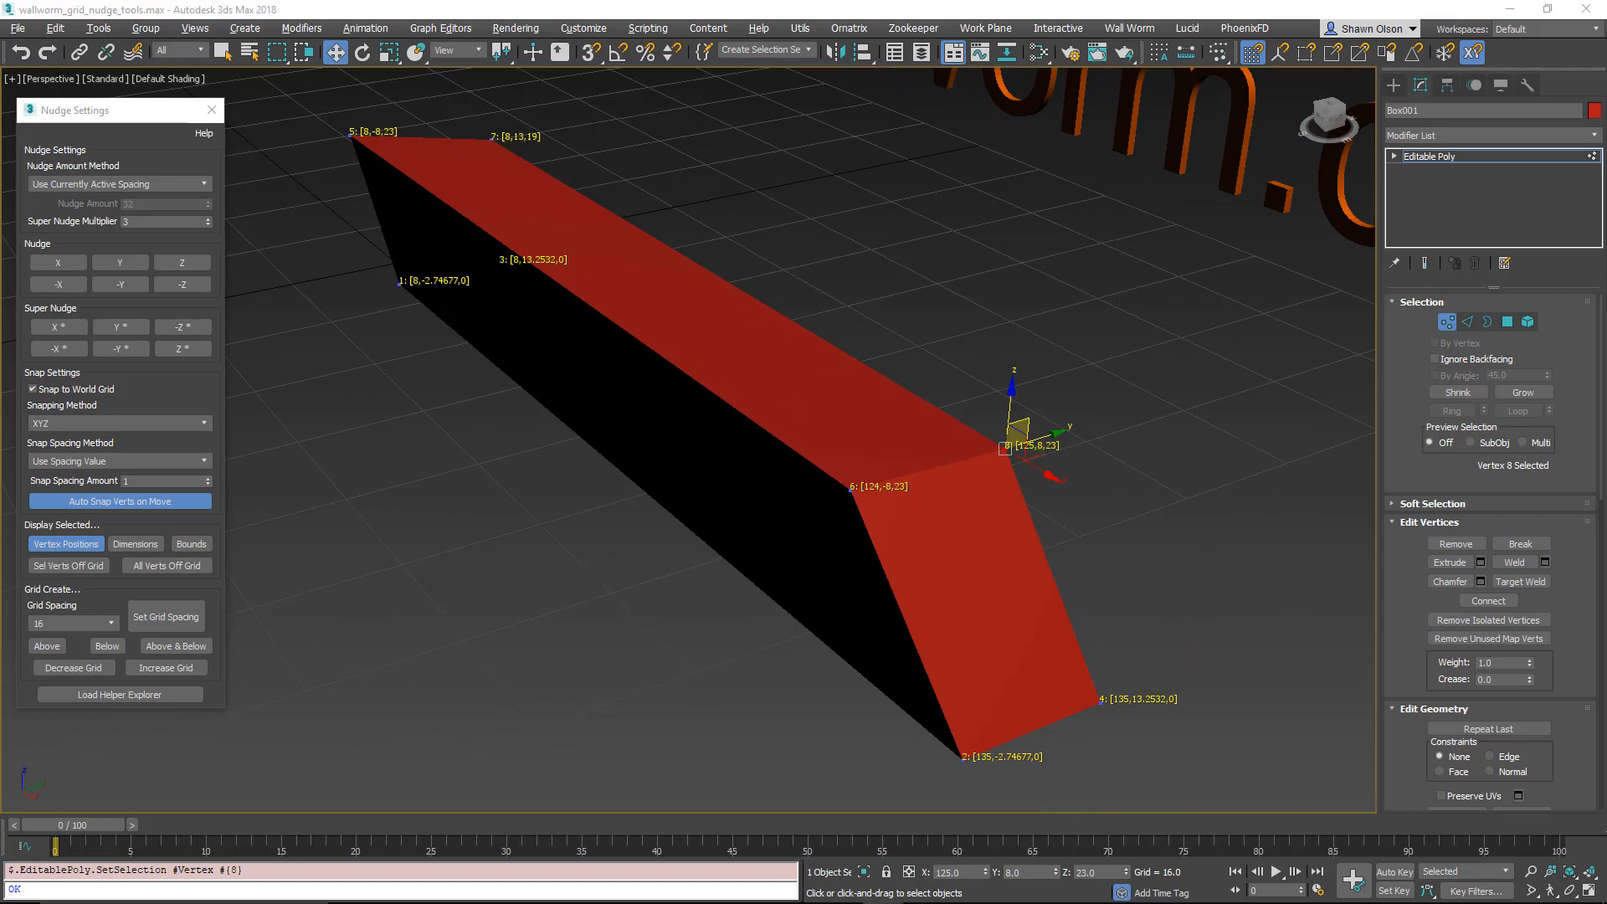
mouse_move(64, 543)
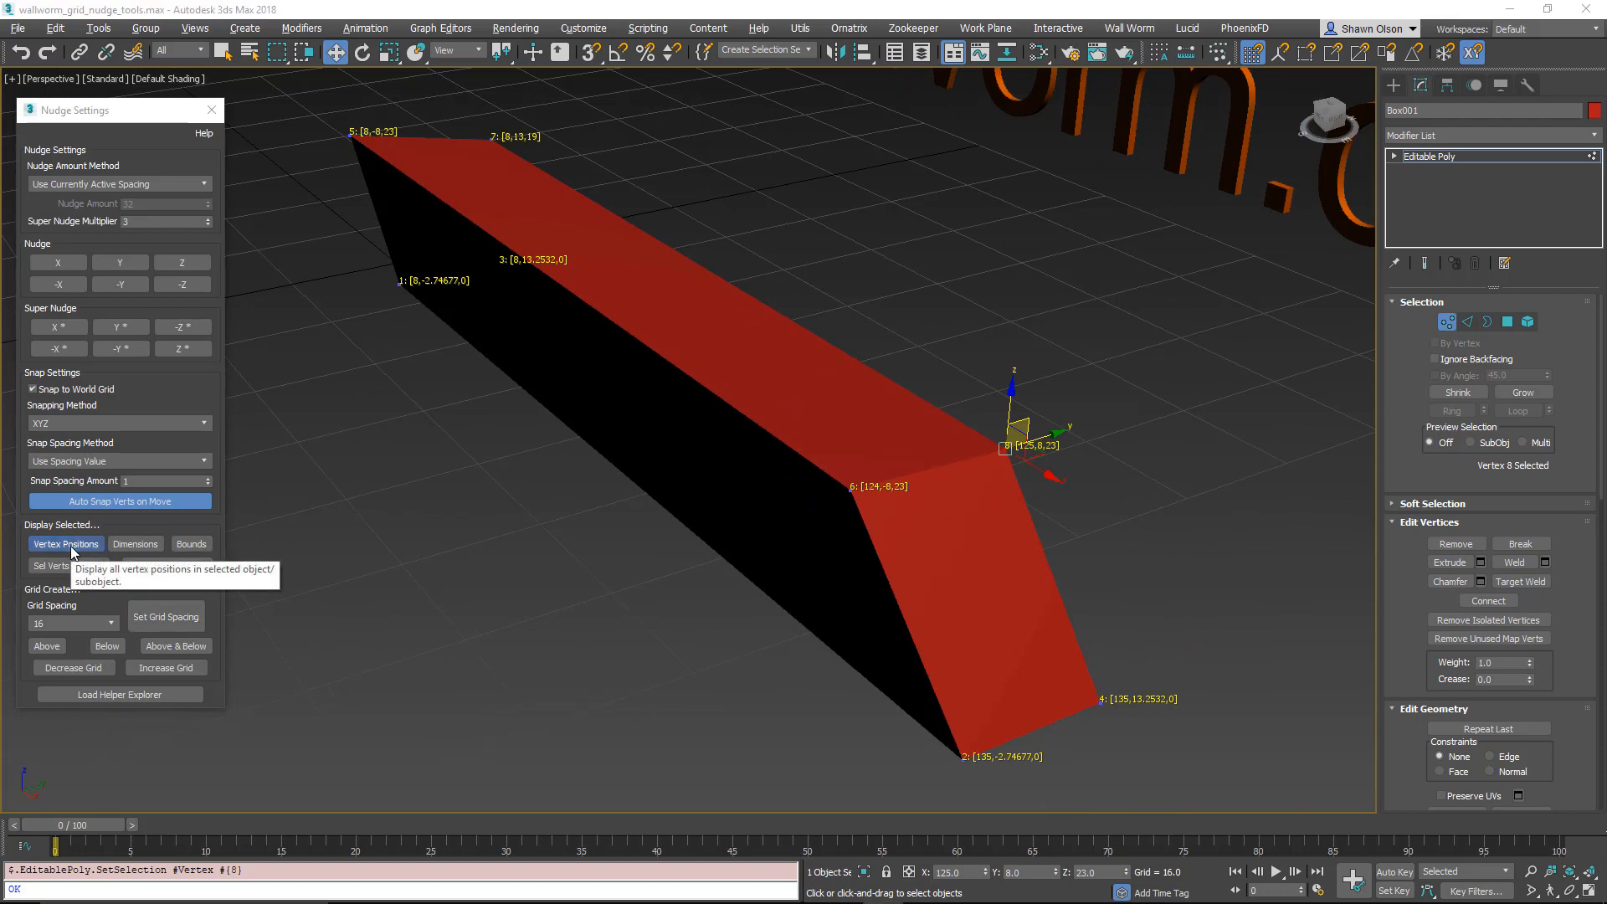
left_click(65, 544)
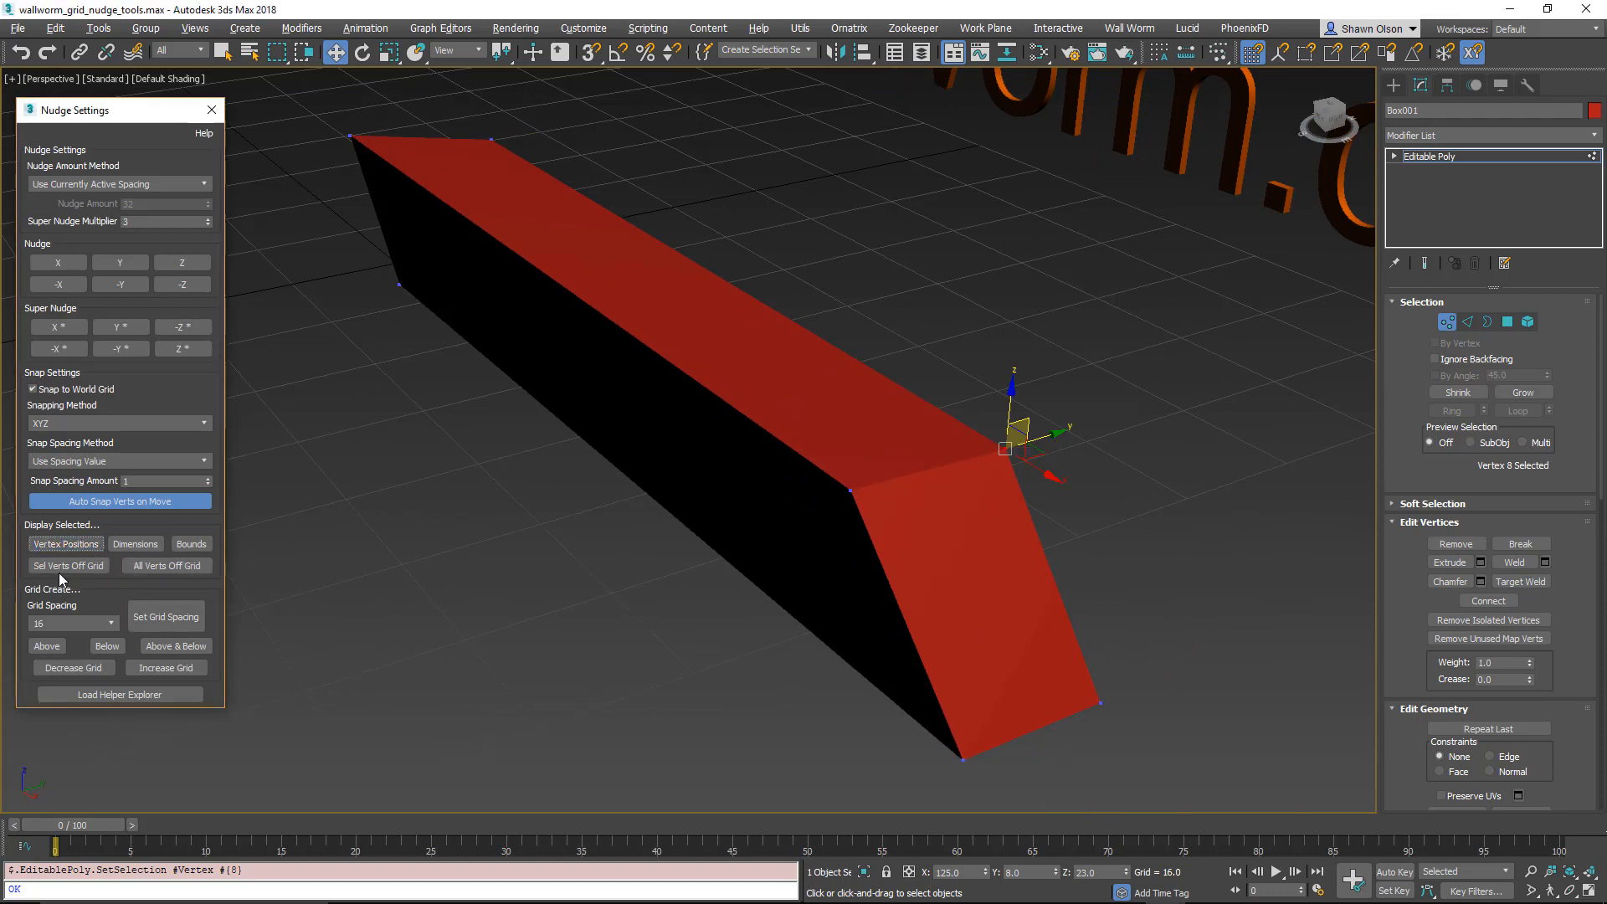
mouse_move(165, 565)
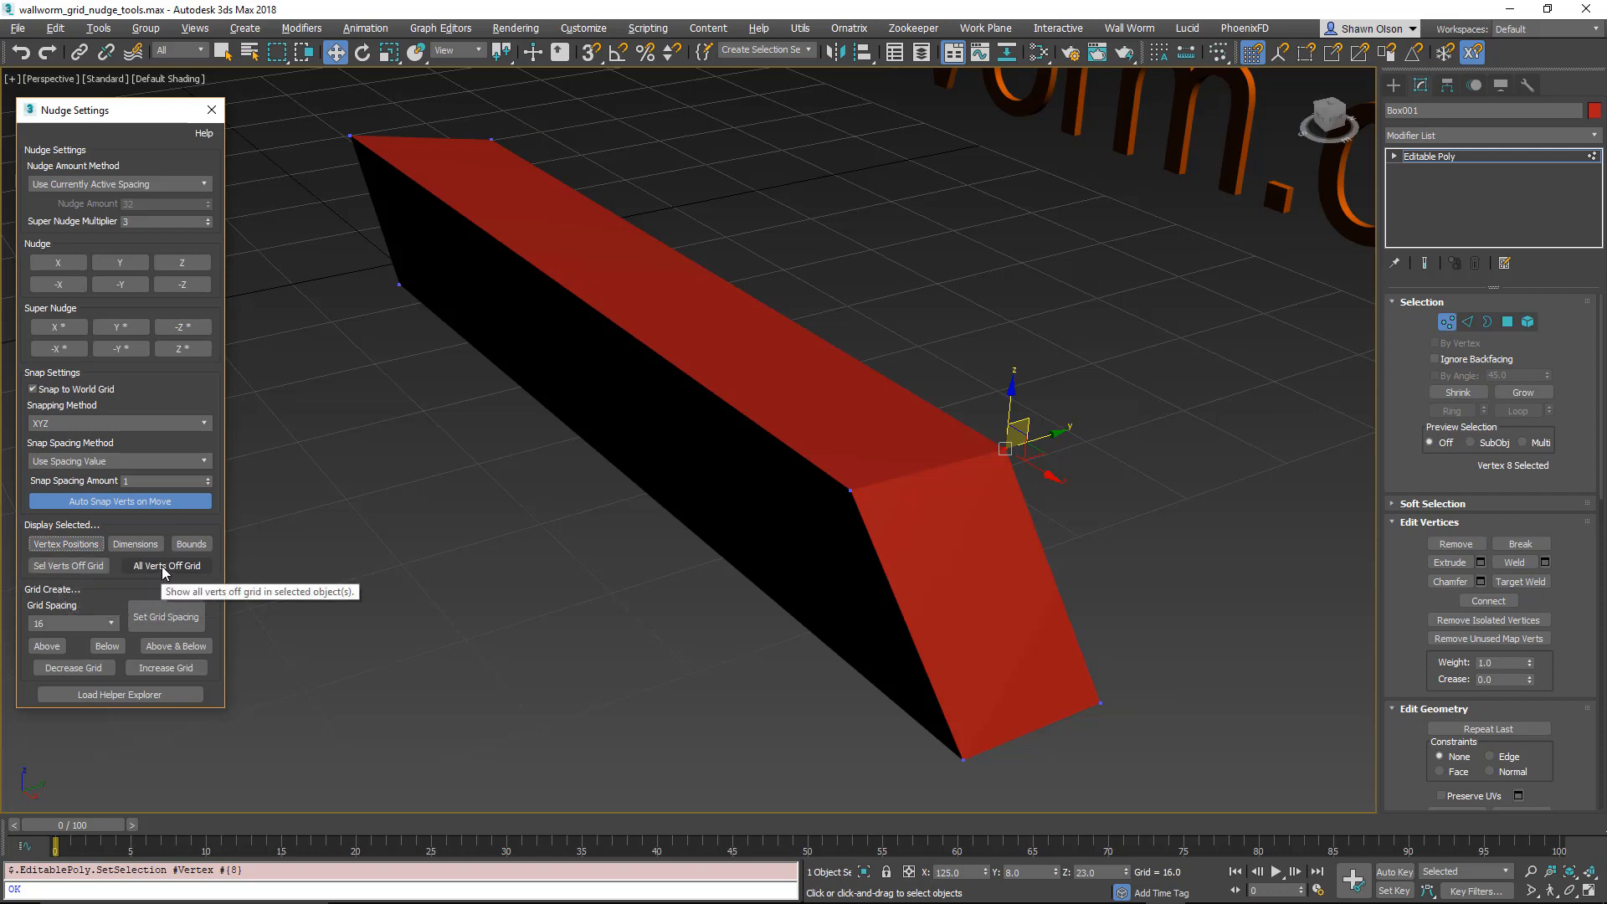
Step: Show all vertices off the grid, then select the bar's off-grid vertices
left_click(166, 565)
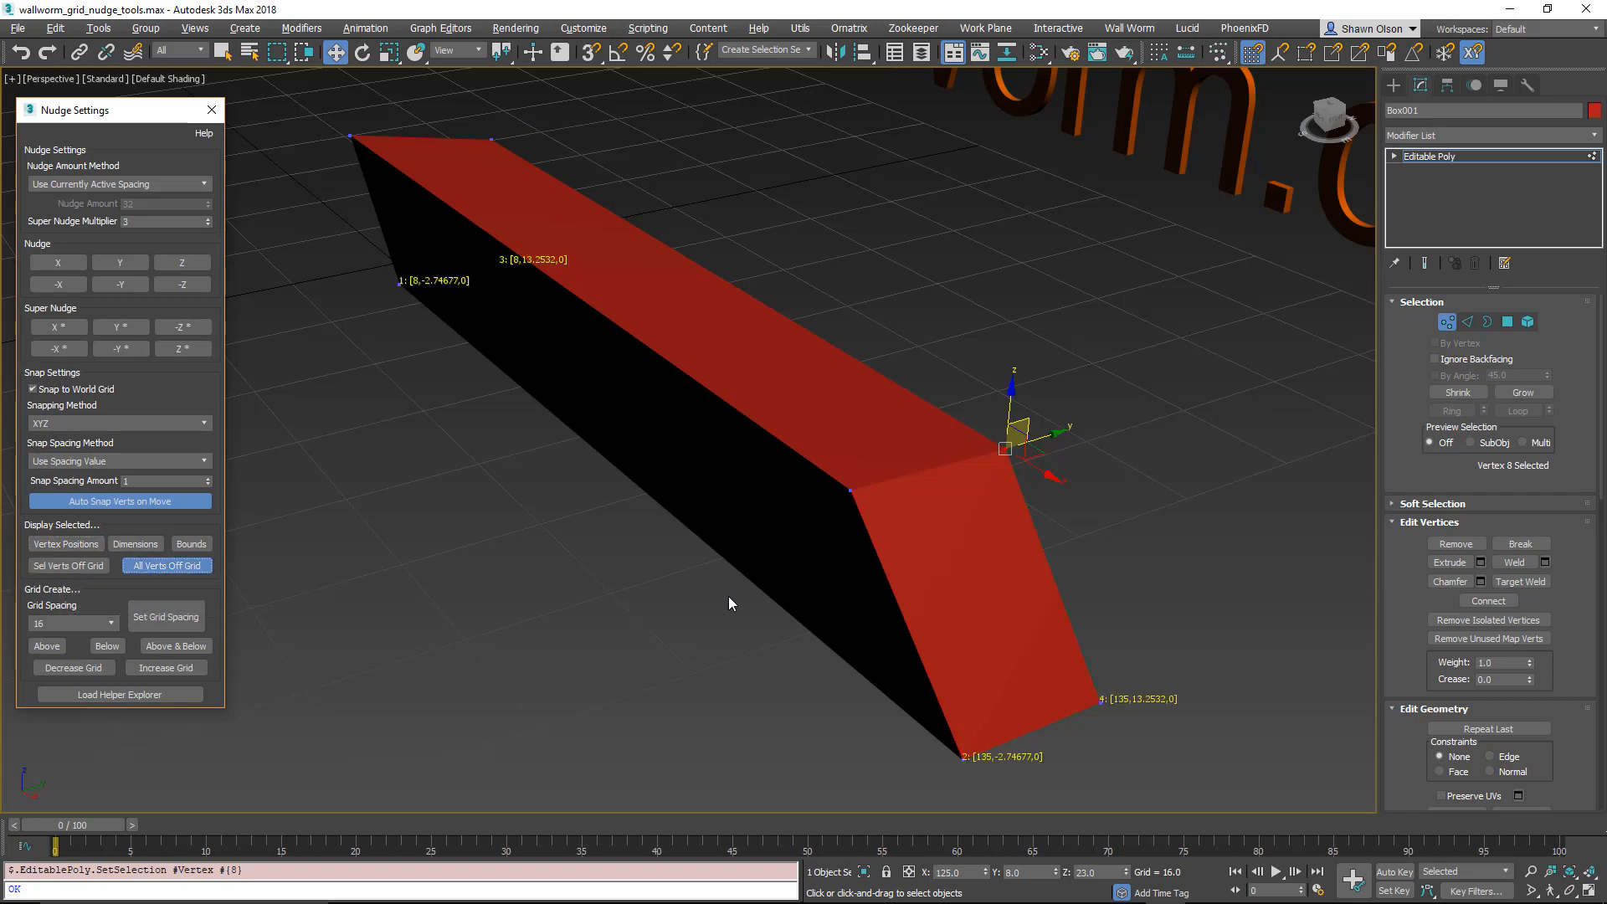
mouse_move(1114, 707)
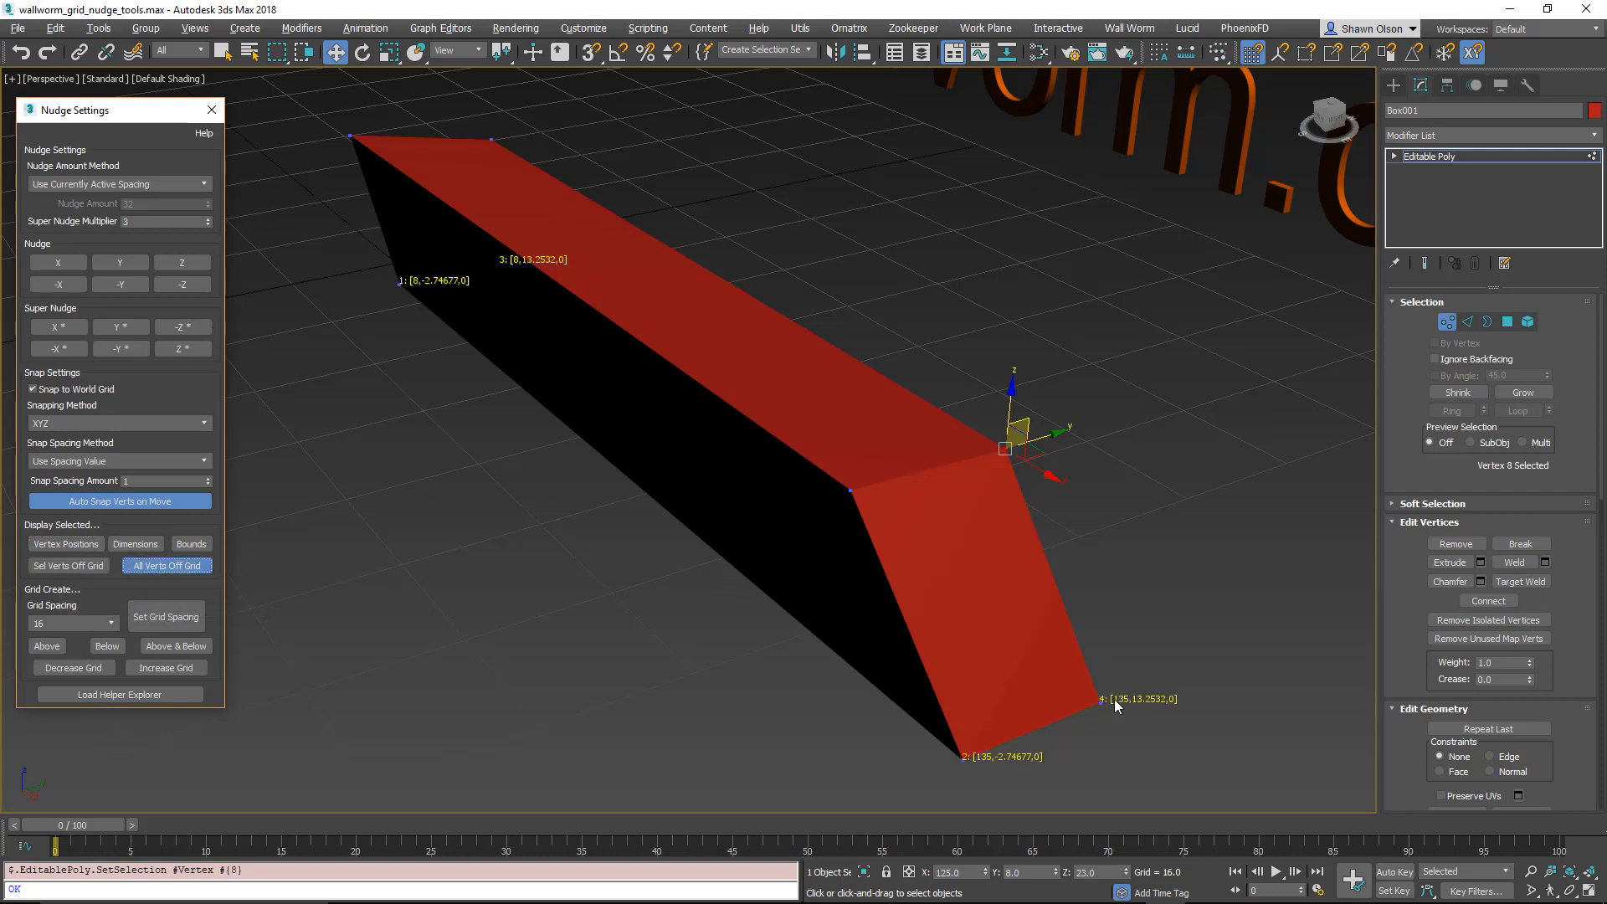
mouse_move(1162, 671)
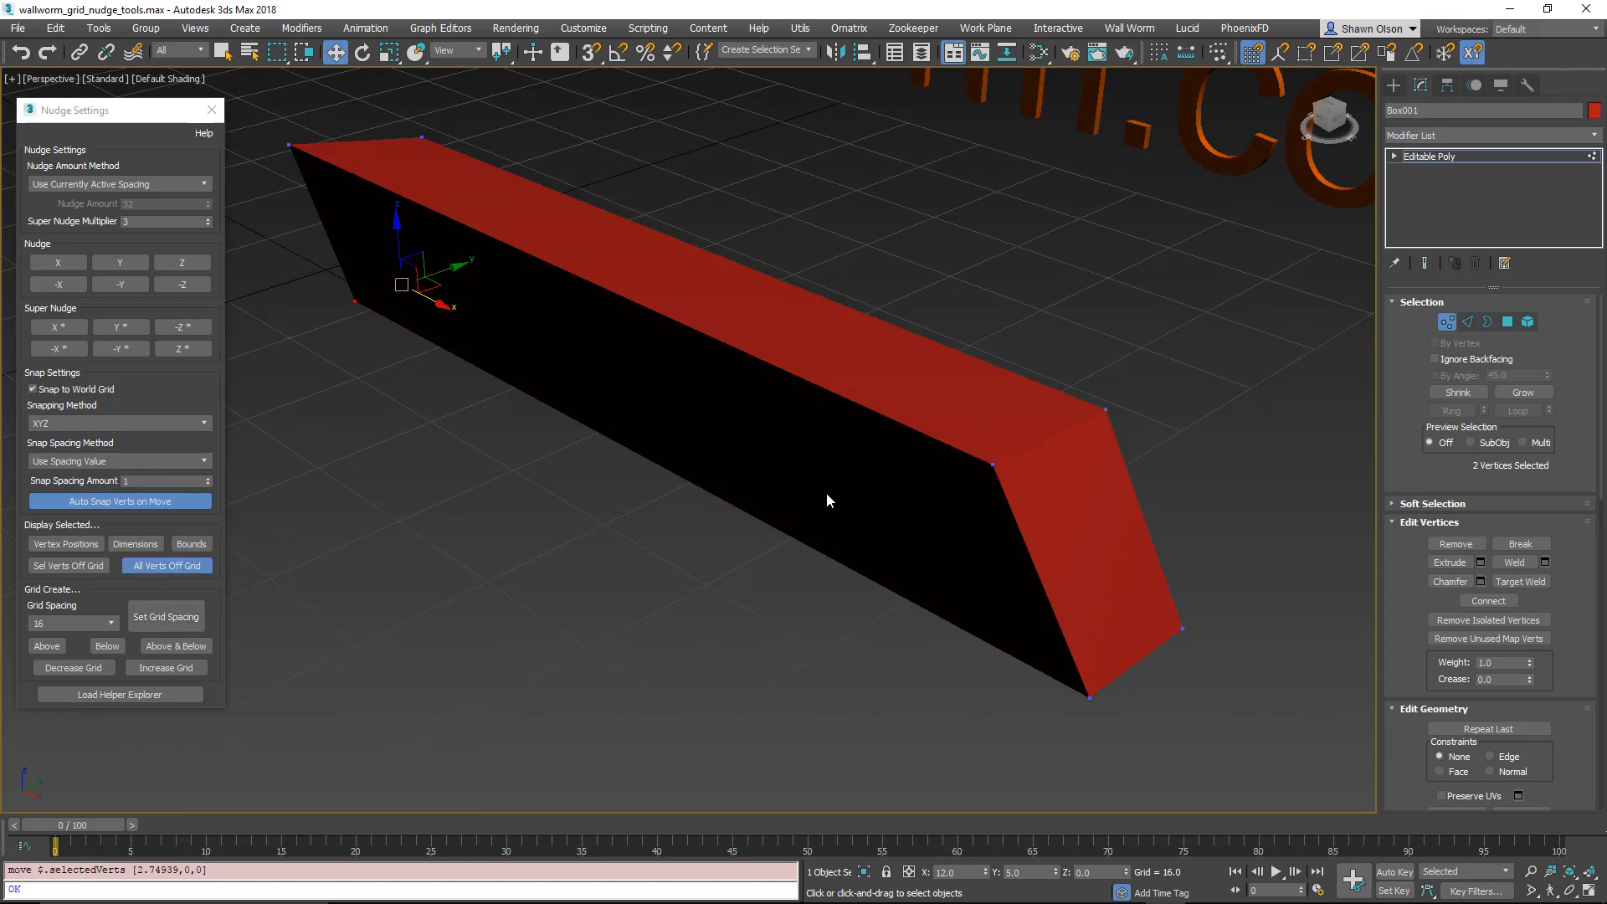
mouse_move(992, 462)
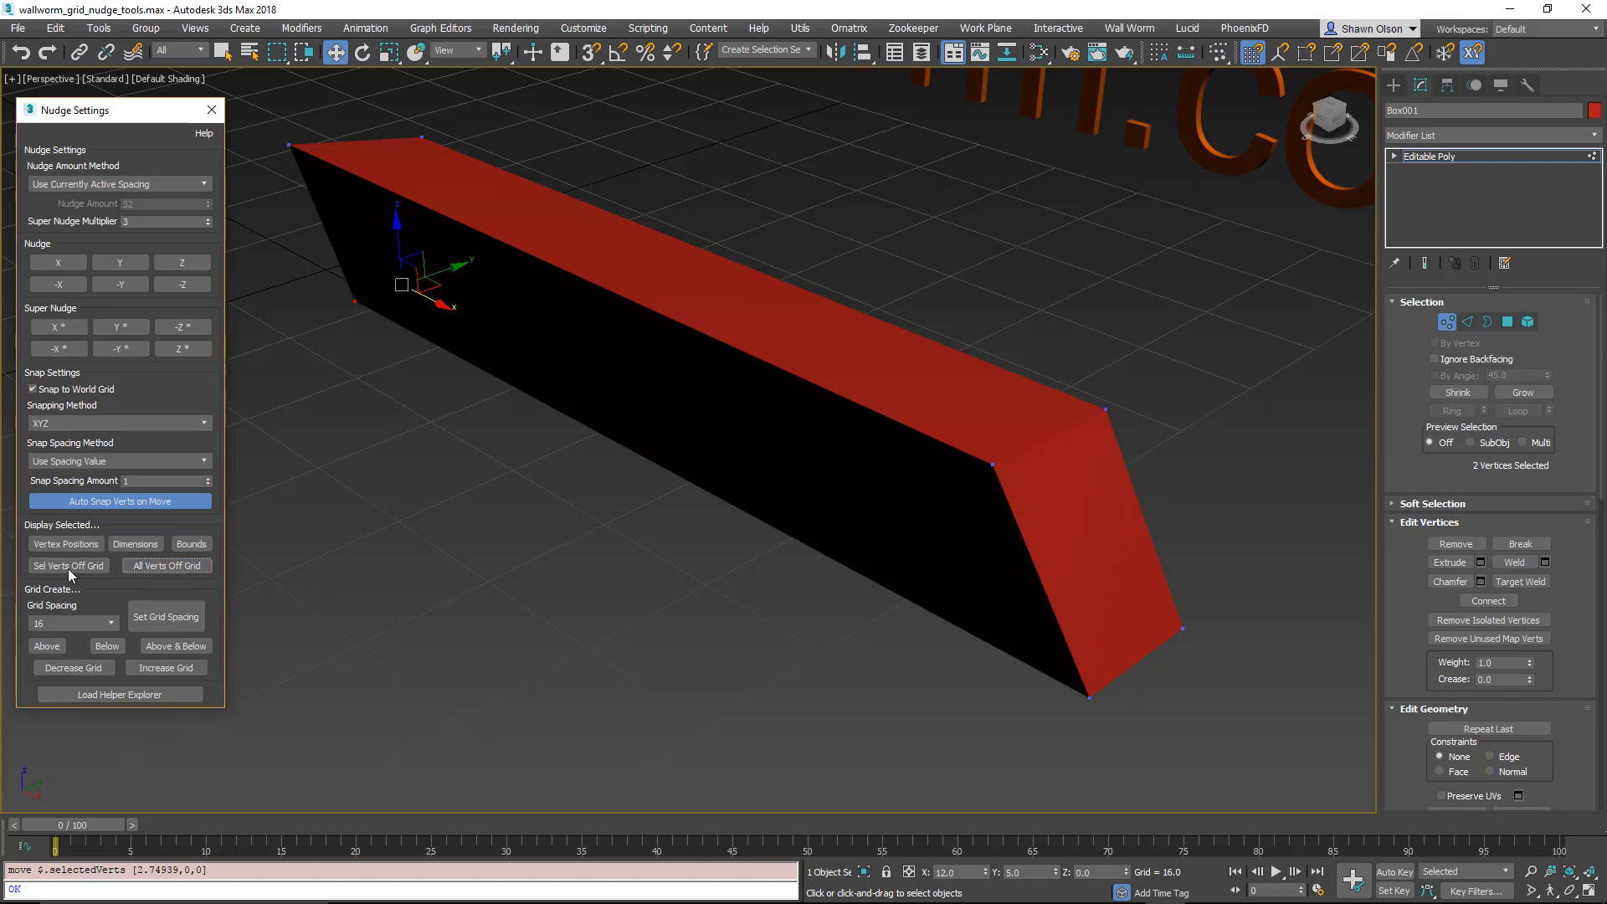
left_click(67, 565)
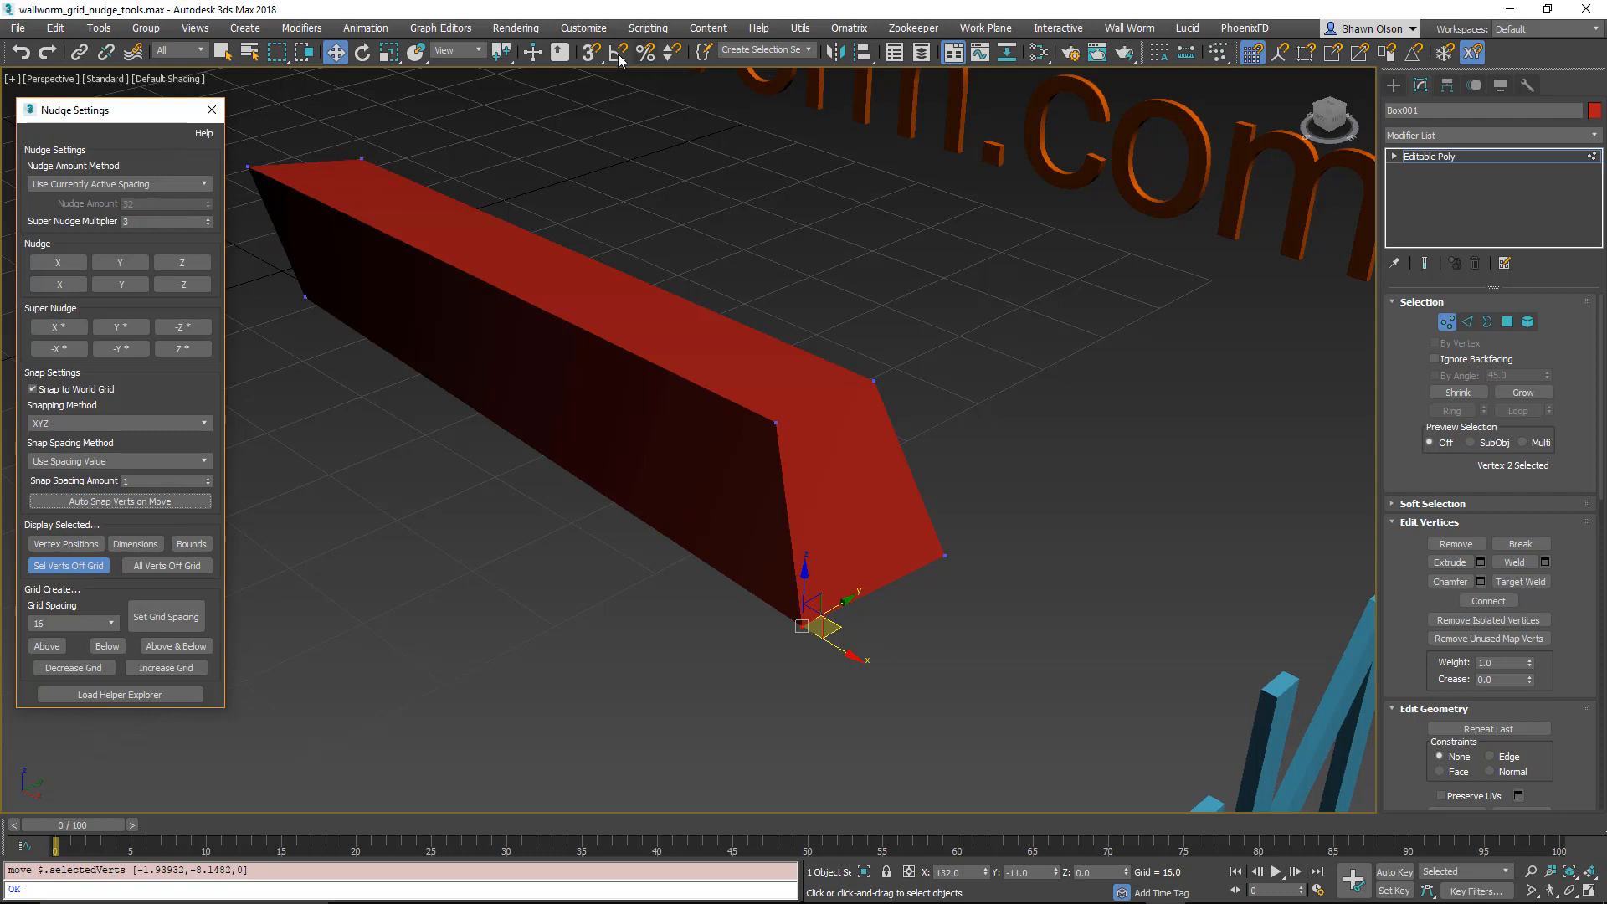
mouse_move(1227, 461)
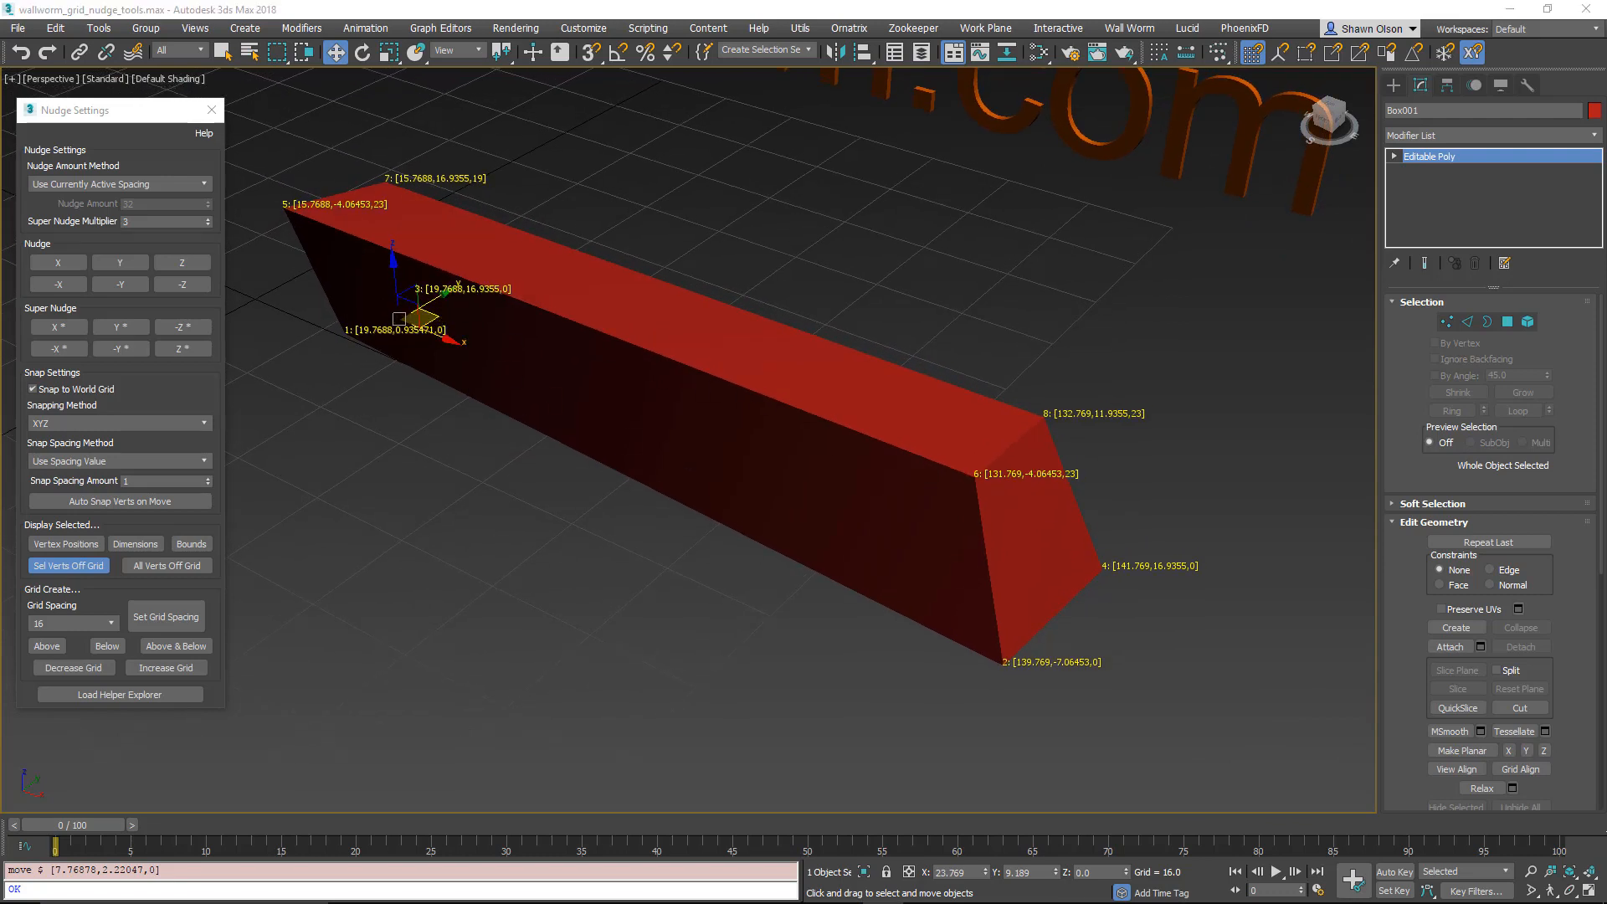
Step: Select the moved box's off-grid vertices and display its 126 × 24 × 23 dimensions
left_click(68, 566)
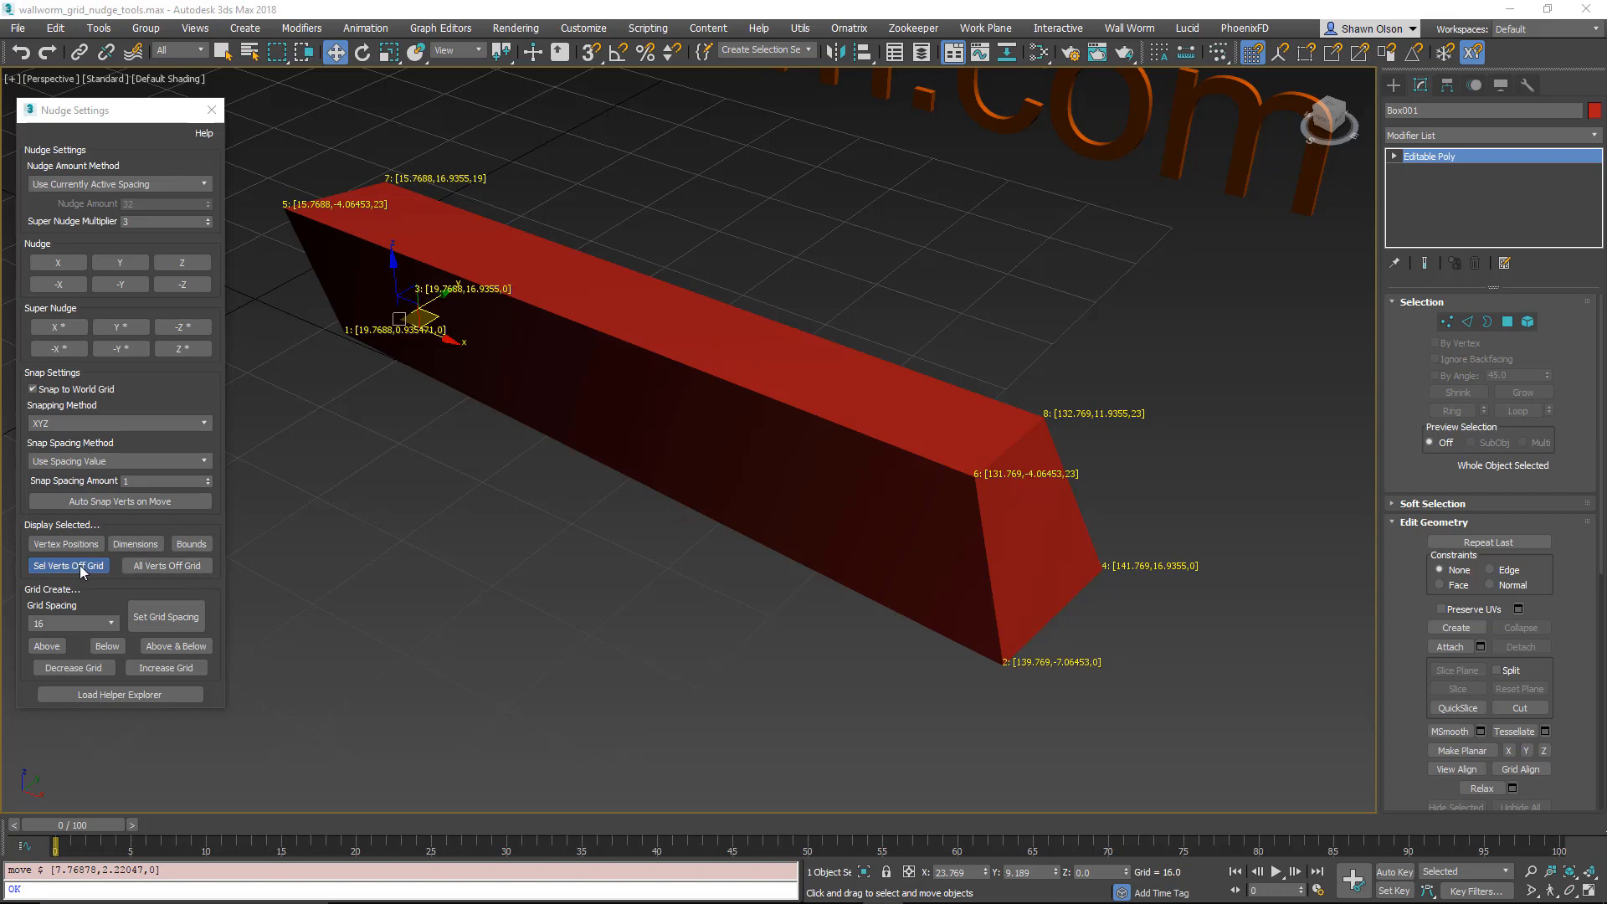
left_click(136, 543)
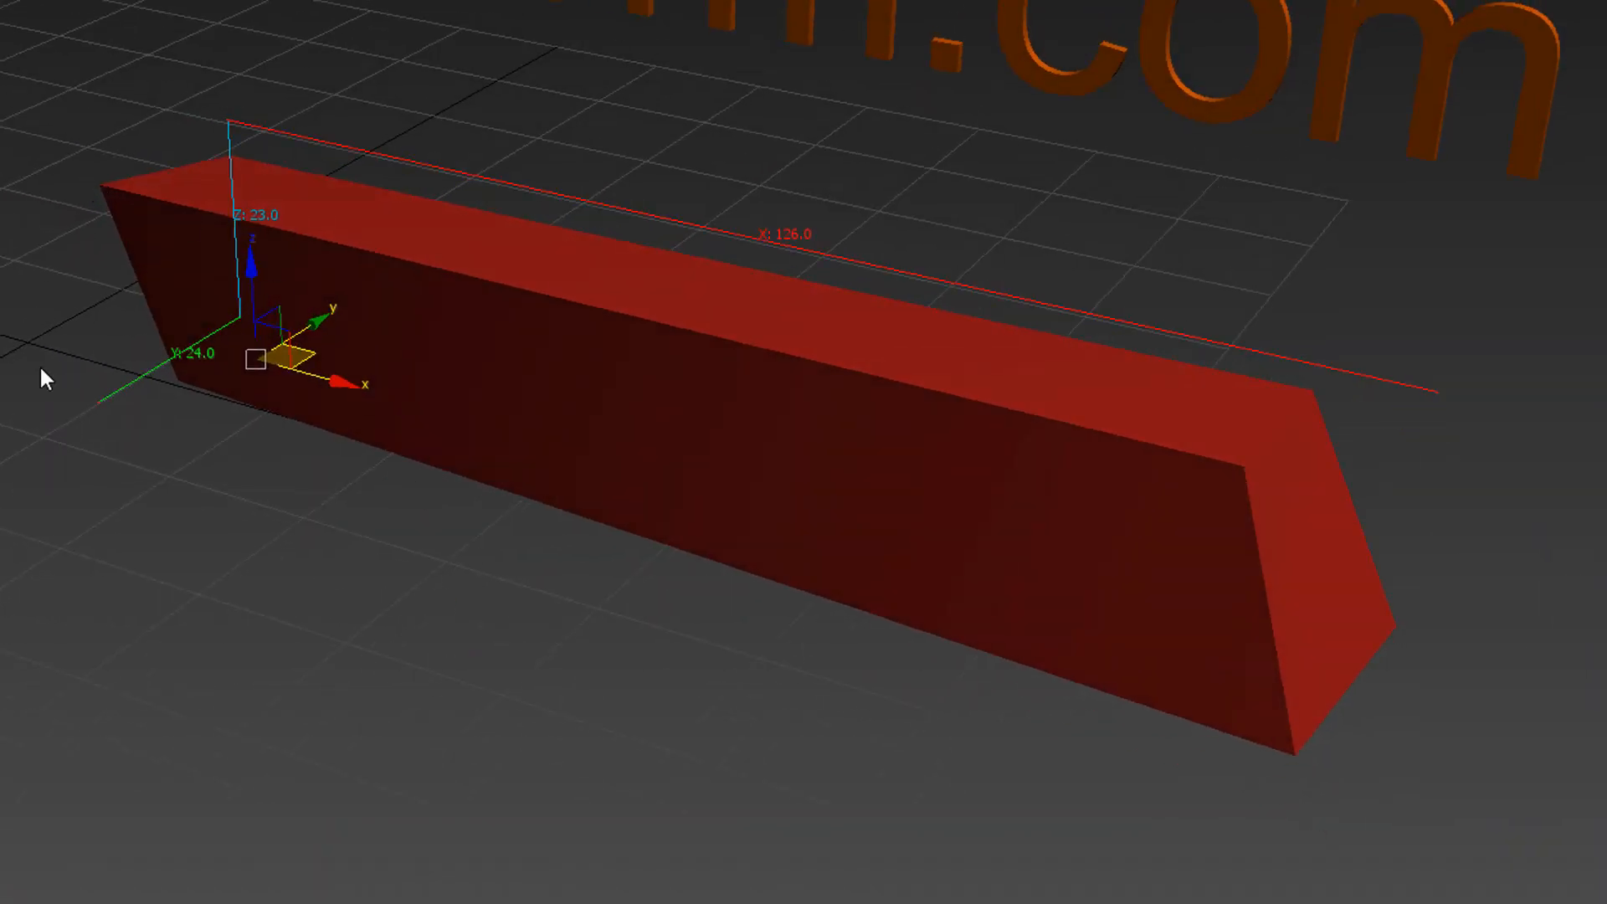
mouse_move(324, 410)
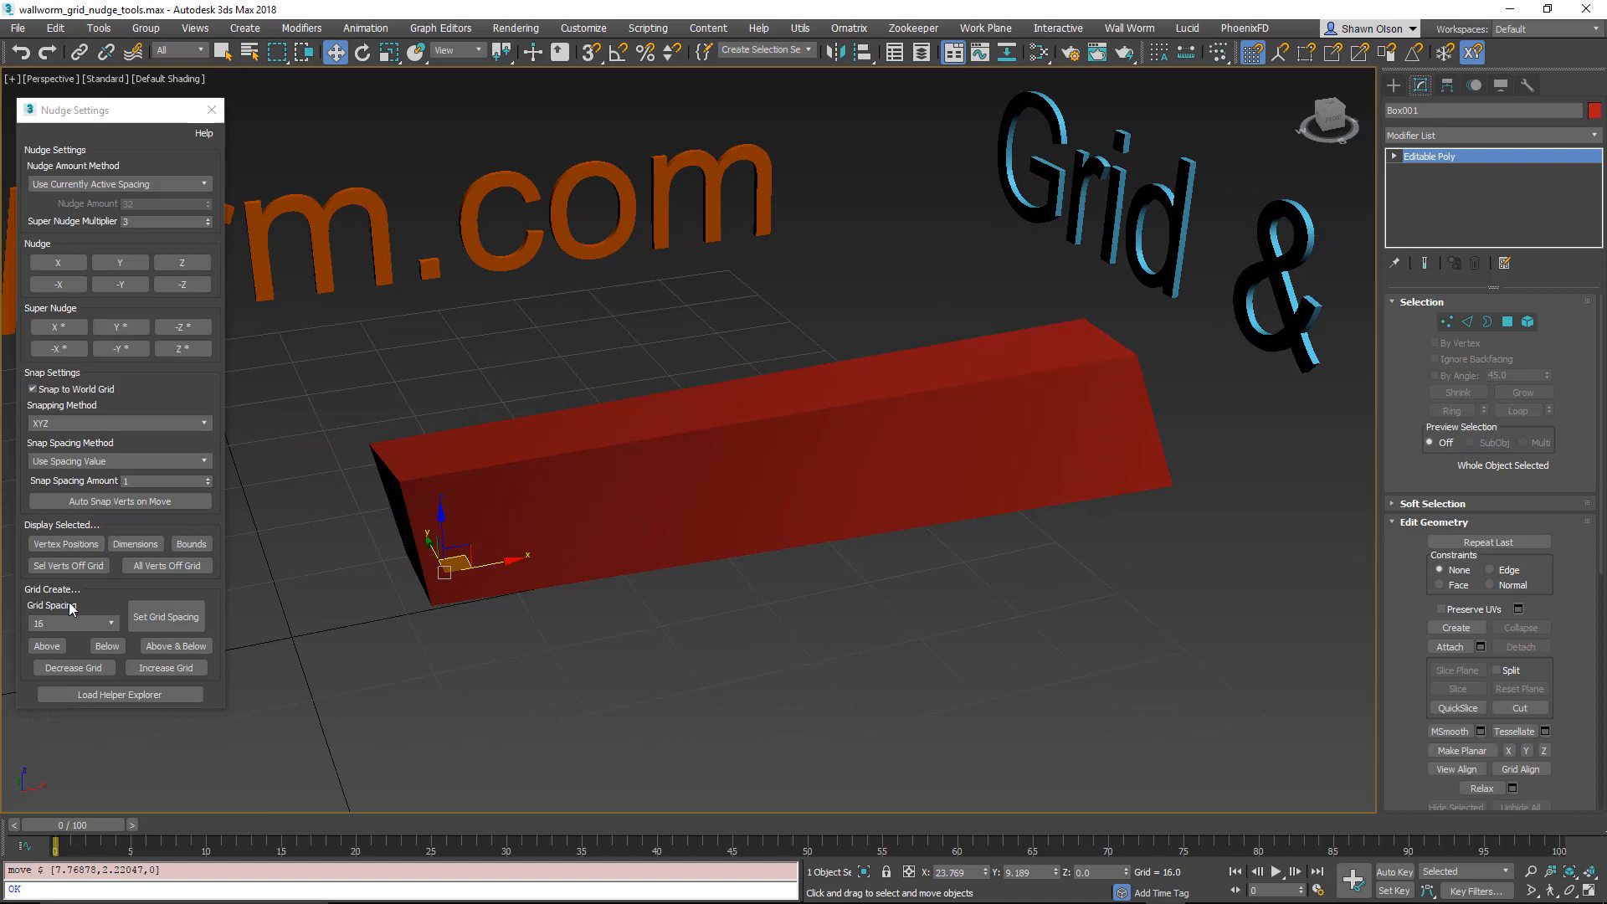
mouse_move(73, 667)
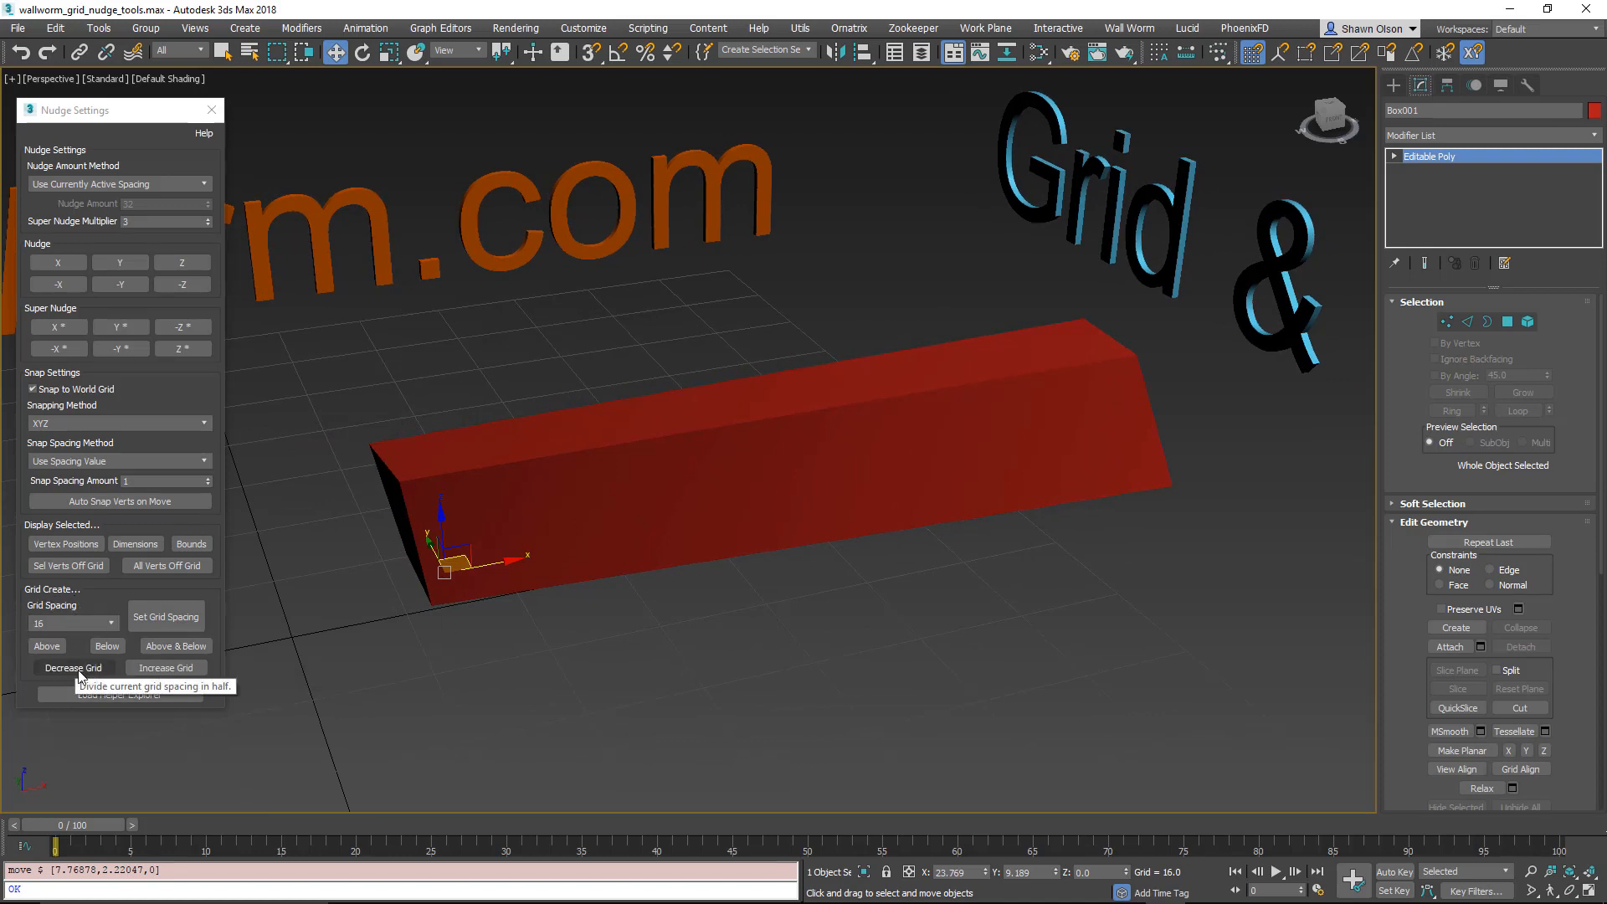
mouse_move(46, 645)
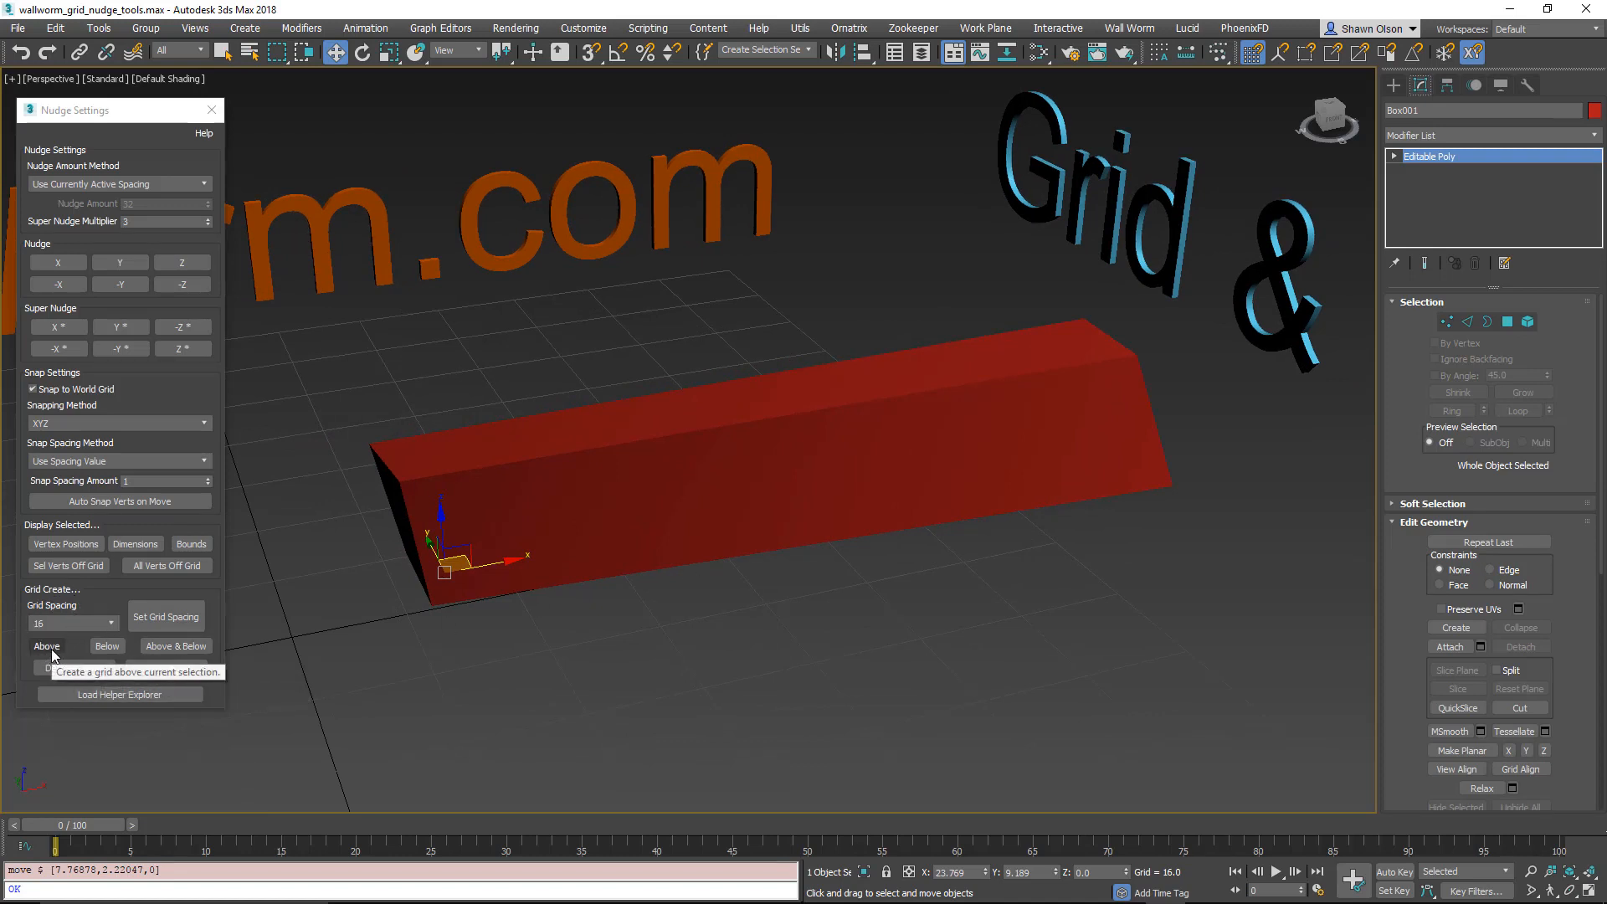
Step: Create a 1024 × 1024 Advanced Grid with 16-unit spacing above the selected red box
left_click(46, 645)
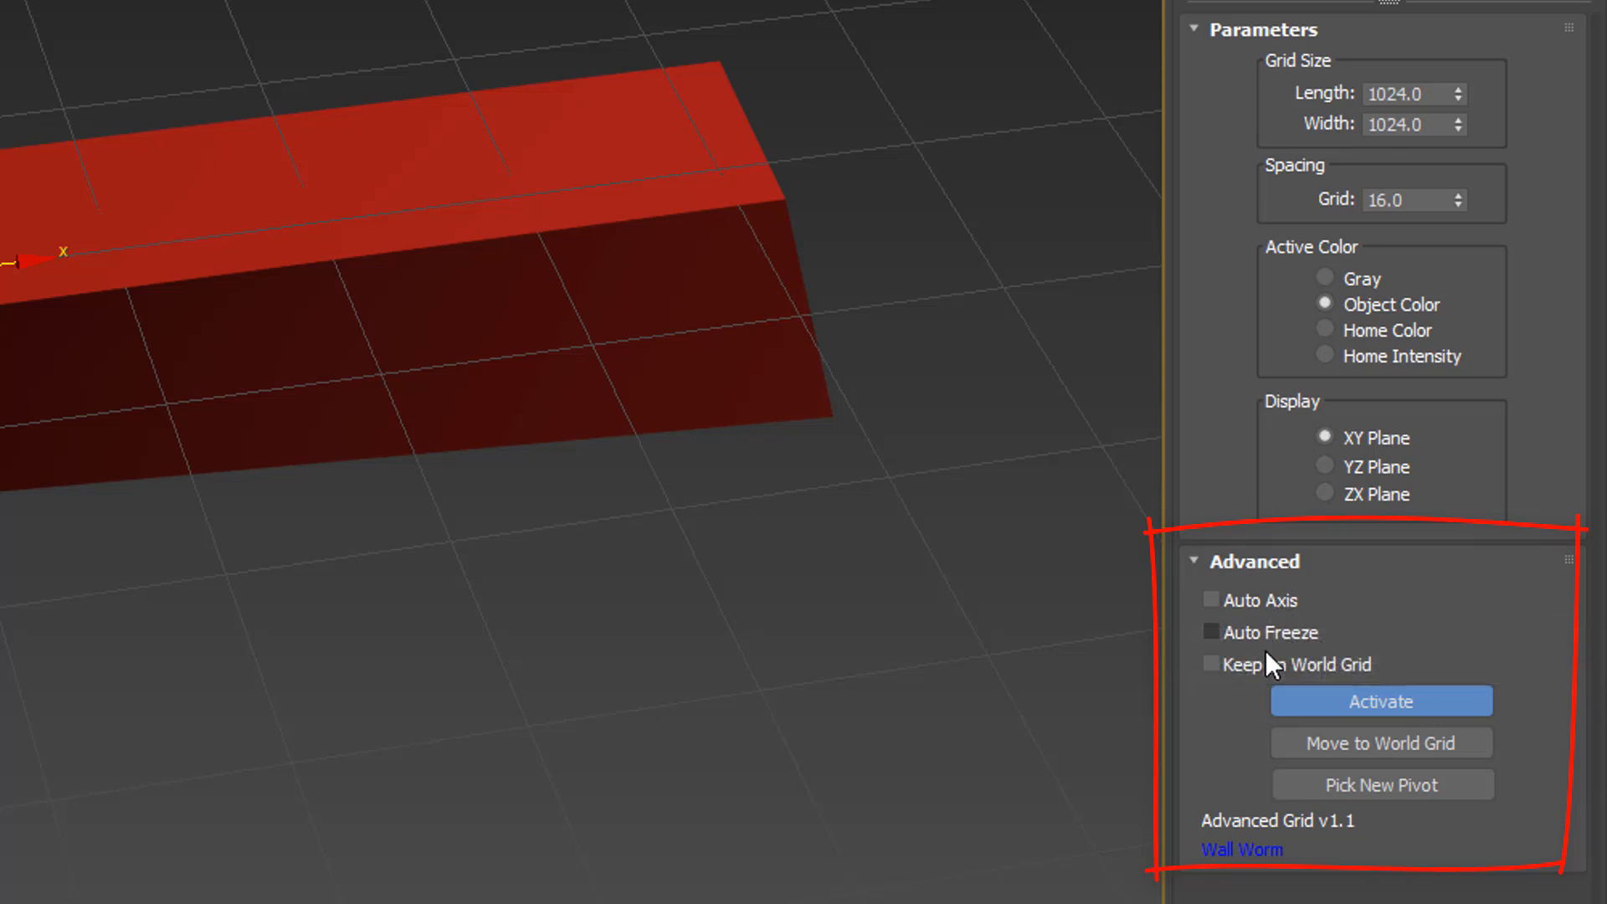
mouse_move(1252, 757)
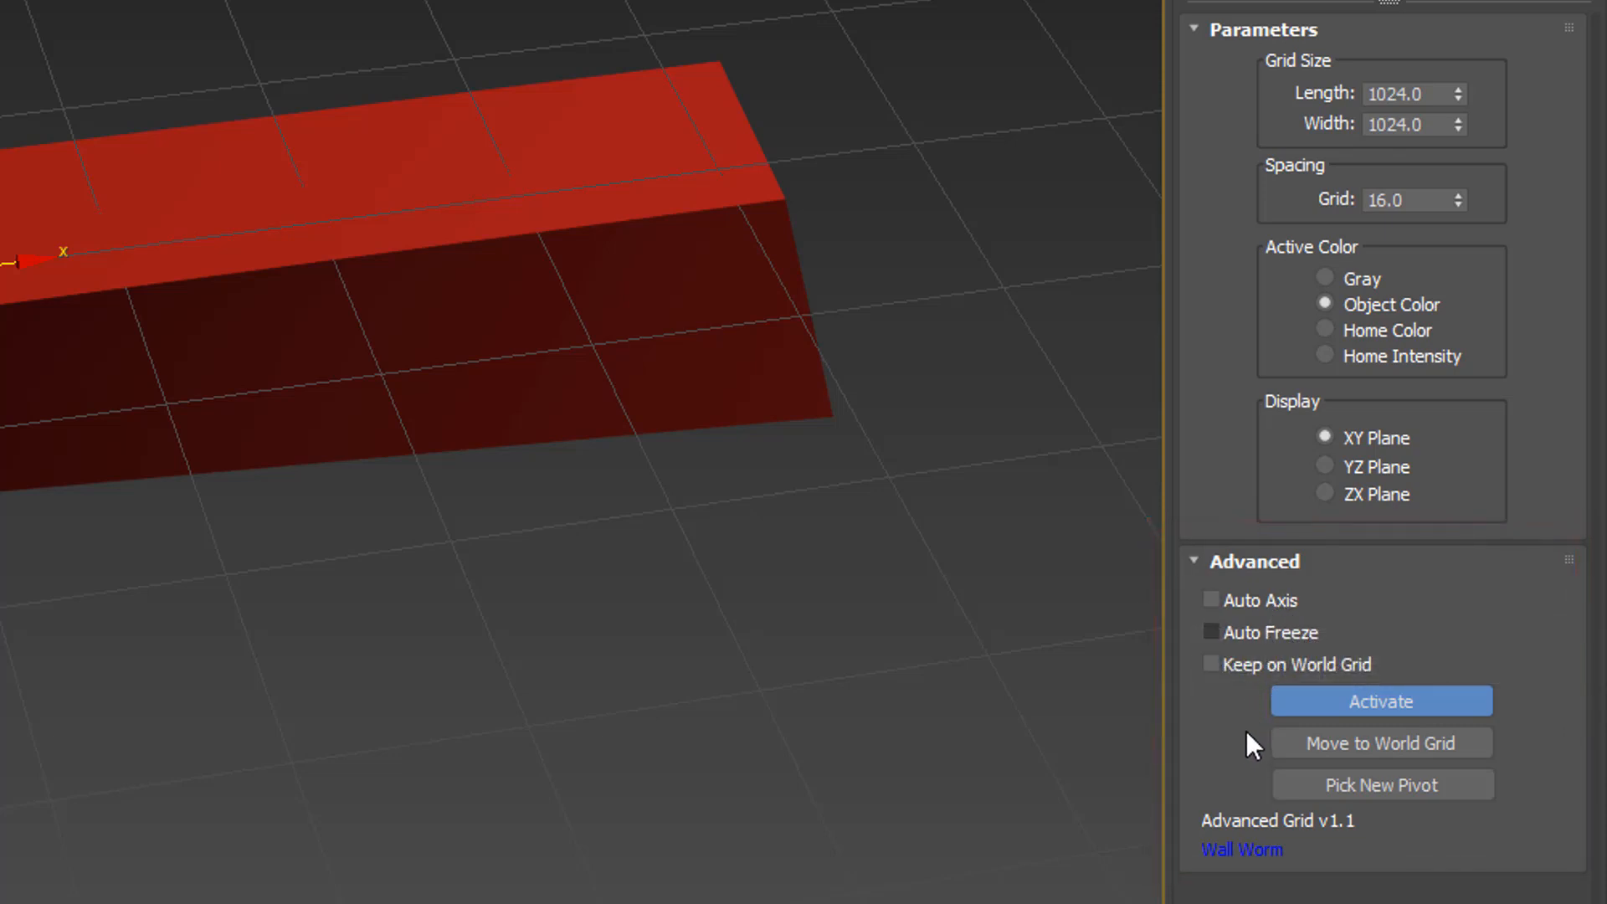
mouse_move(1276, 681)
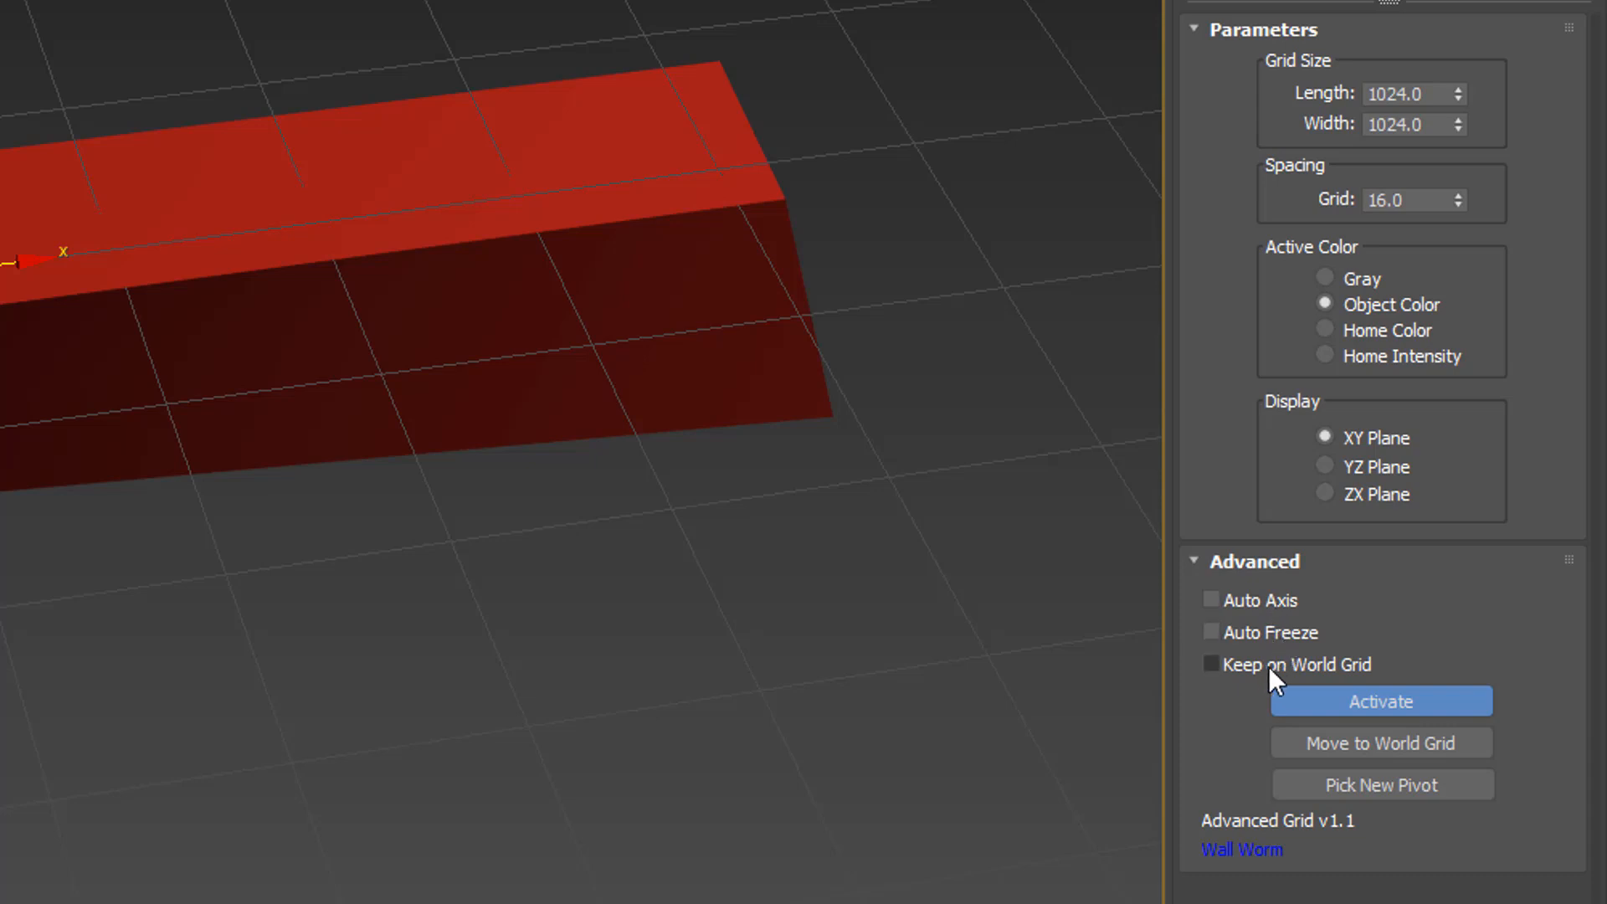
mouse_move(1243, 803)
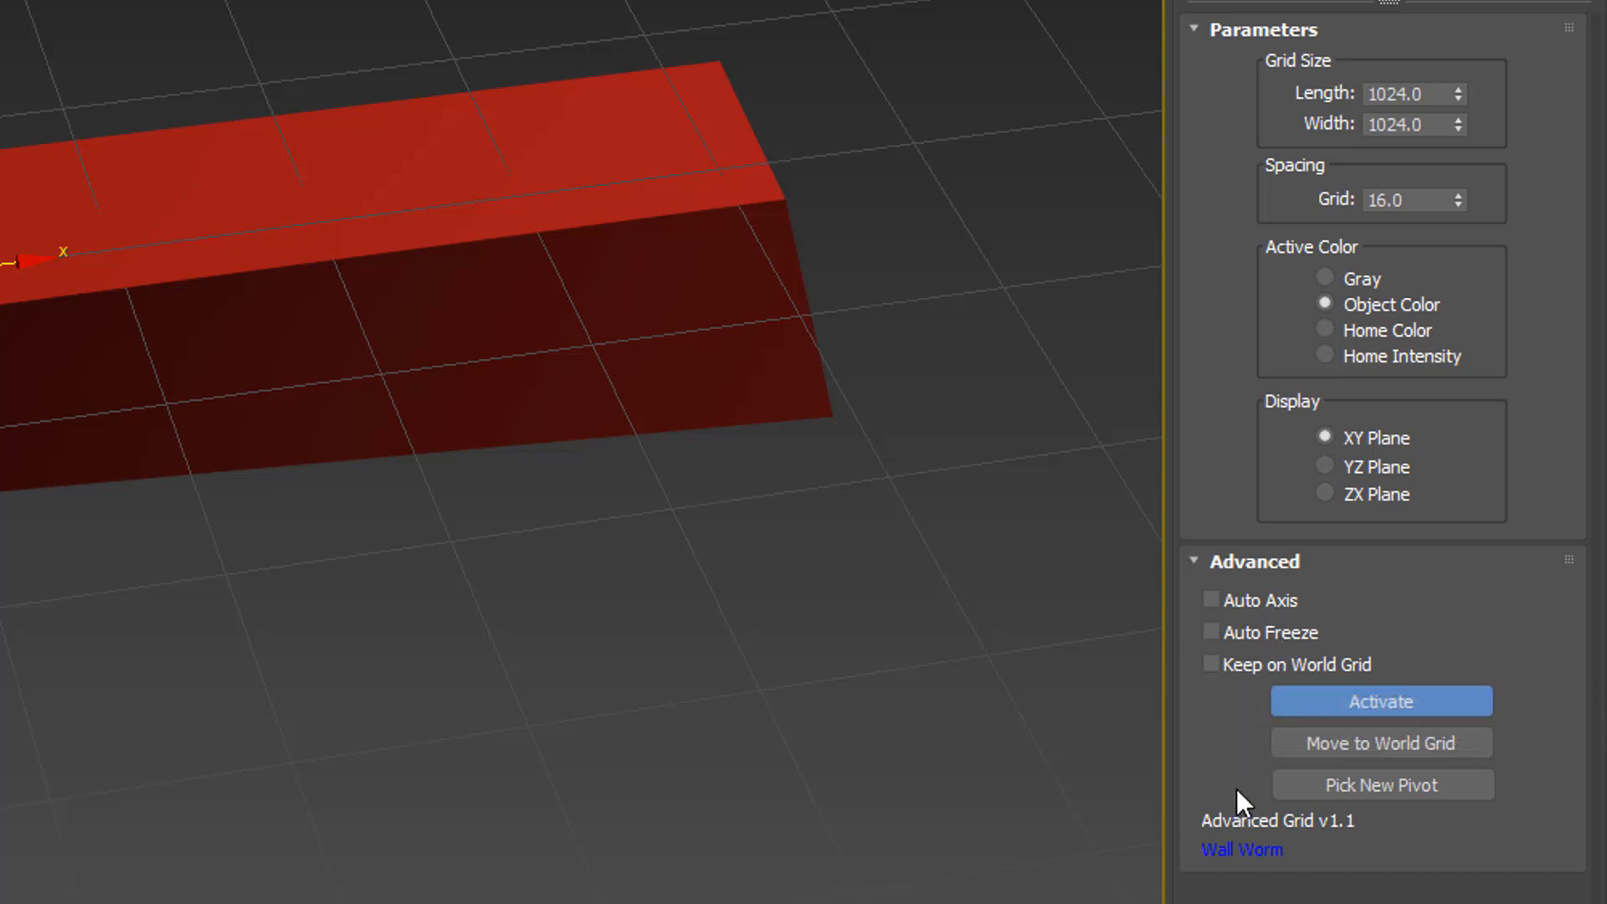
mouse_move(1449, 718)
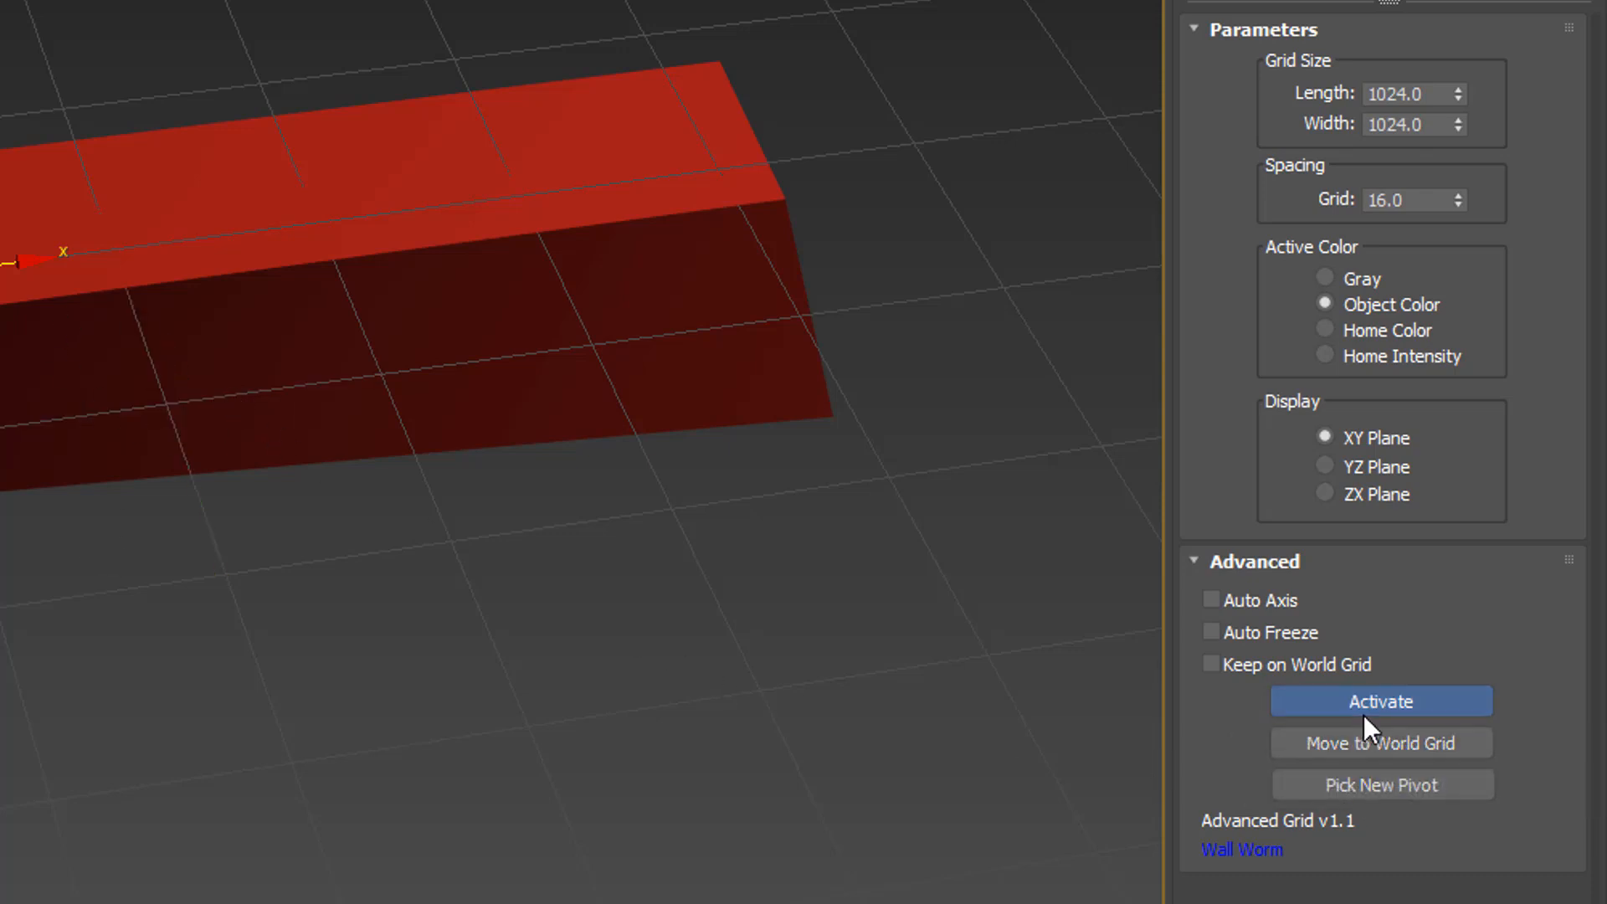
Step: Activate the 16-unit Advanced Grid, toggling back to the home grid once before reactivating
left_click(1380, 701)
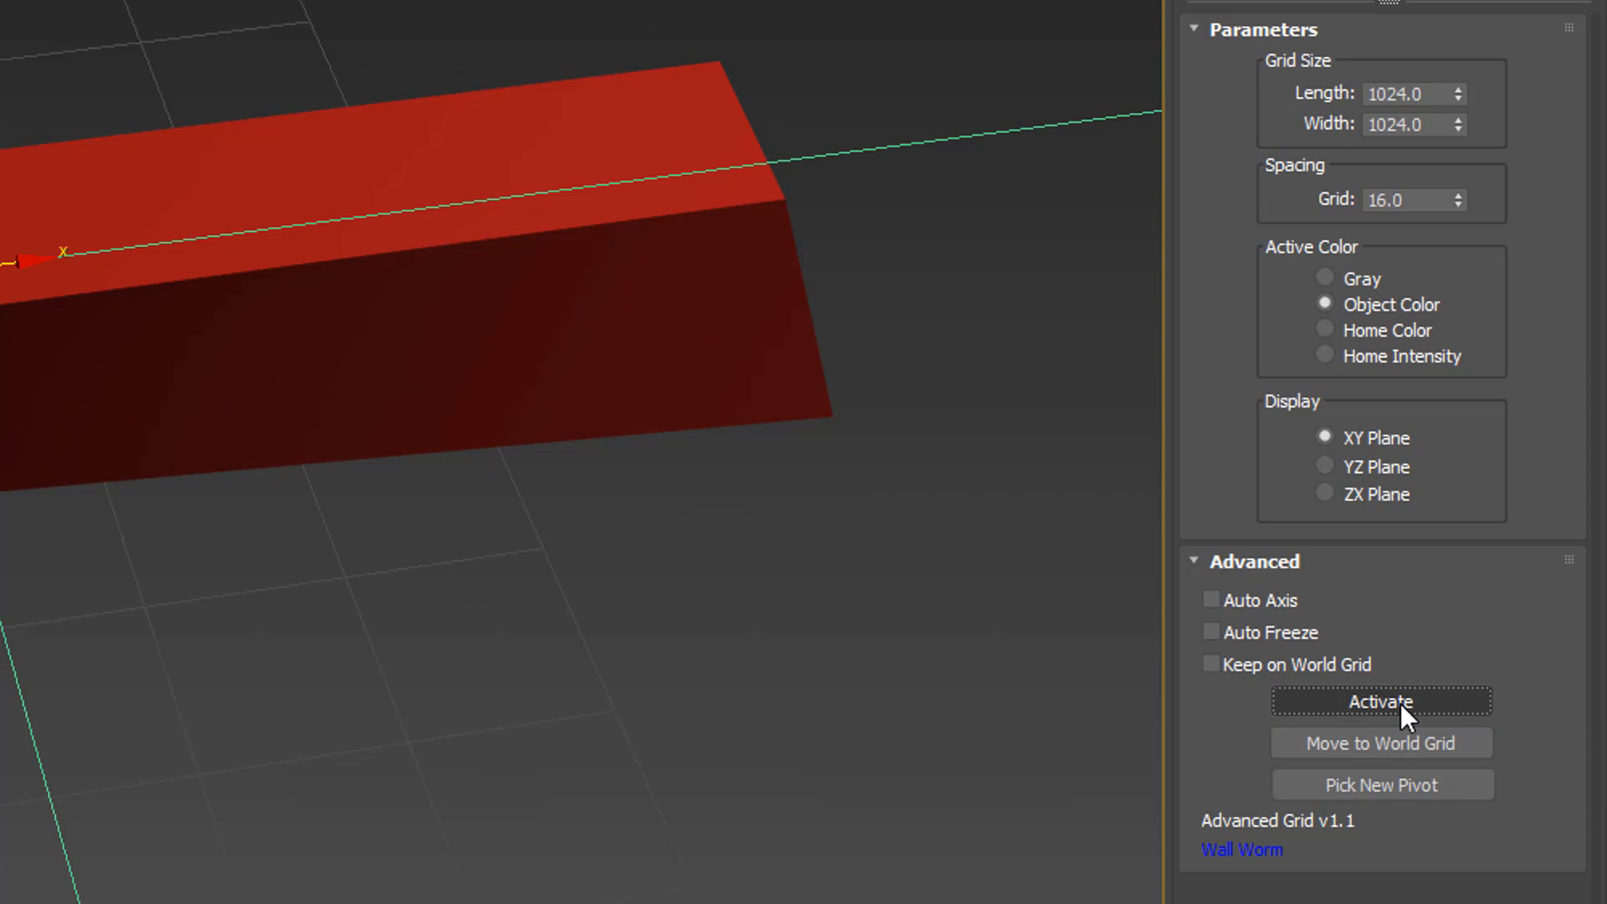
left_click(1380, 701)
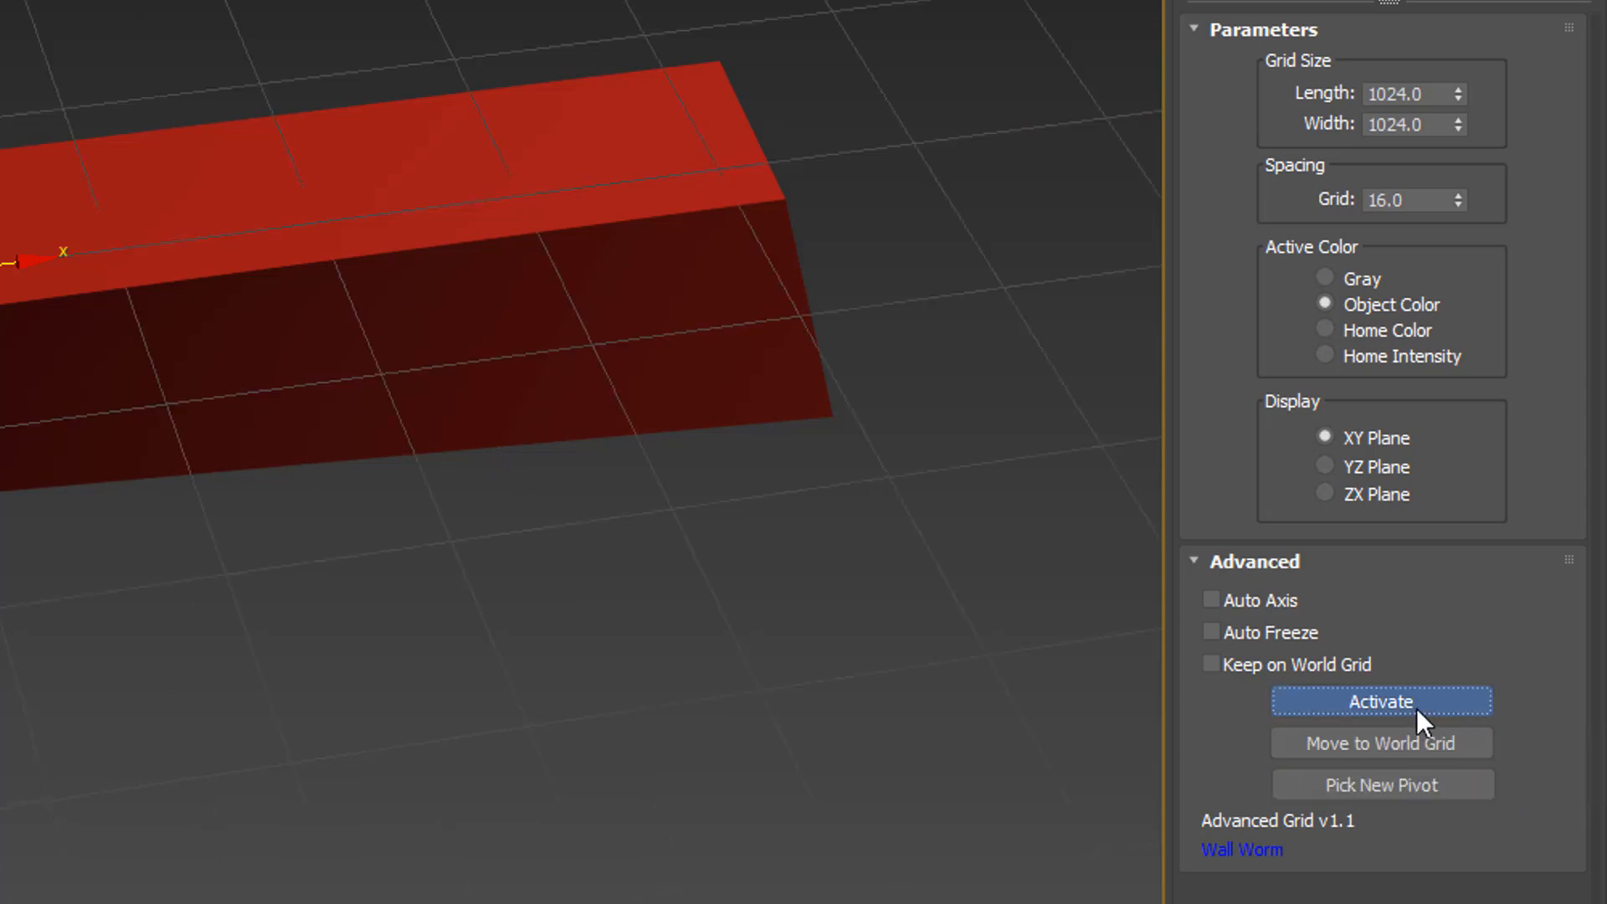
left_click(1381, 701)
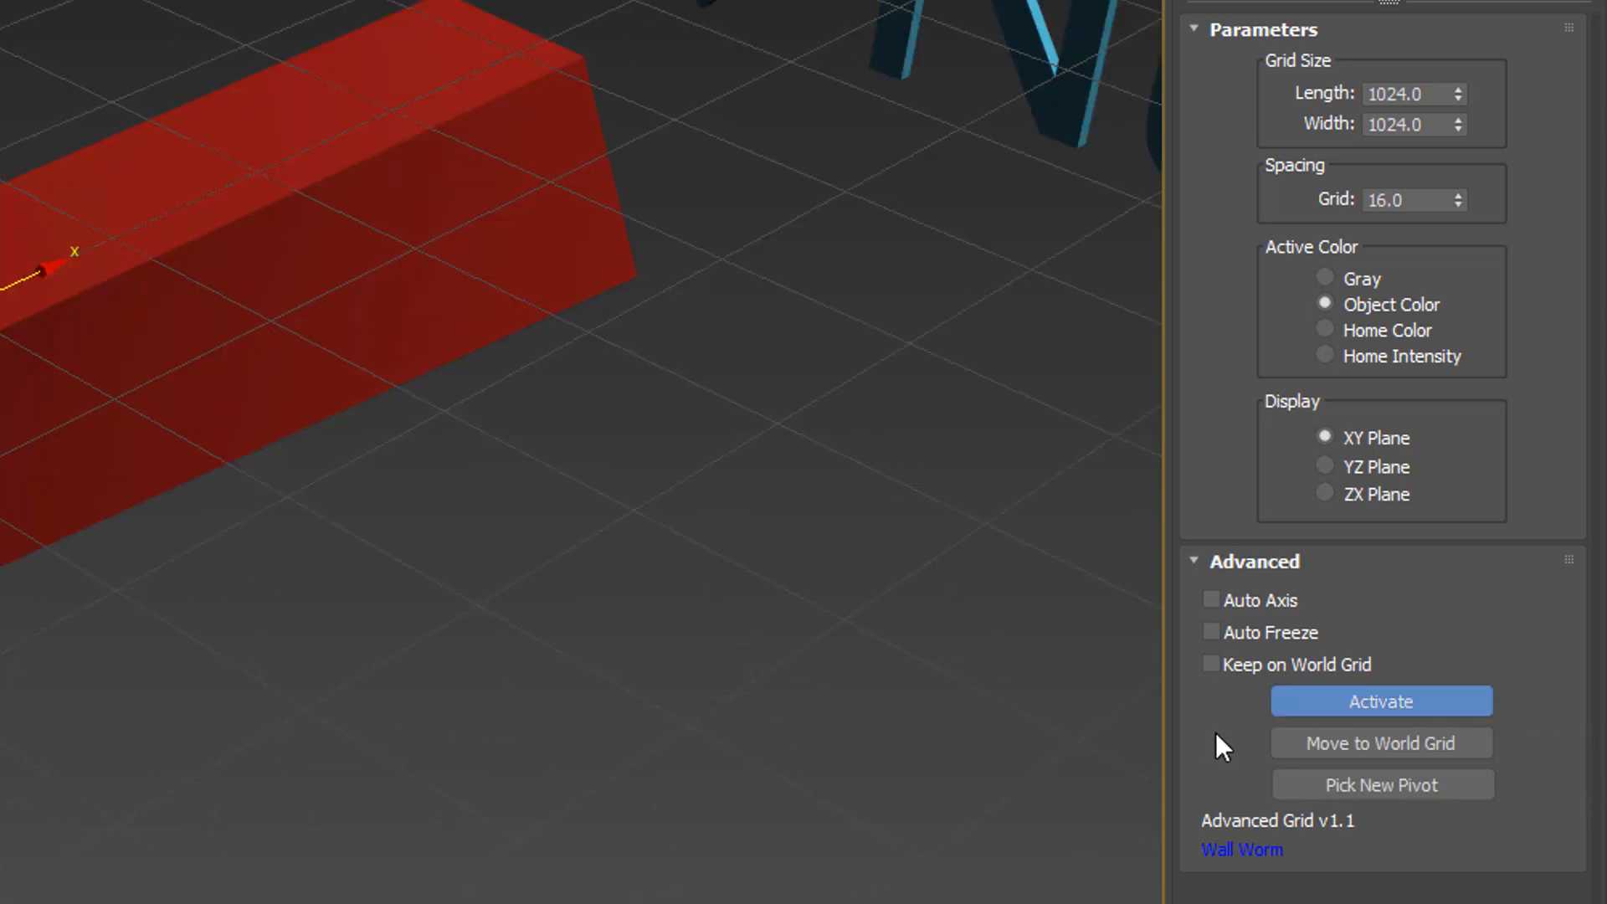
mouse_move(1249, 612)
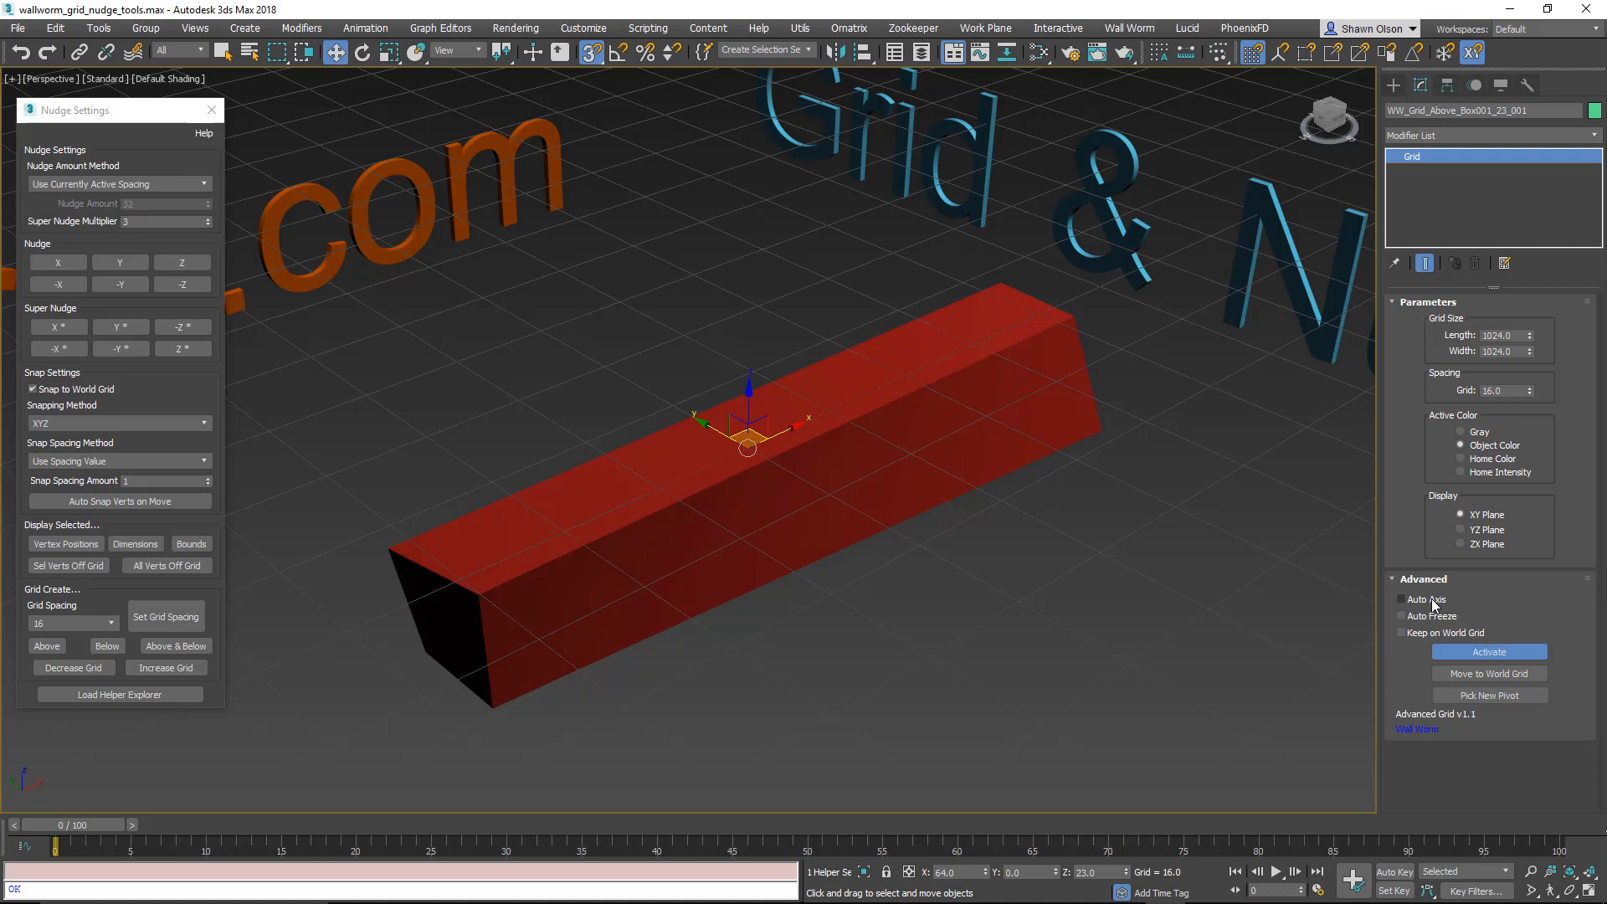
mouse_move(1483, 611)
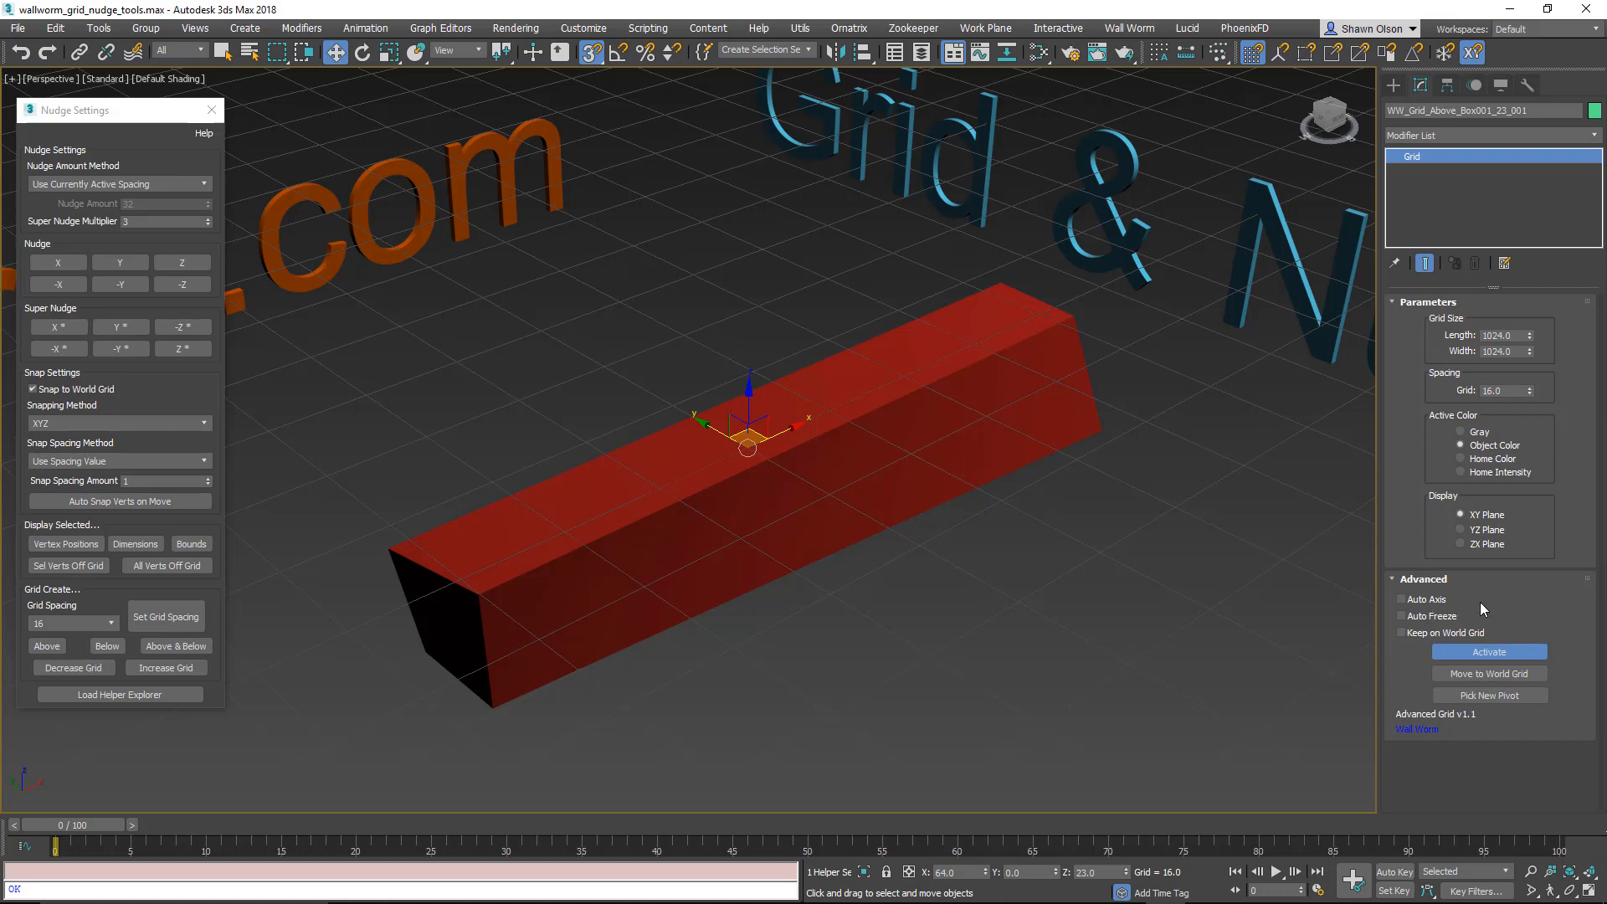
mouse_move(1422, 599)
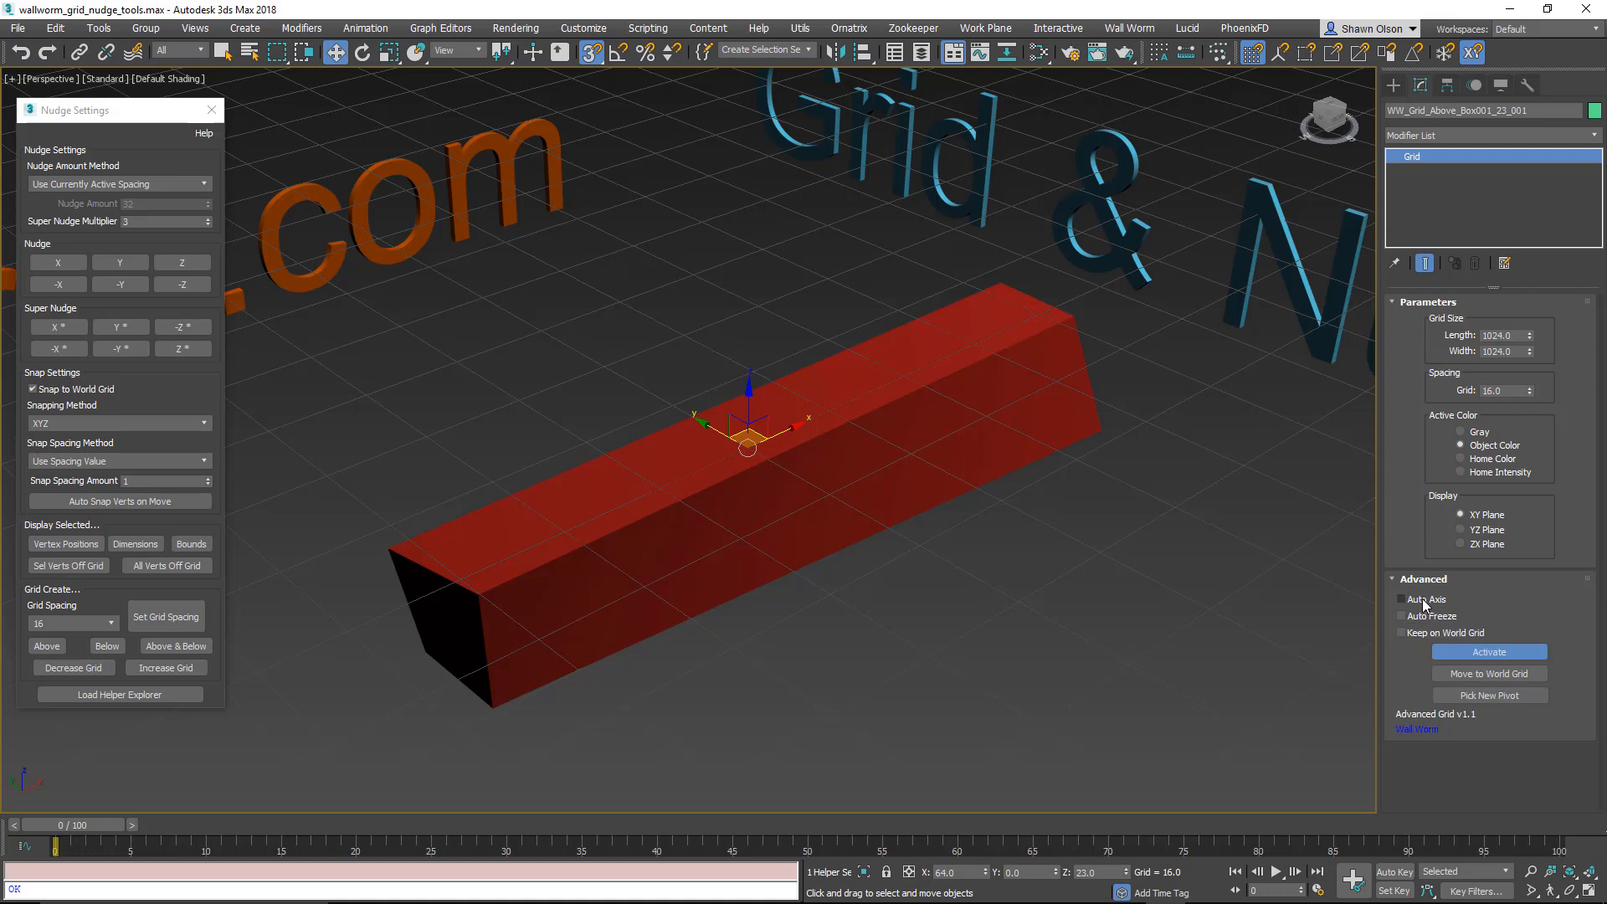
Step: Enable Auto Axis in the Advanced Grid's Advanced rollout
left_click(1402, 599)
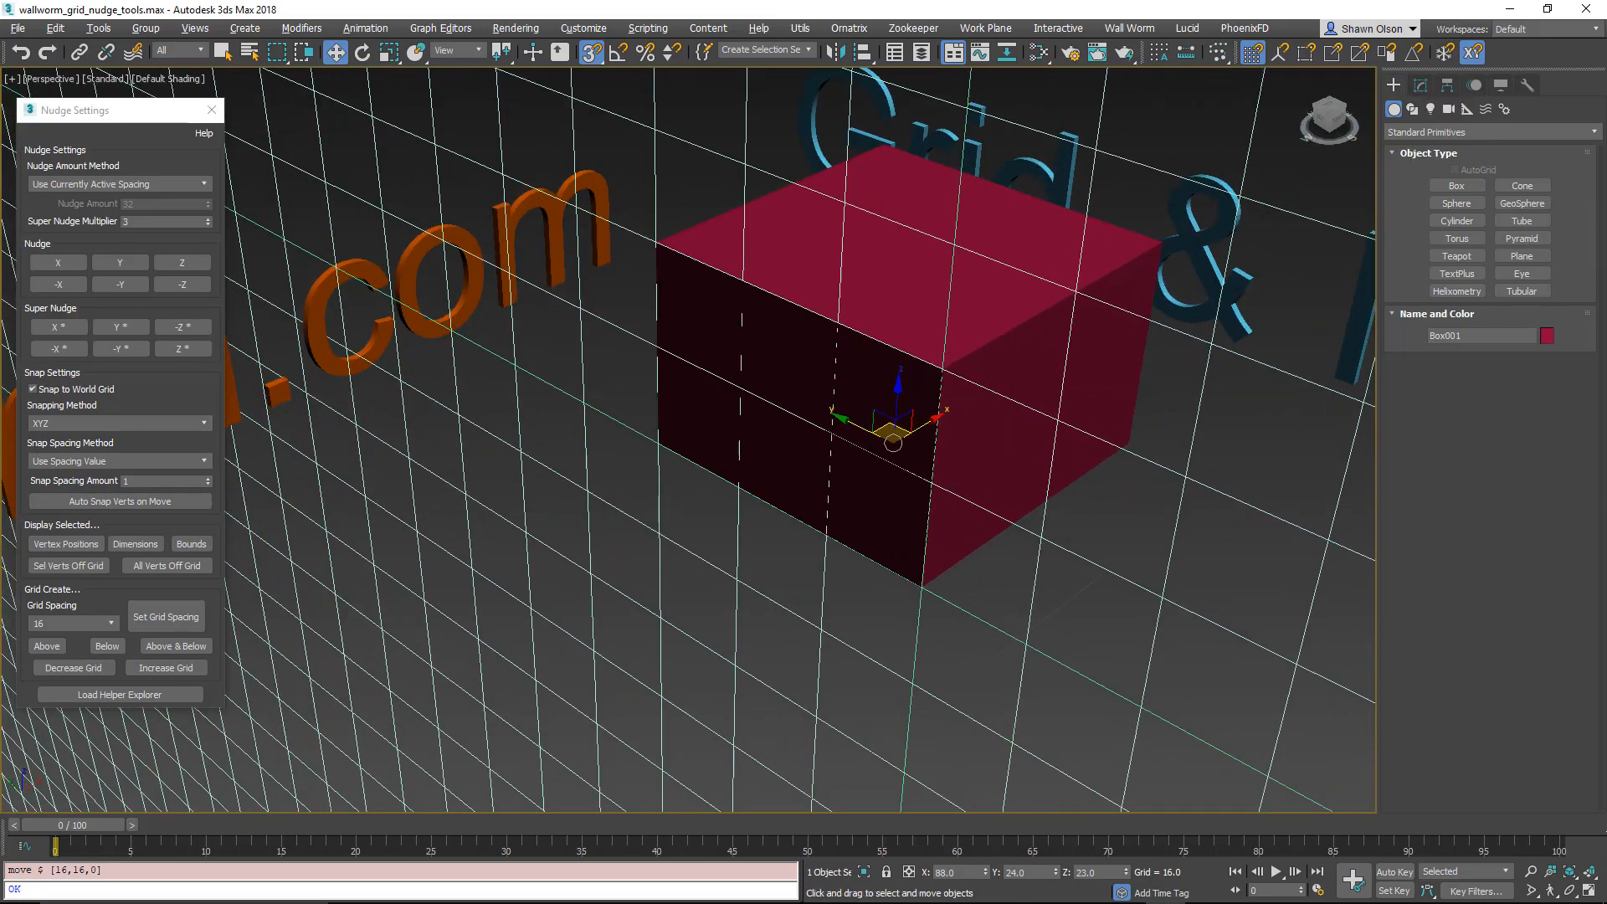
mouse_move(73, 667)
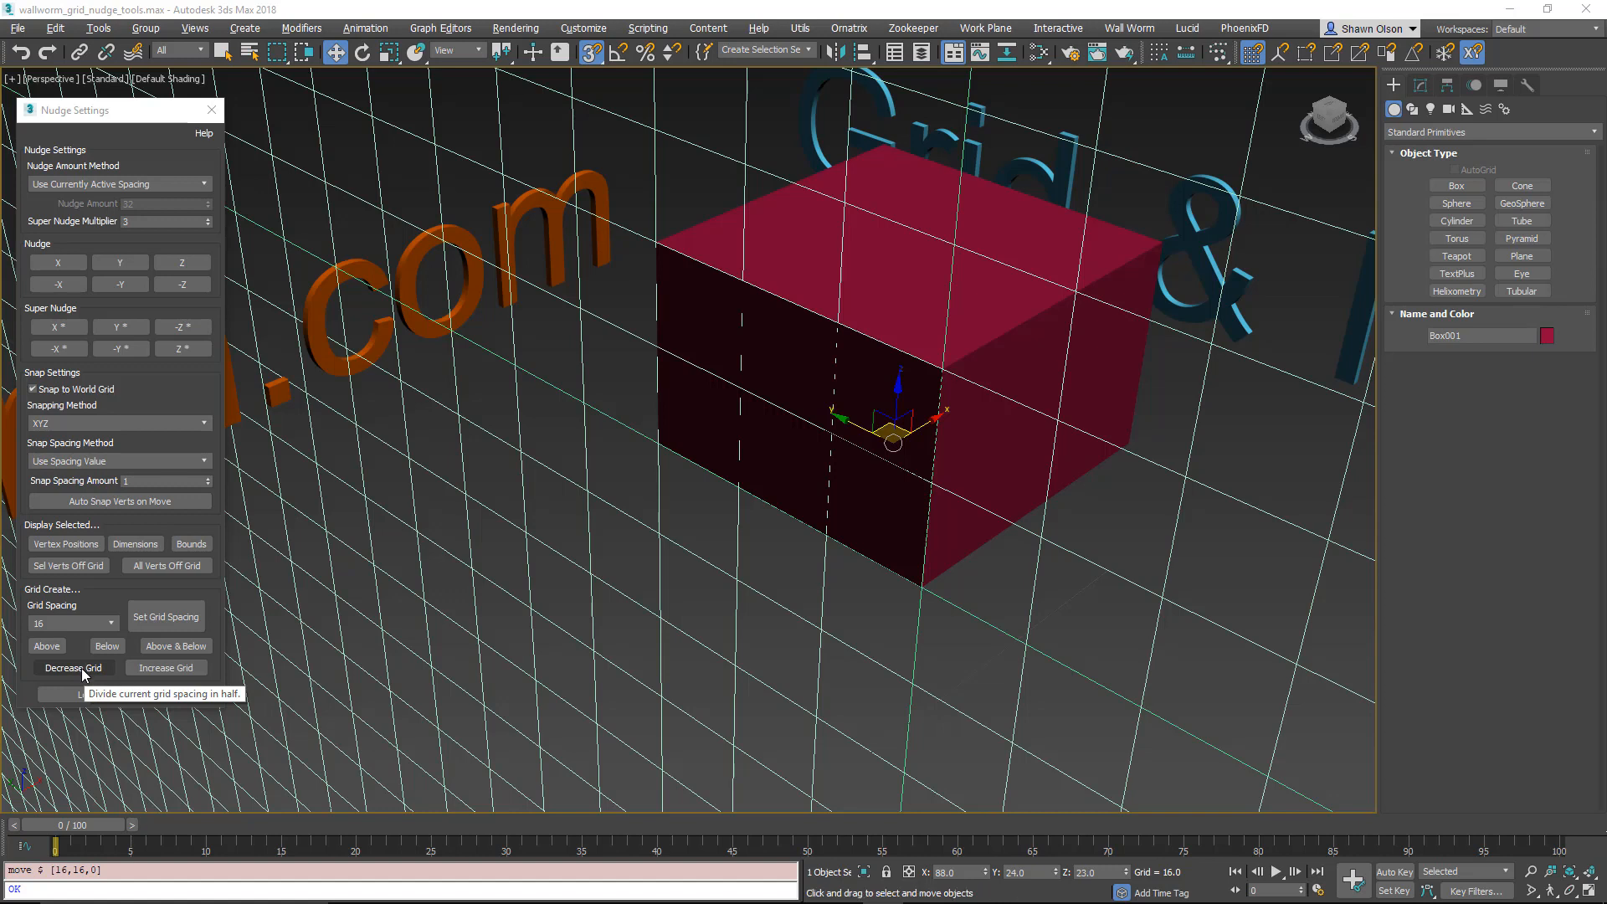
Step: Halve the grid spacing from 16 to 8 and add small boxes against the cube's faces
left_click(72, 667)
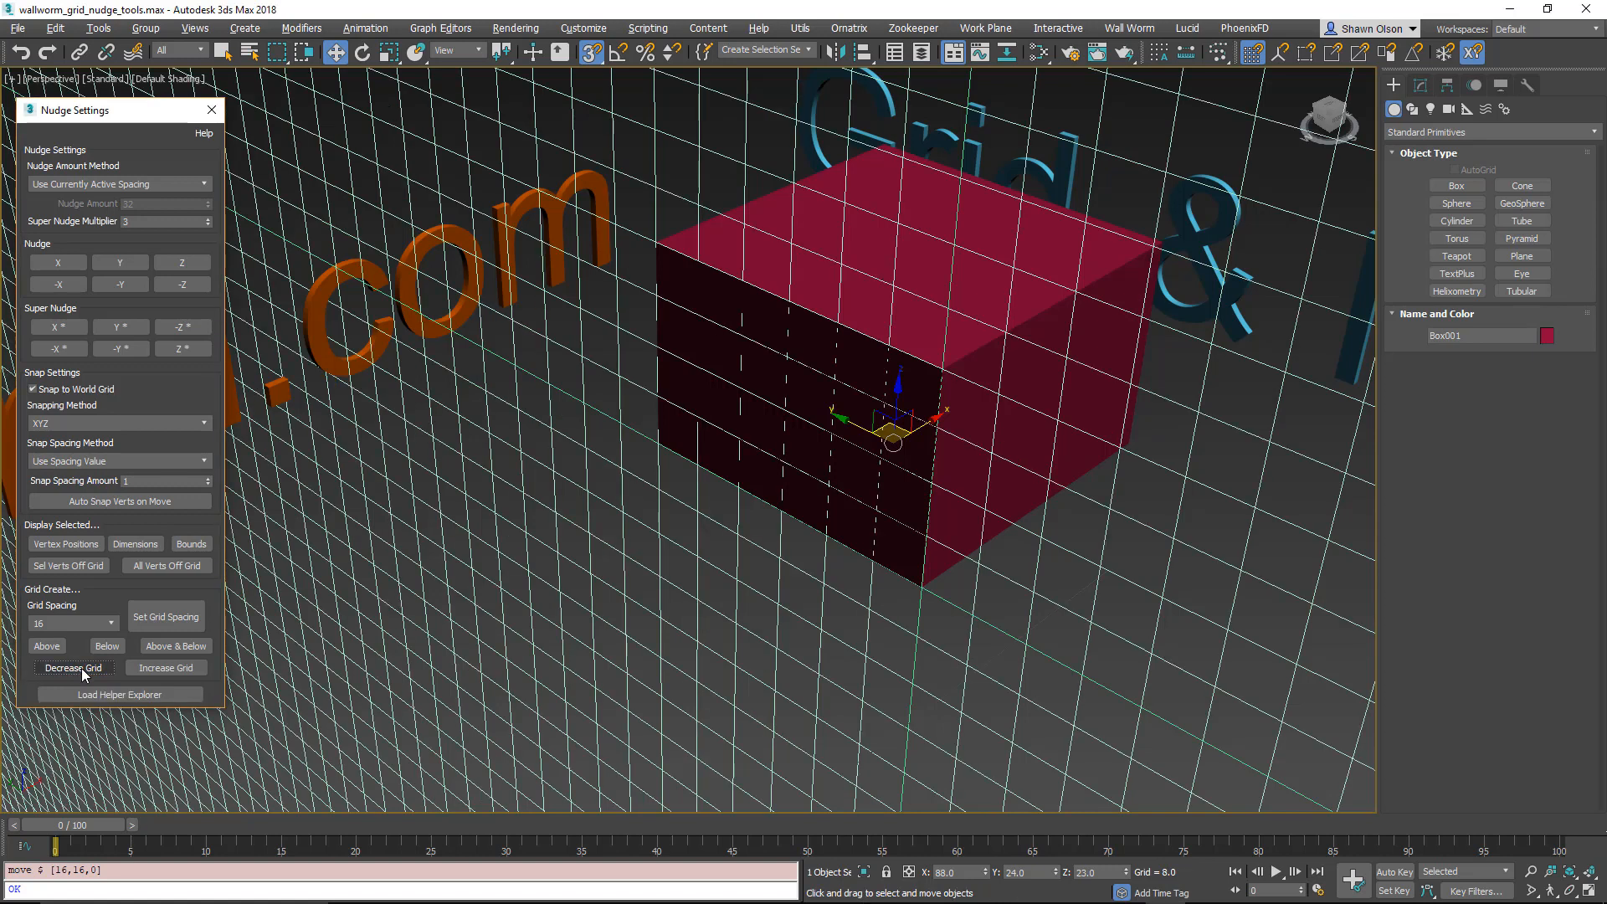
left_click(1456, 186)
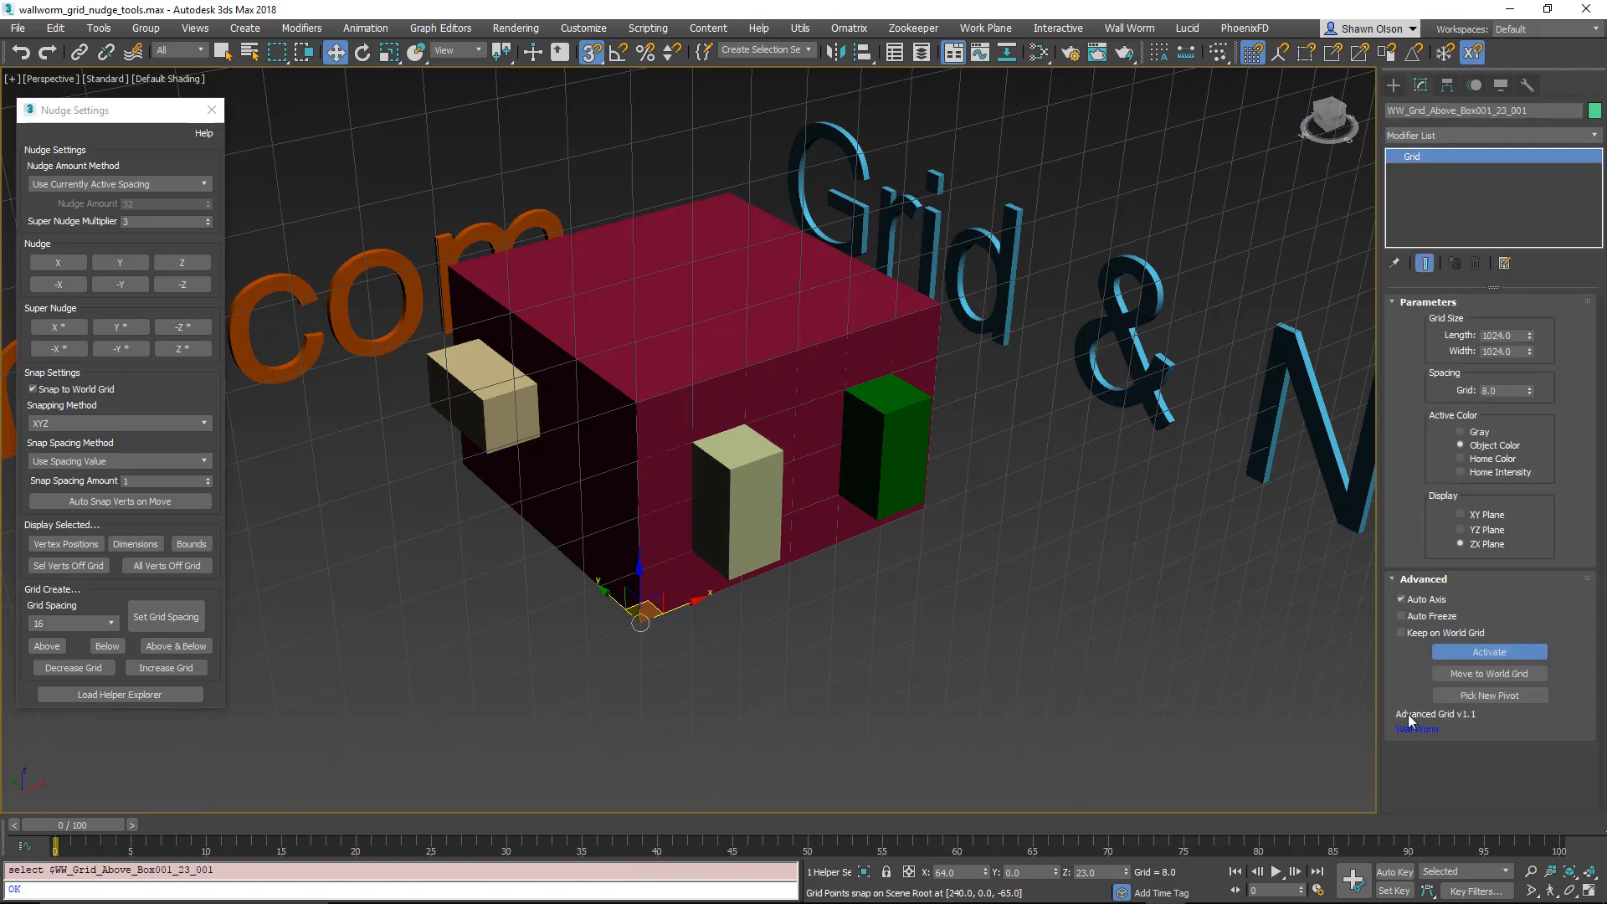
mouse_move(1488, 695)
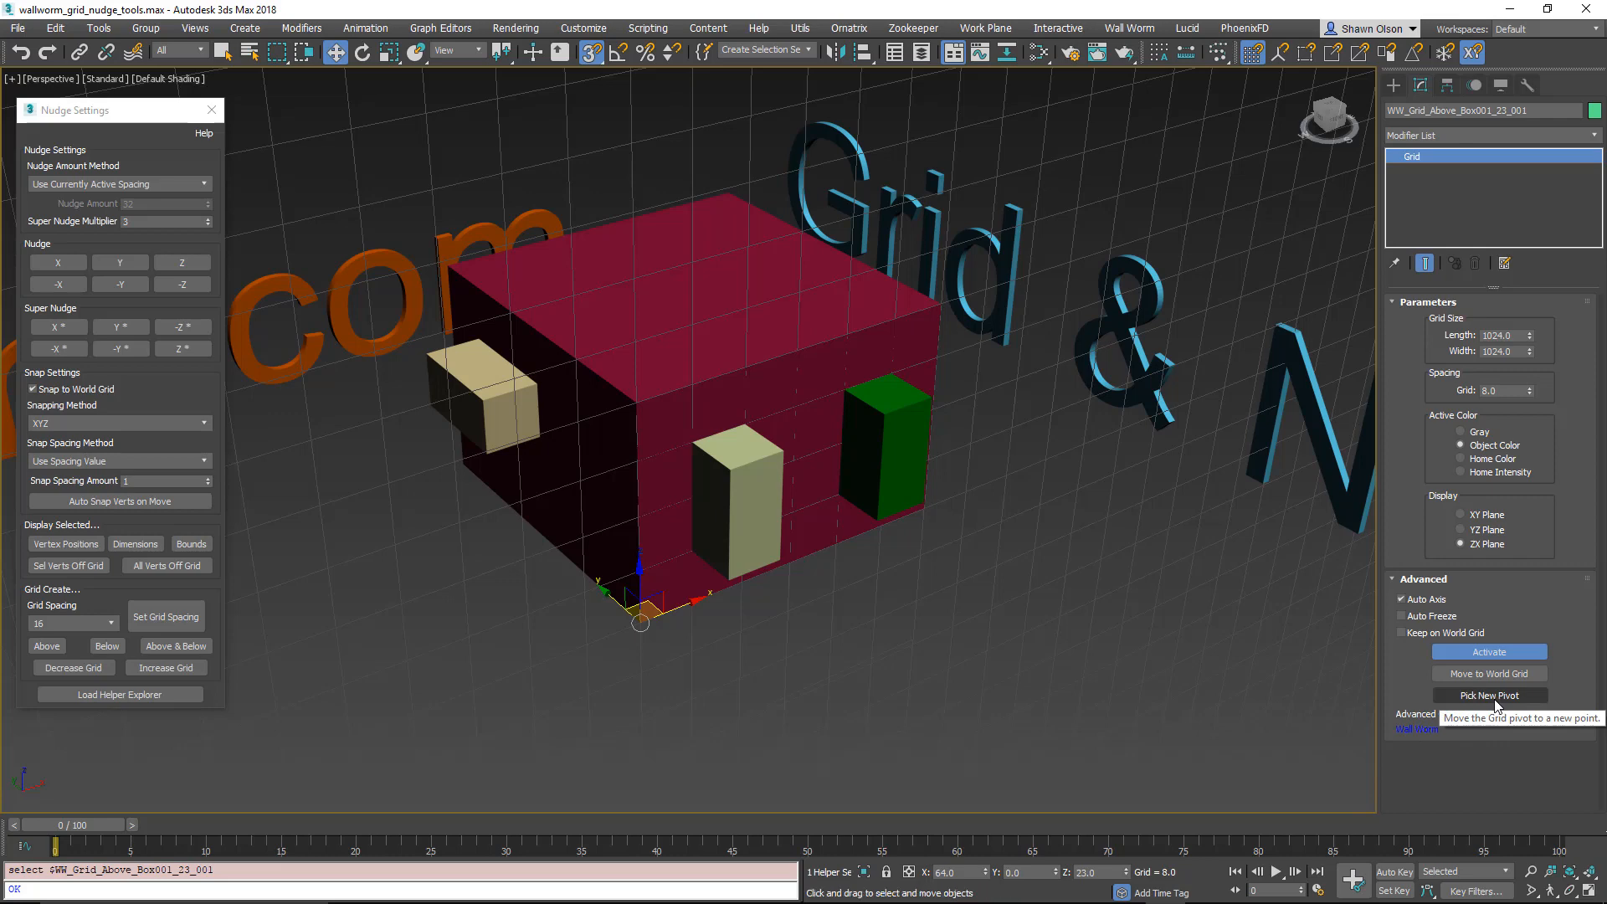
Step: Pick a new grid origin on the pink box with Pick New Pivot
left_click(1488, 695)
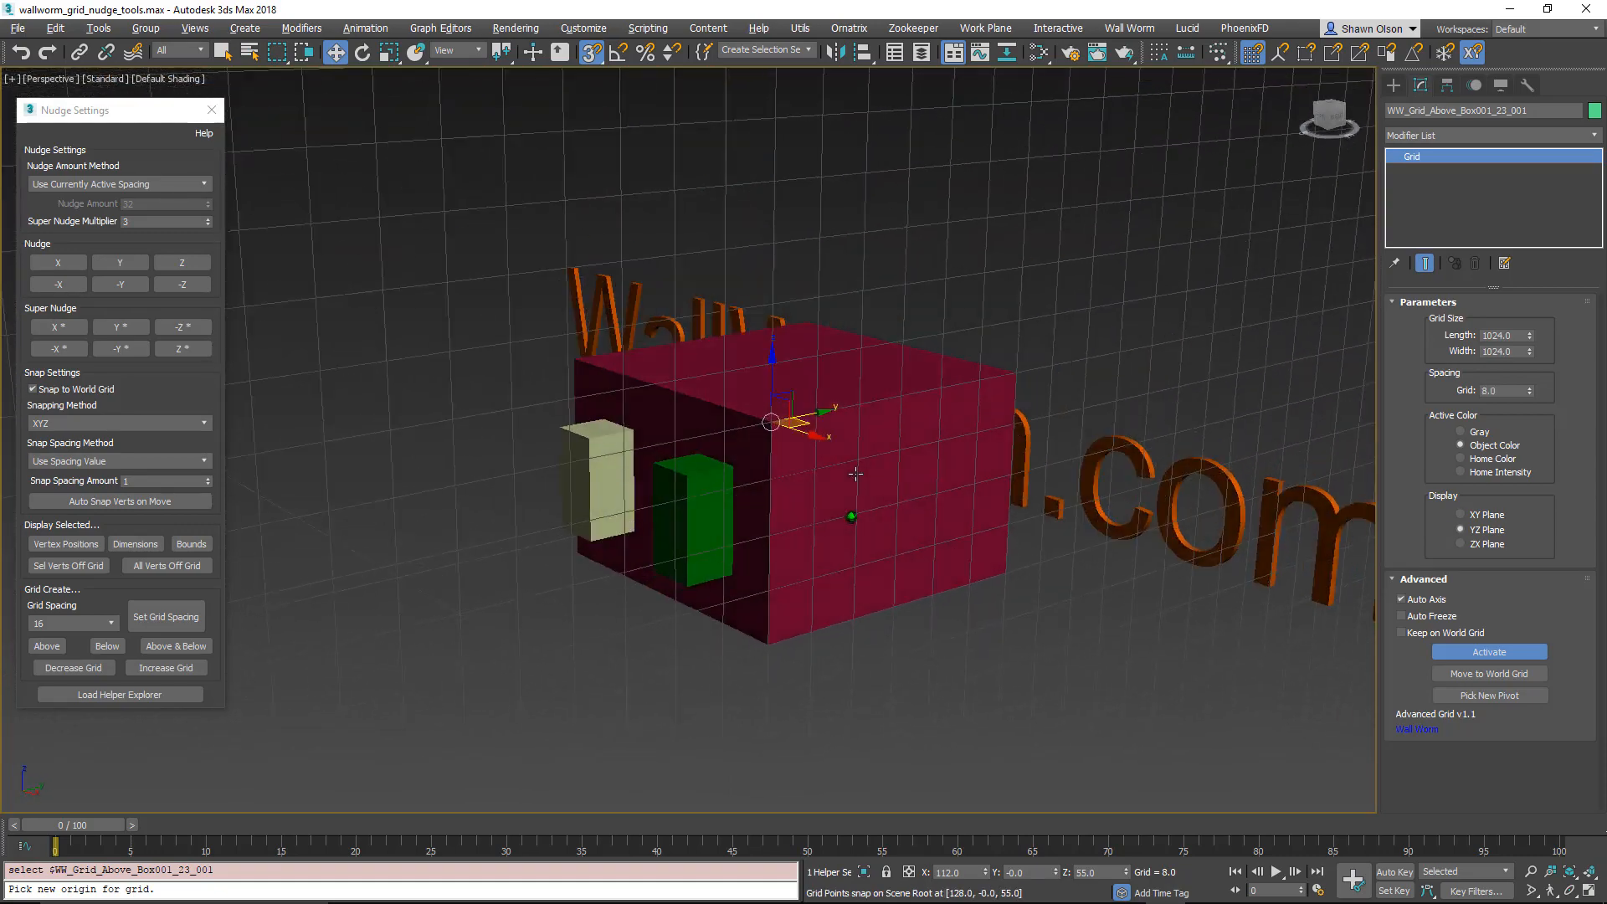
left_click(1395, 86)
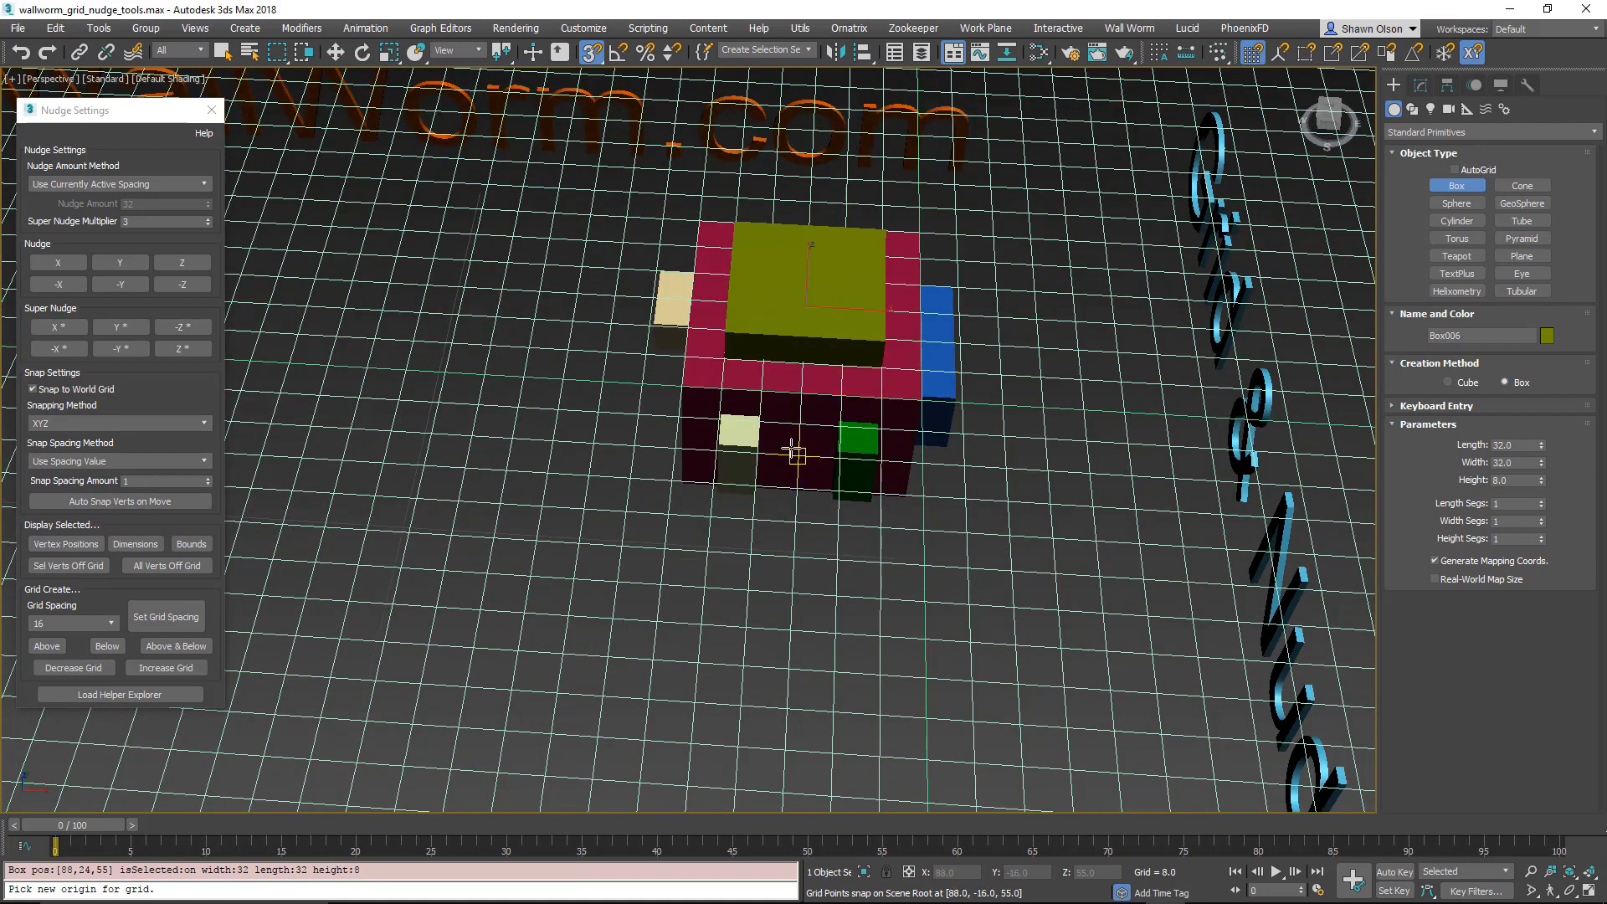
mouse_move(964, 466)
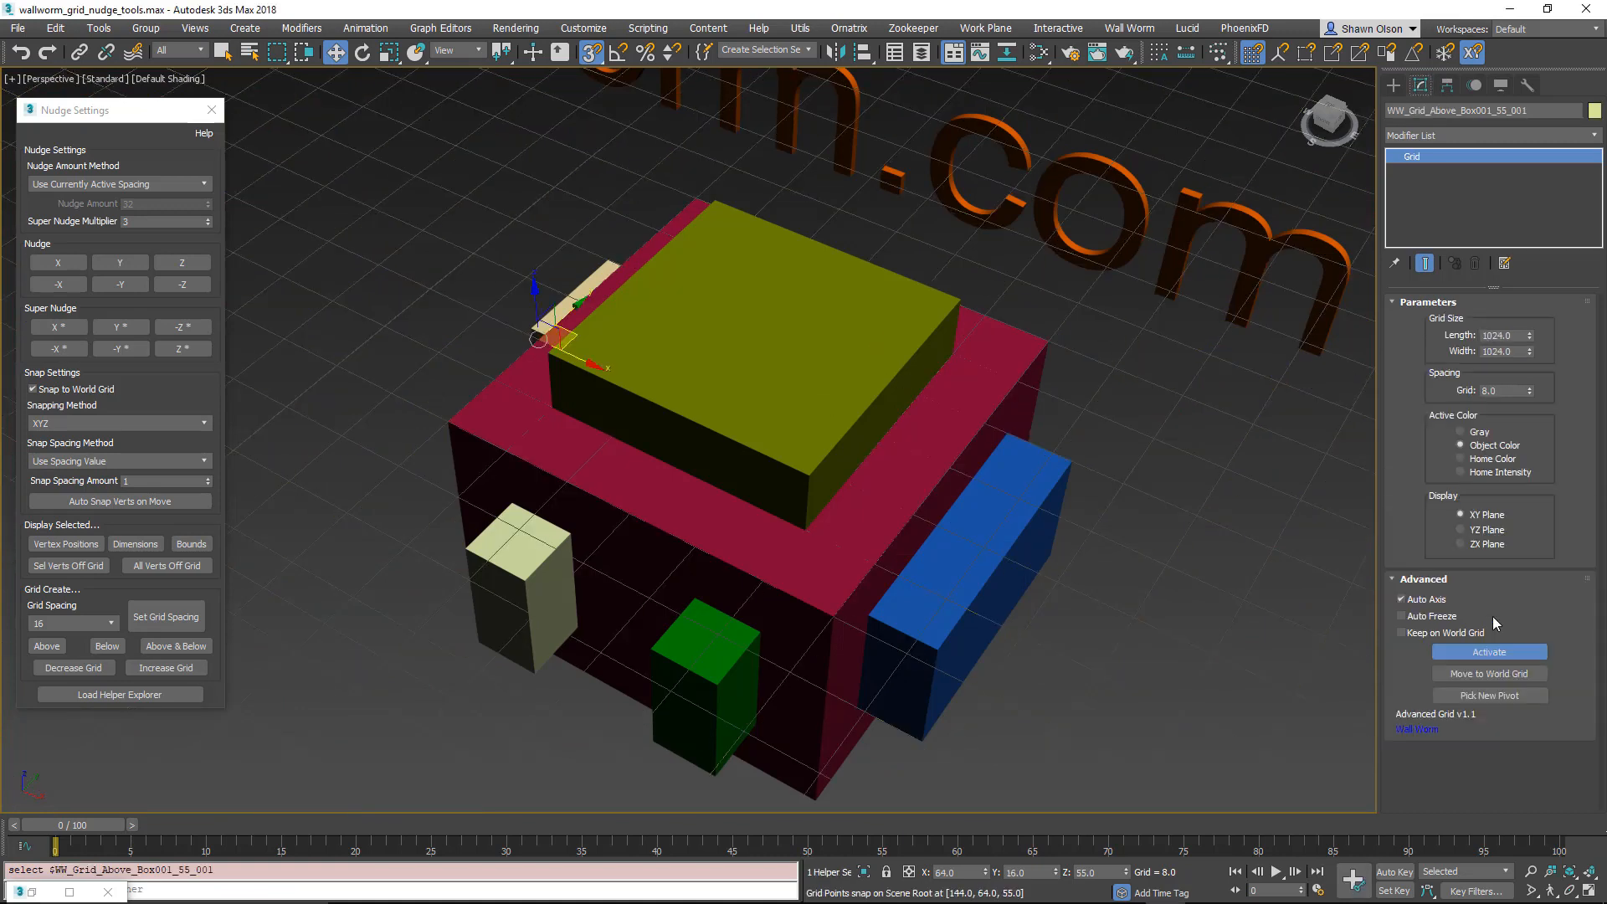
Step: Enable Auto Freeze on the Advanced Grid, then deselect and zoom the viewport
left_click(1402, 616)
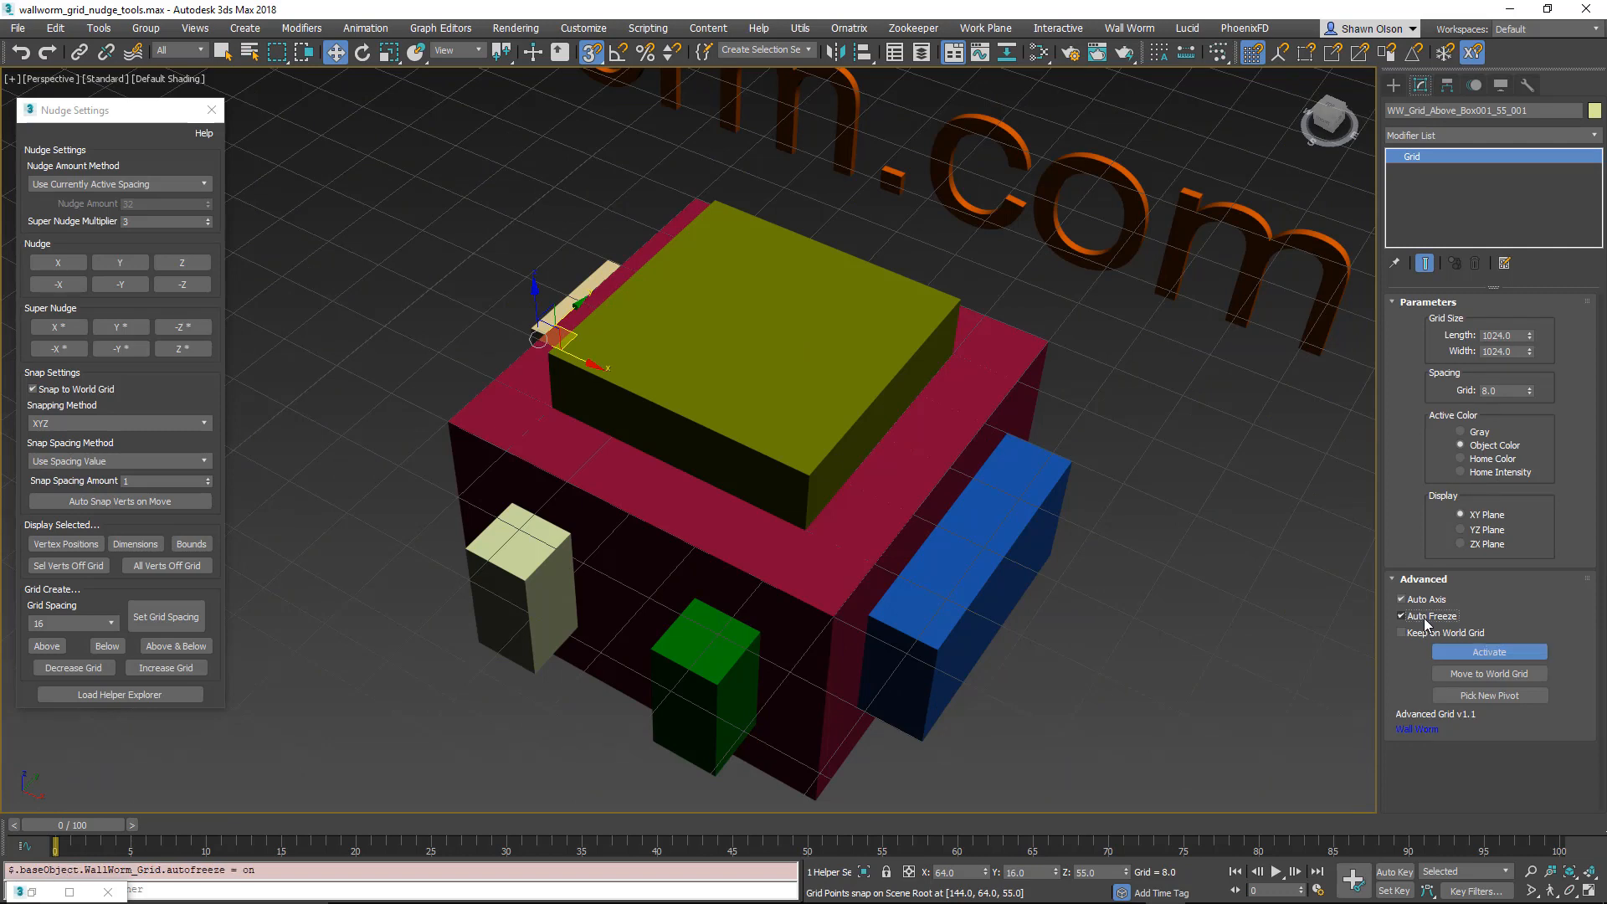
mouse_move(1163, 478)
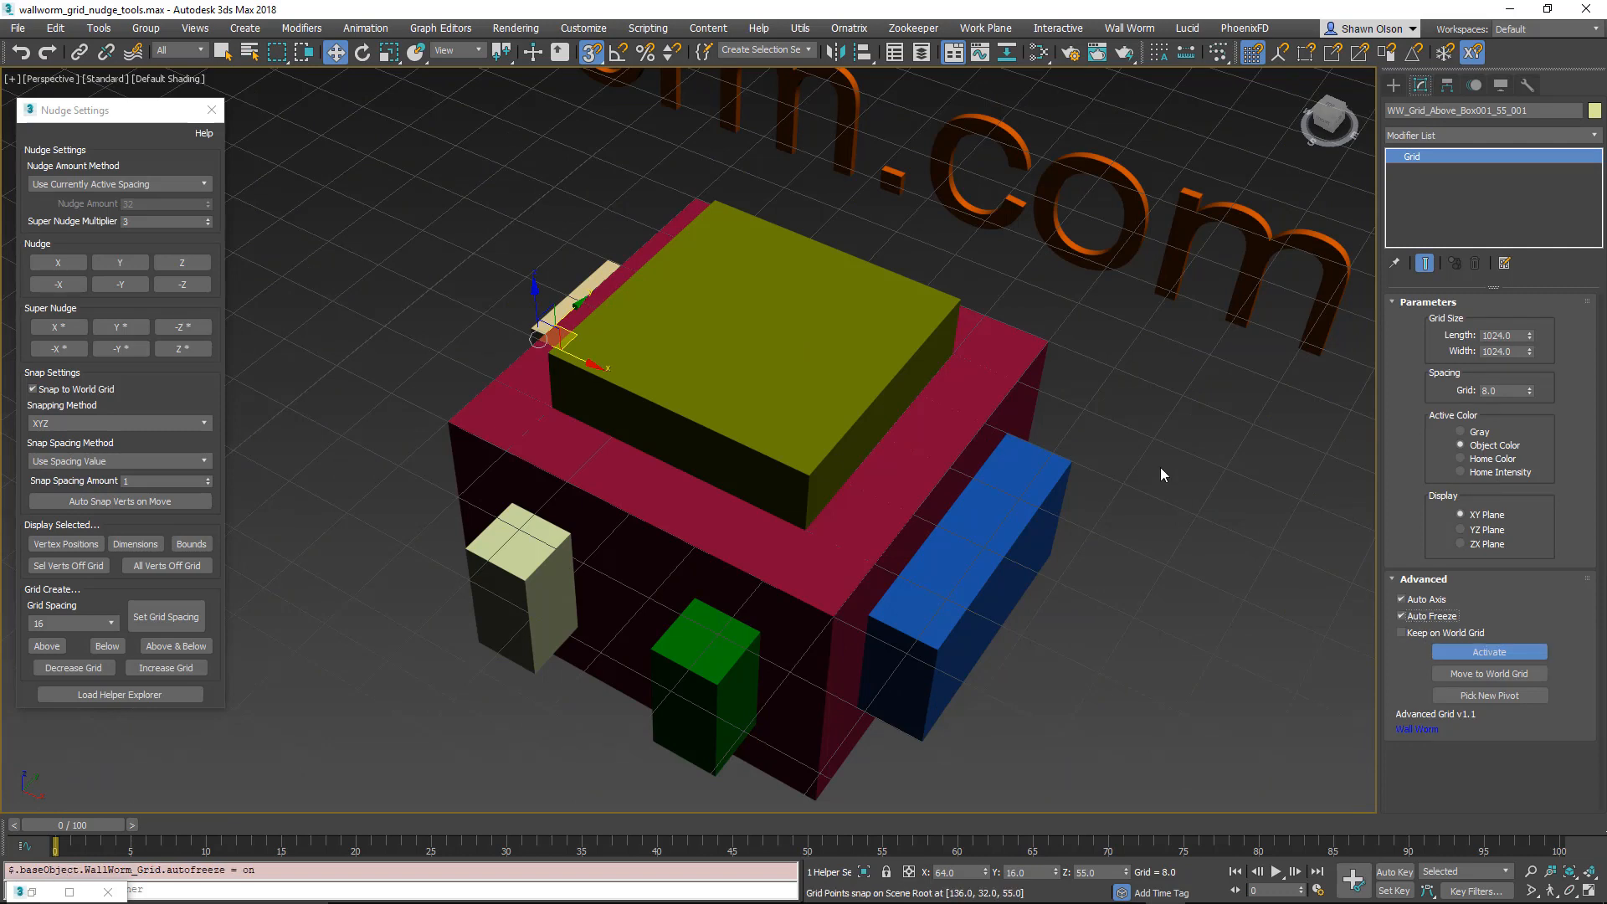
mouse_move(827, 458)
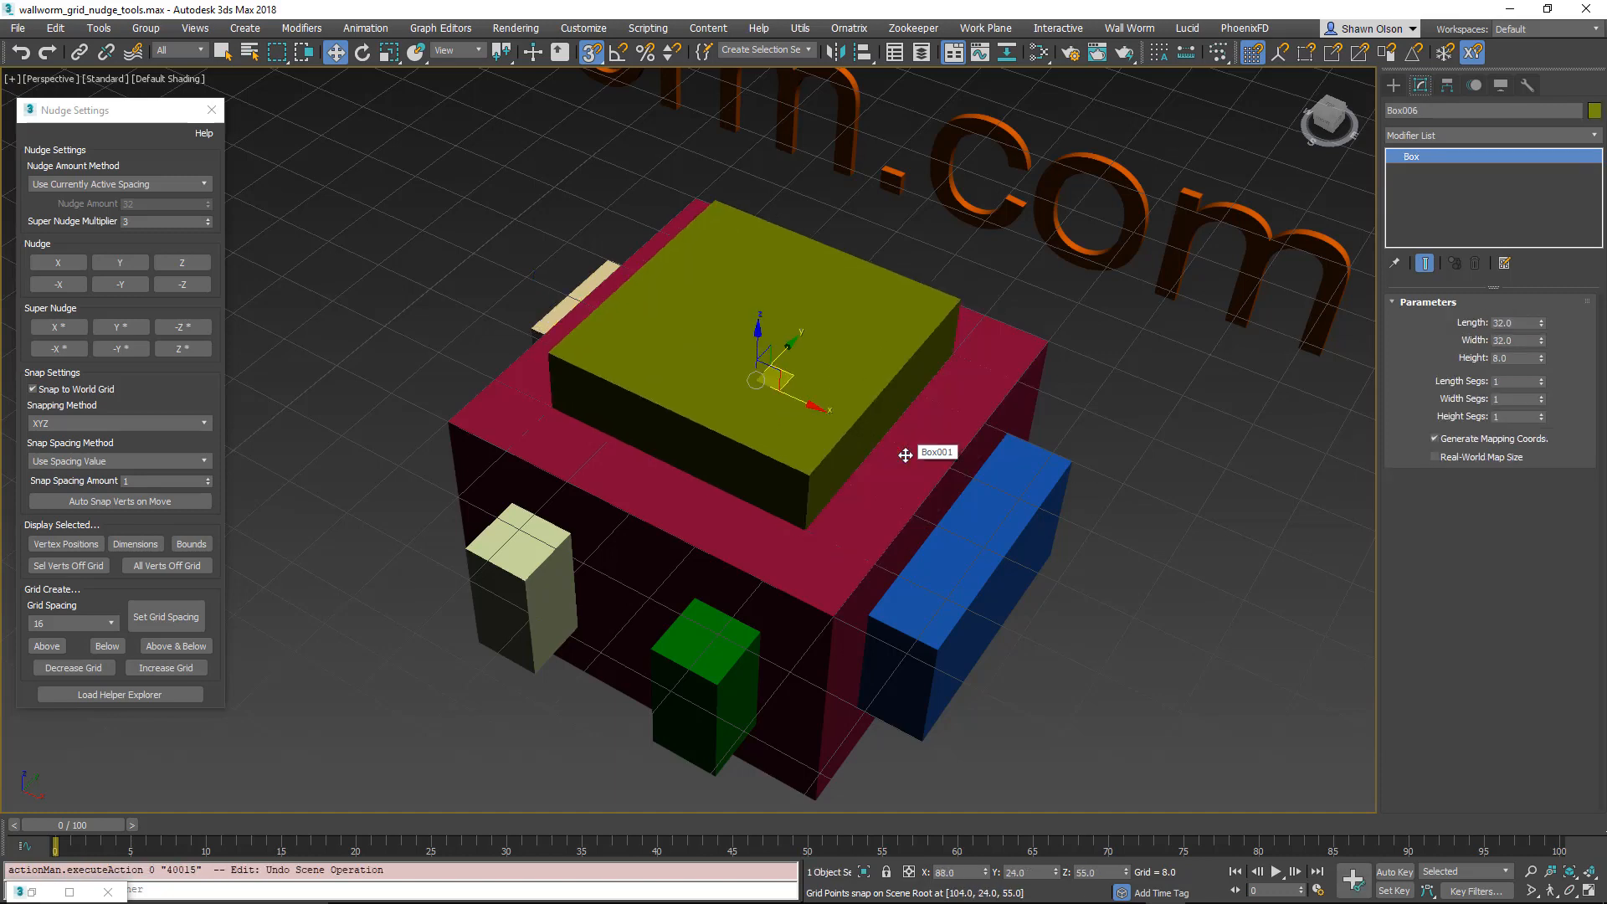
mouse_move(1079, 558)
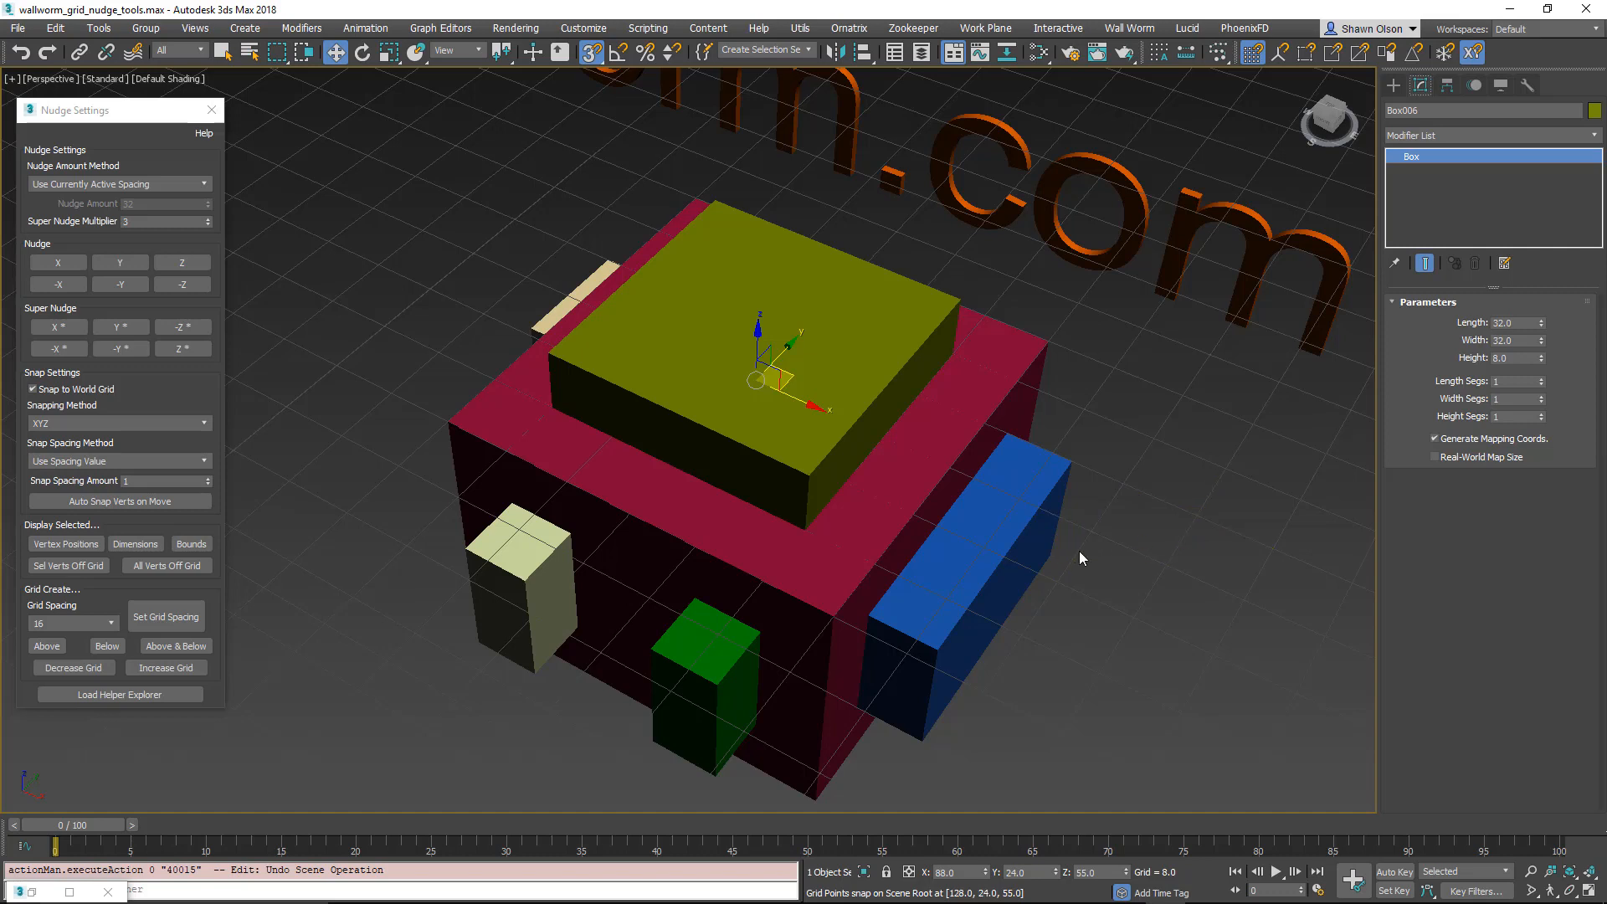
mouse_move(1128, 450)
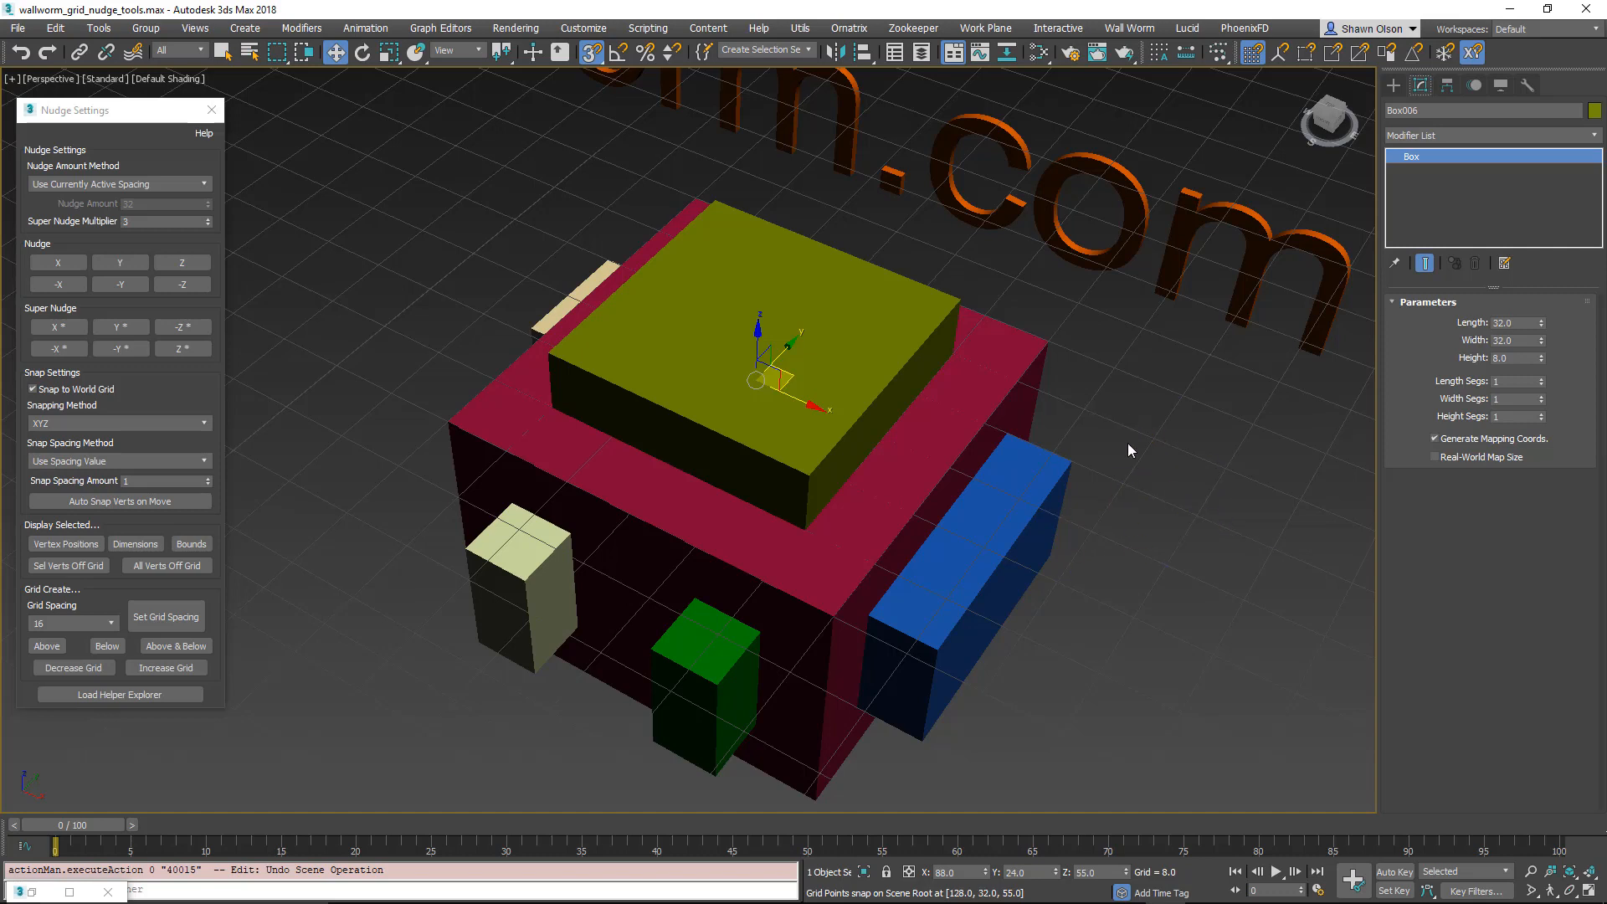
left_click(1159, 528)
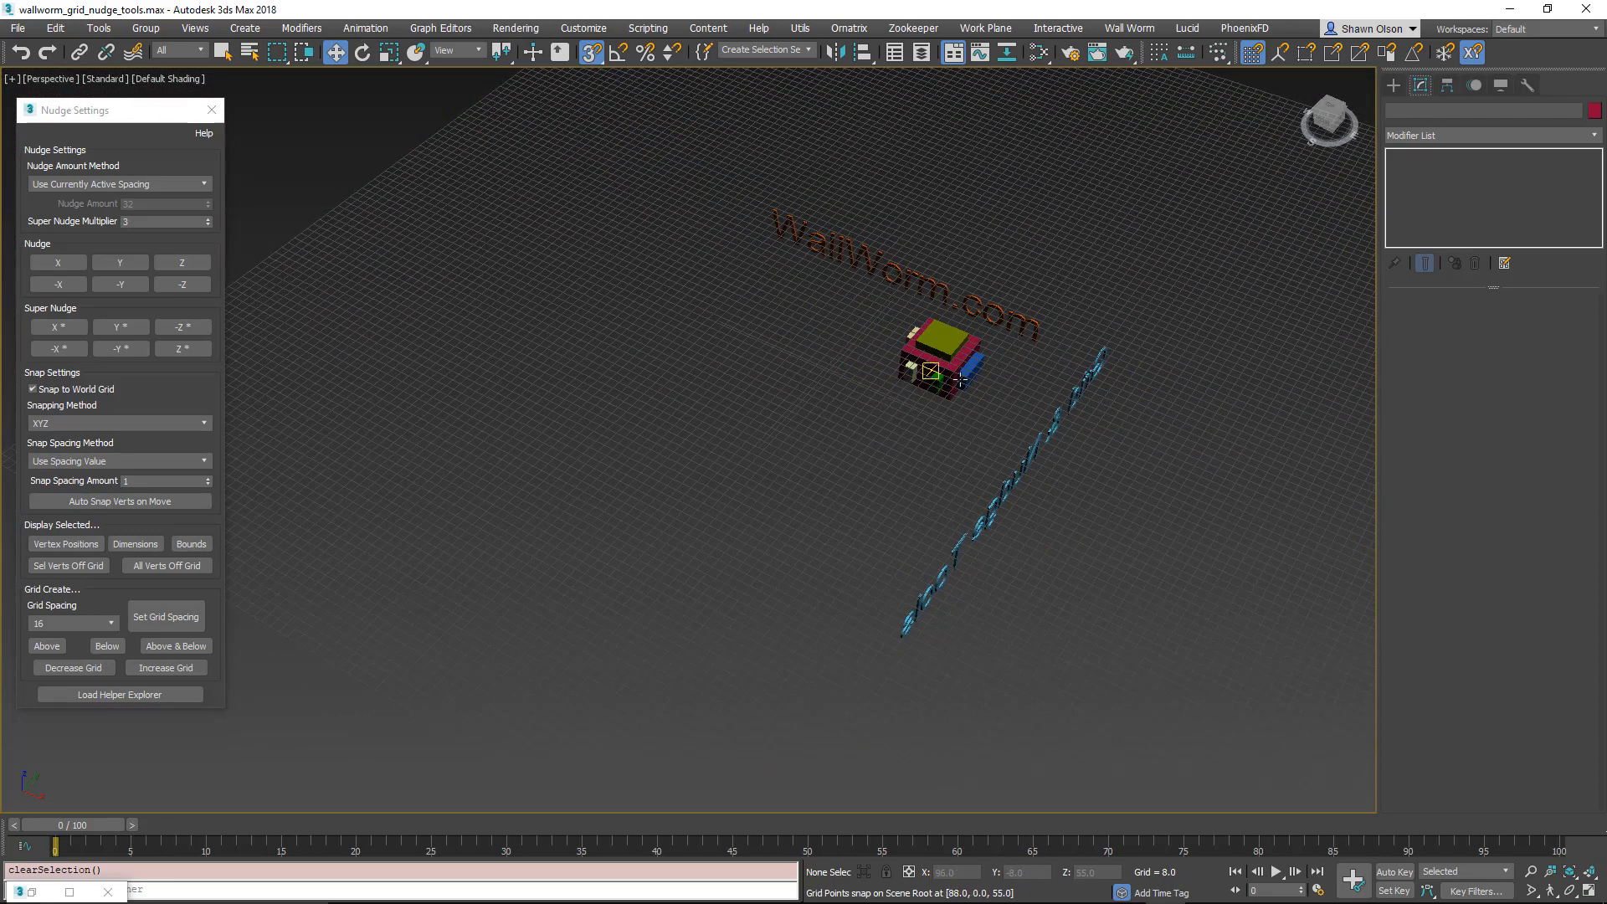
scroll("up", 3)
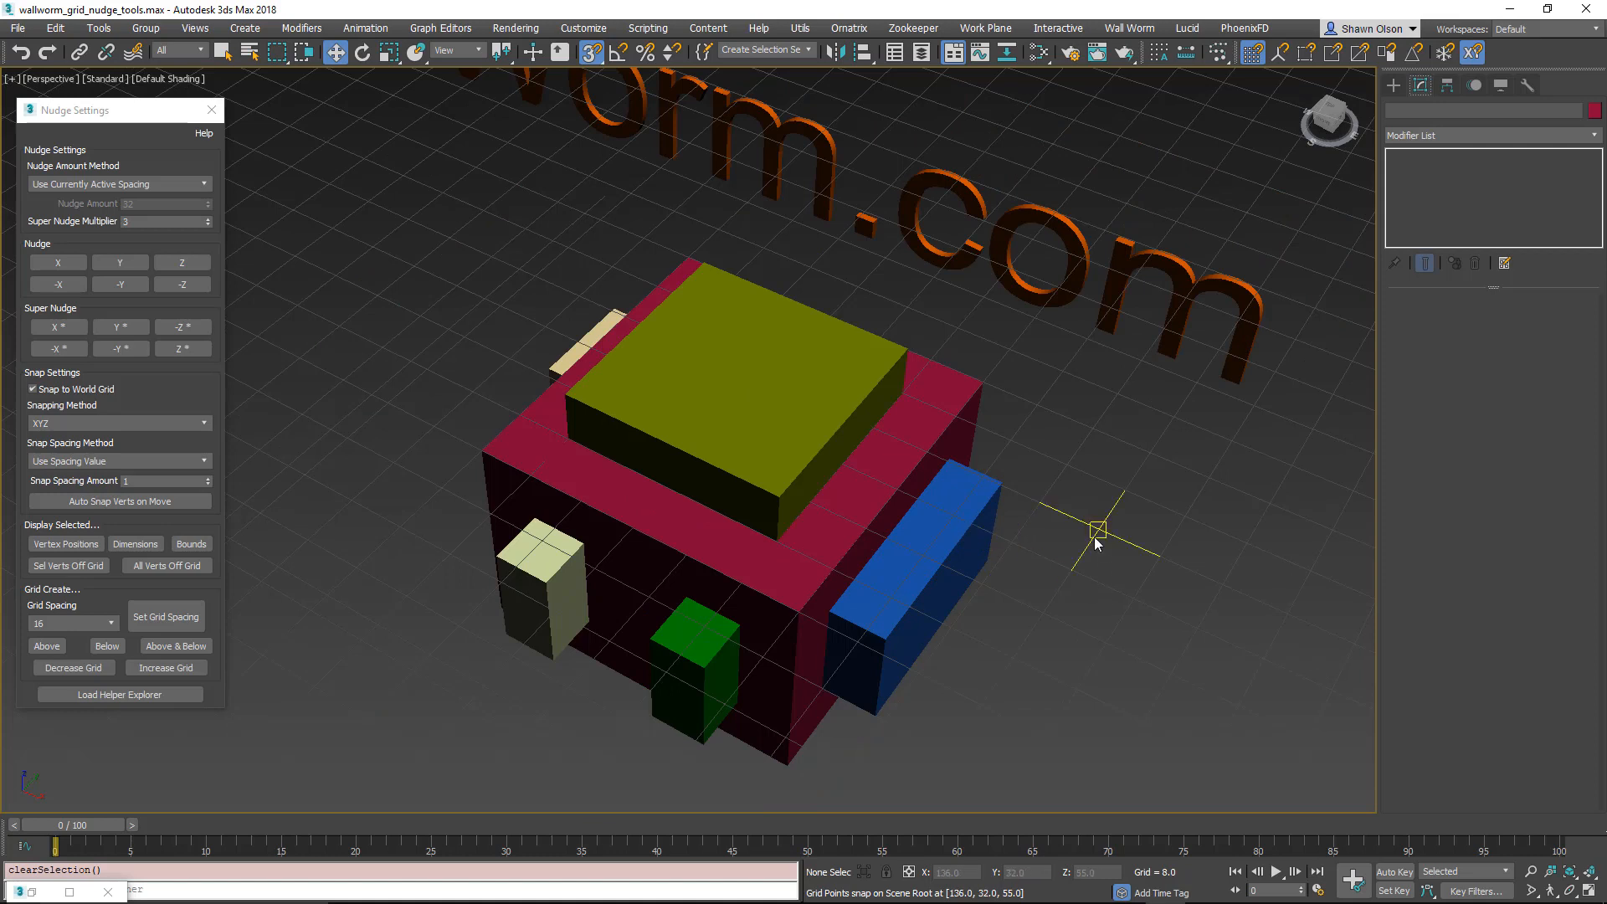
mouse_move(1171, 557)
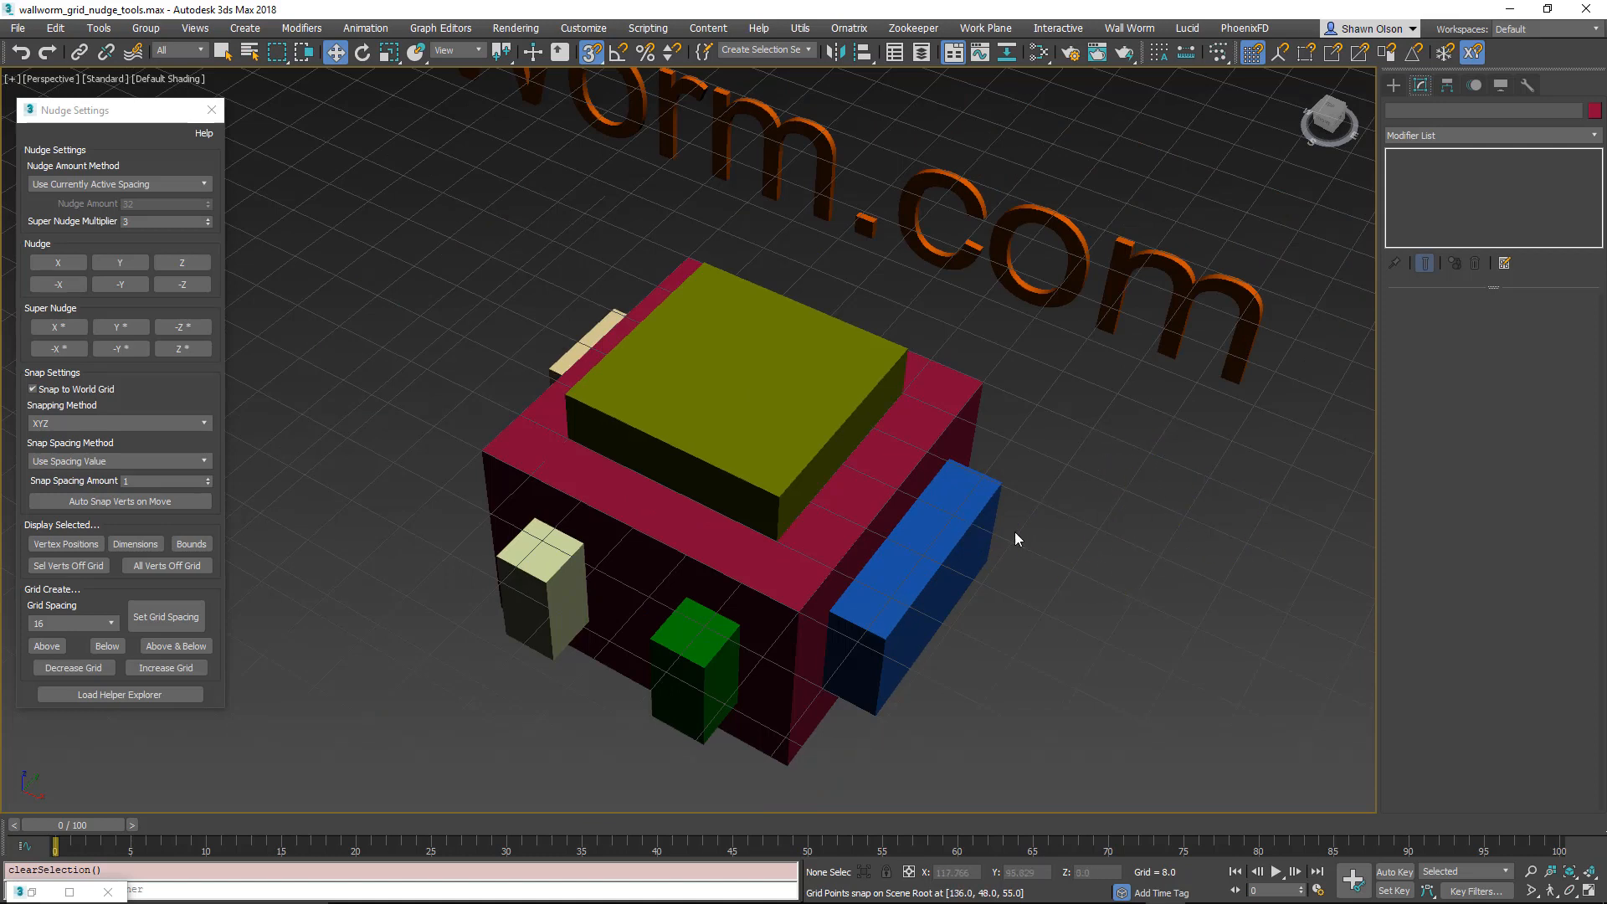
mouse_move(118, 701)
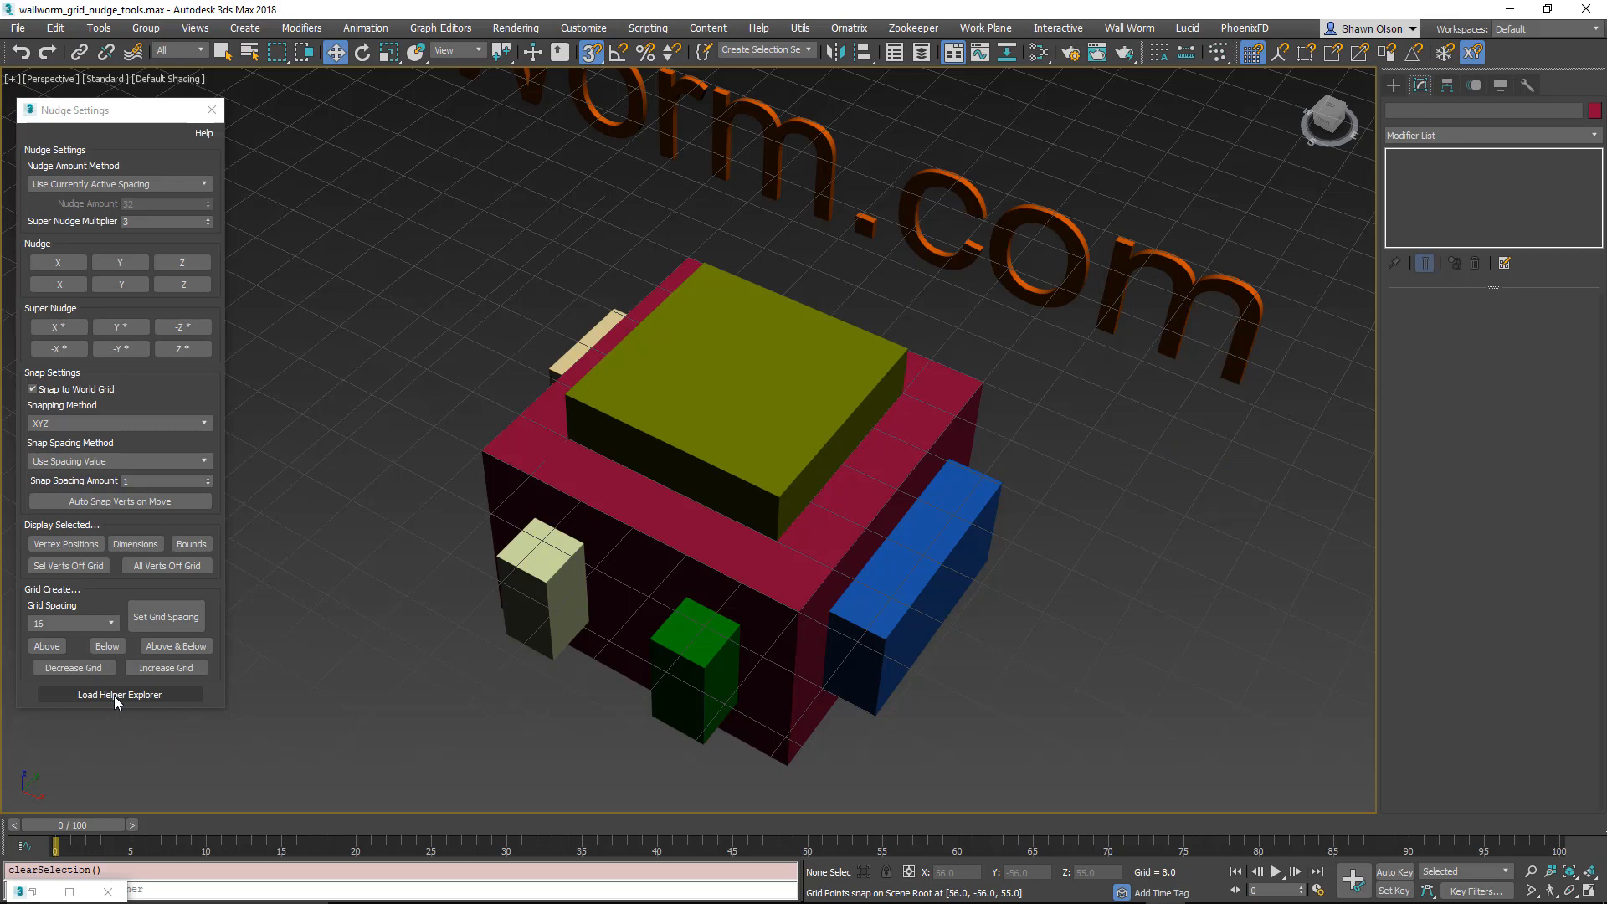
Step: Reselect the frozen WW_Grid_Above_Box001_55_001 grid from the Helper Explorer list
left_click(119, 694)
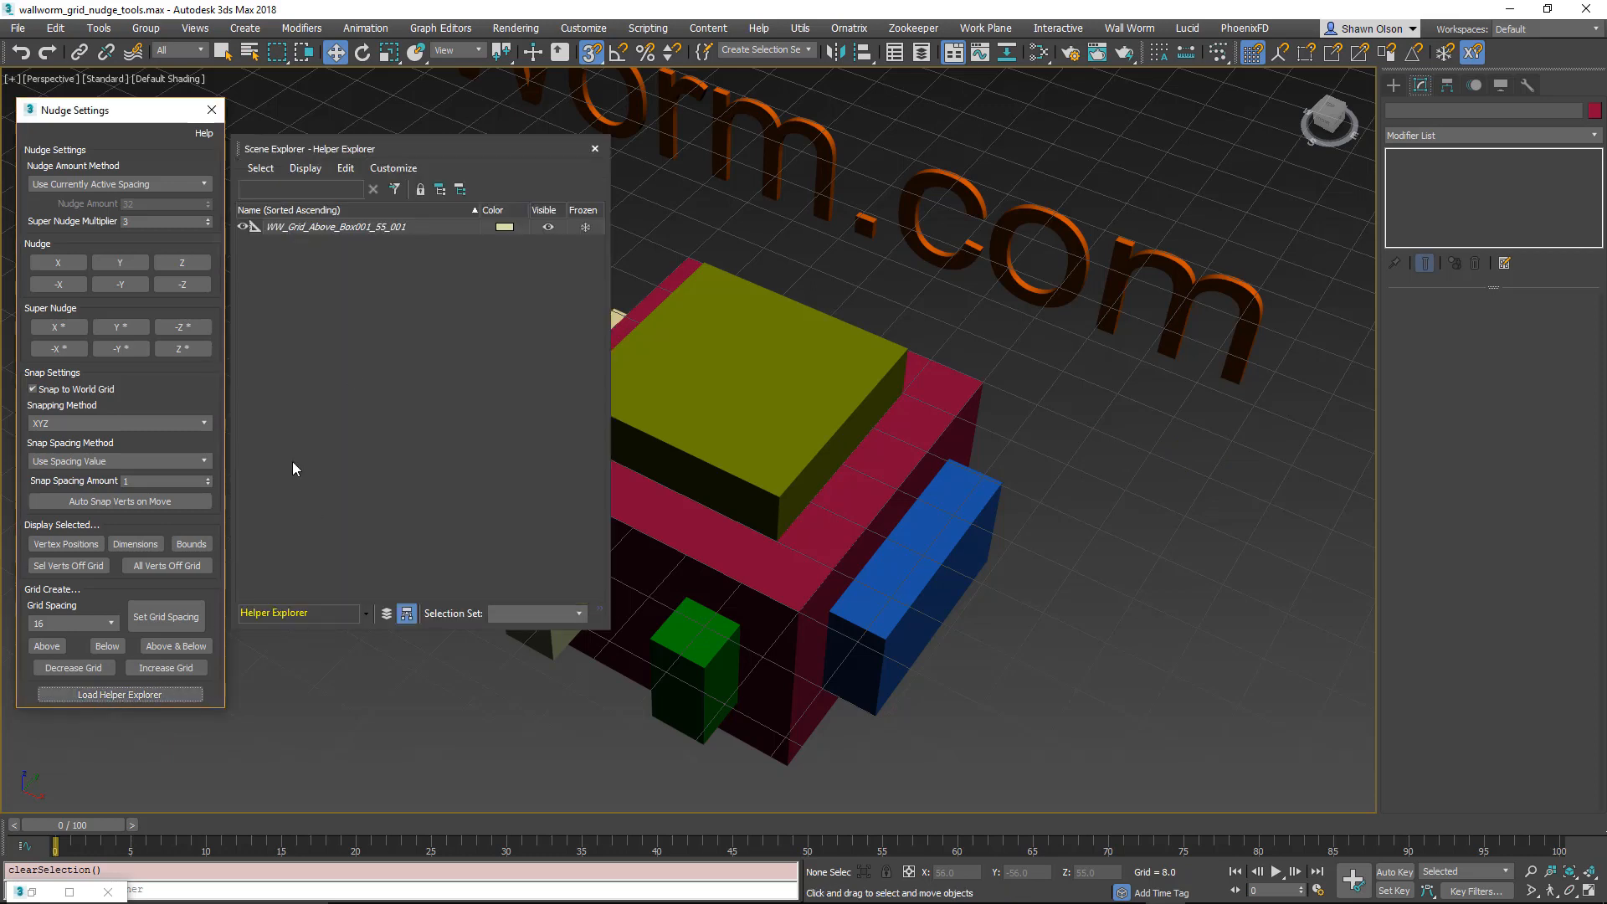
mouse_move(344, 242)
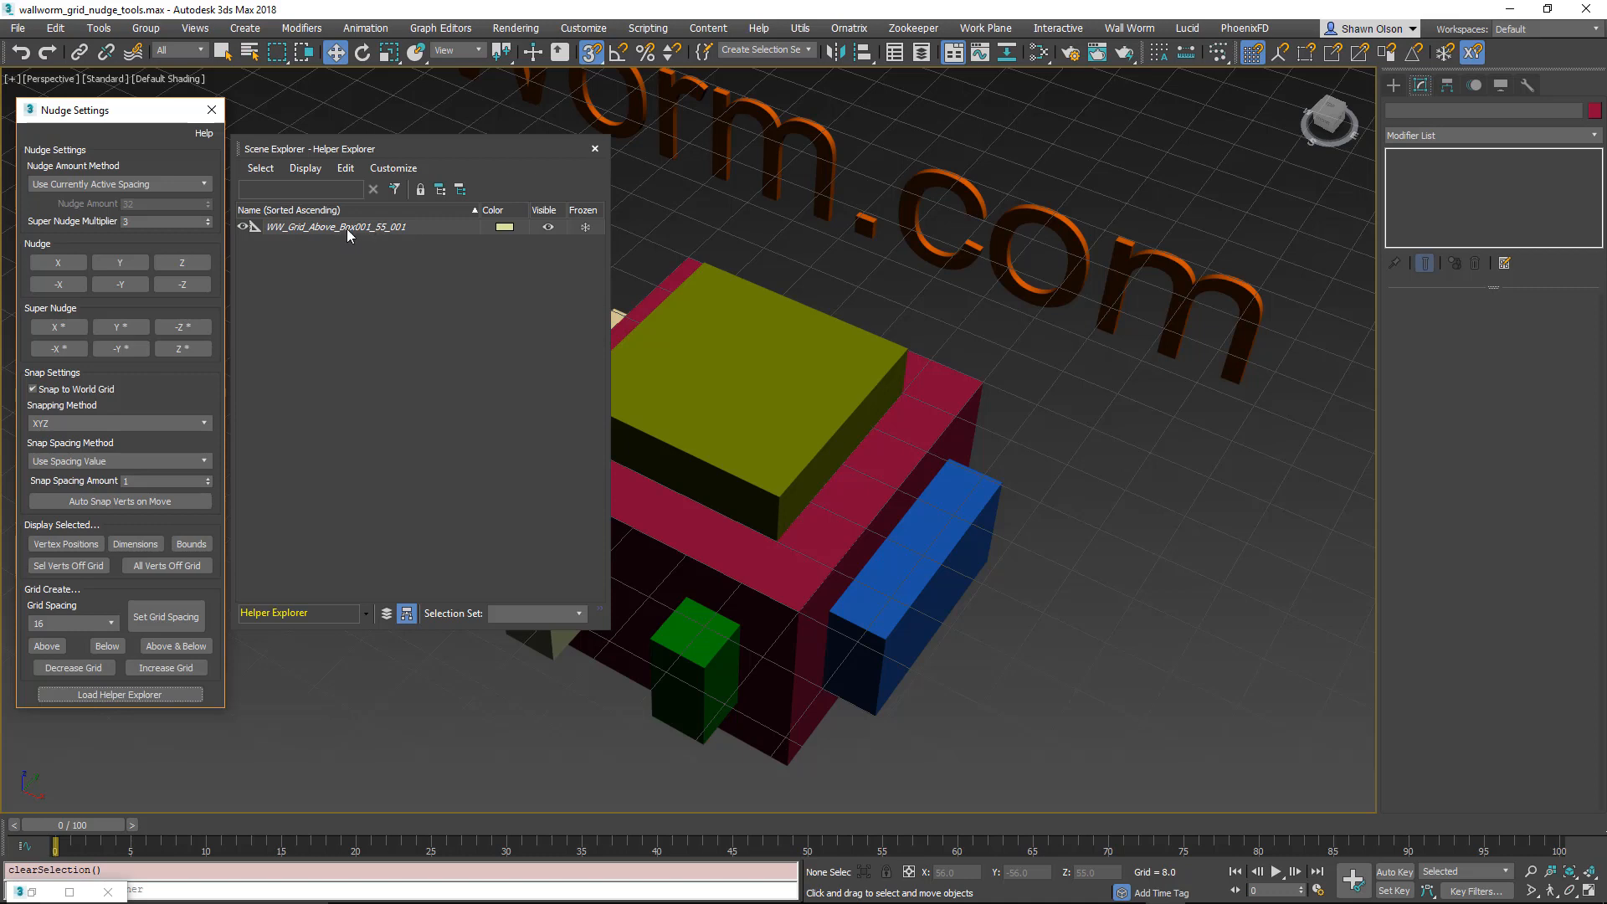
left_click(334, 227)
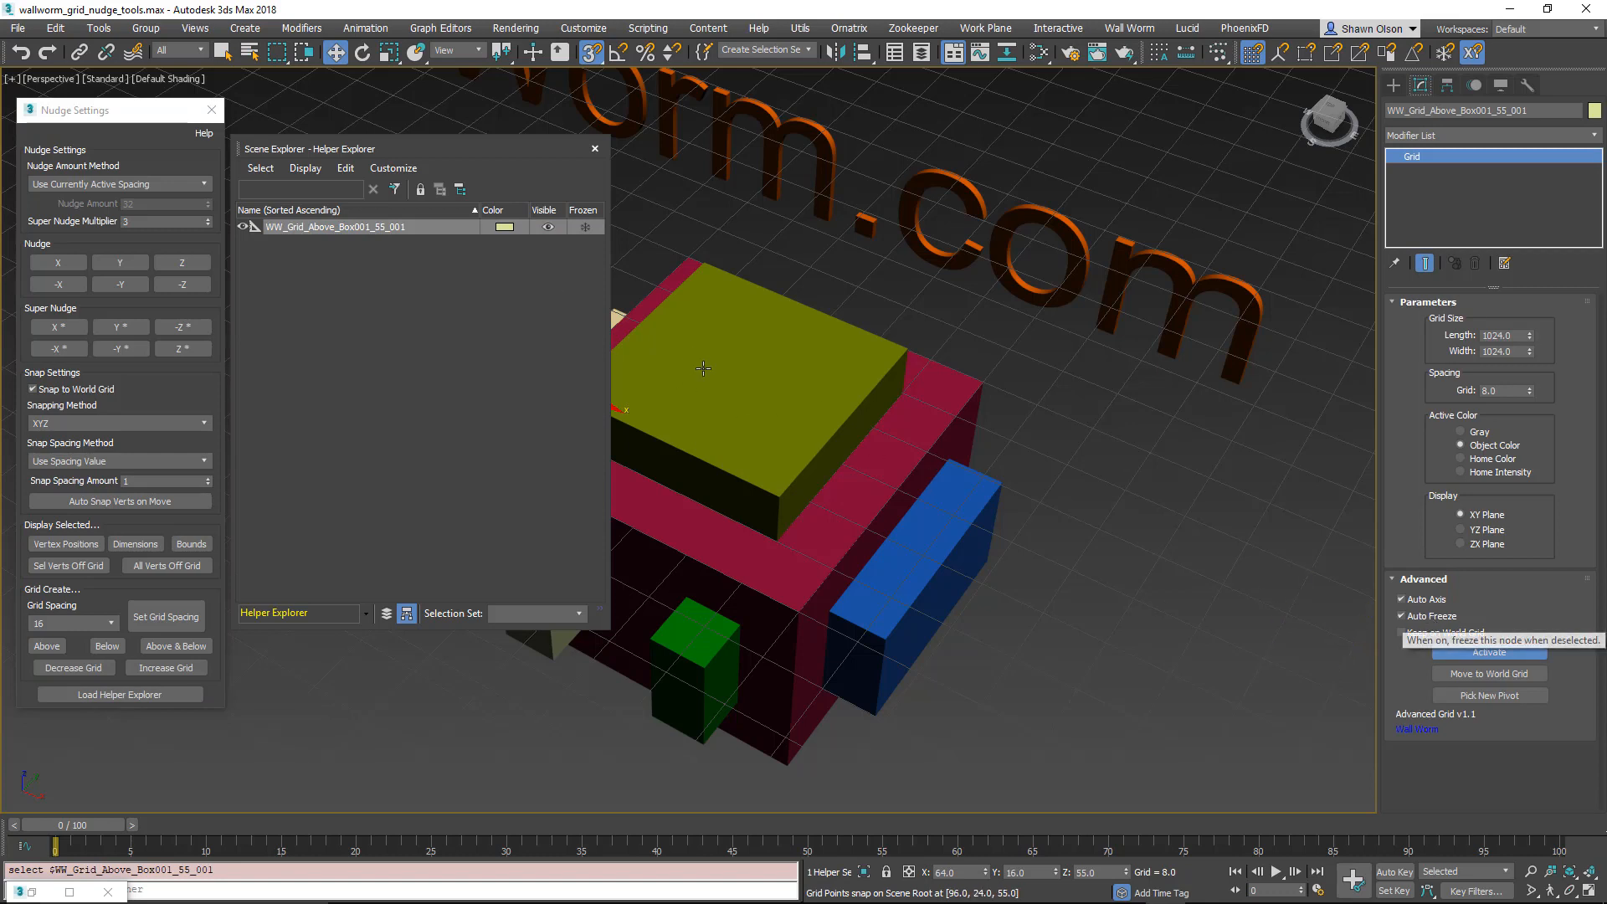
mouse_move(807, 348)
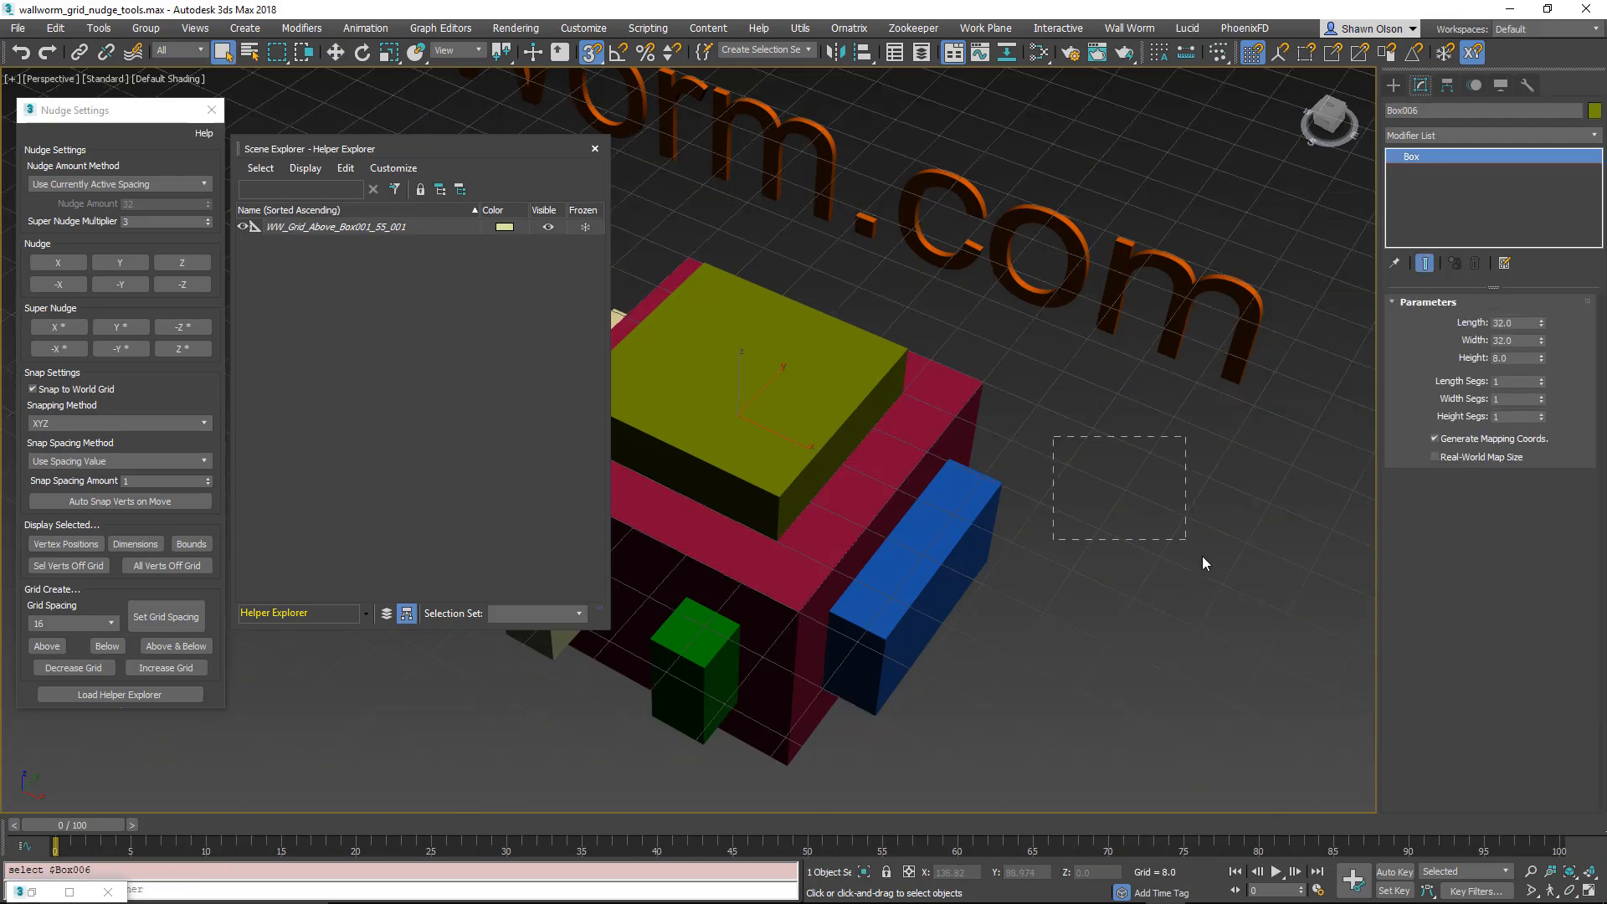
left_click(333, 226)
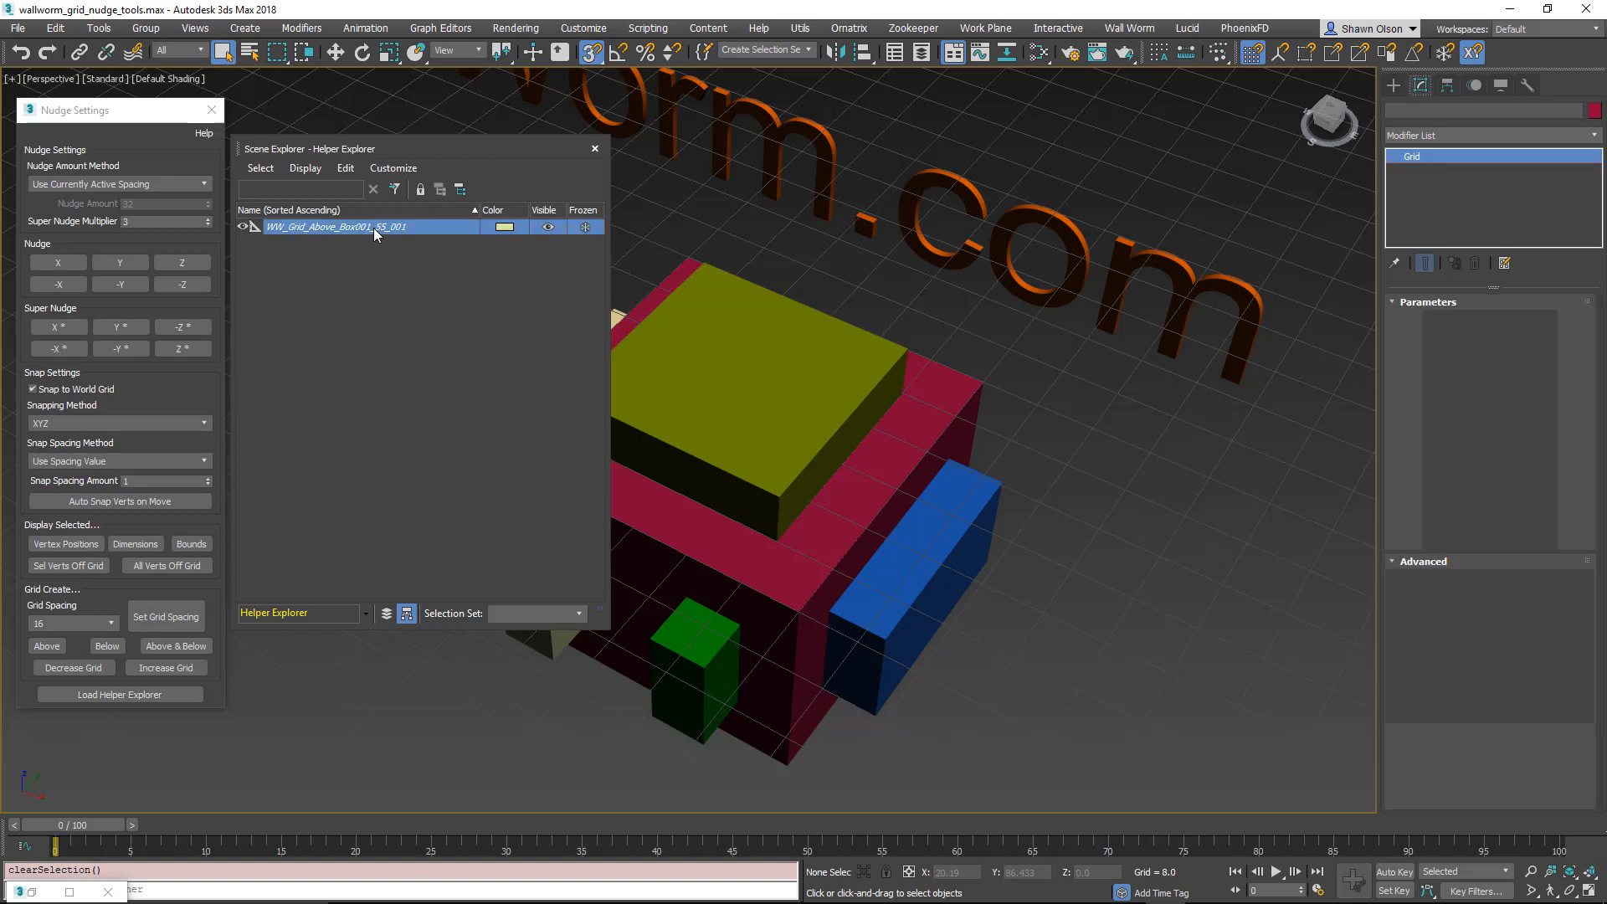
left_click(348, 227)
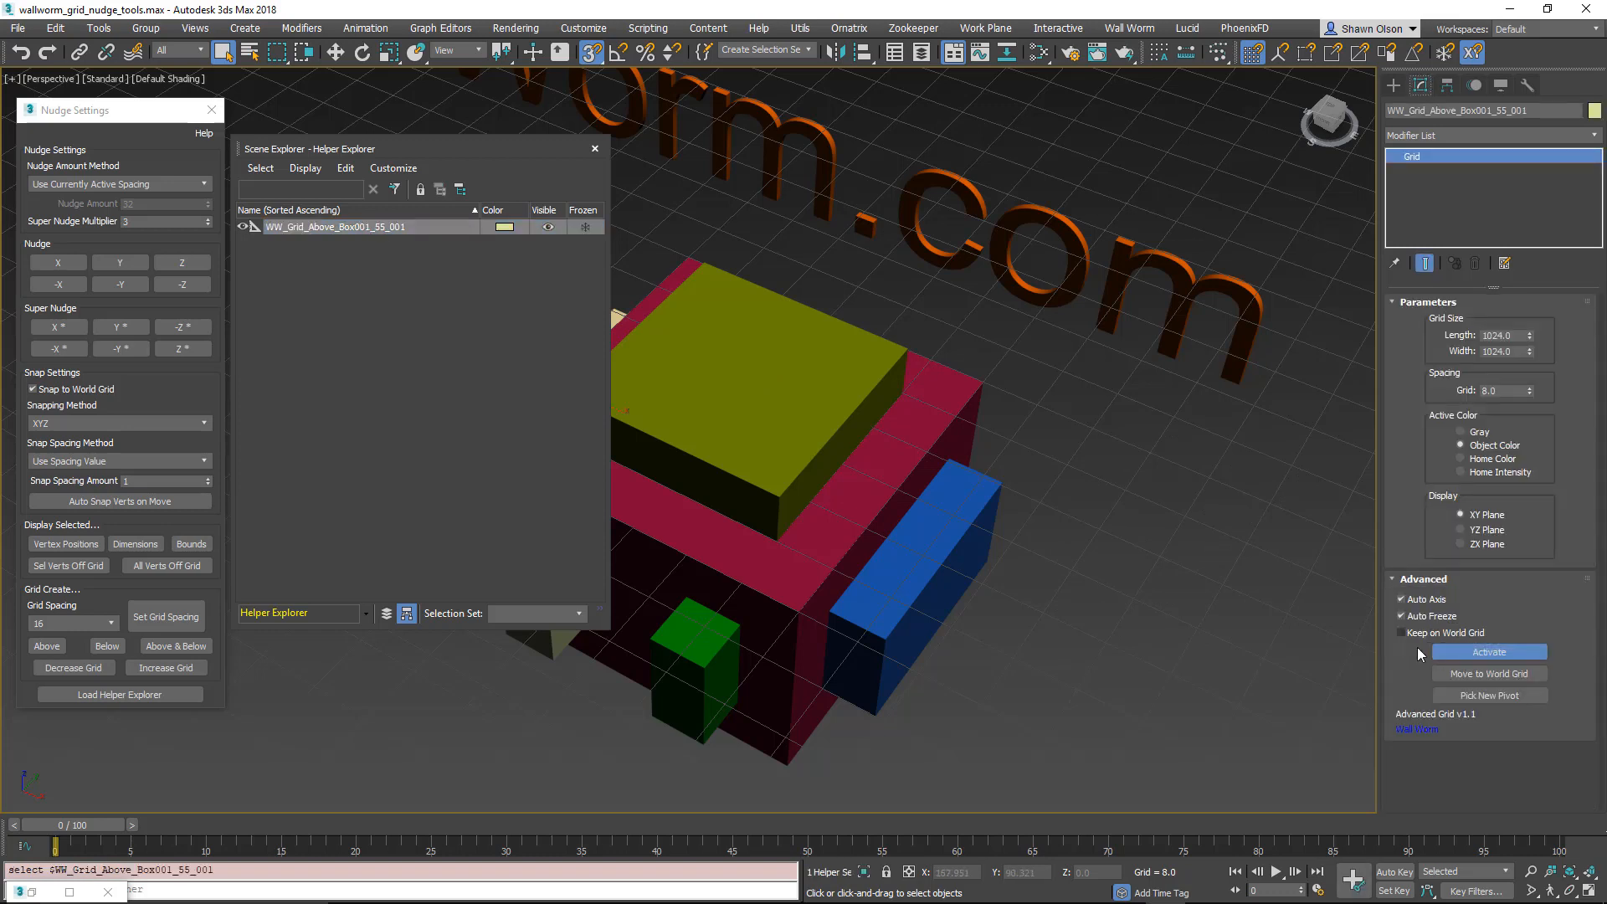
mouse_move(1428, 632)
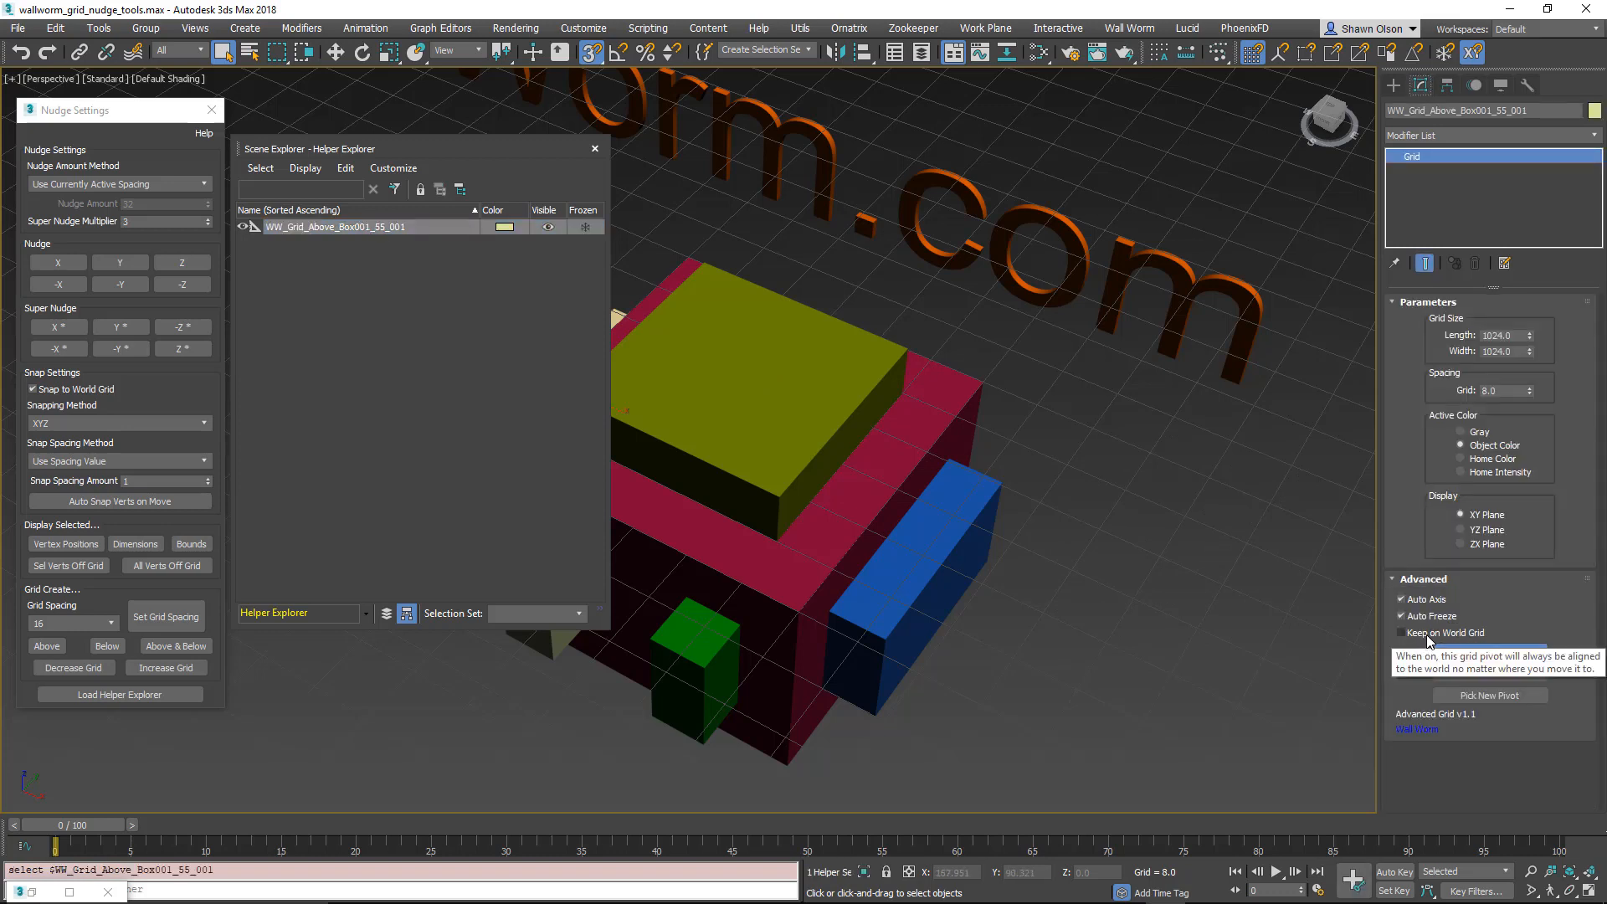
Step: Turn on Keep on World Grid, select Box001, then reselect the grid helper
left_click(1402, 632)
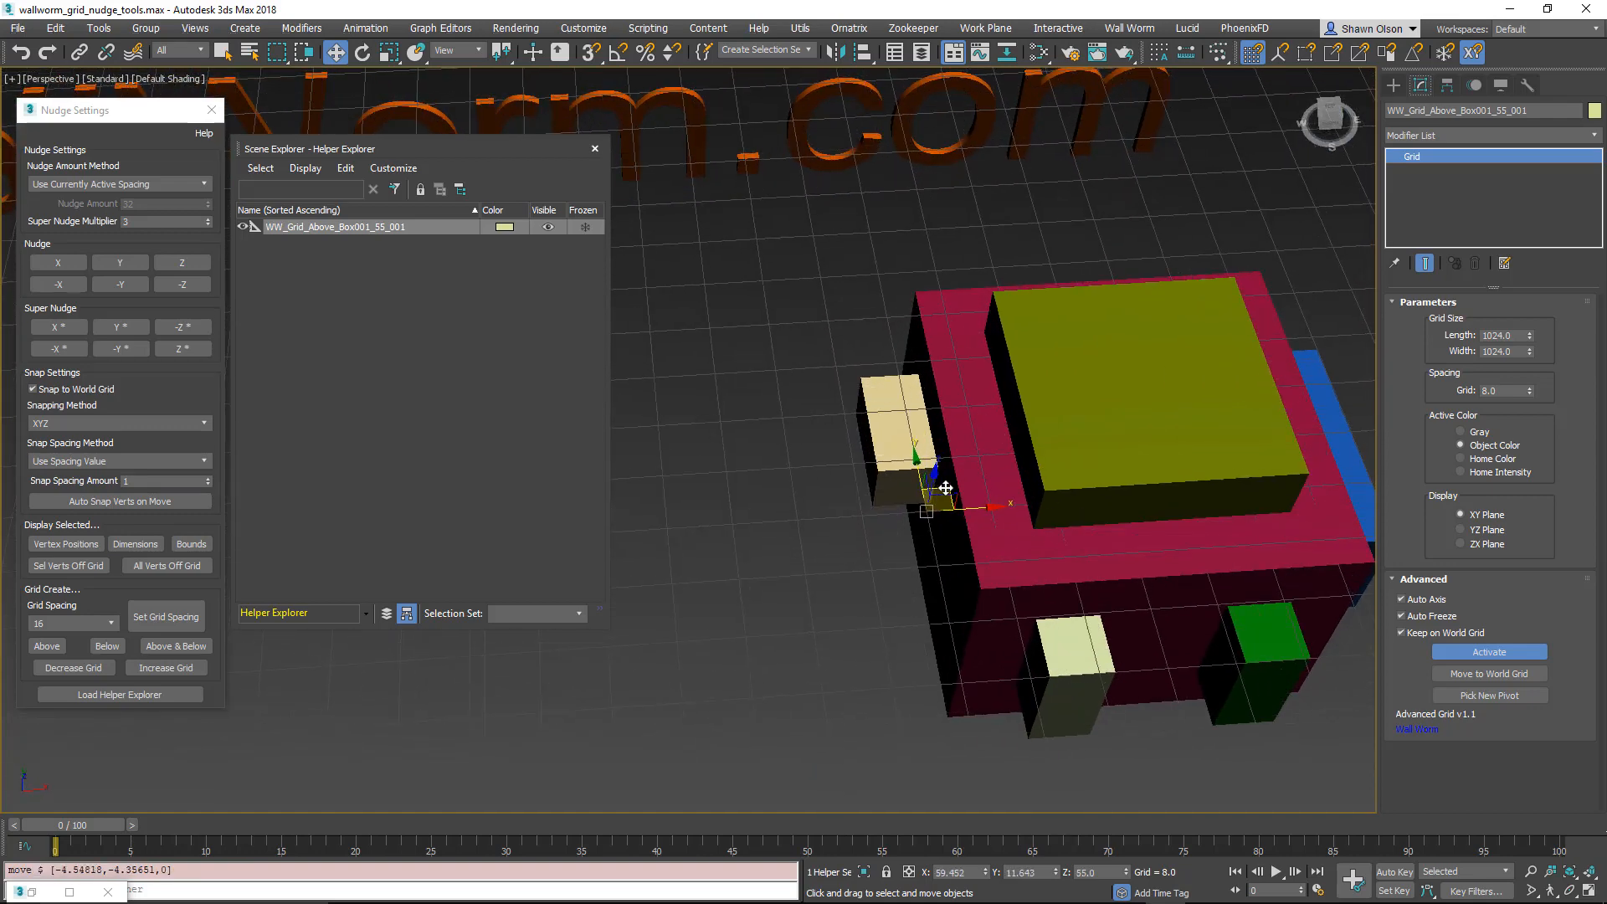
mouse_move(907, 564)
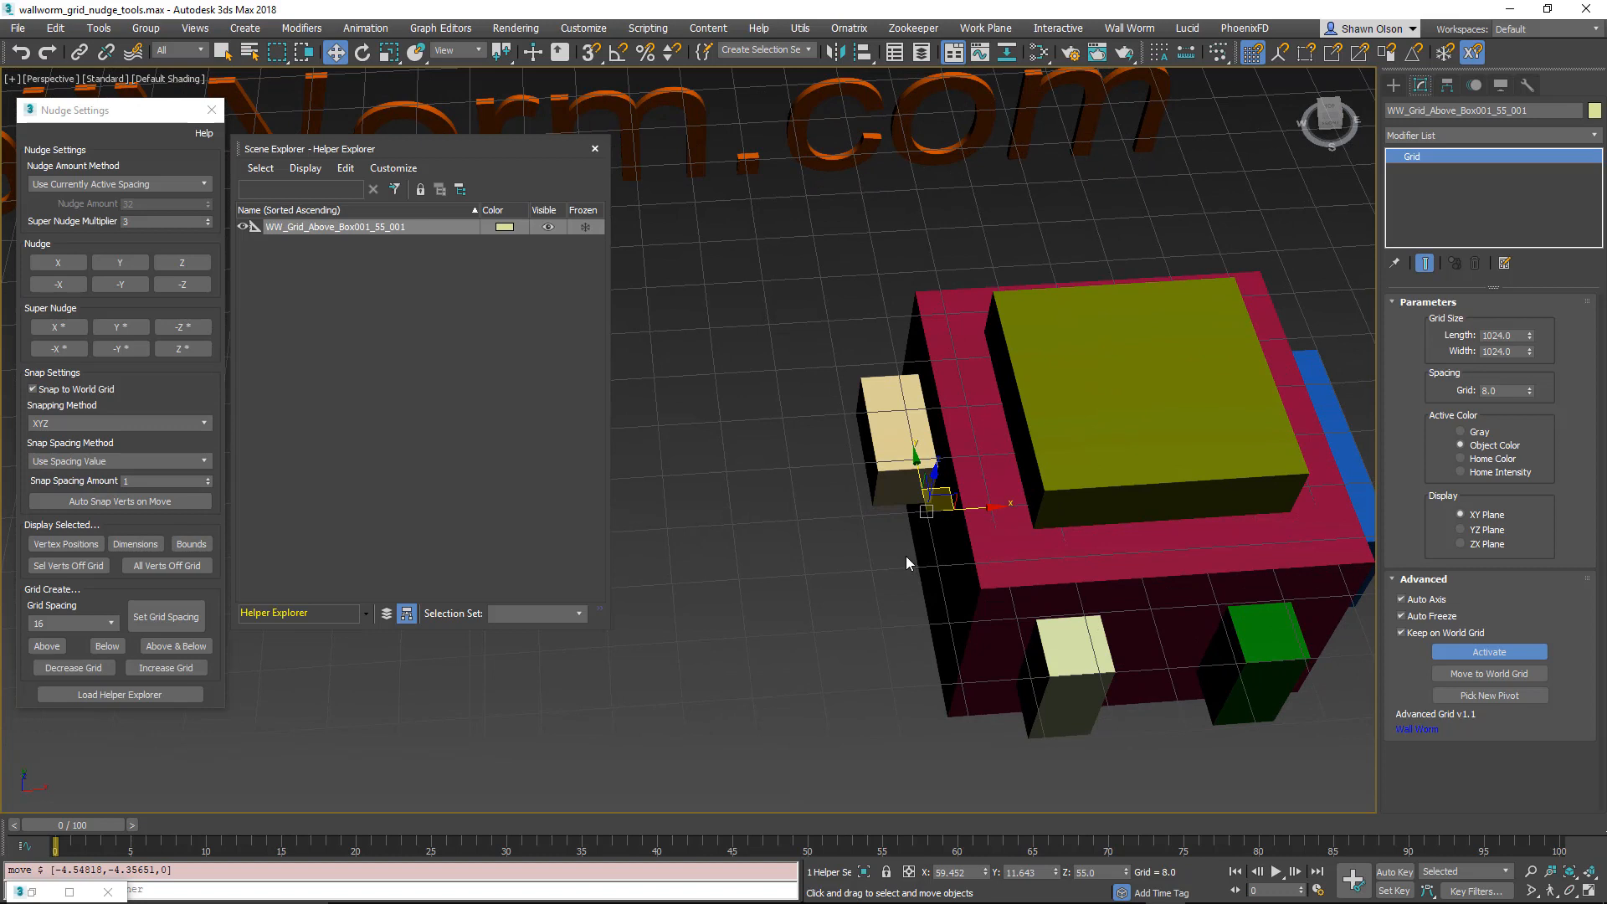
mouse_move(925, 562)
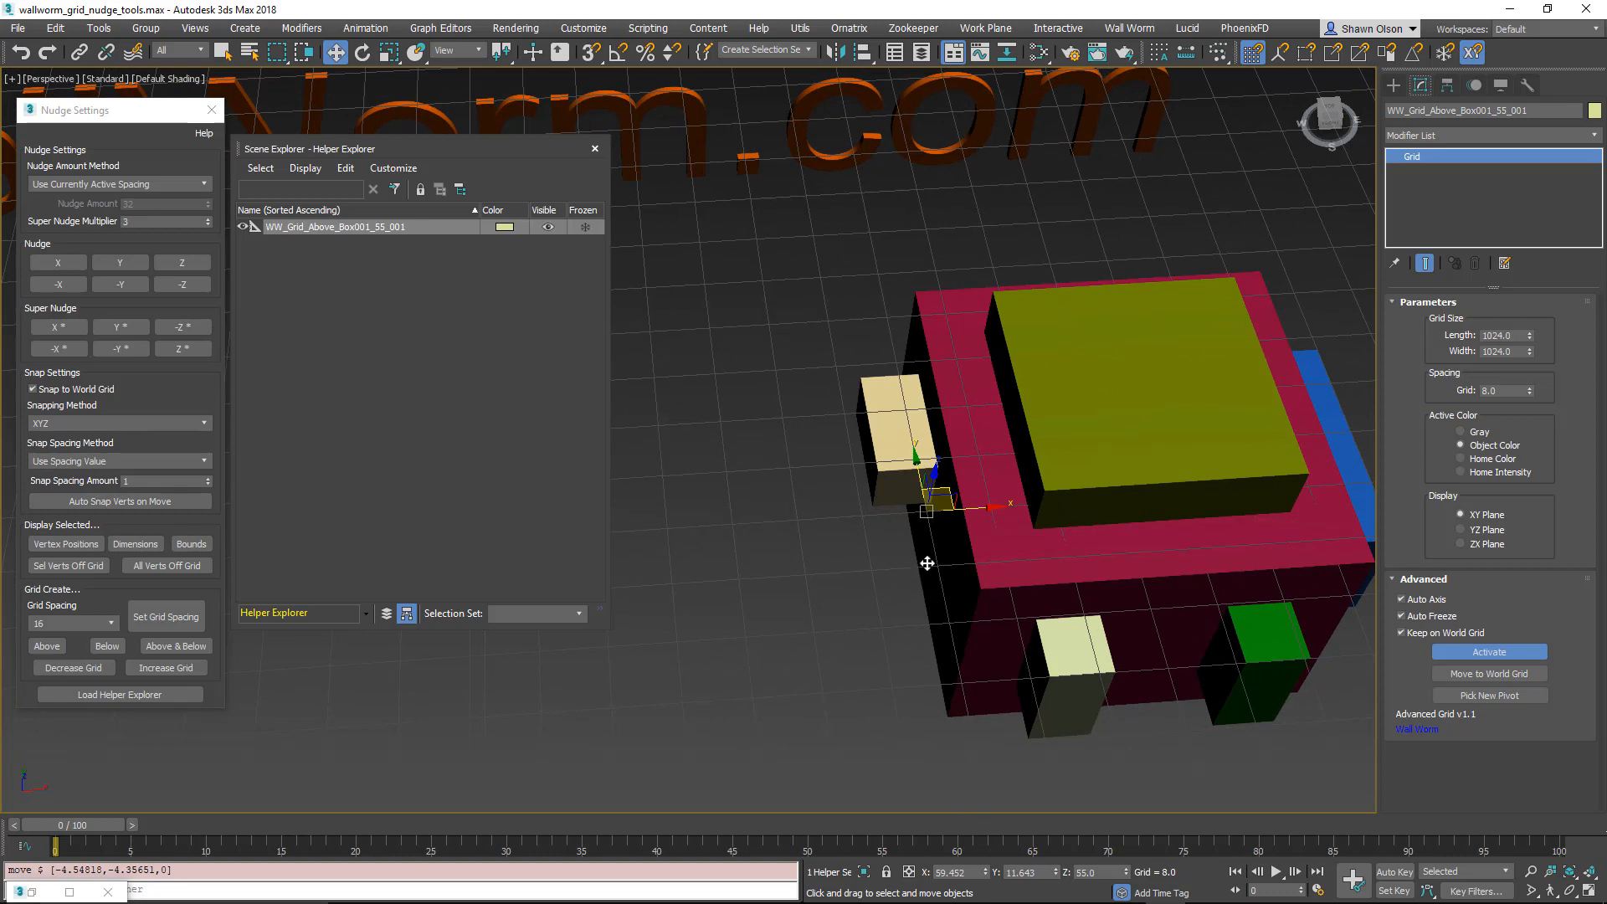
mouse_move(873, 574)
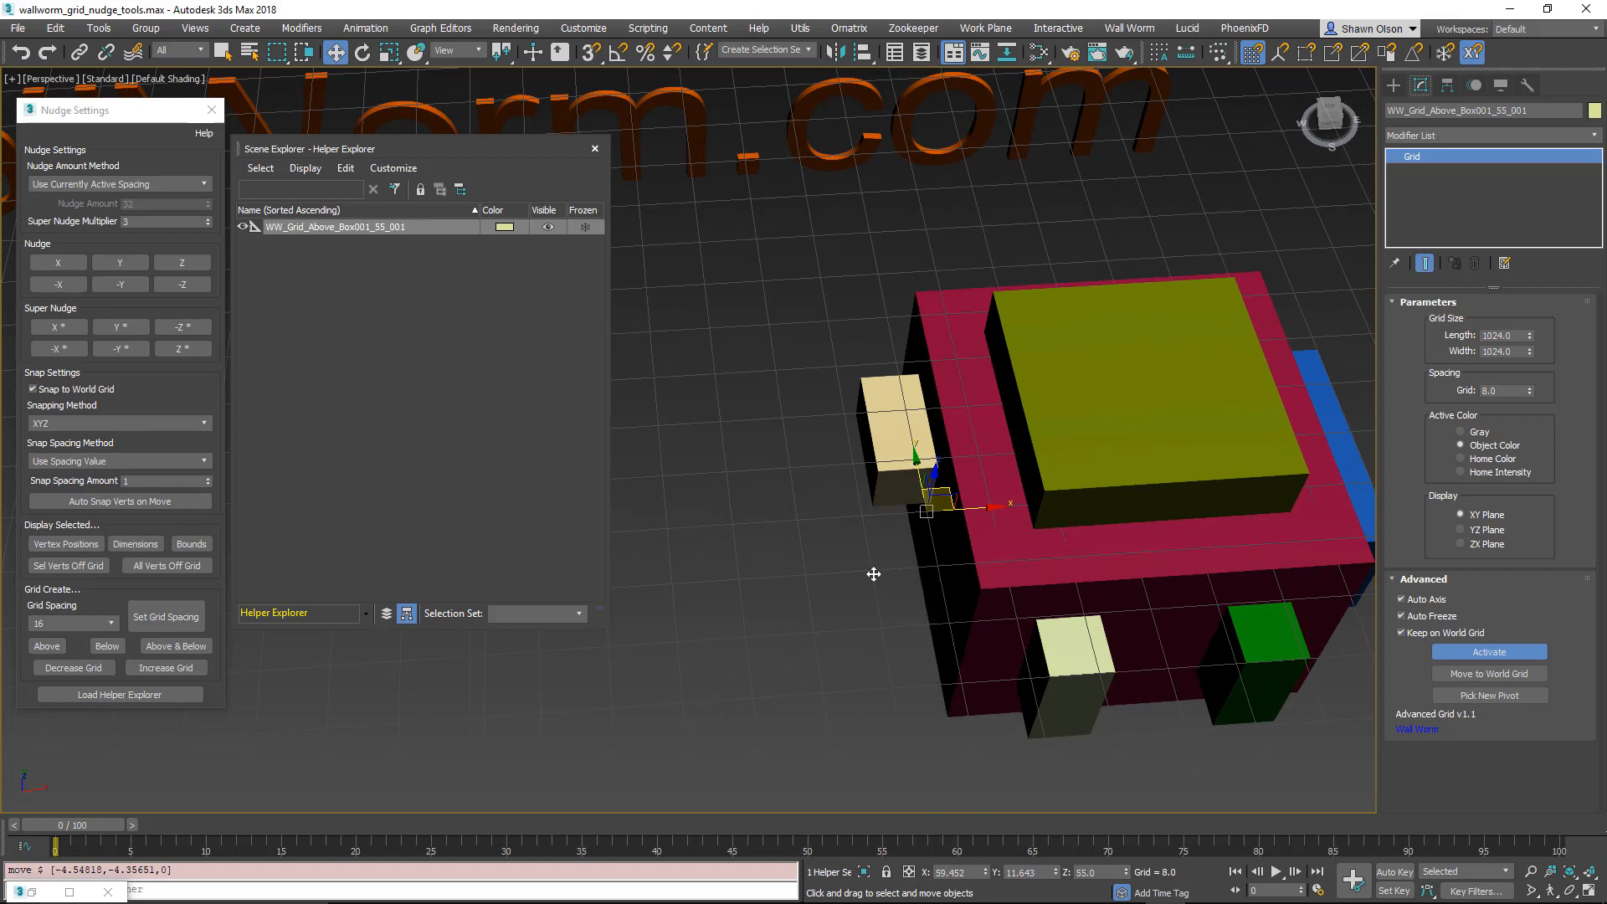
mouse_move(1060, 442)
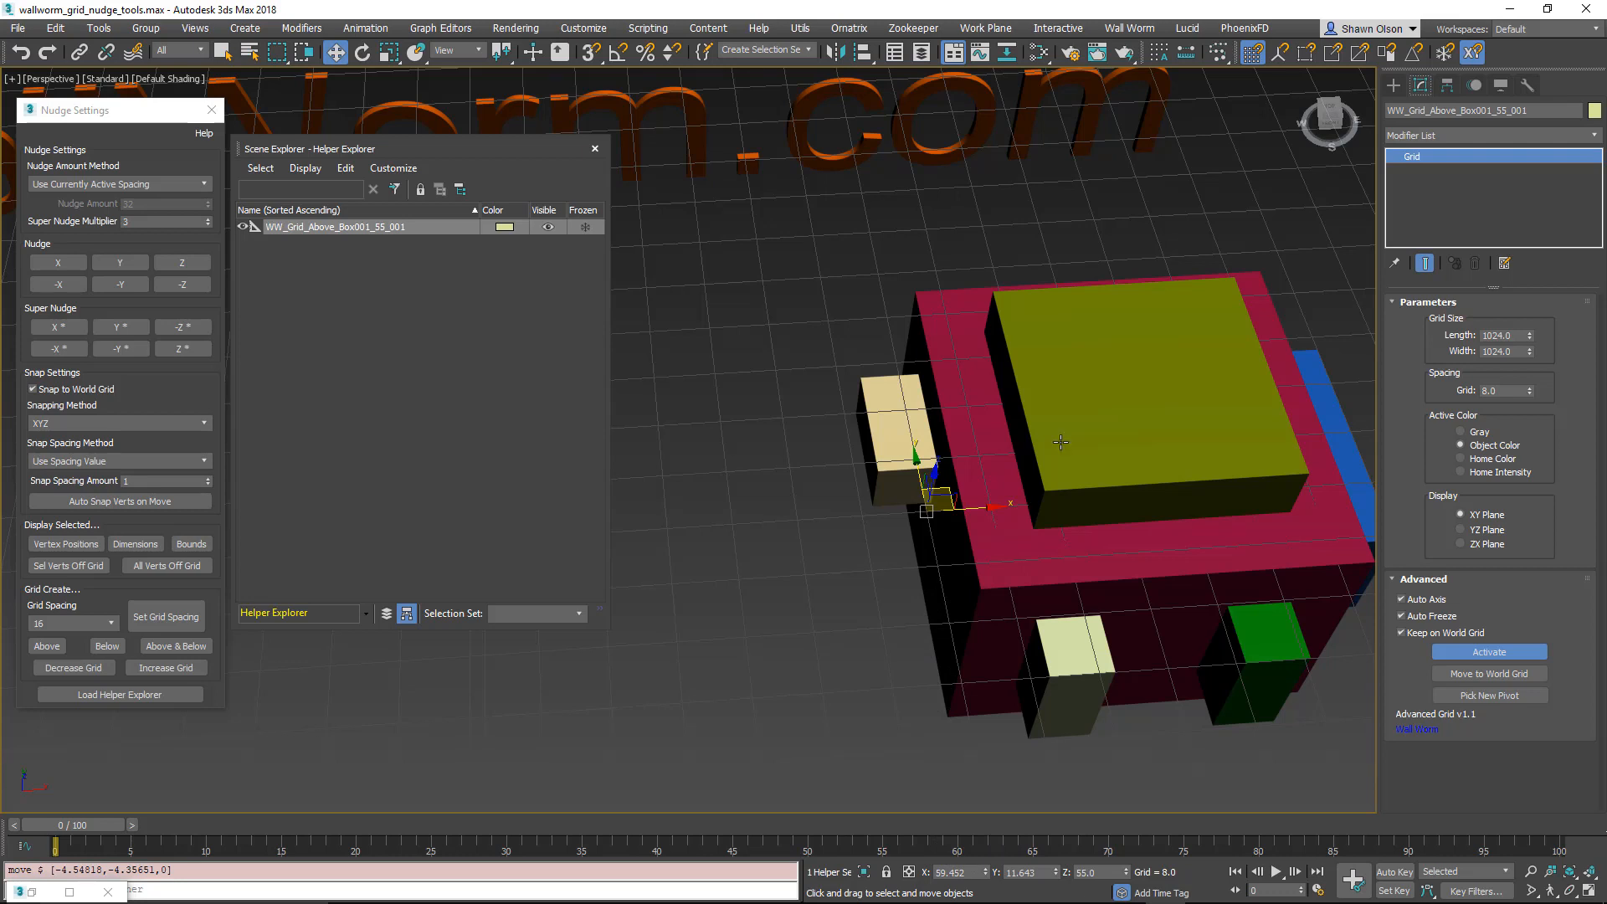
left_click(1081, 553)
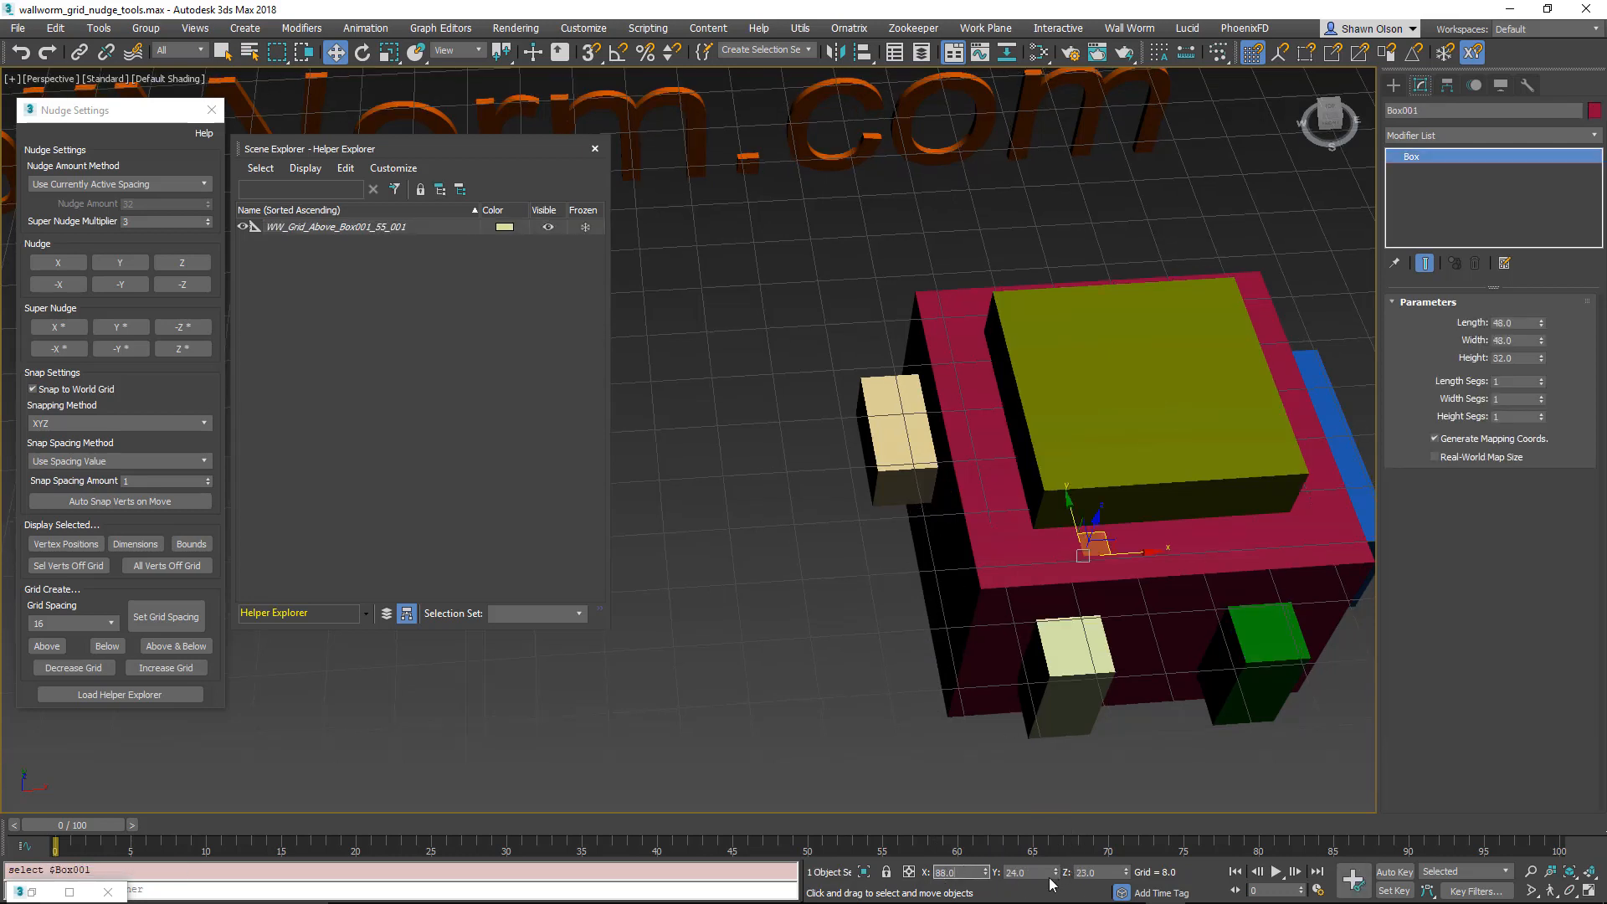
mouse_move(931, 611)
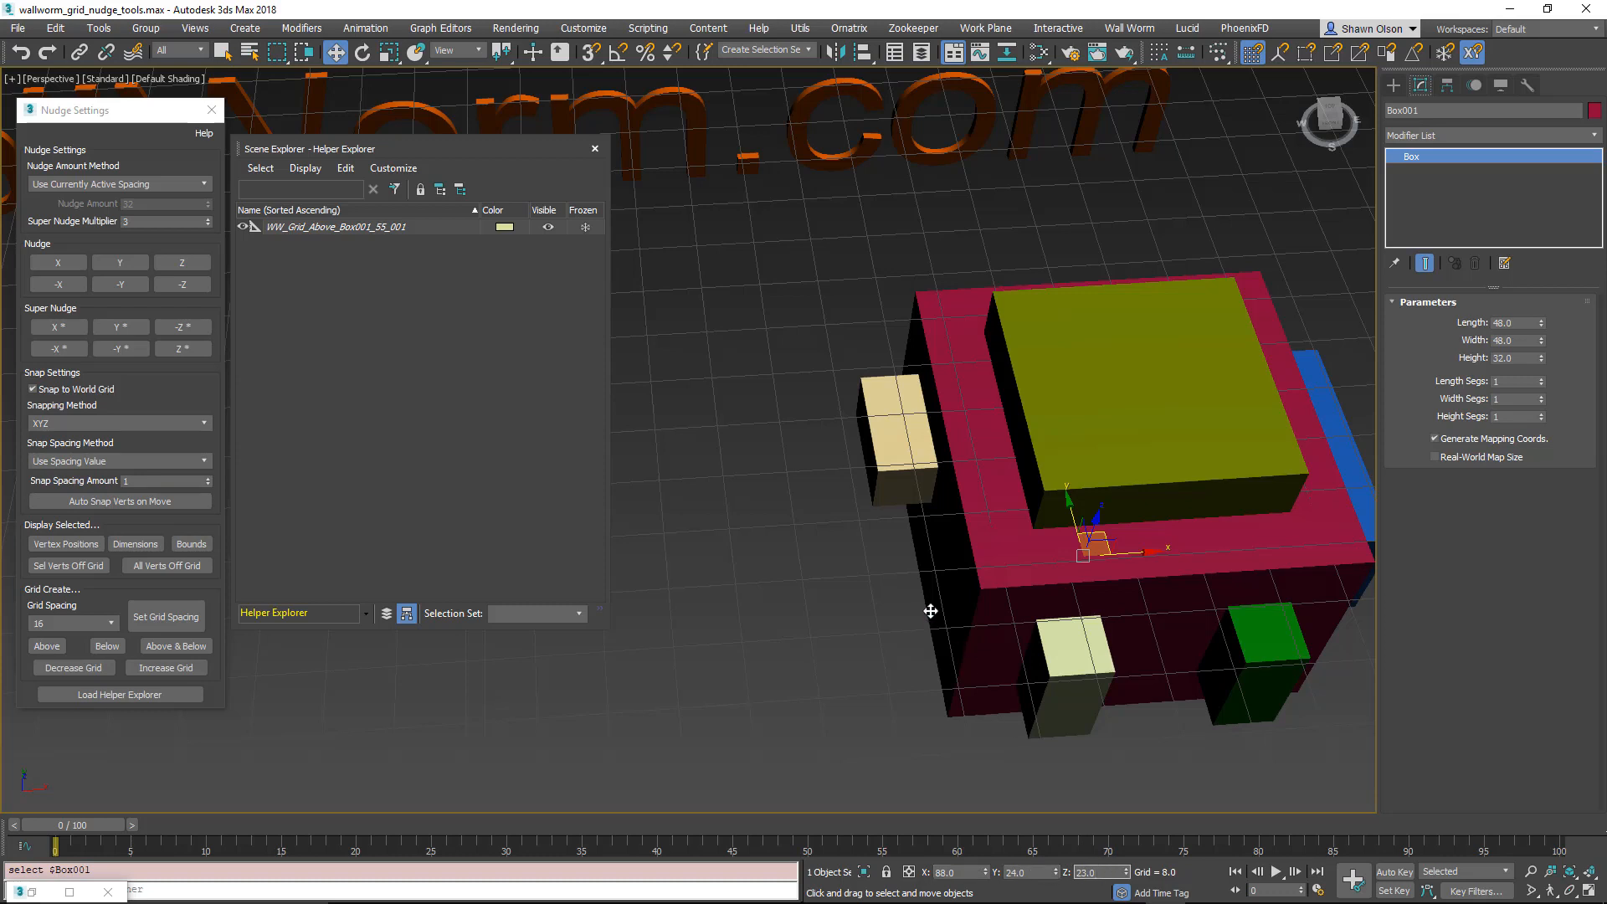
mouse_move(895, 604)
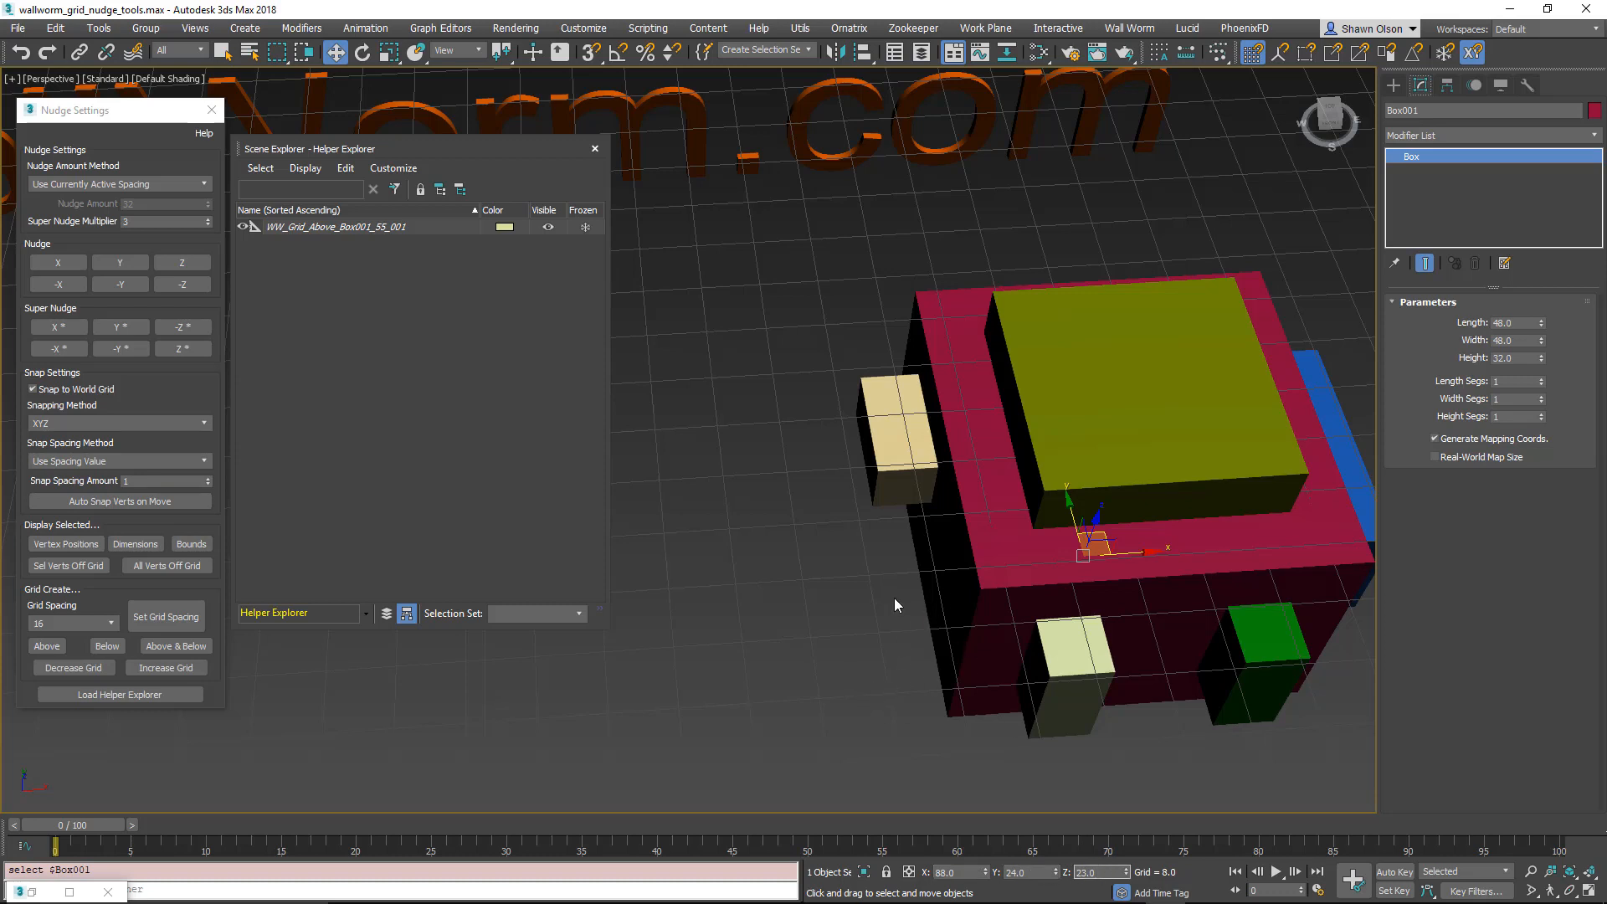
mouse_move(878, 583)
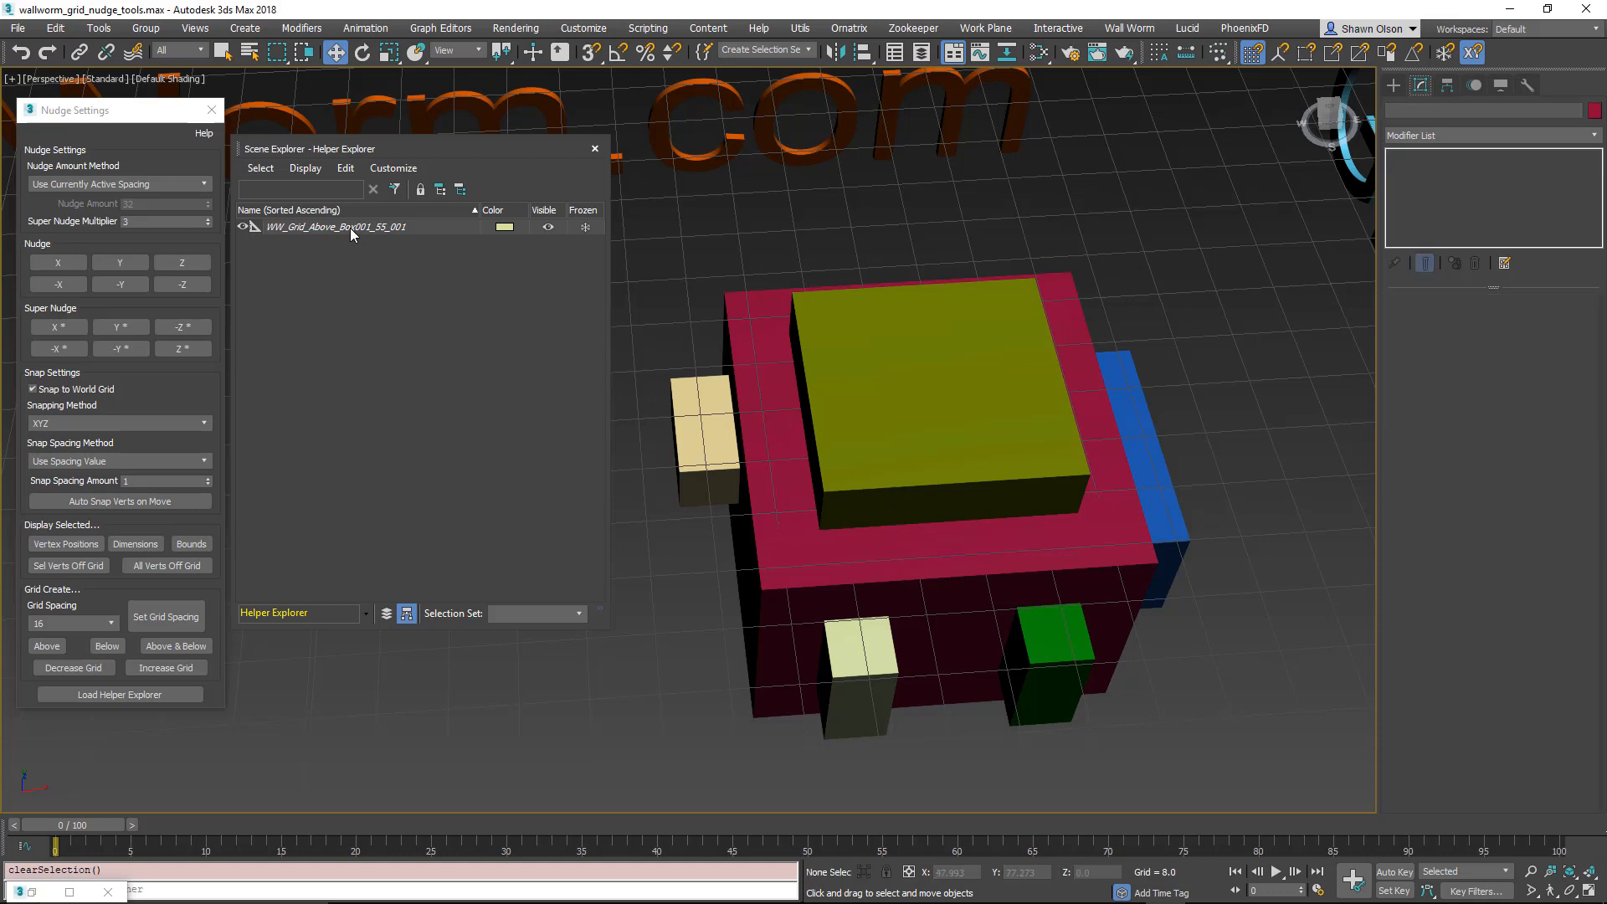
left_click(334, 227)
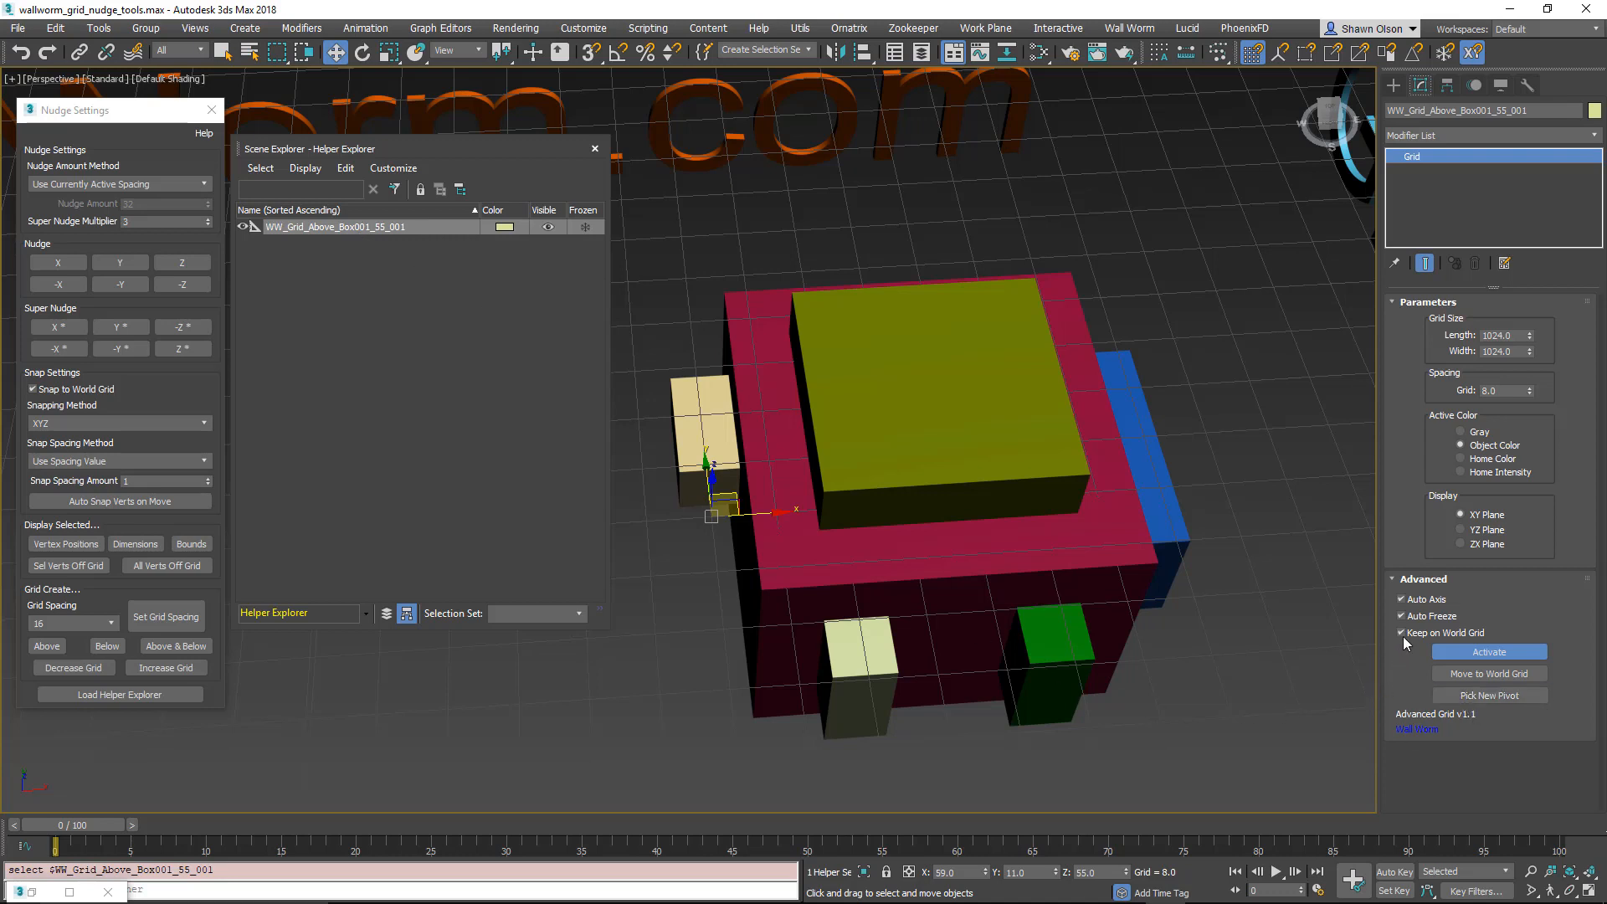
Step: Toggle off Keep on World Grid, use Move to World Grid, and re-enable it
left_click(1401, 633)
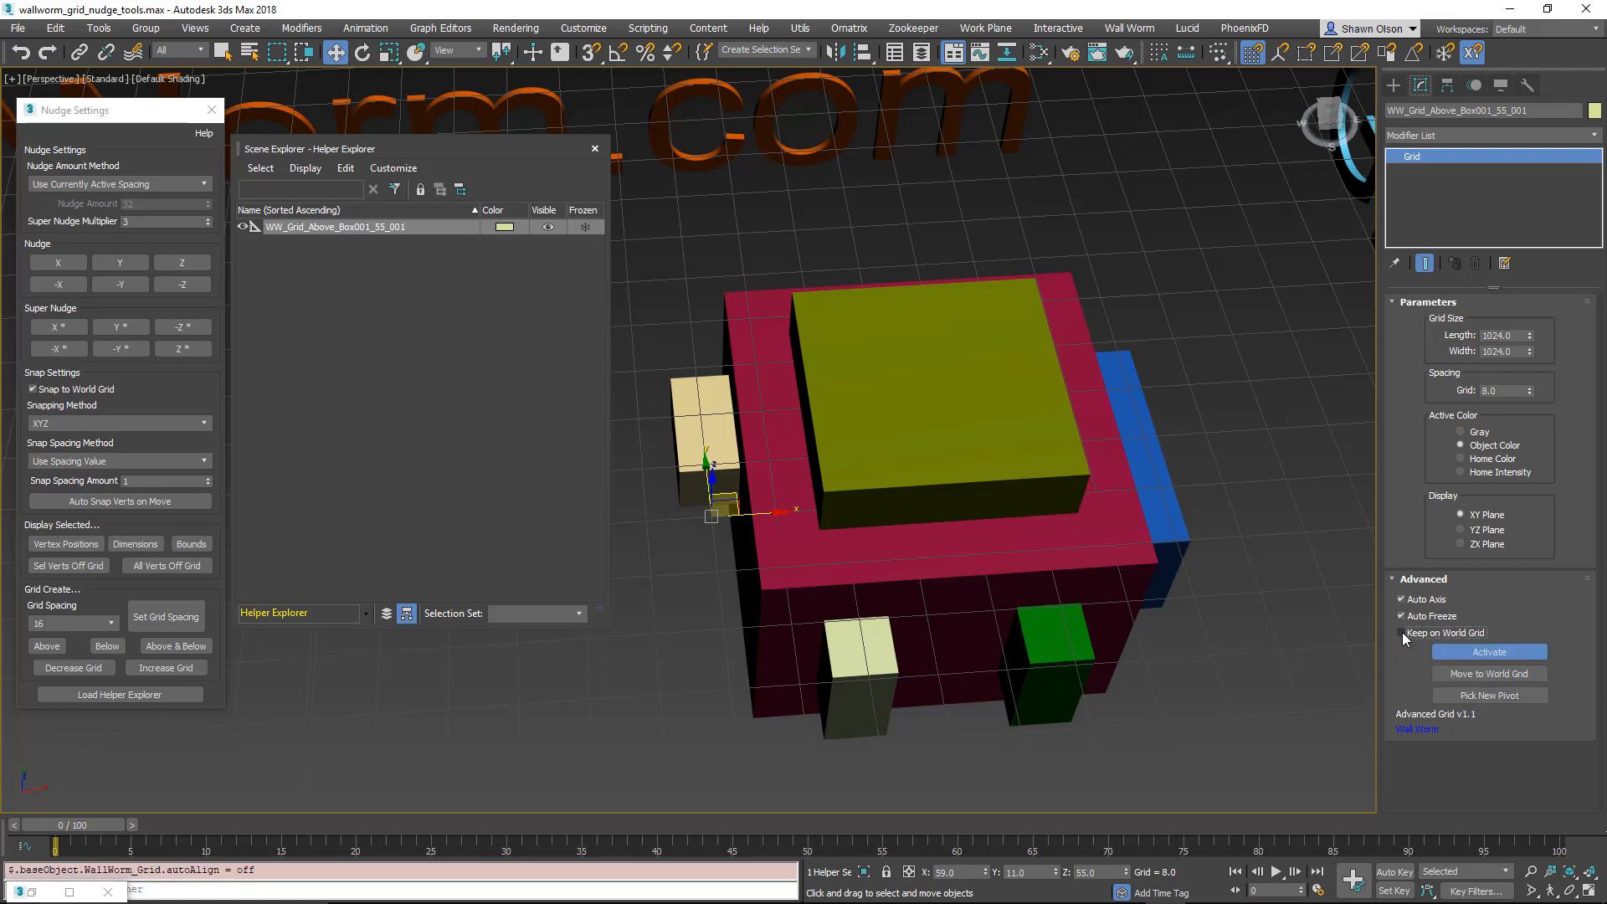
left_click(1402, 633)
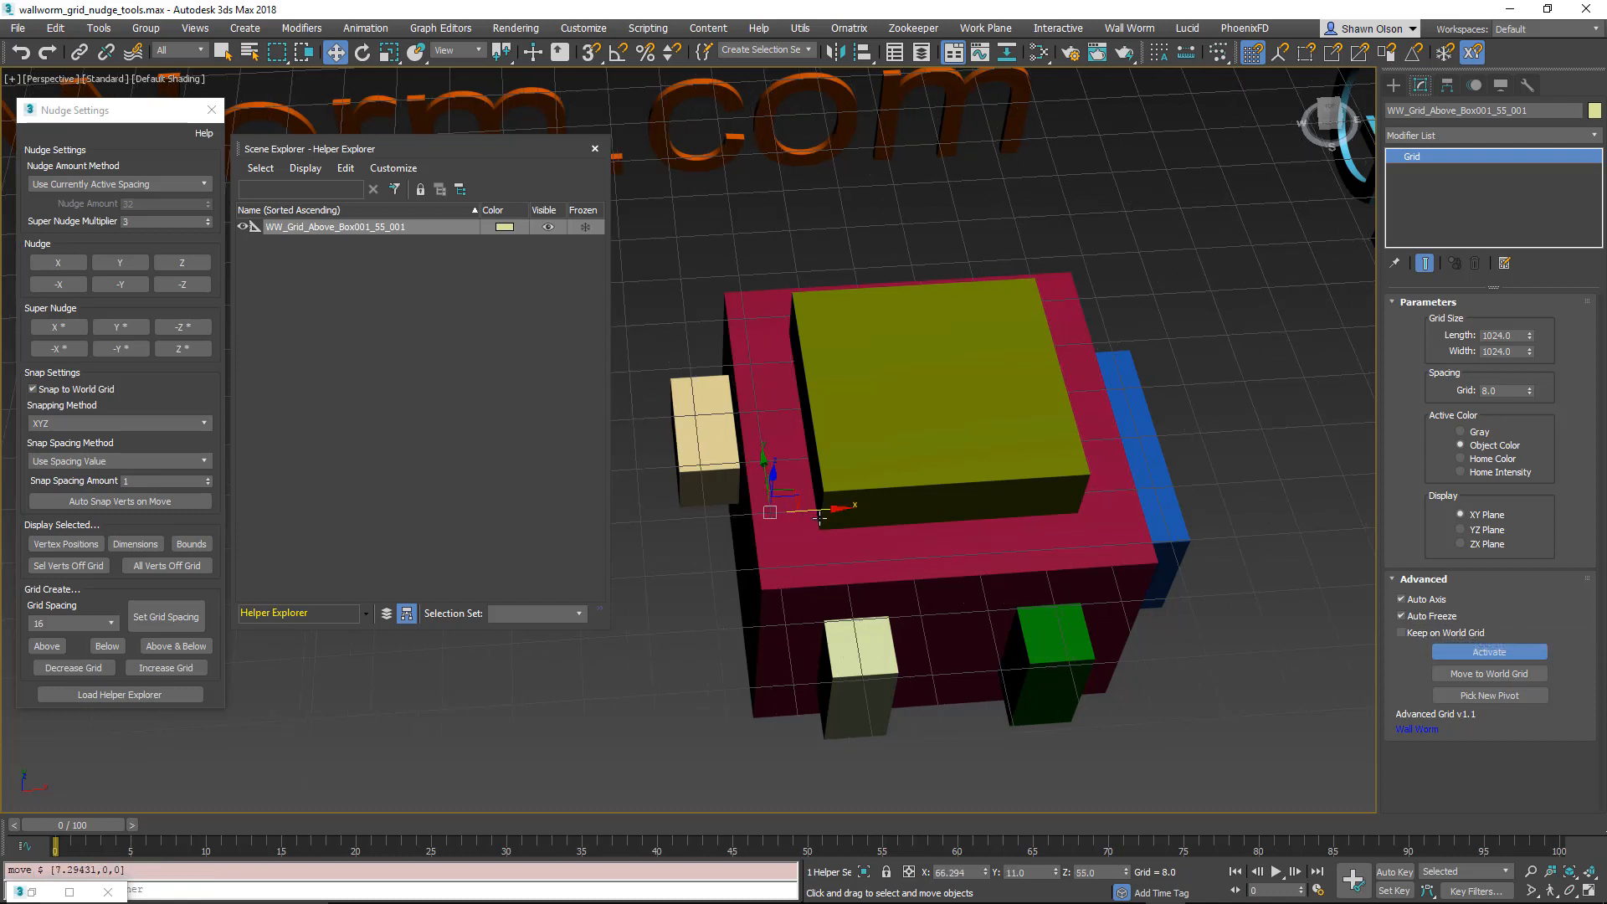
mouse_move(1488, 673)
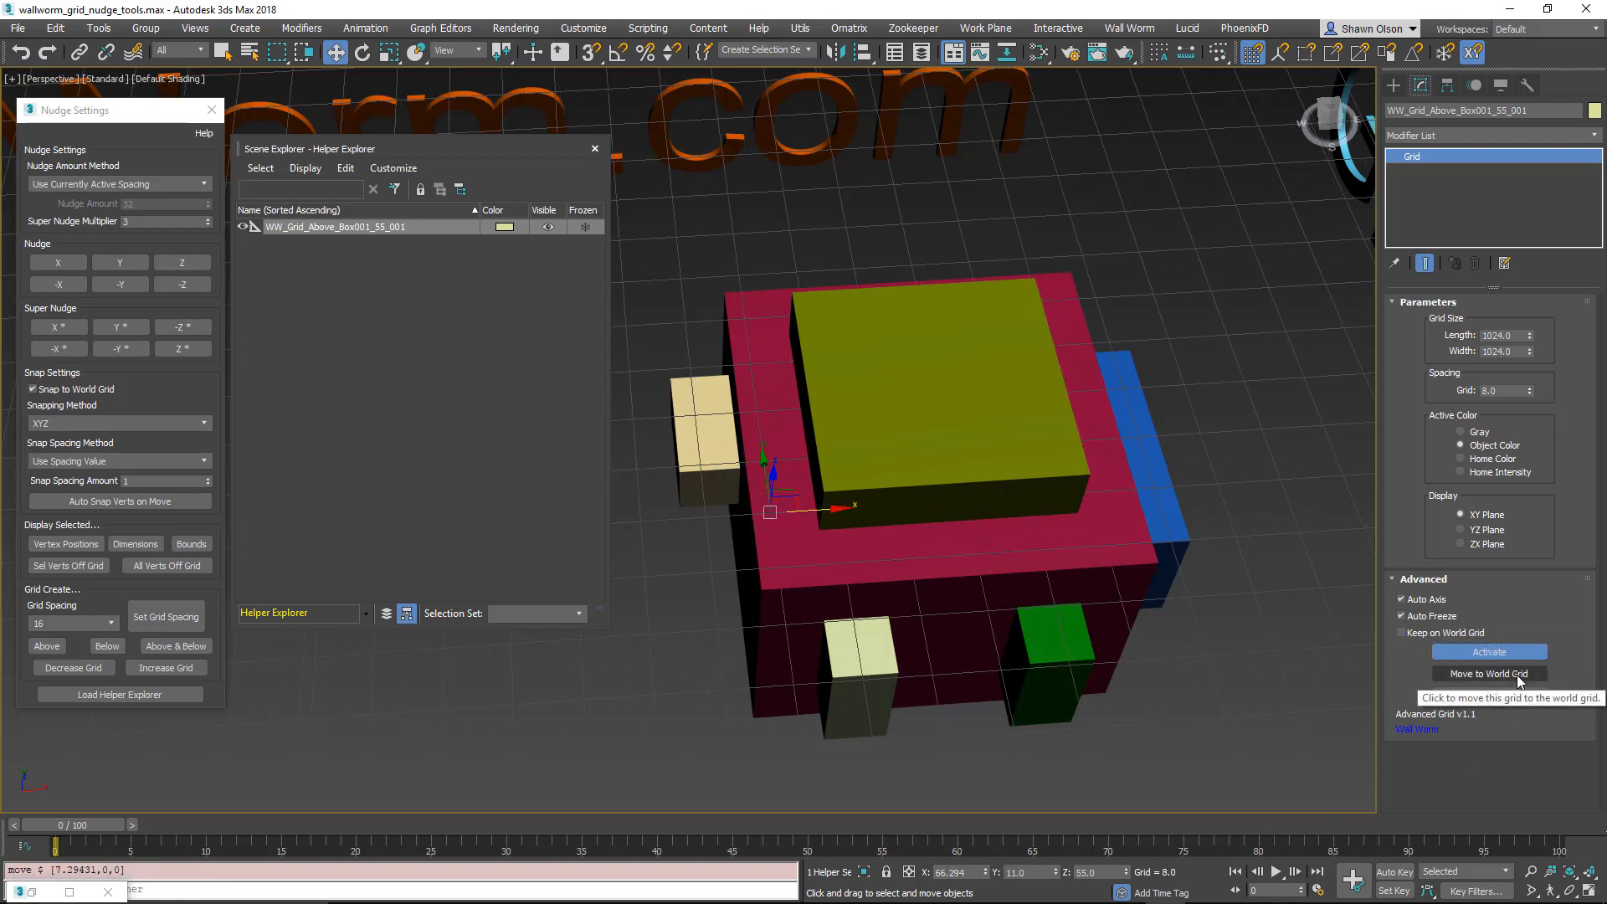
left_click(1488, 673)
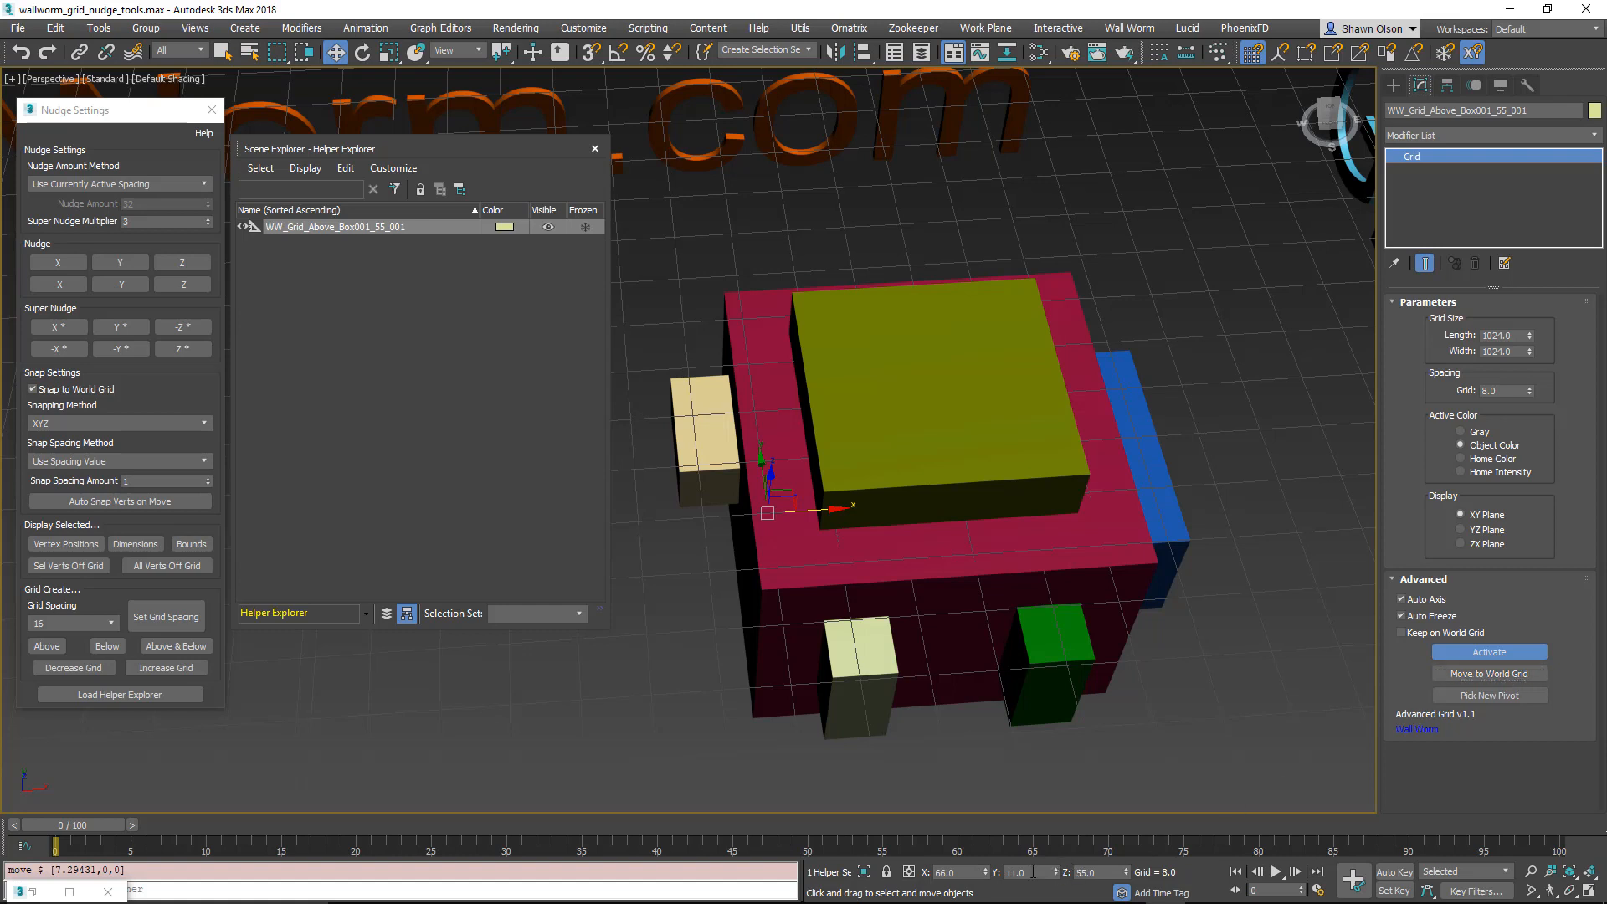
left_click(1400, 632)
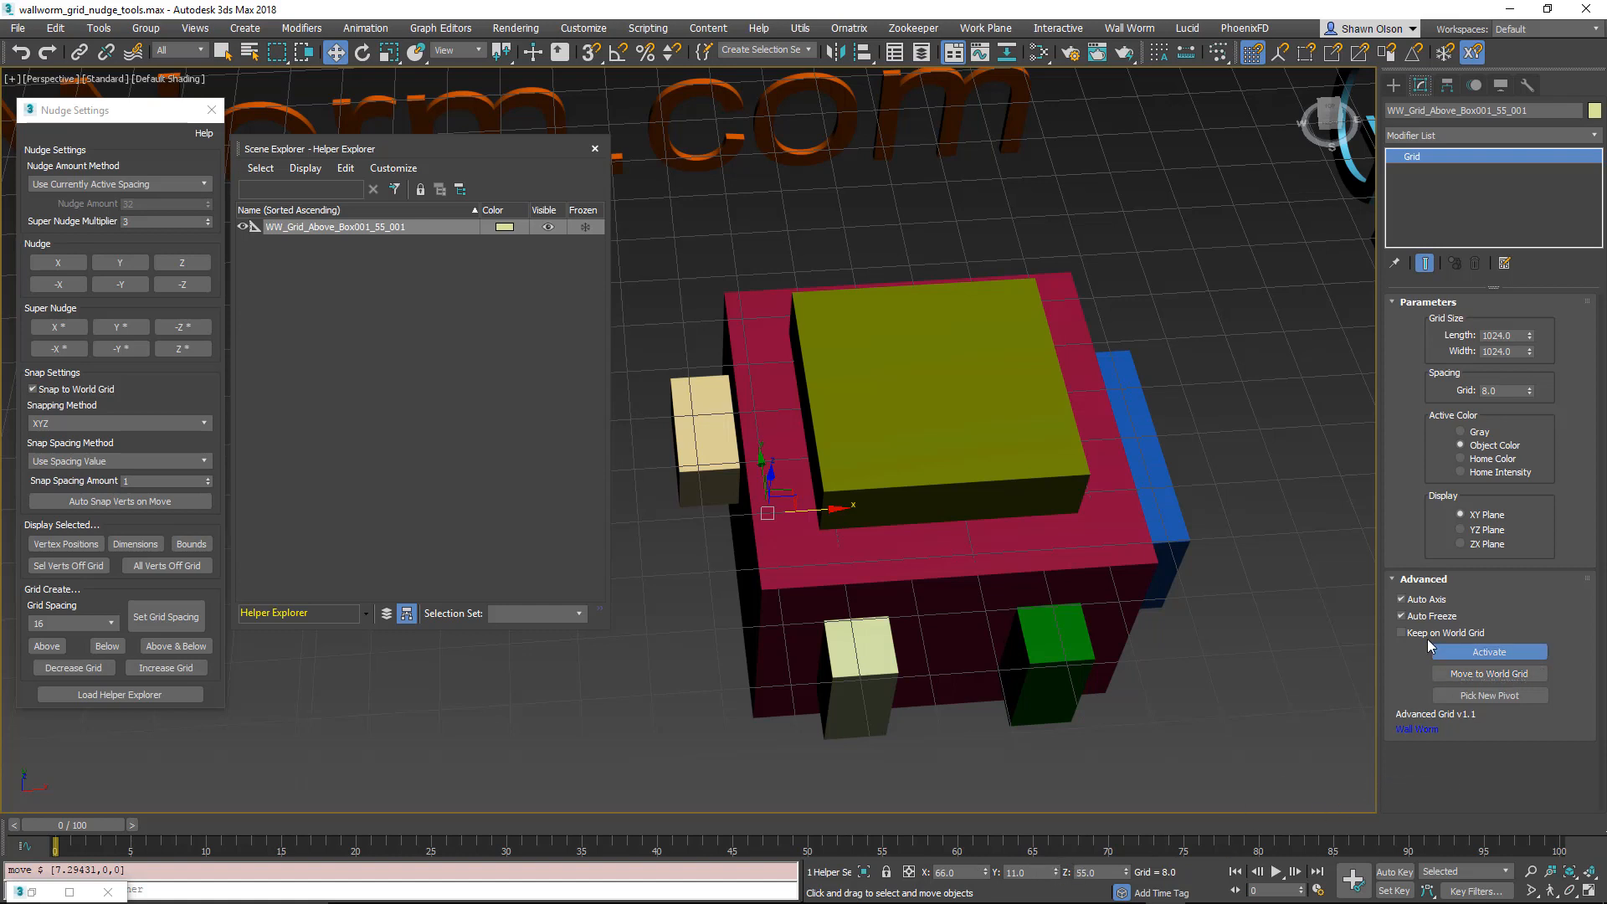
left_click(1401, 633)
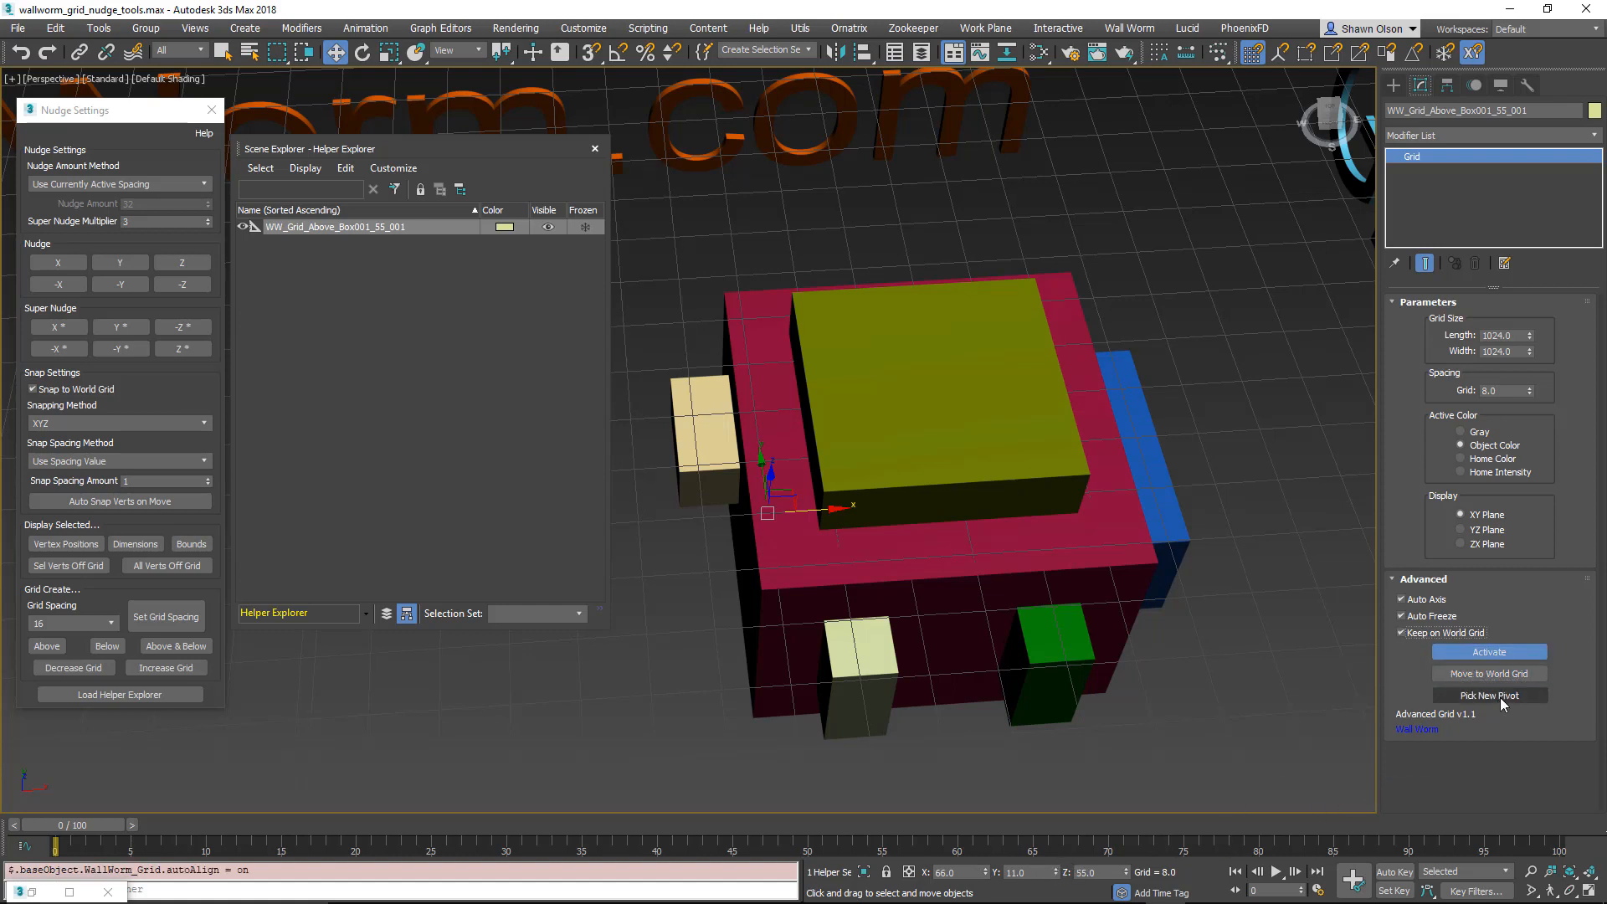
mouse_move(1489, 695)
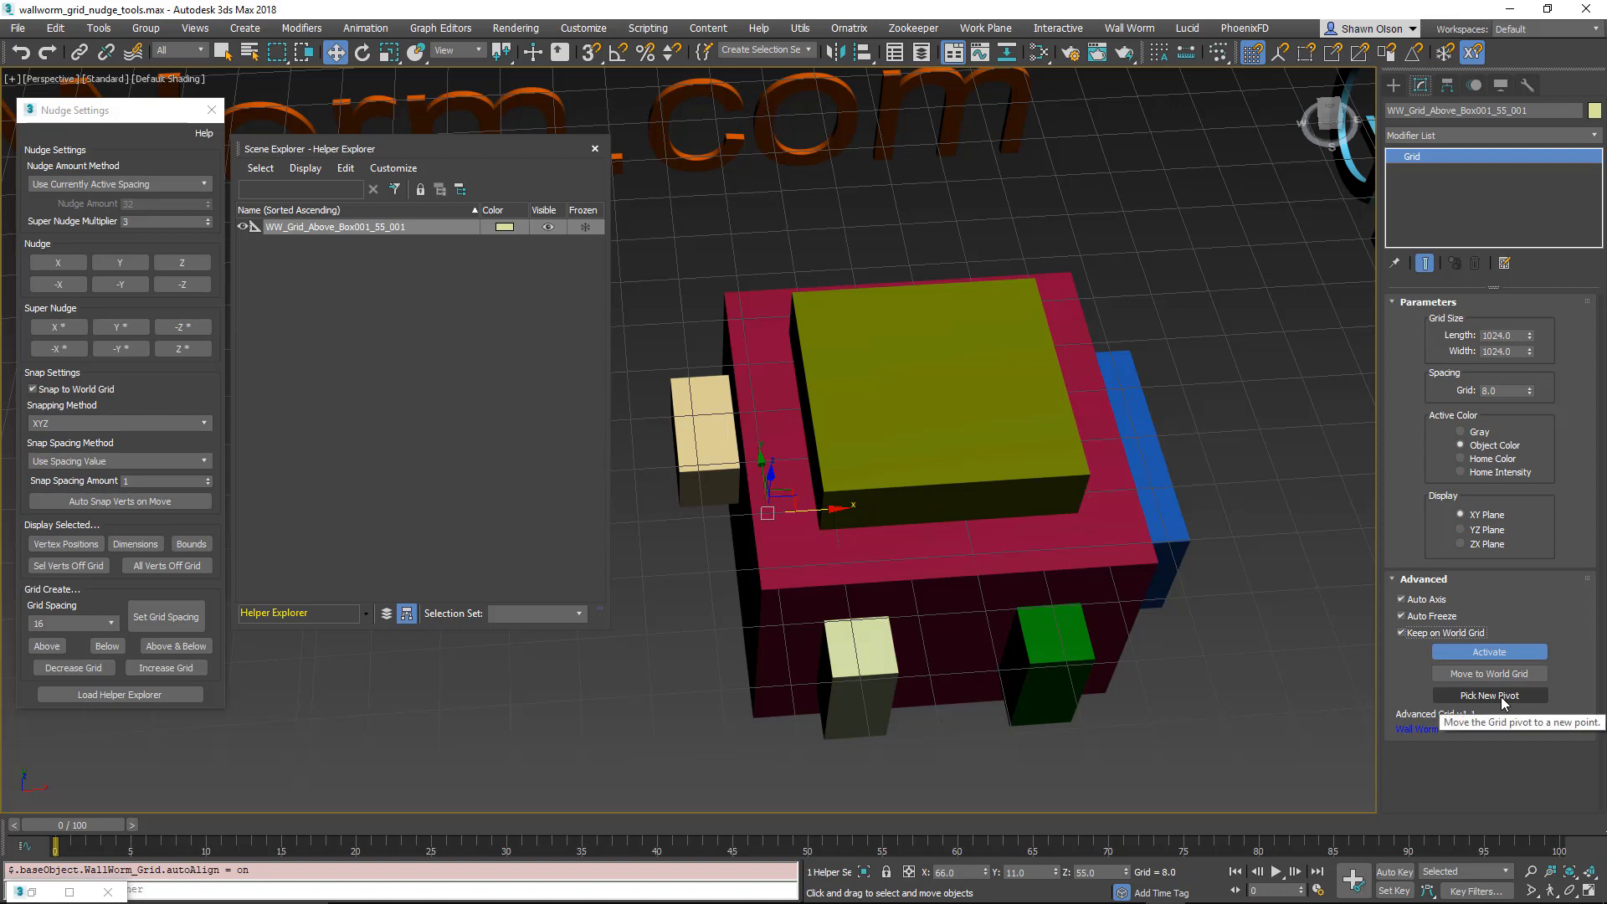
mouse_move(1251, 54)
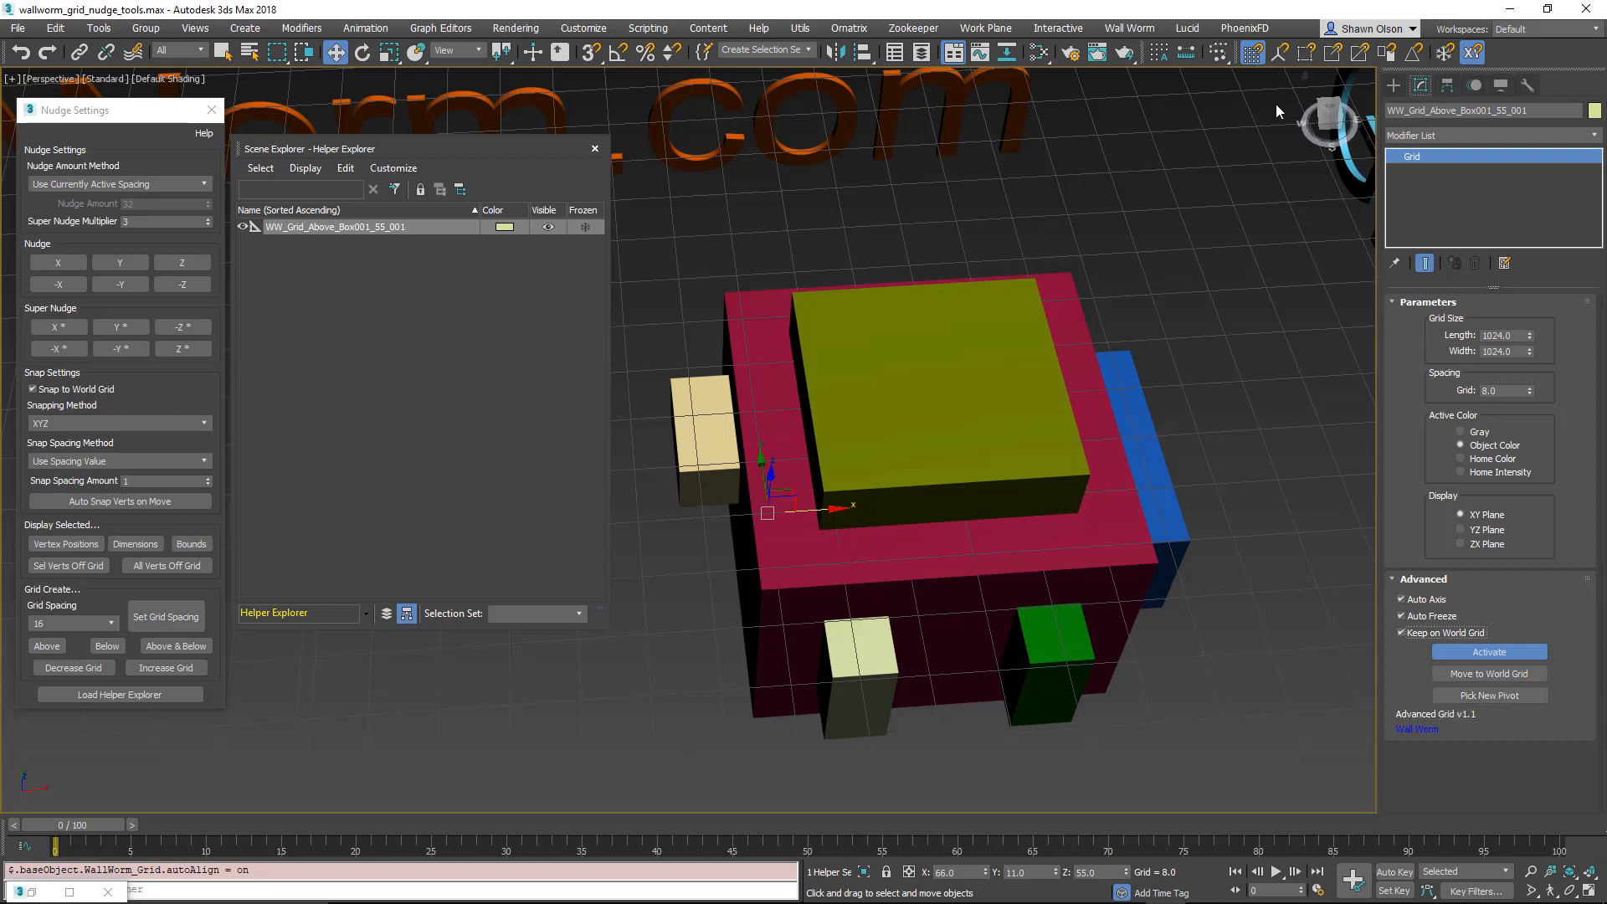
Step: Start picking a new grid origin on the olive Box006
left_click(1252, 54)
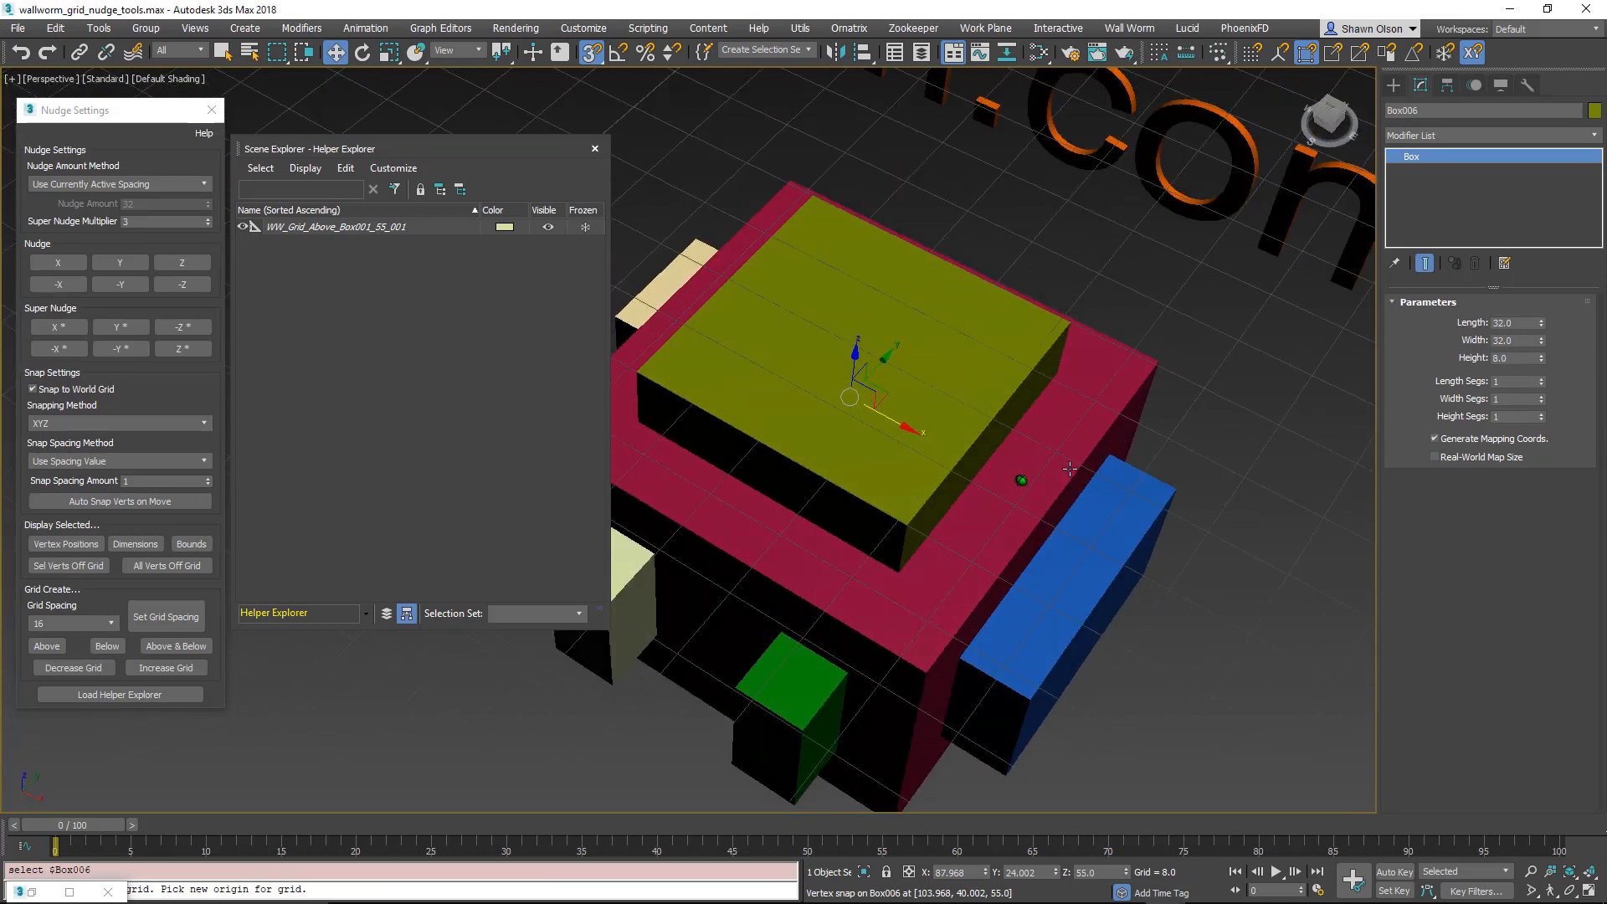
mouse_move(1027, 329)
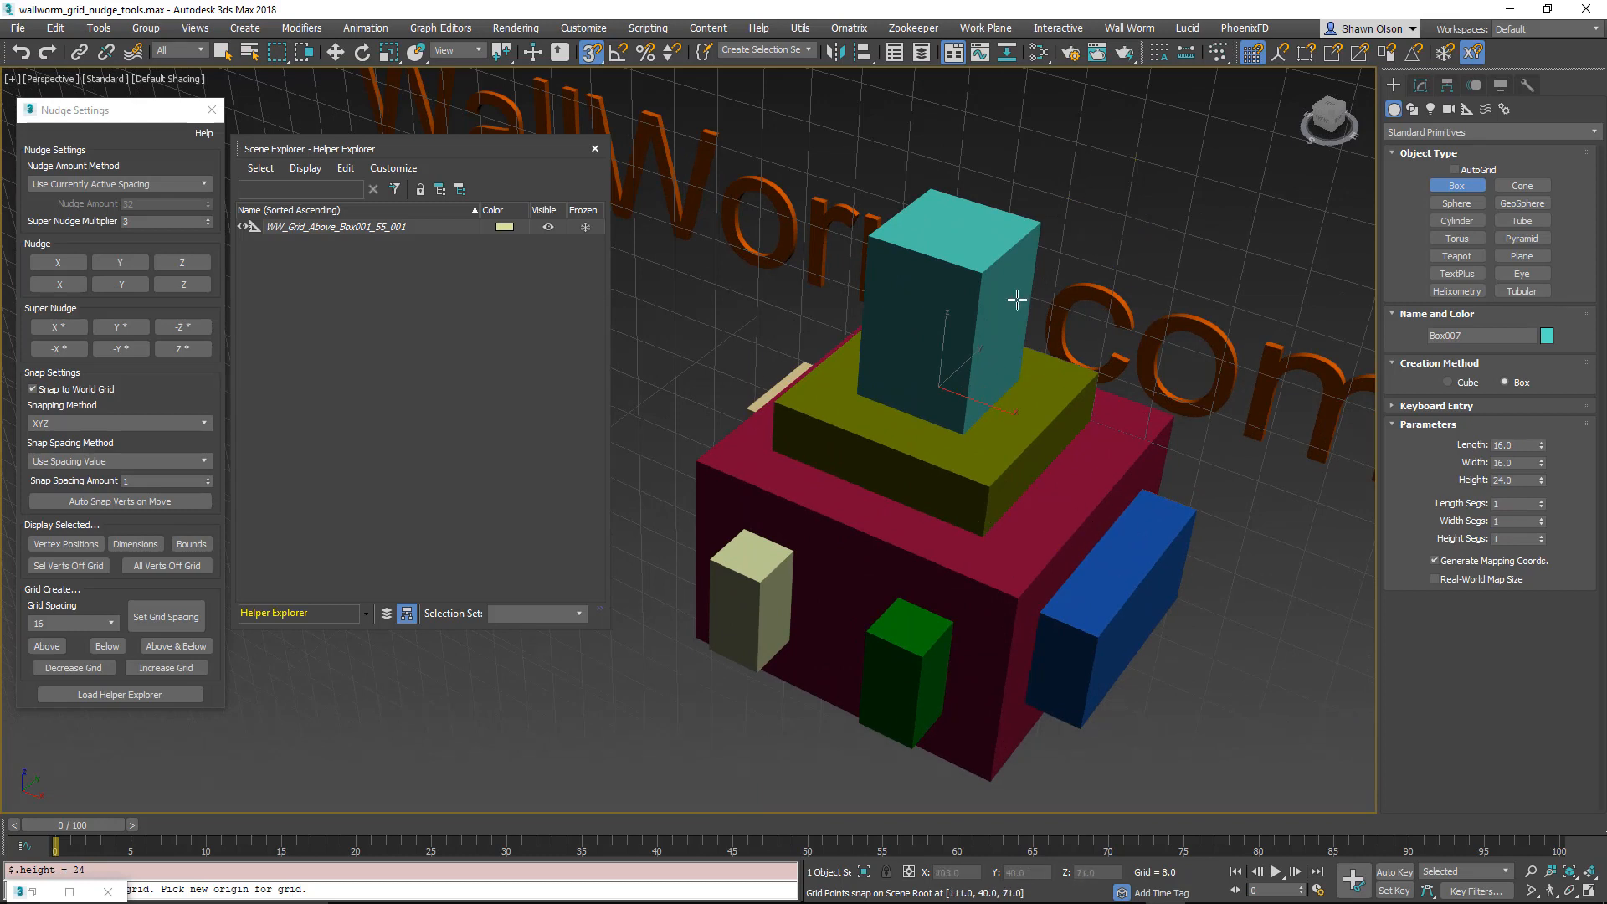
mouse_move(1074, 199)
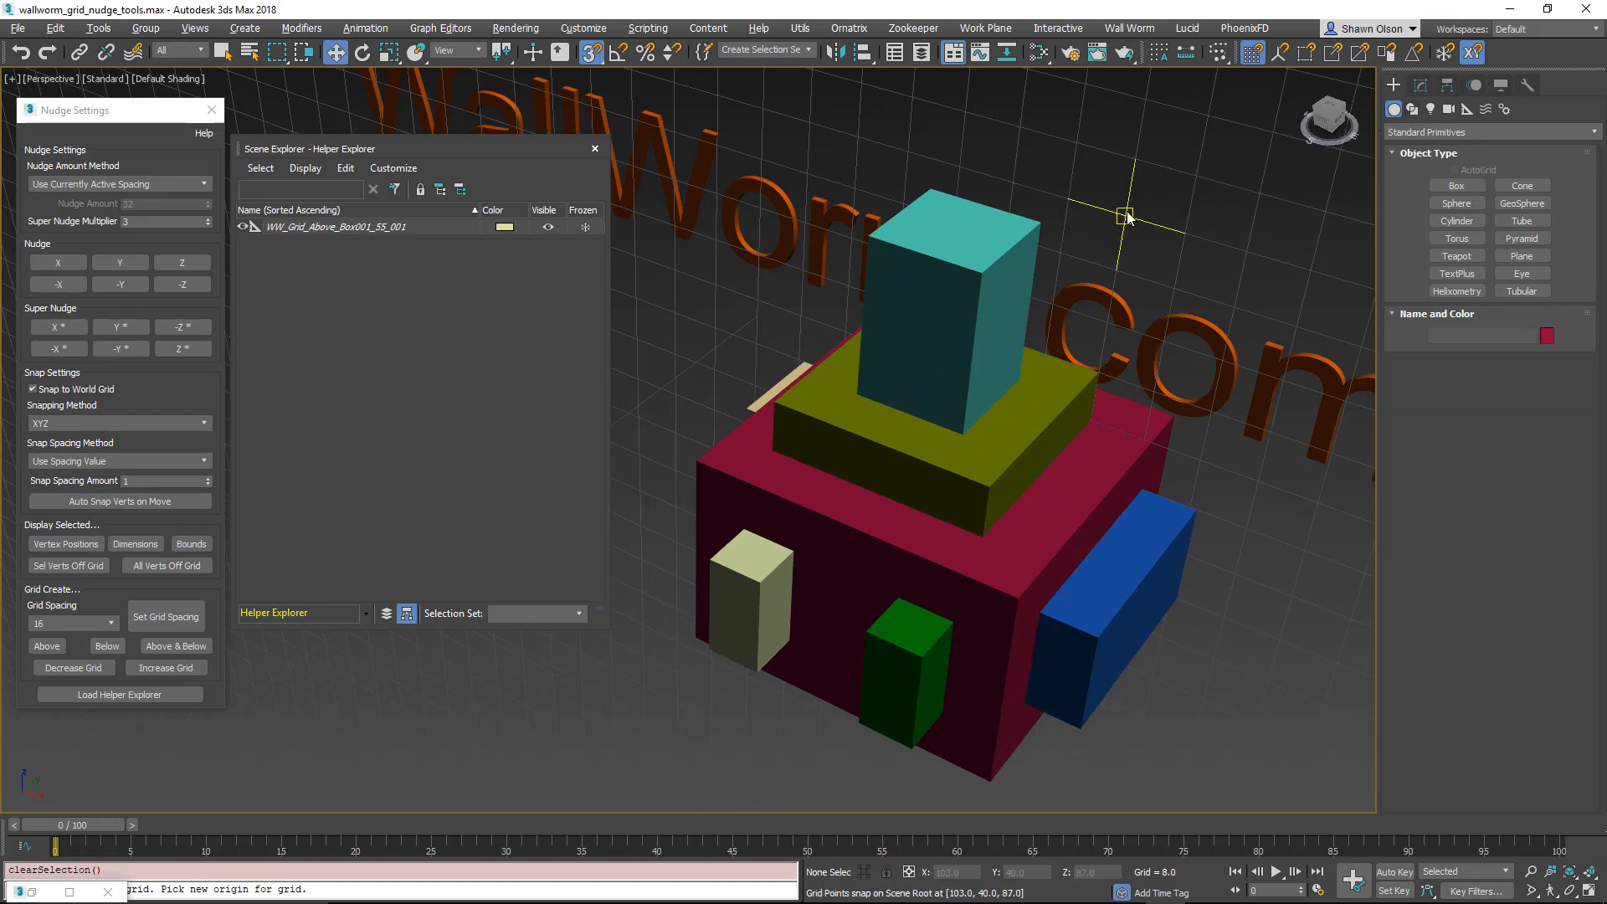
Step: Select the WallWorm.com TextPlus001 text object
left_click(333, 226)
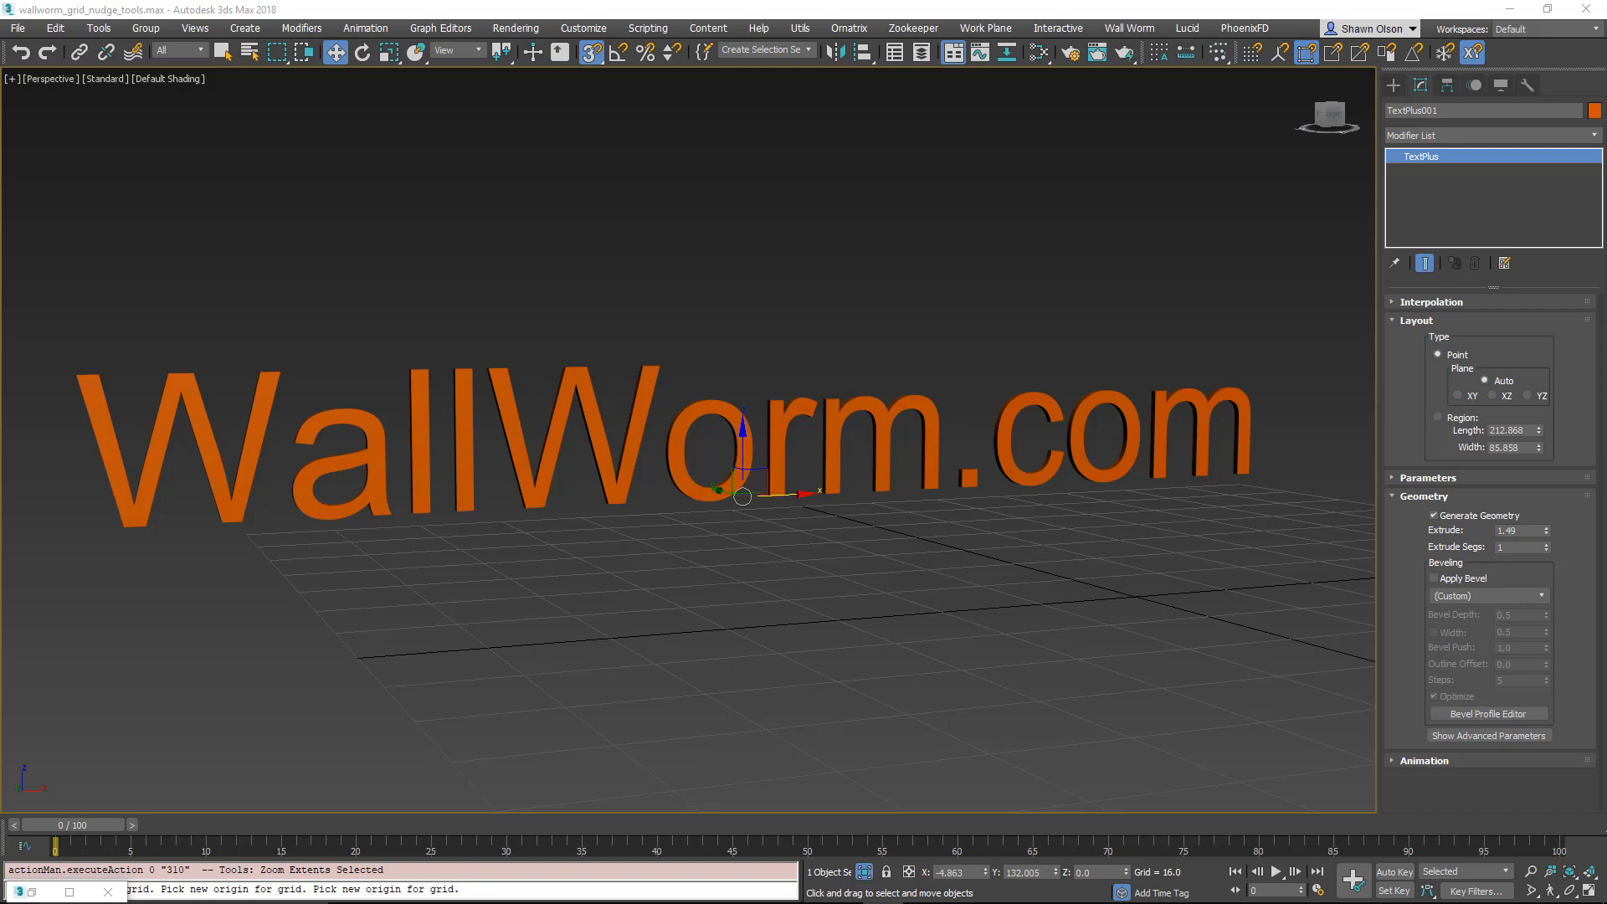
mouse_move(701, 619)
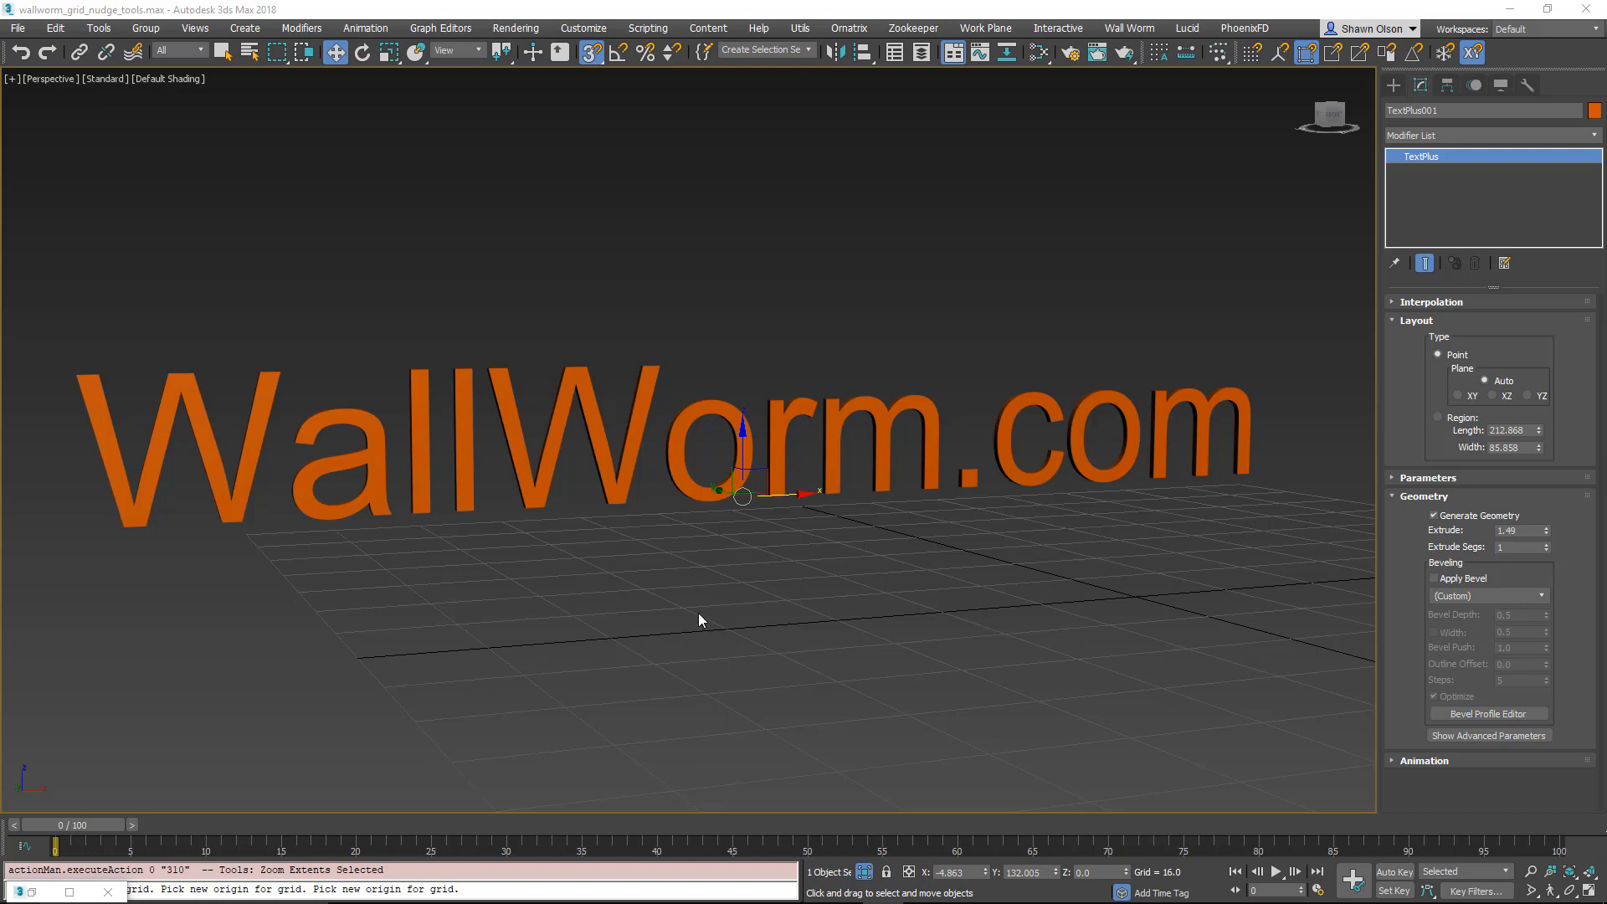